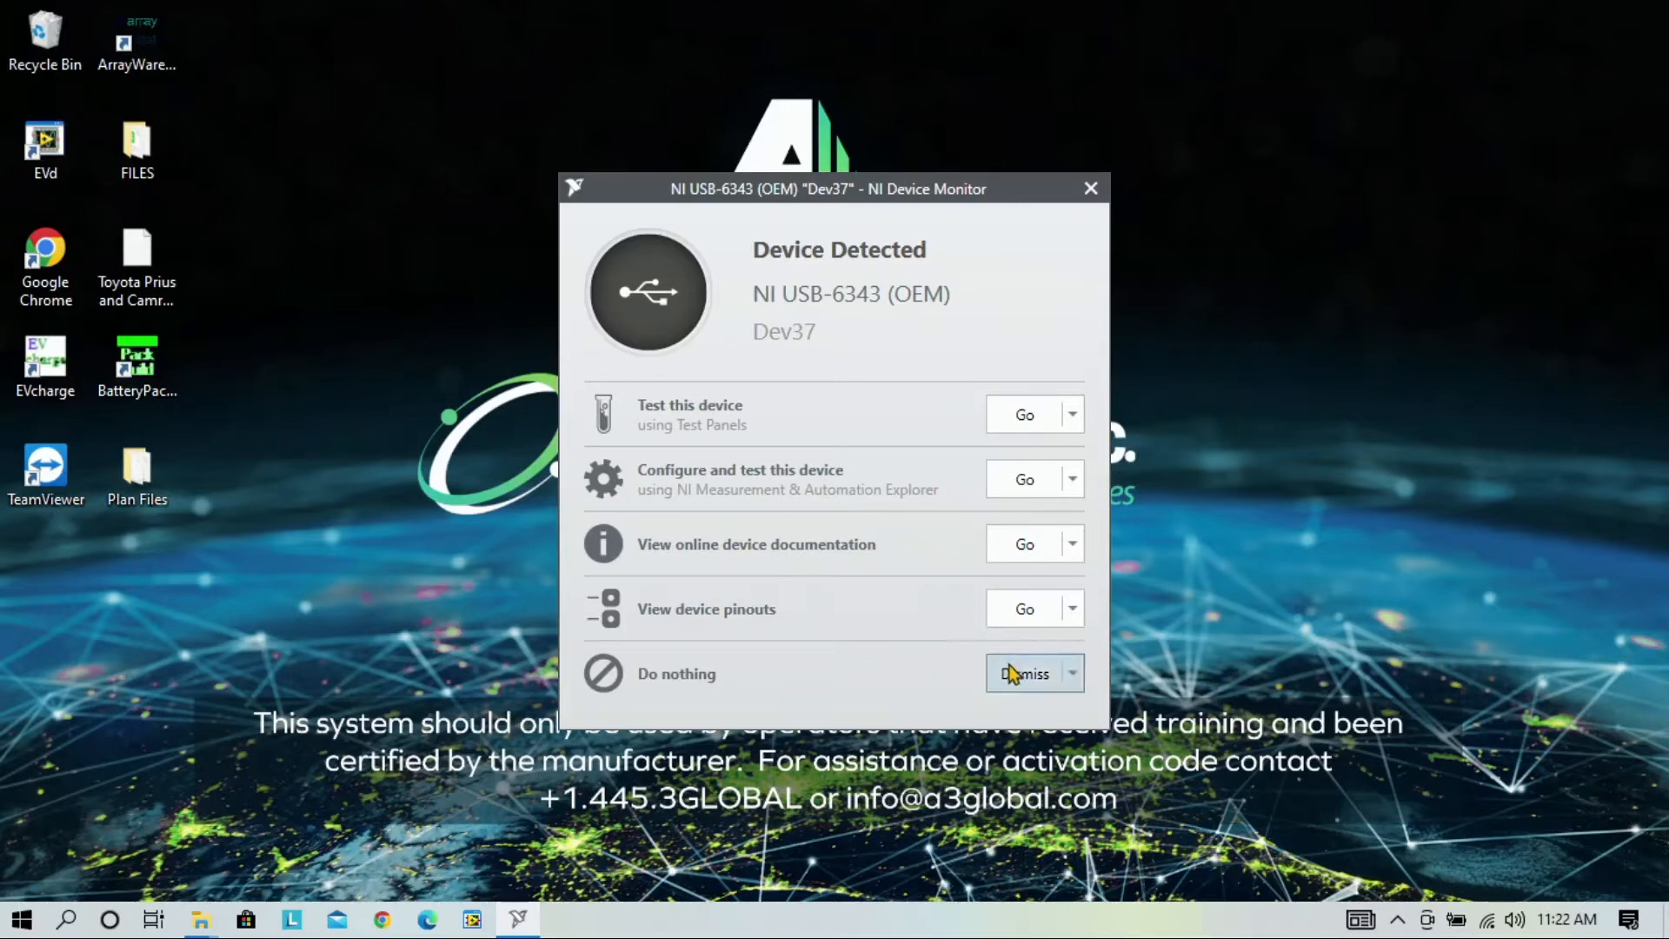
Step: Dismiss the NI Device Monitor notice and launch EVcharge from its desktop shortcut
click(1023, 673)
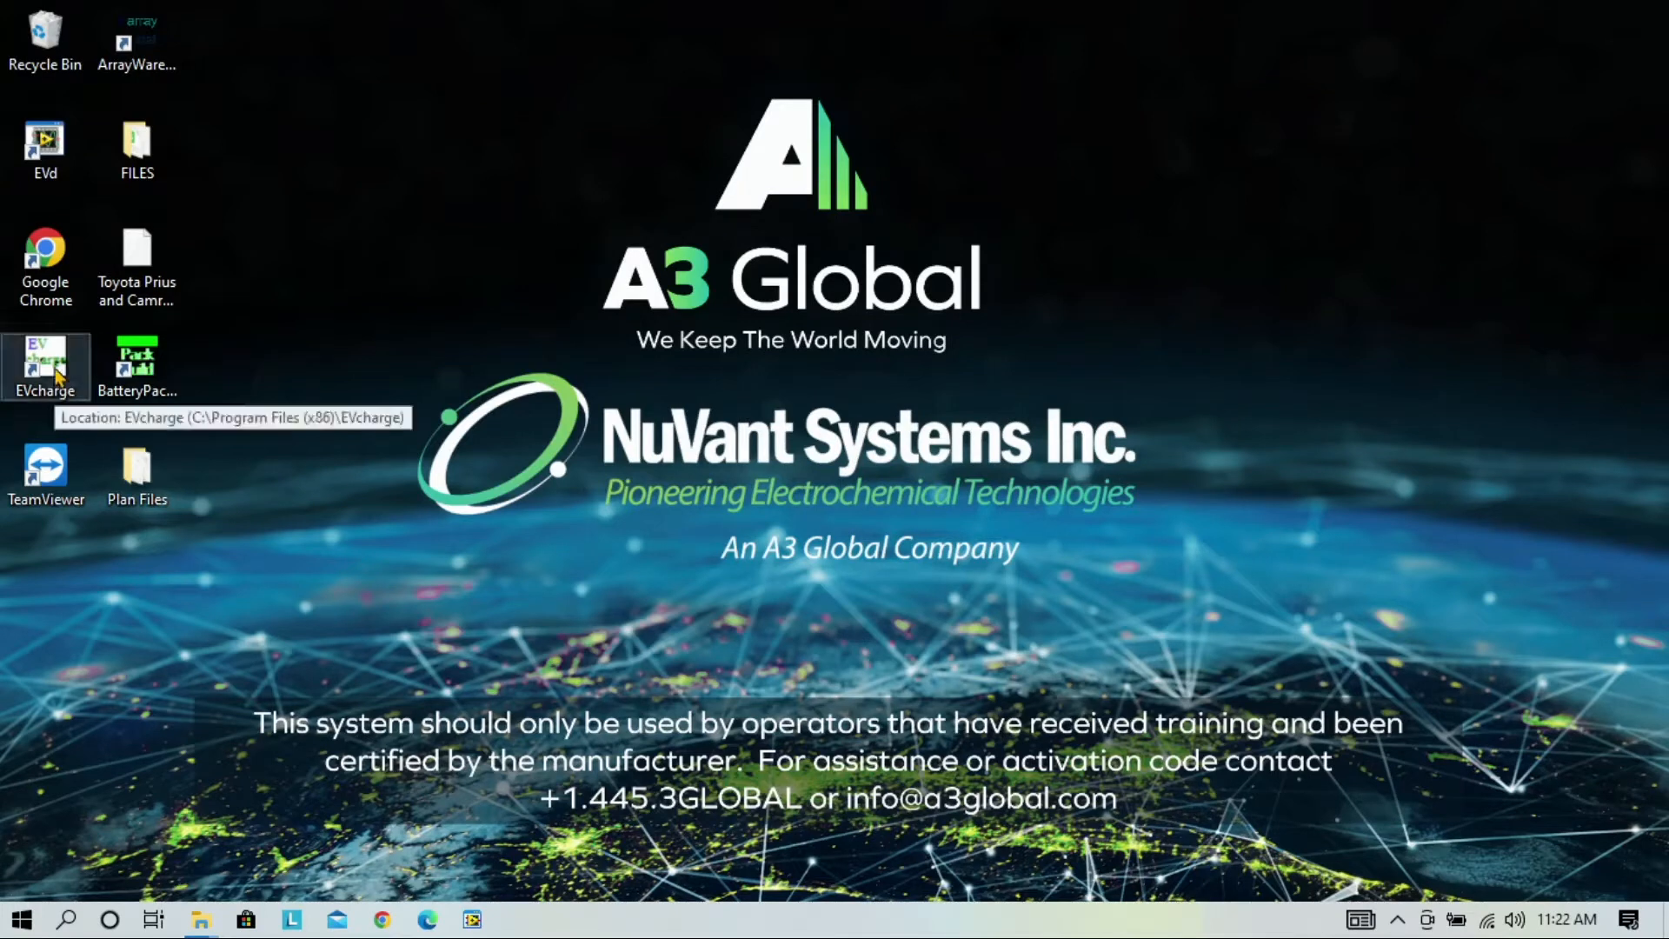
double_click(46, 365)
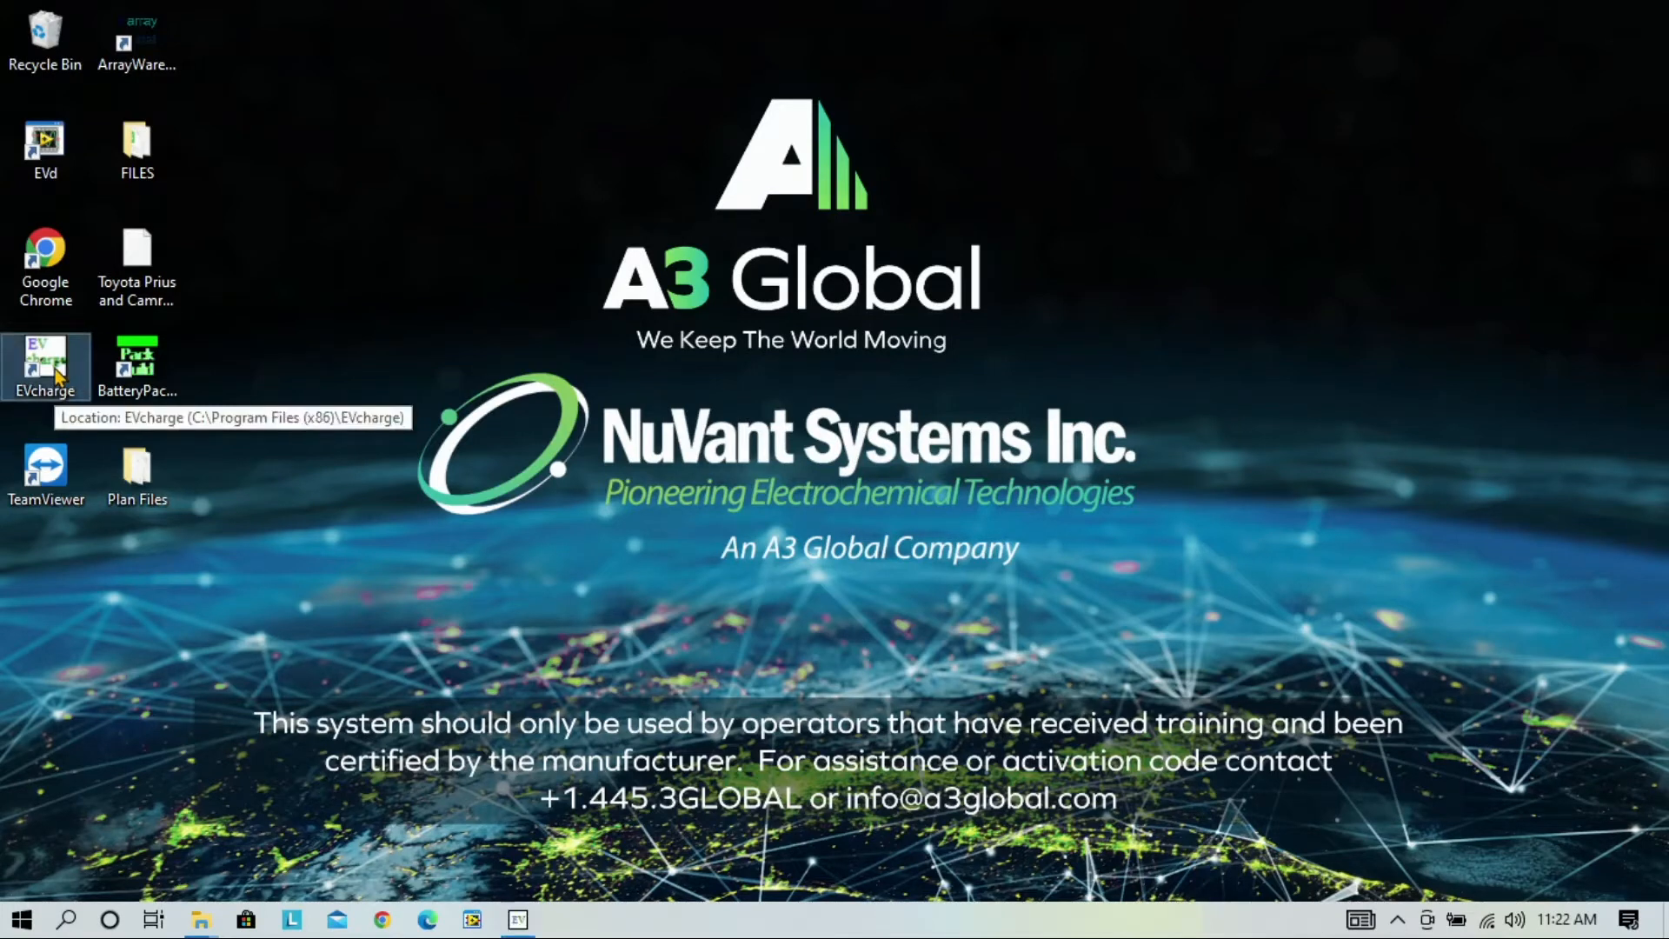
double_click(44, 365)
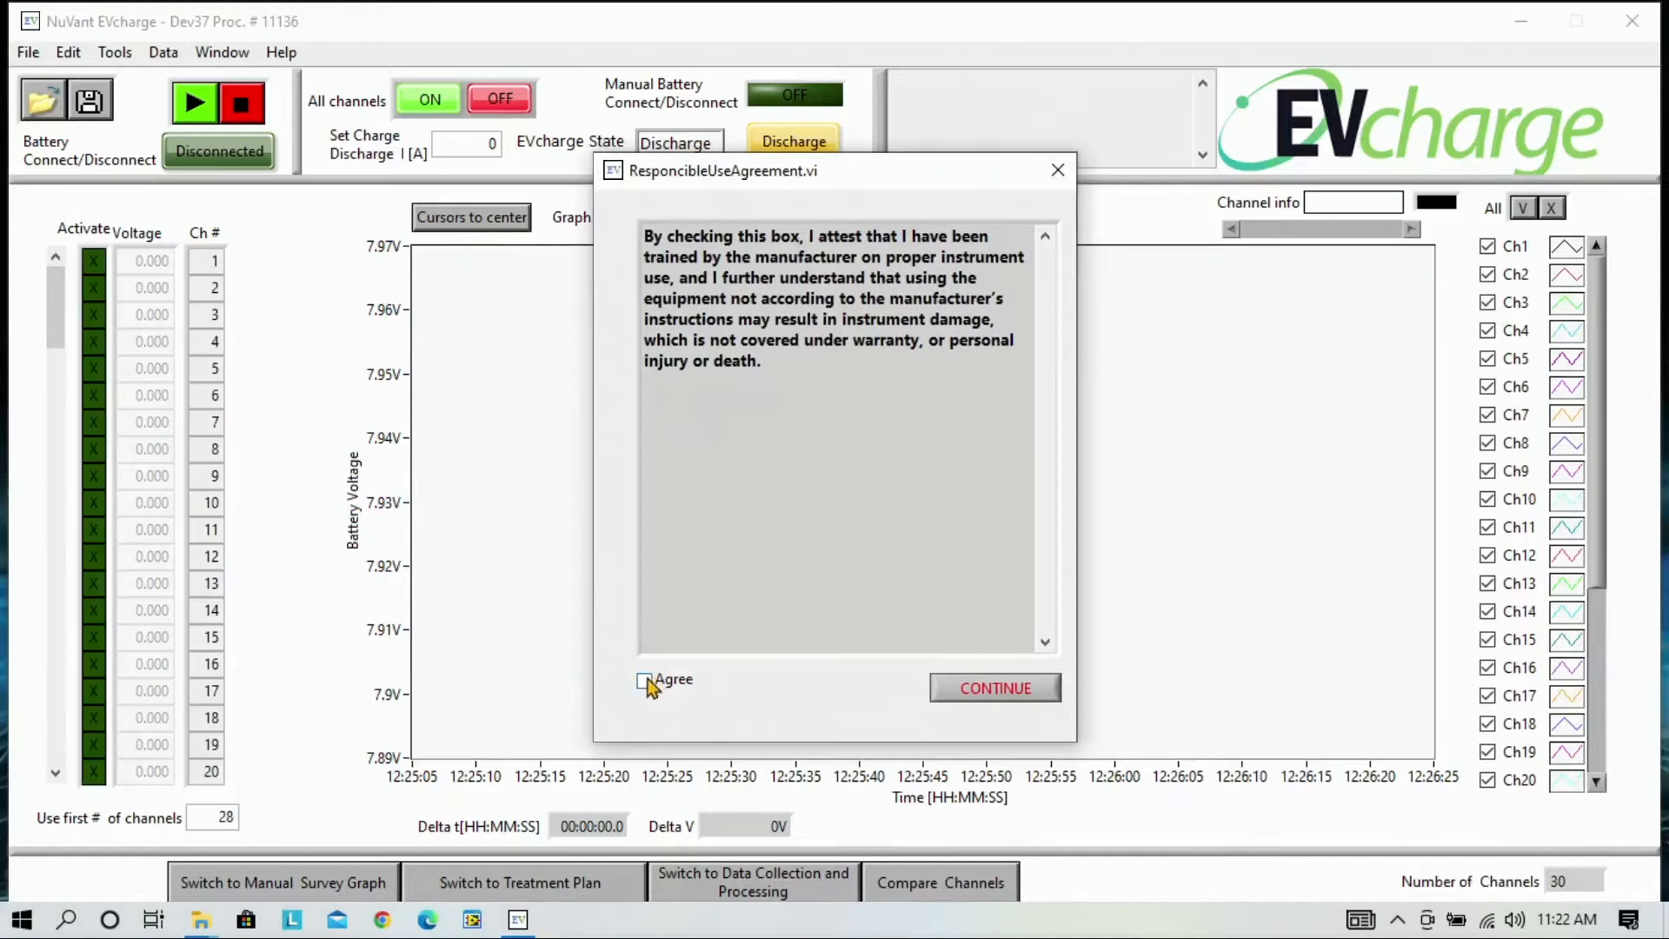
Step: Agree to the responsible-use terms and continue to the Dev37 USB-6343 instrument list
click(644, 679)
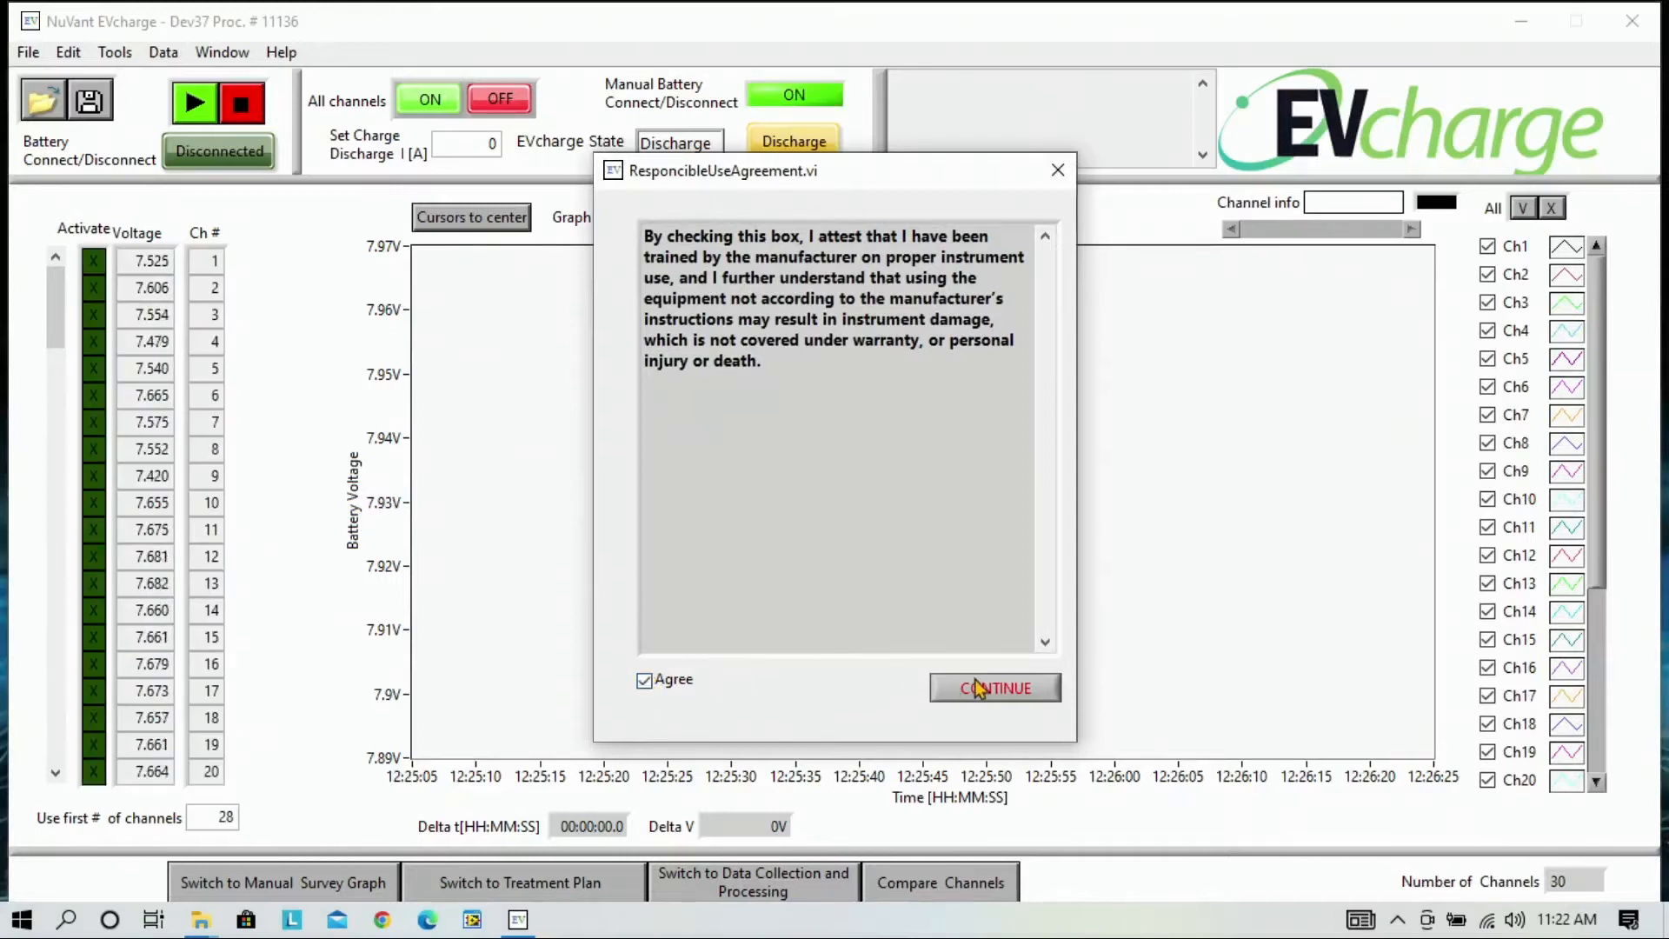
click(993, 687)
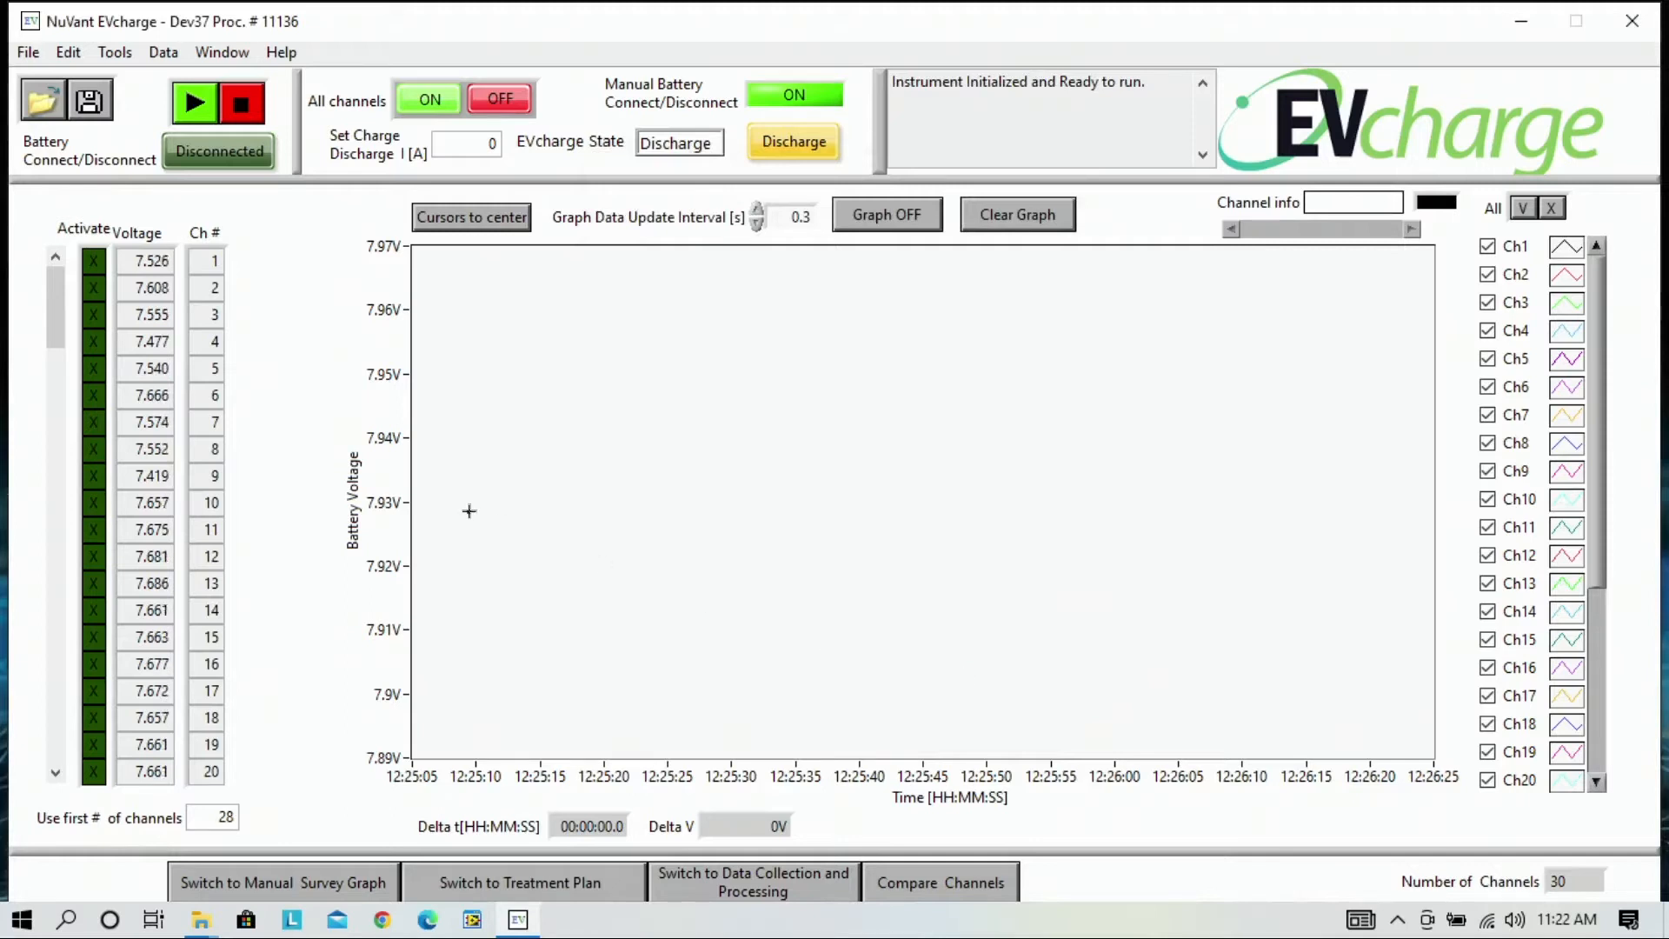
mouse_move(308, 424)
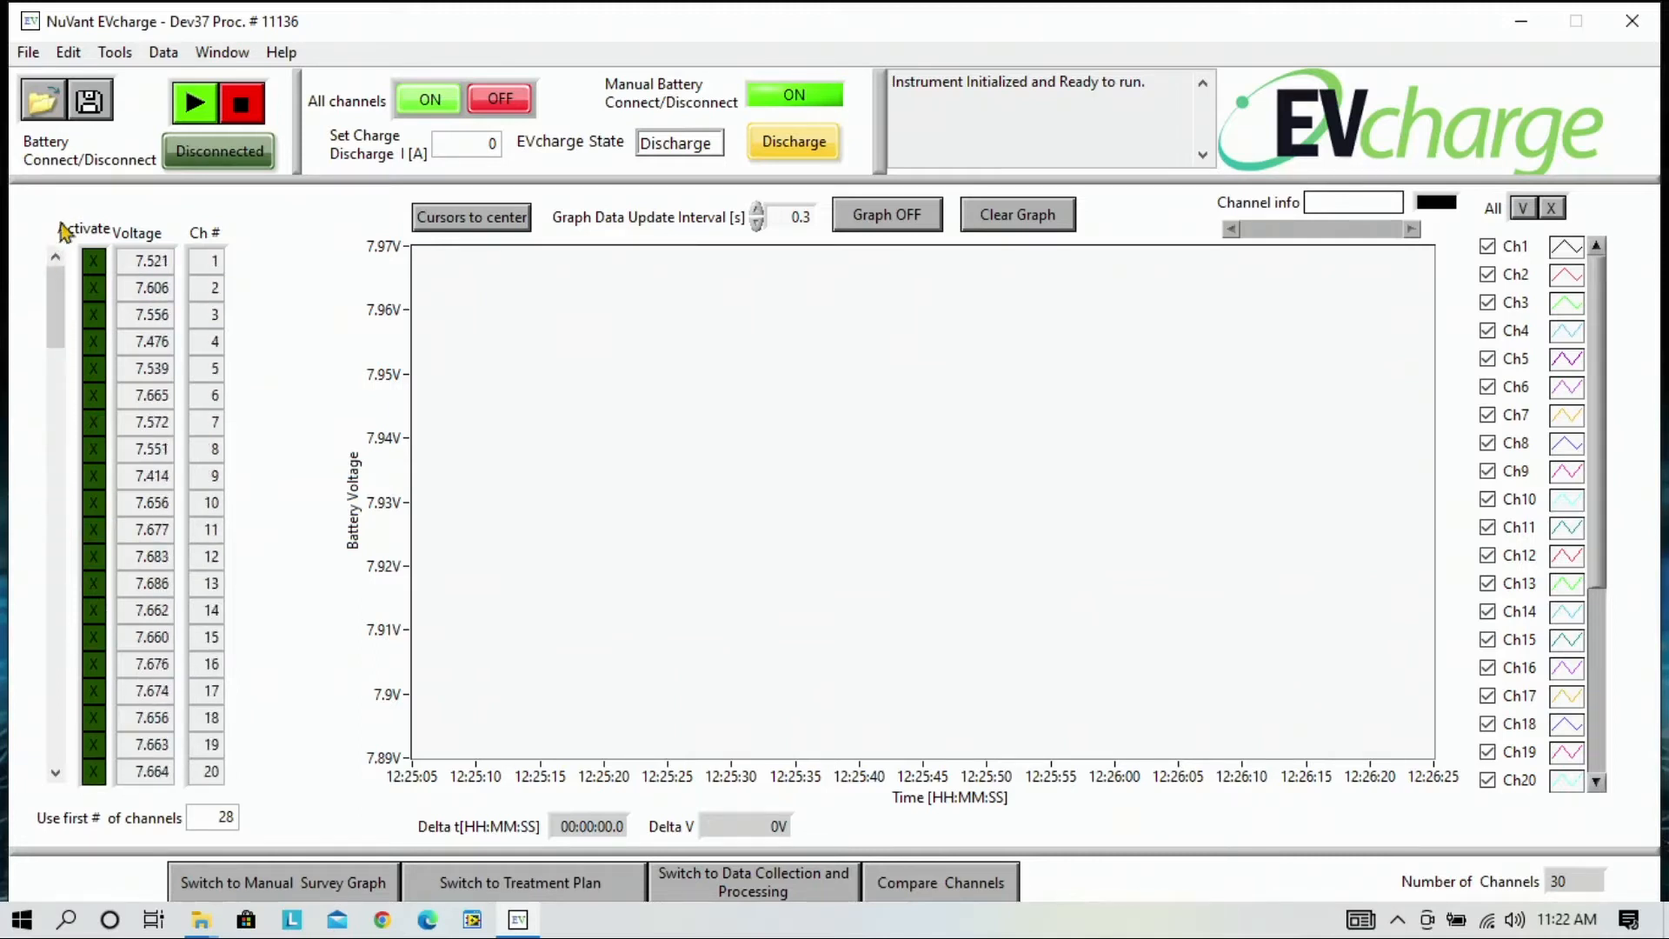
click(114, 52)
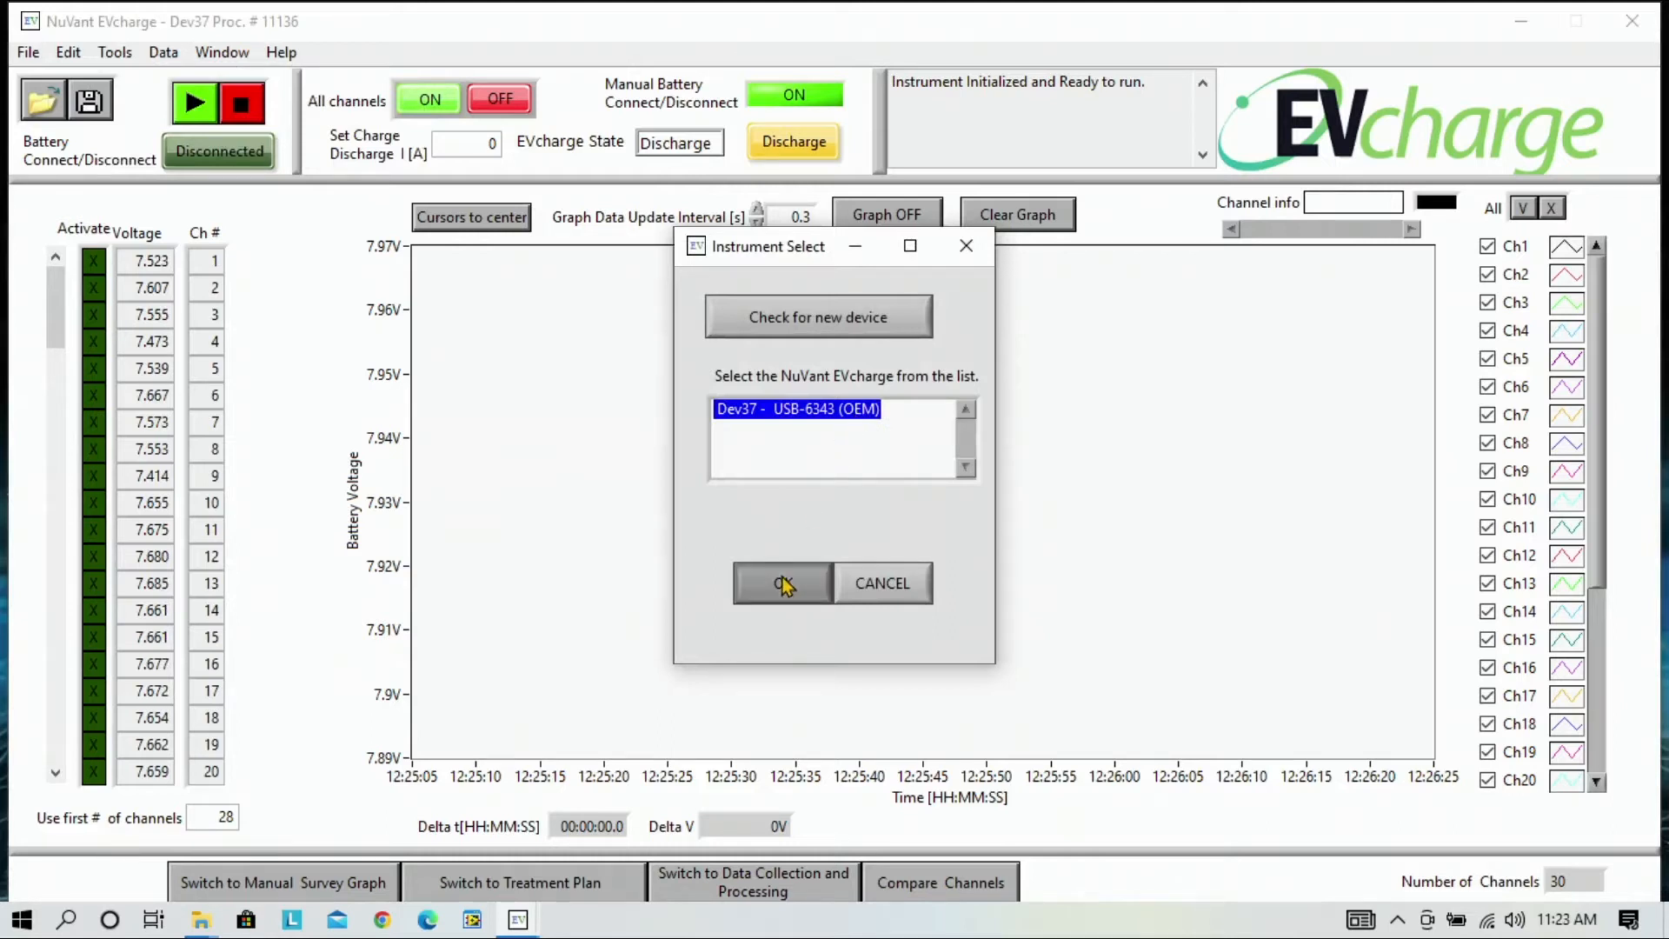
Step: Confirm Dev37 USB-6343 (OEM) as the instrument
click(782, 582)
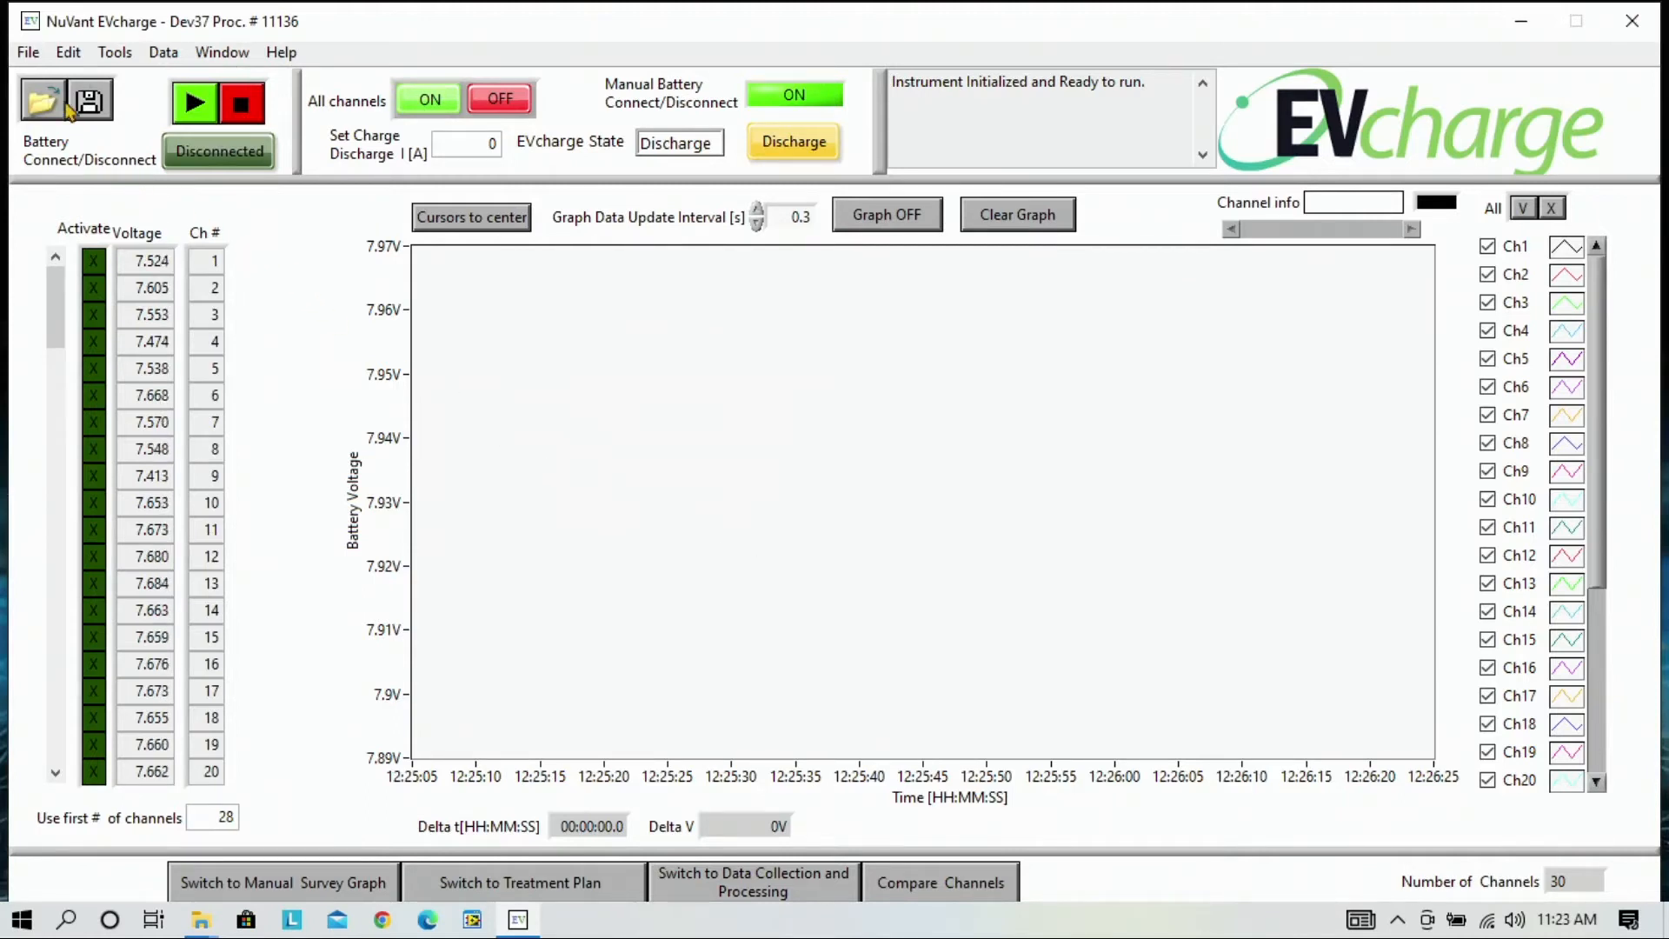
Step: Open the Toyota Prius and Camry Plan from Desktop > Plan Files
click(28, 51)
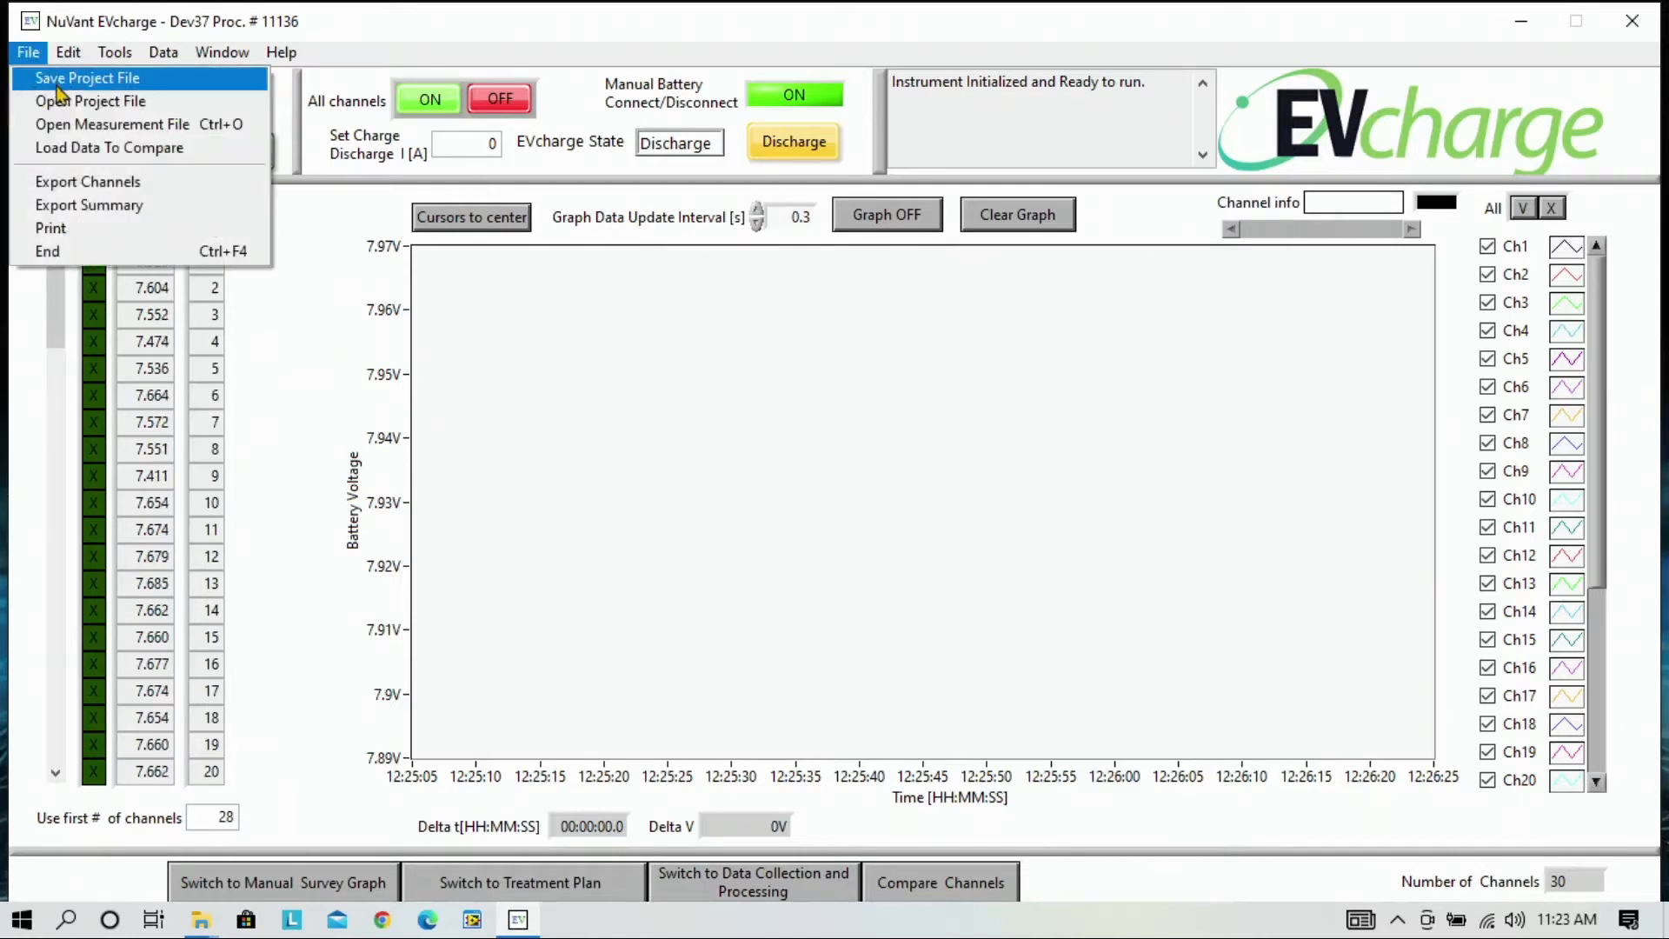
click(27, 51)
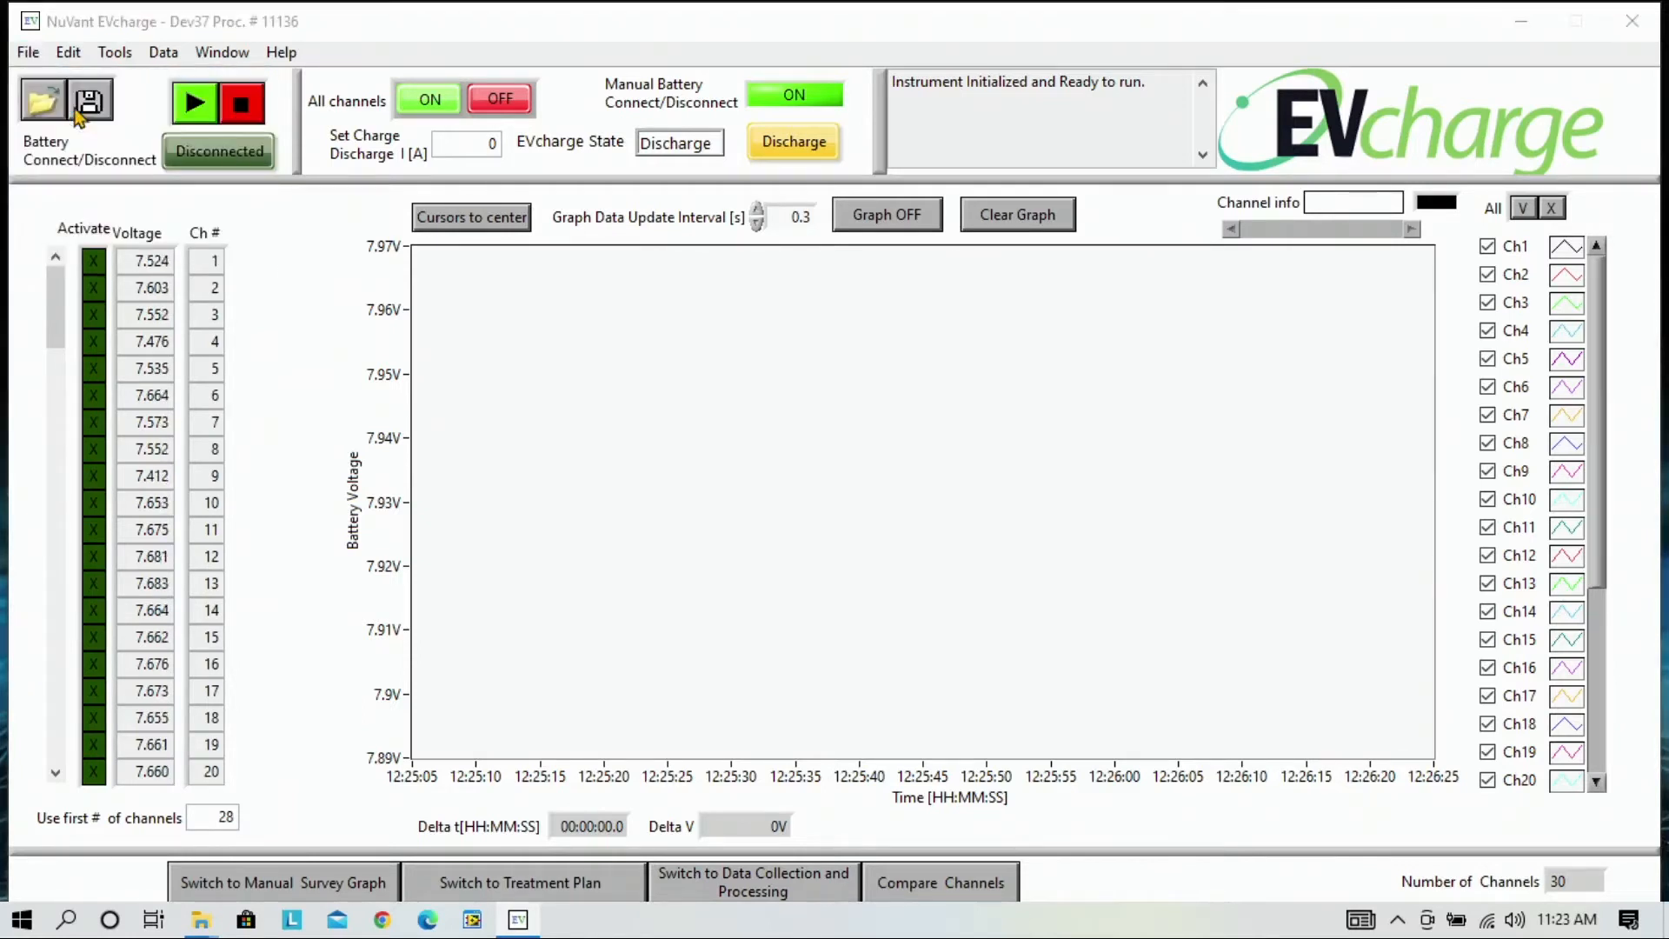
click(41, 99)
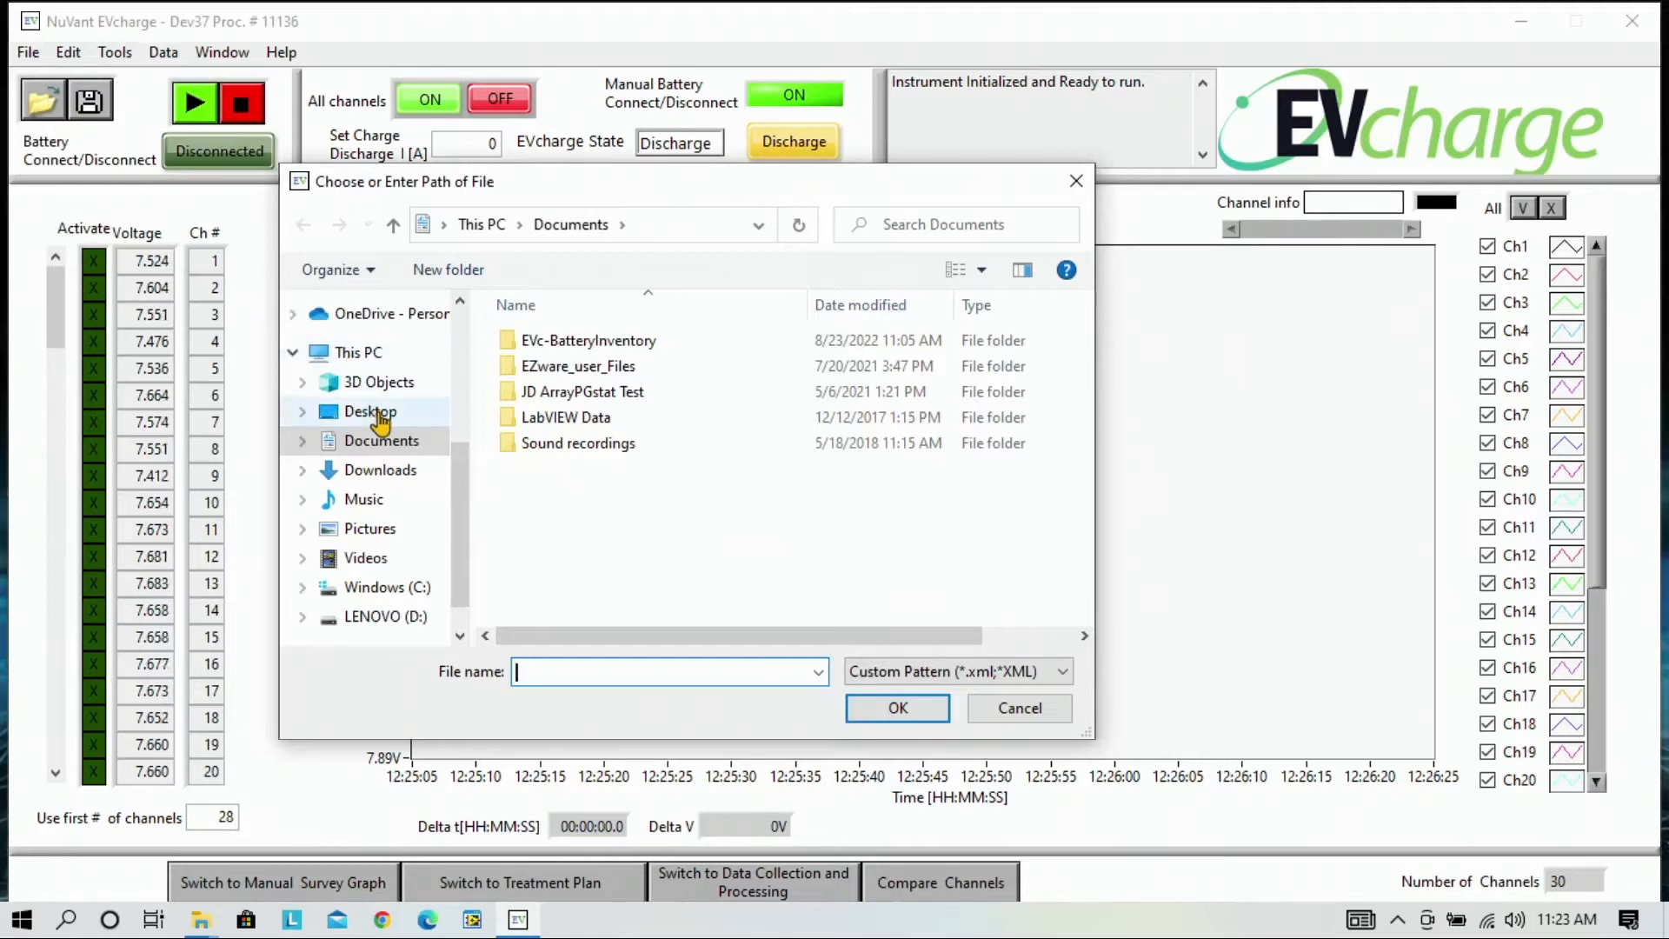
click(370, 411)
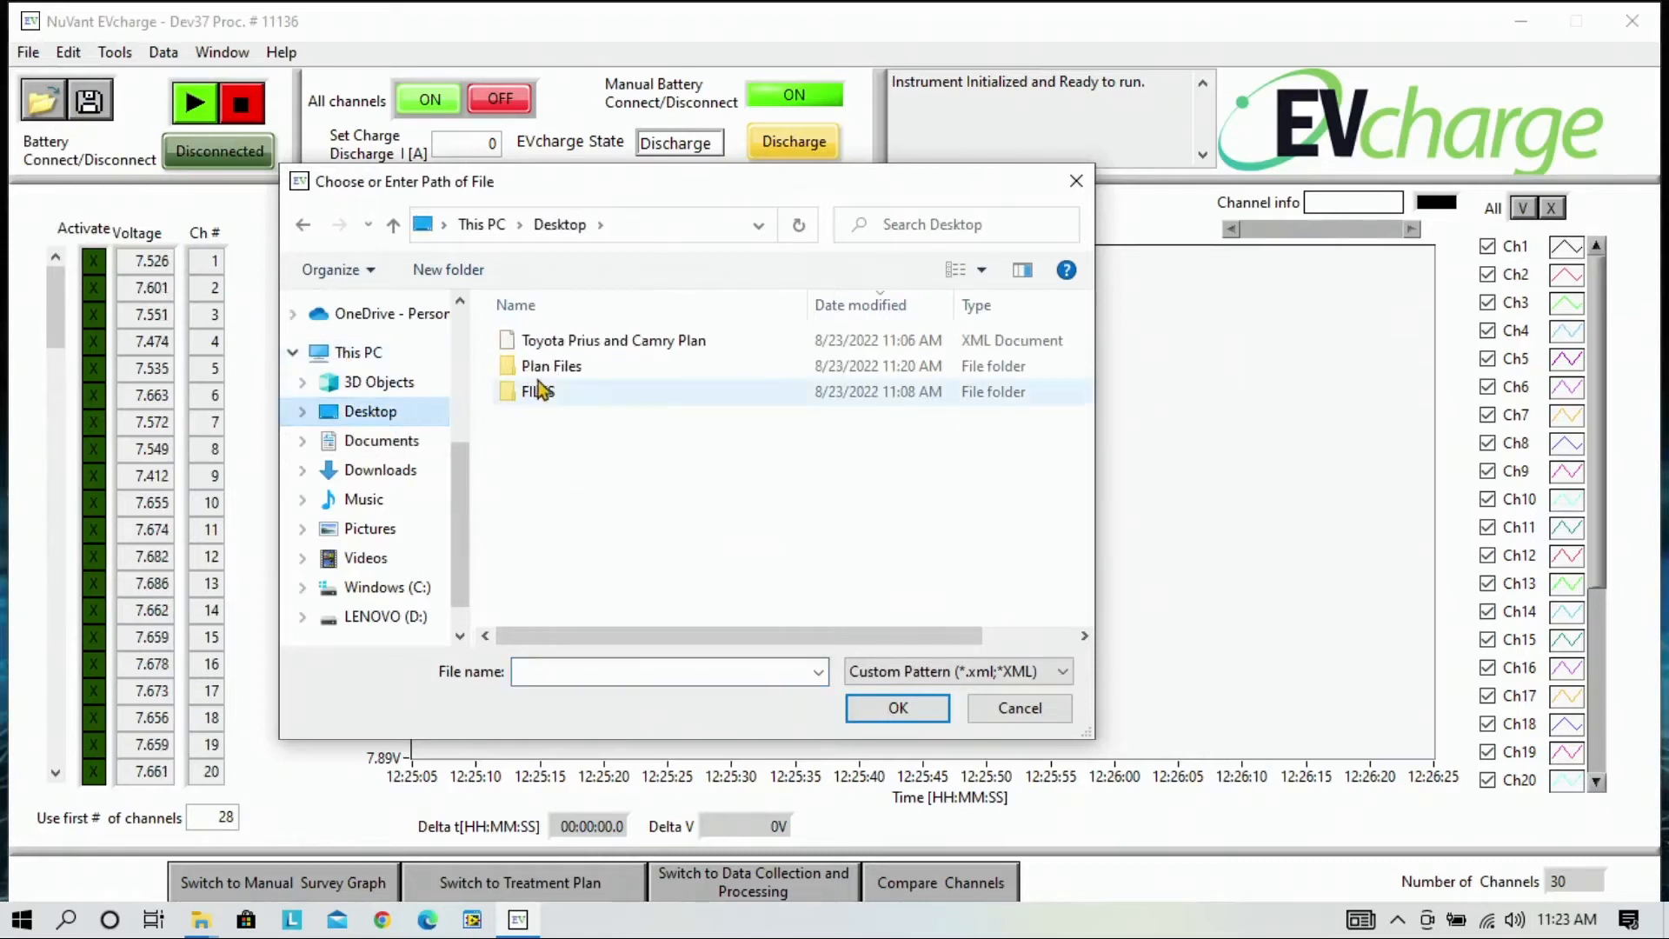
double_click(551, 365)
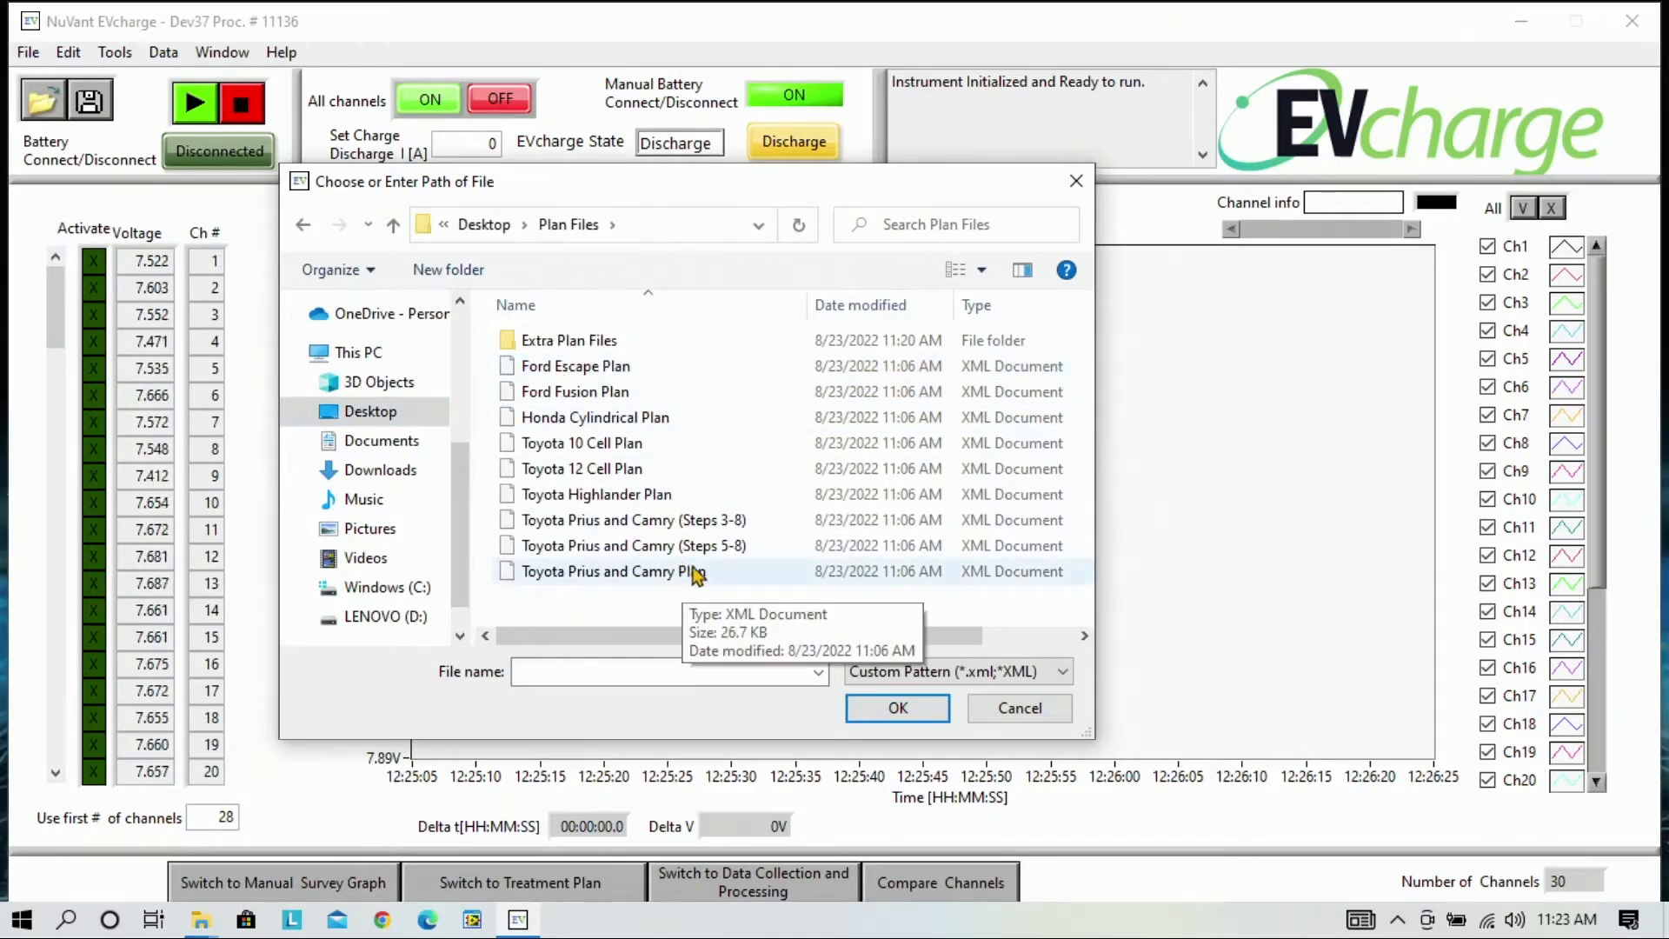
click(612, 571)
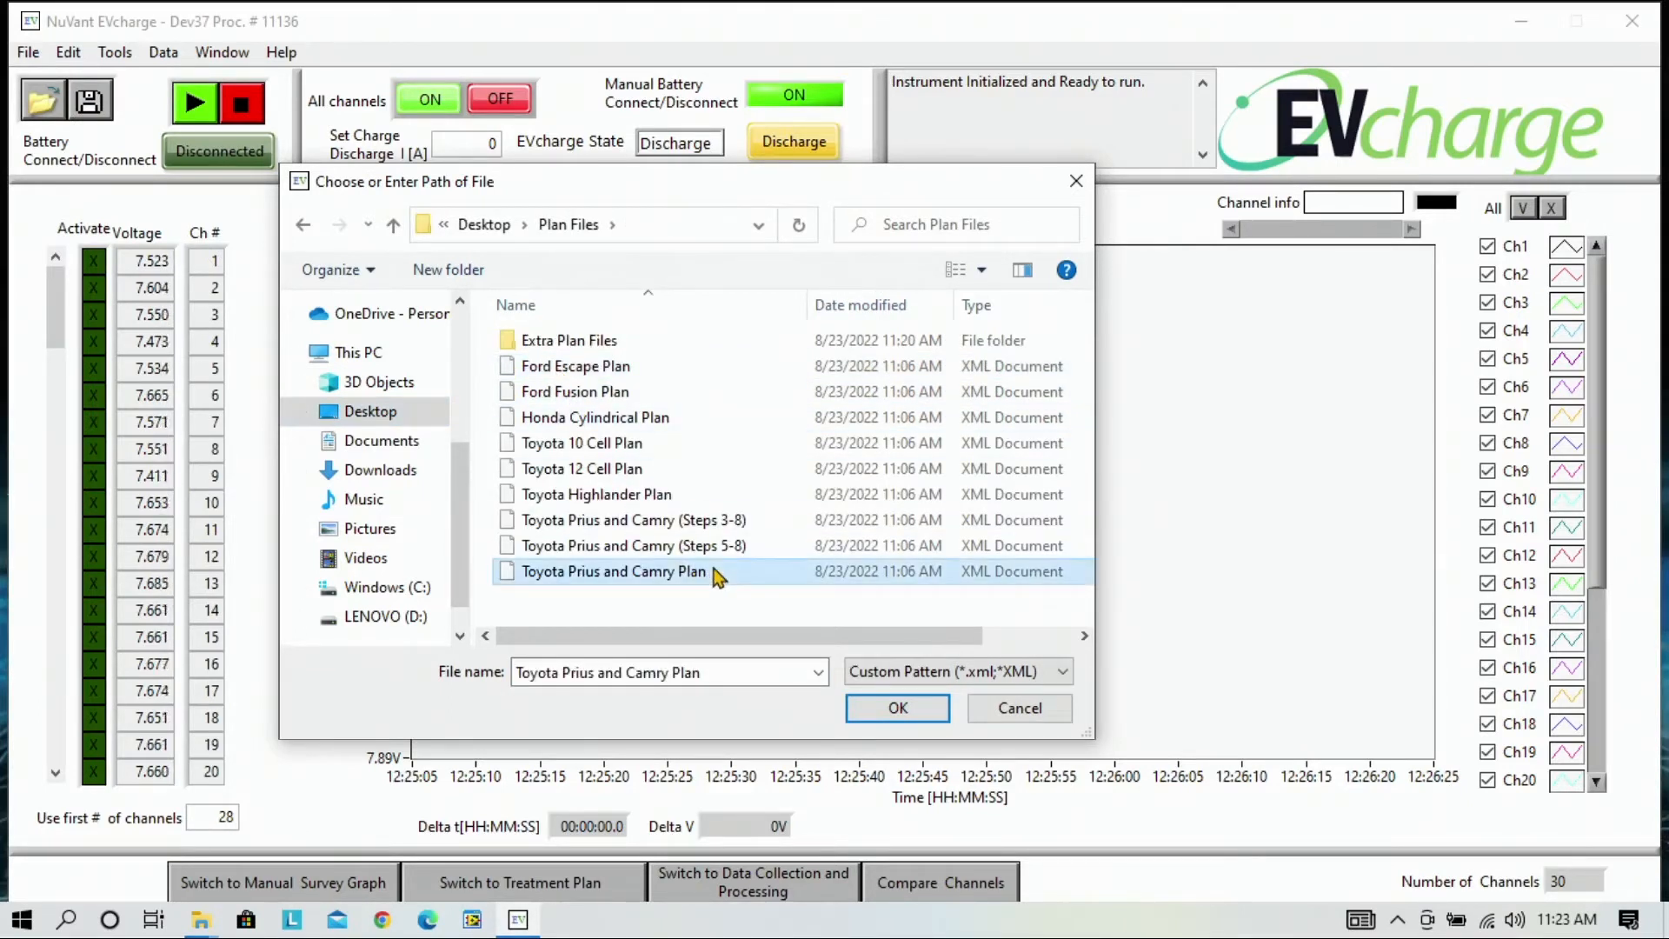
mouse_move(786, 608)
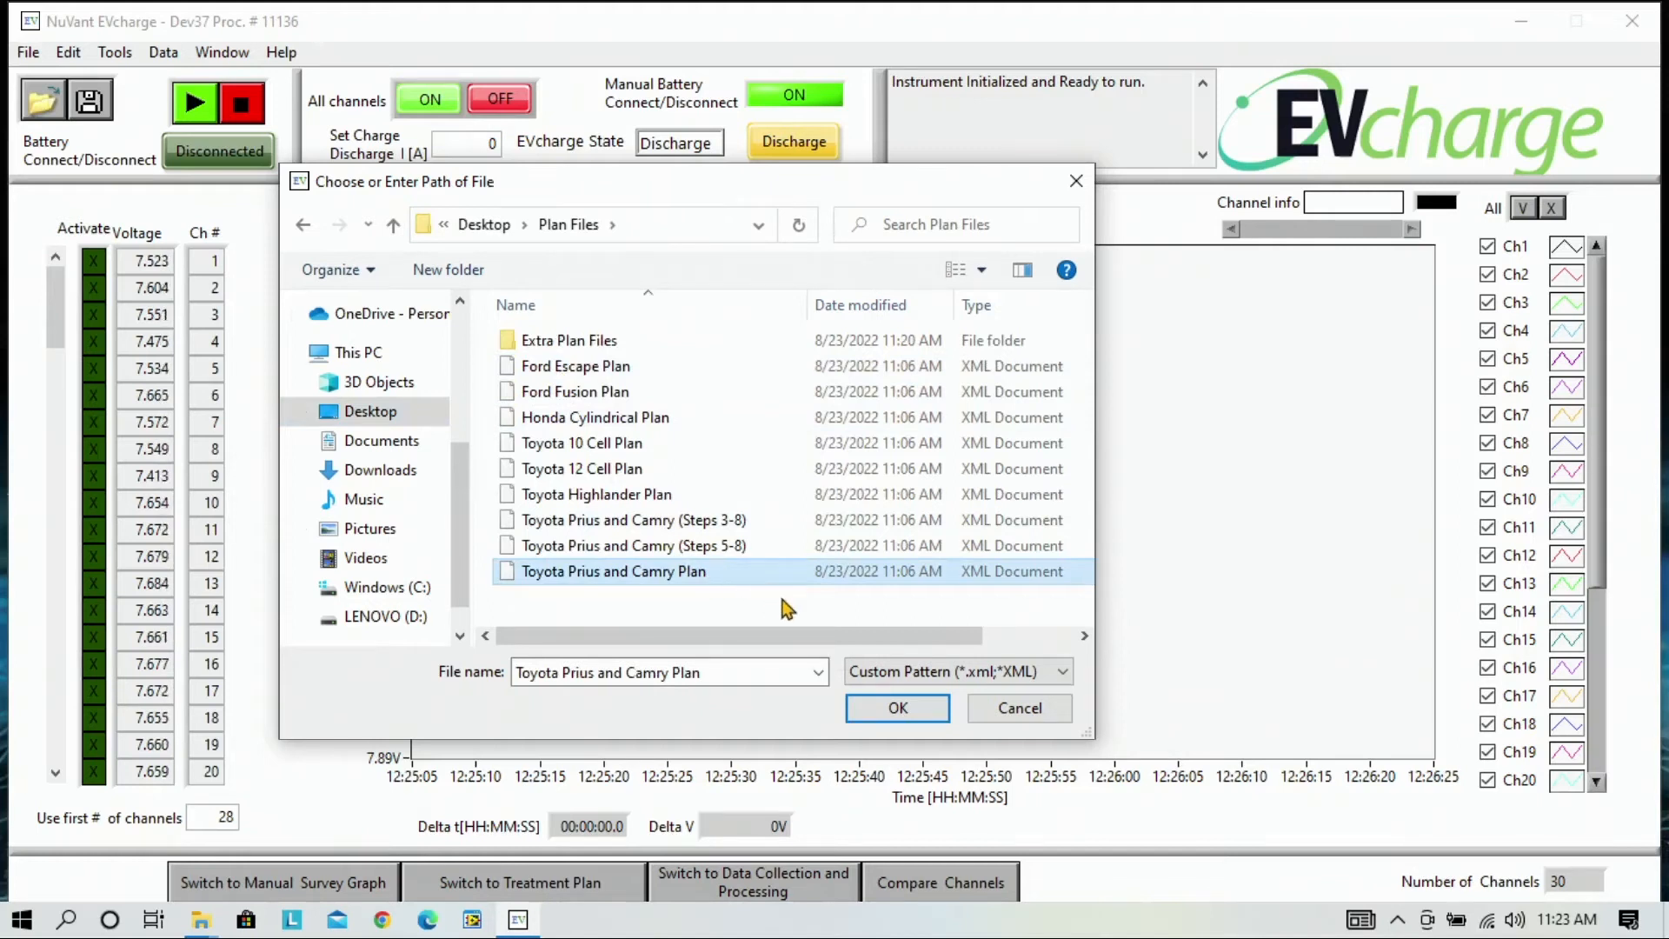
click(896, 708)
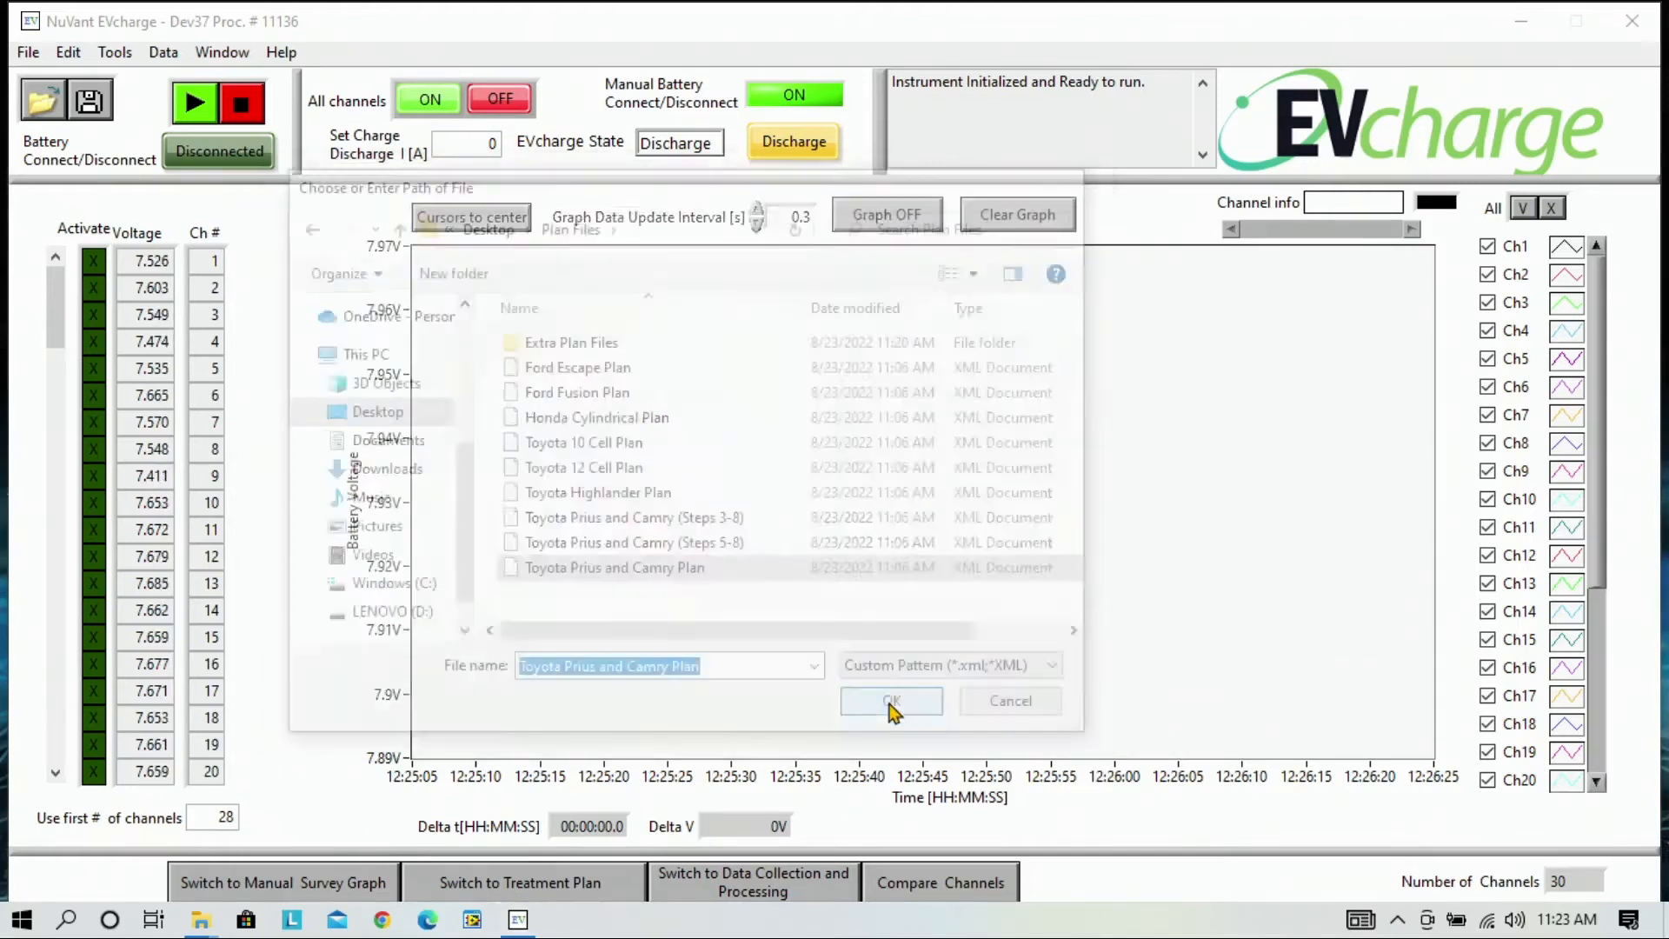
Step: Run the loaded eight-step Toyota Prius and Camry charge/discharge plan
click(891, 700)
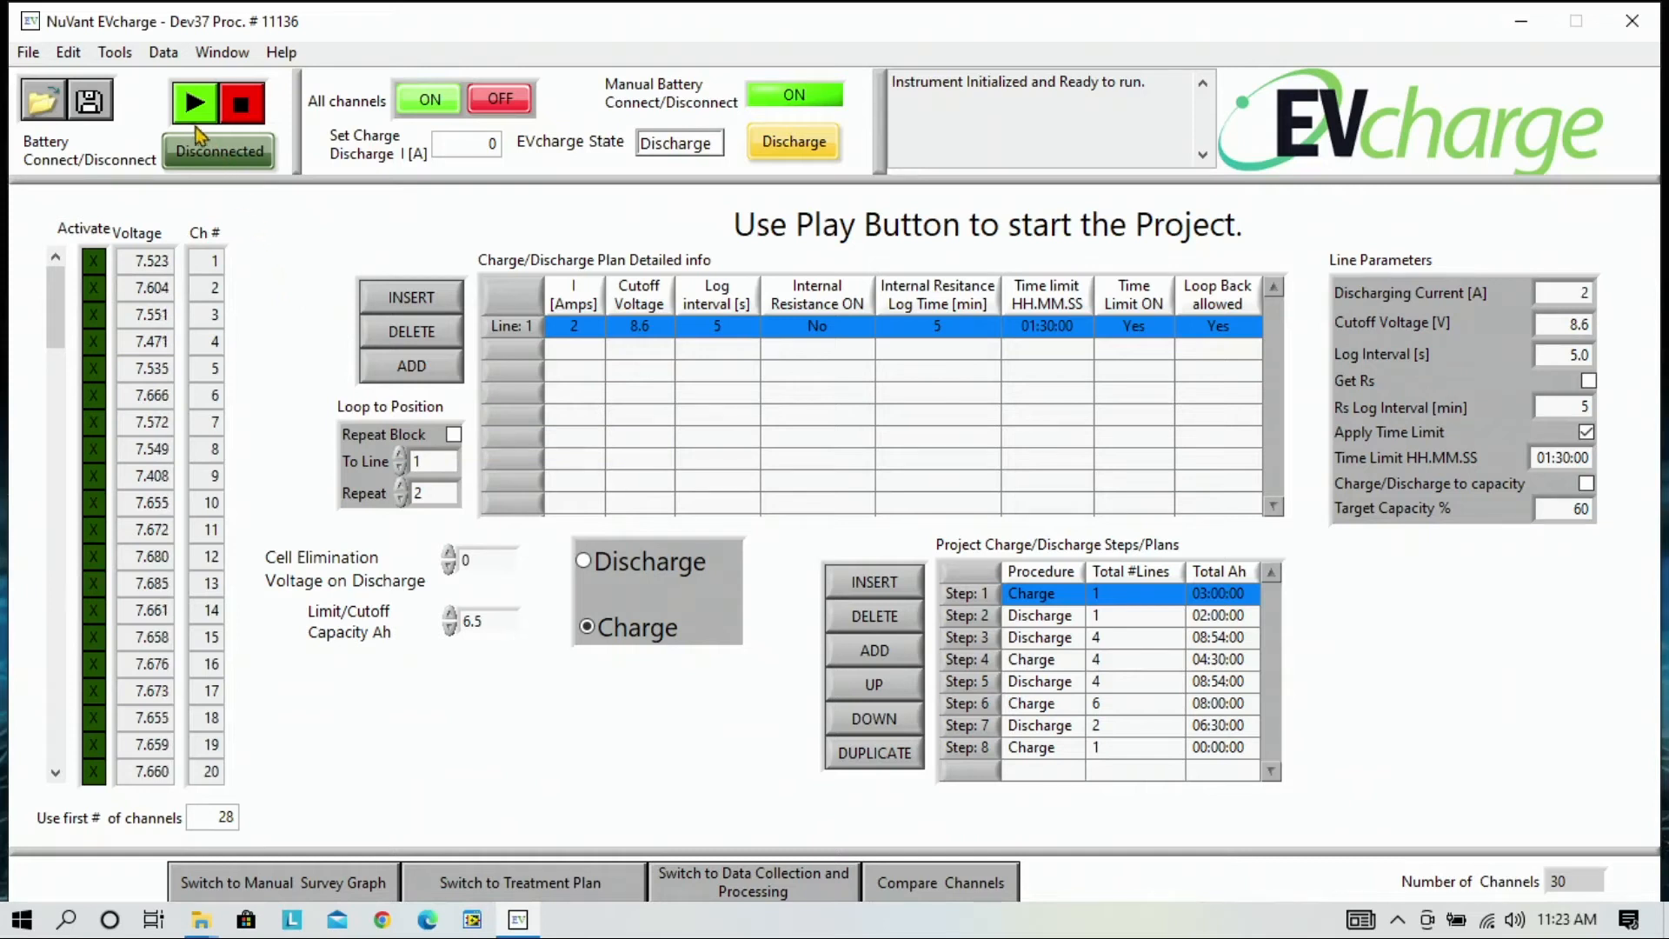
click(194, 104)
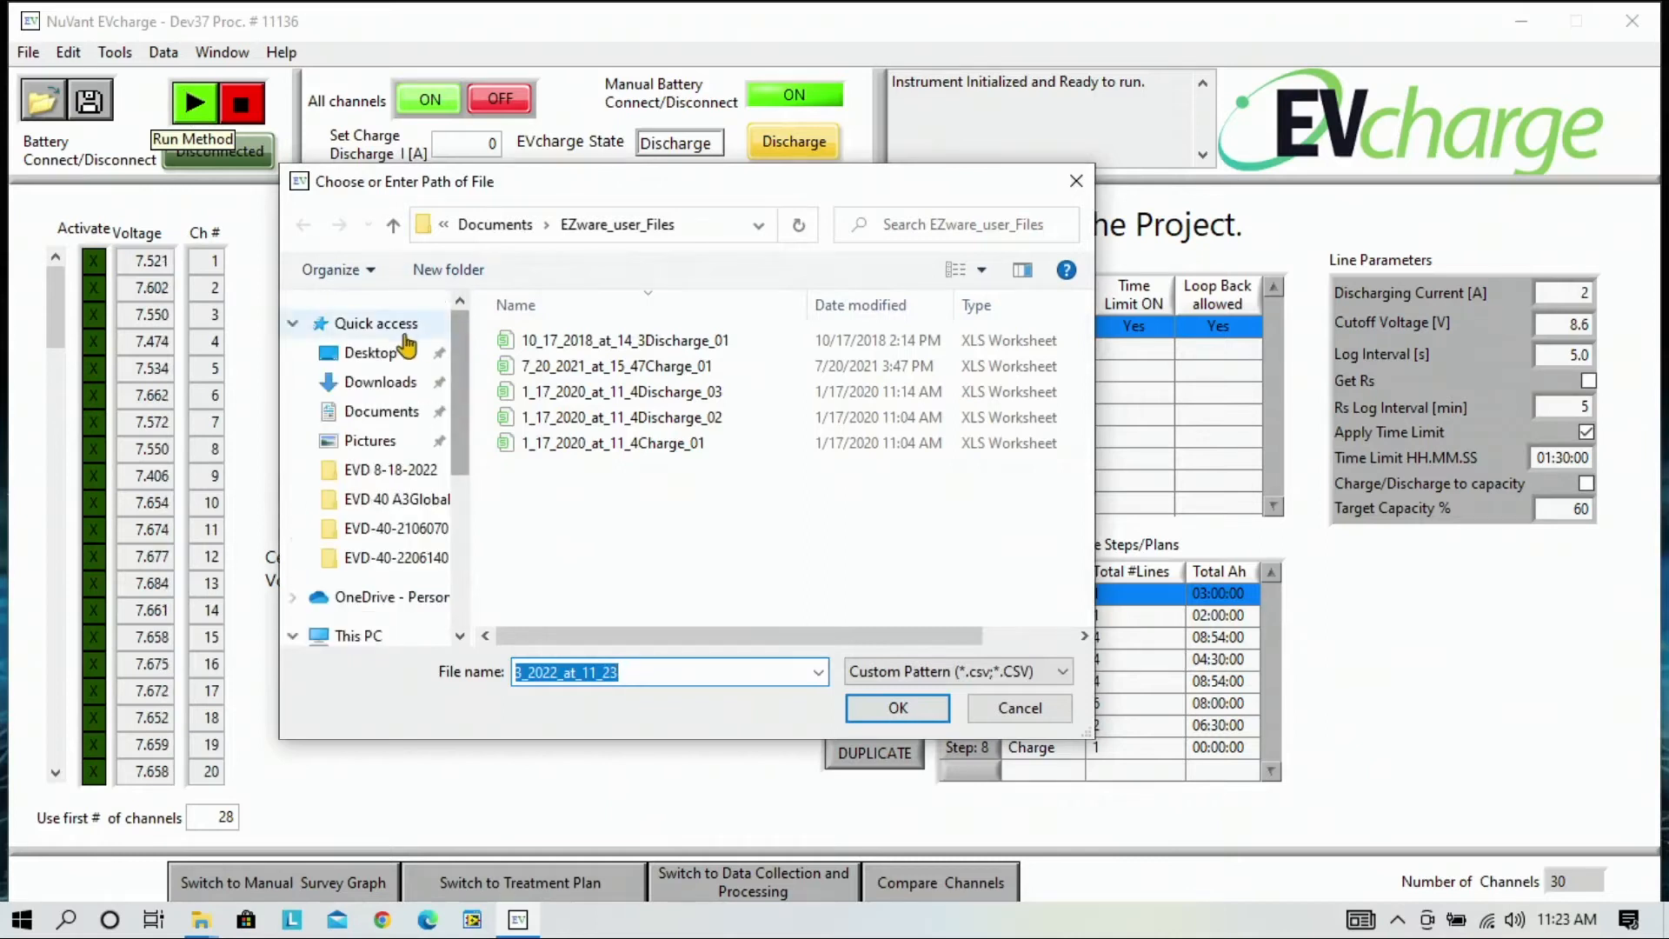
Step: Create a Pack 1 folder on the Desktop and save the run's data there
click(371, 352)
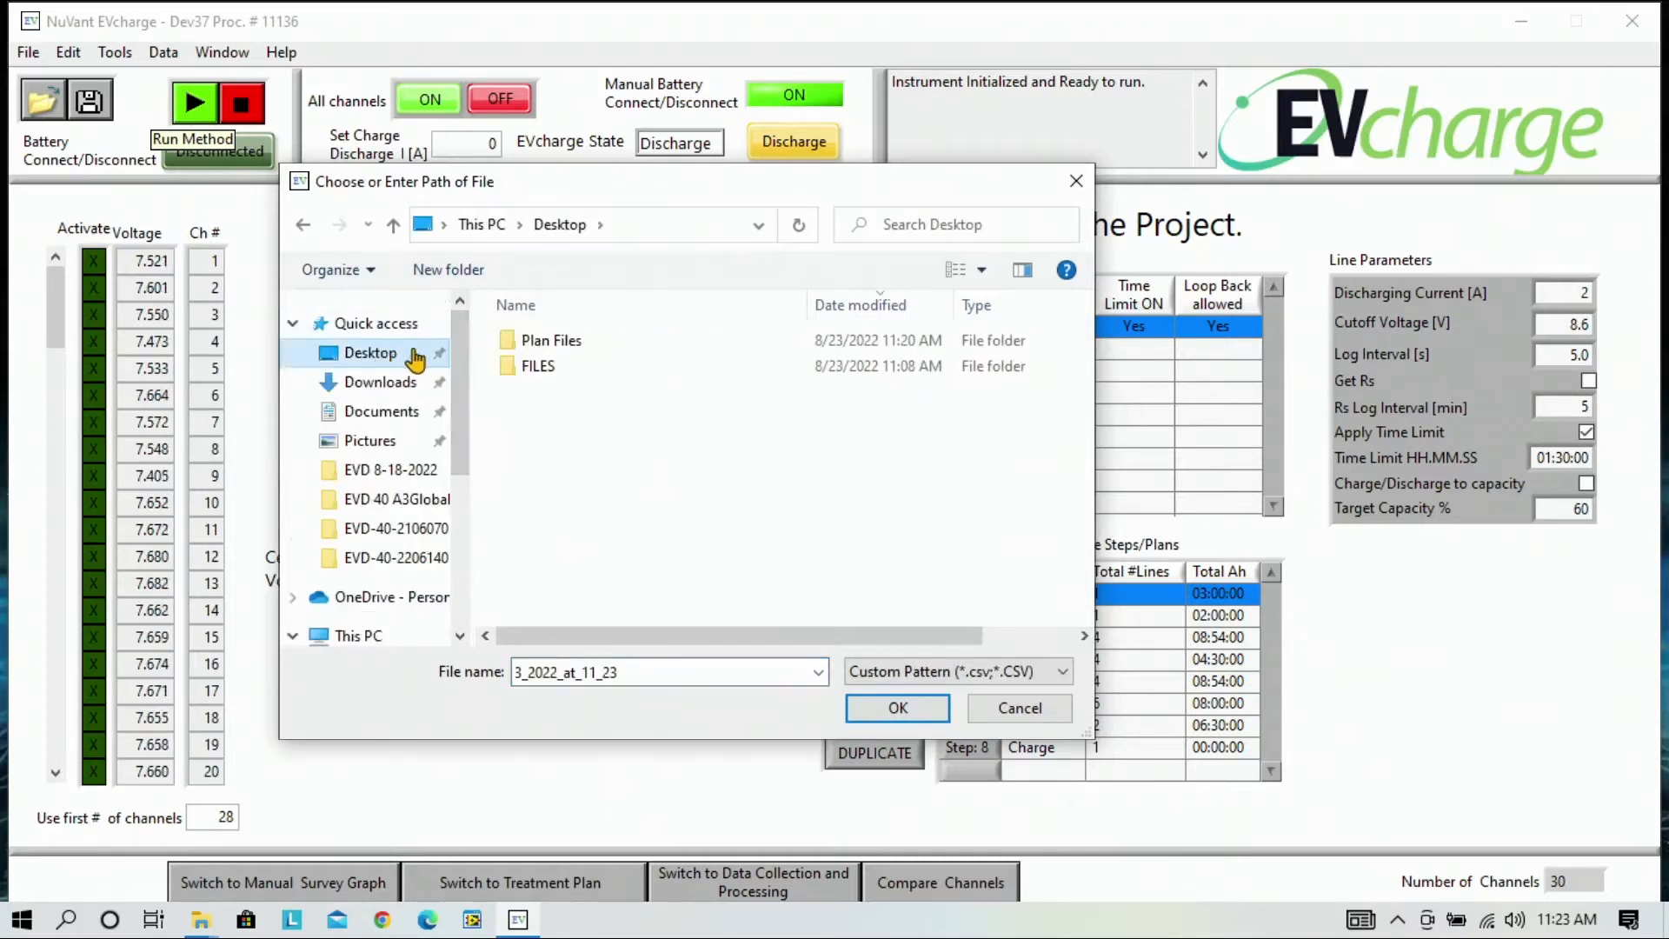
click(447, 270)
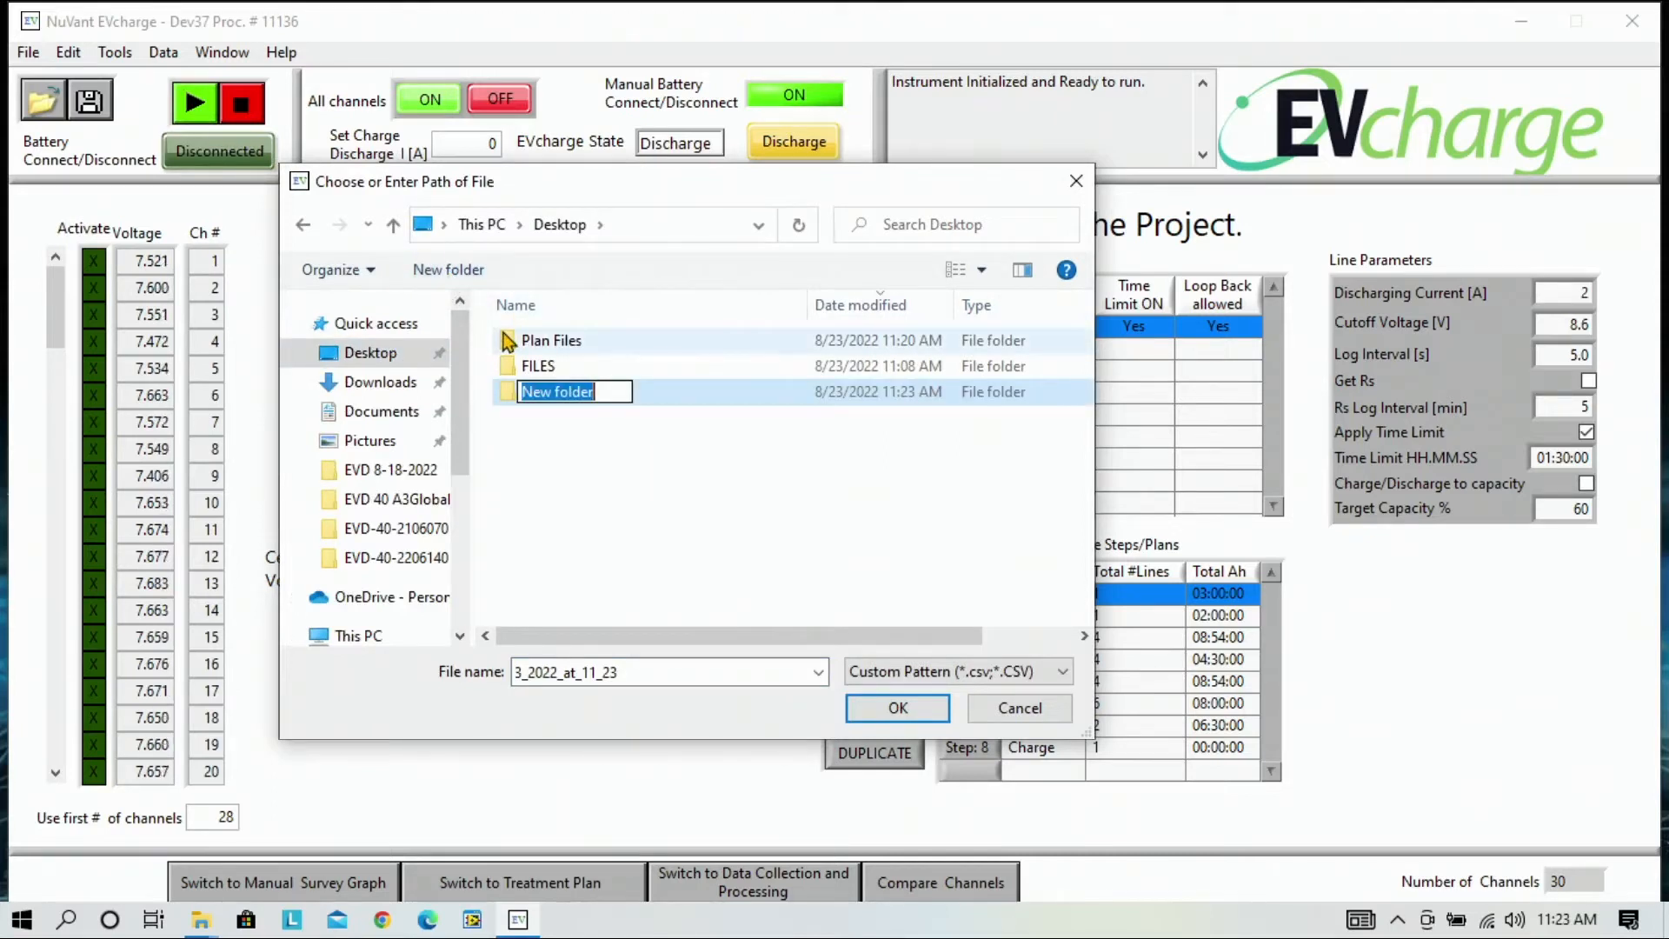
text(Pack 1)
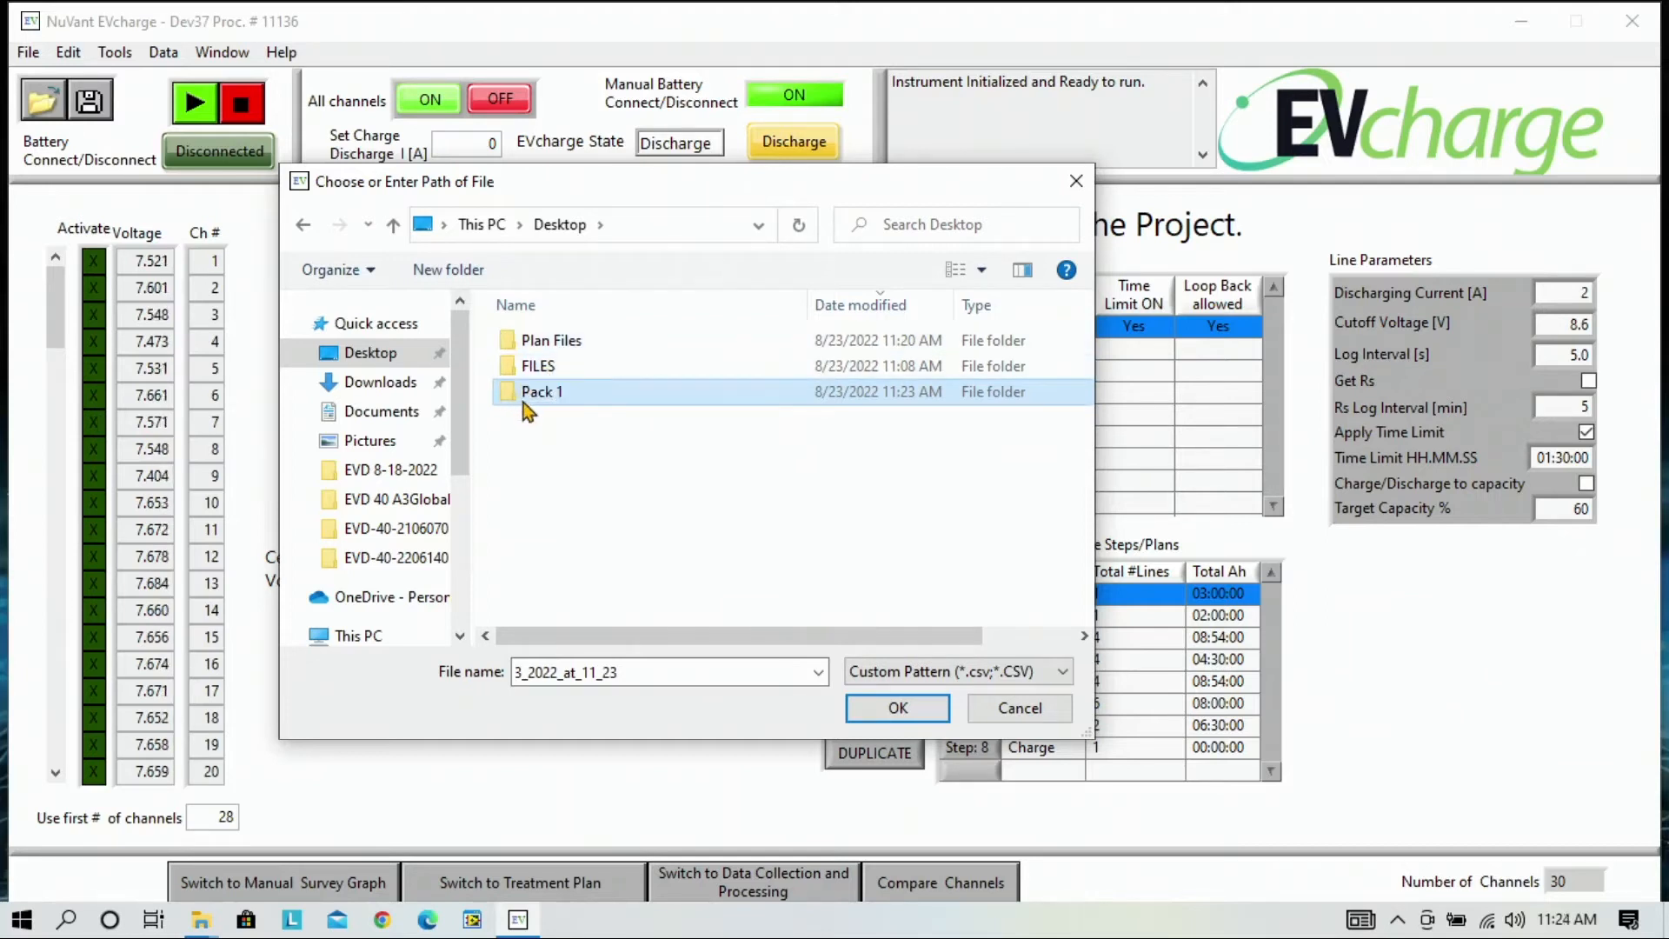
double_click(541, 392)
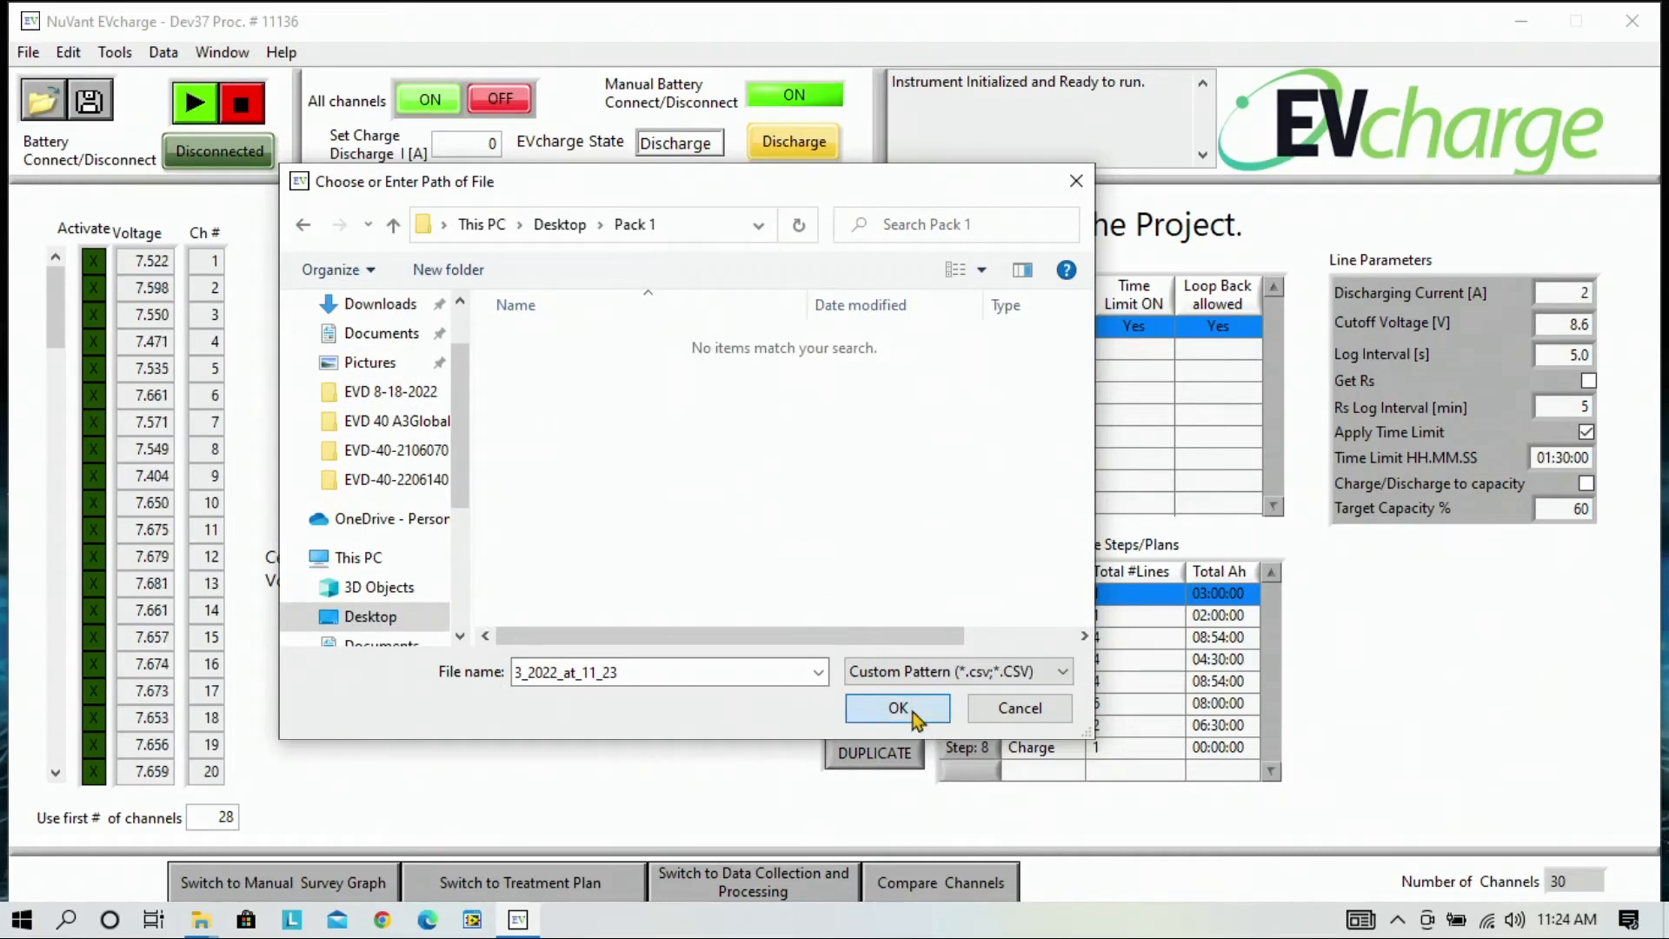
click(897, 707)
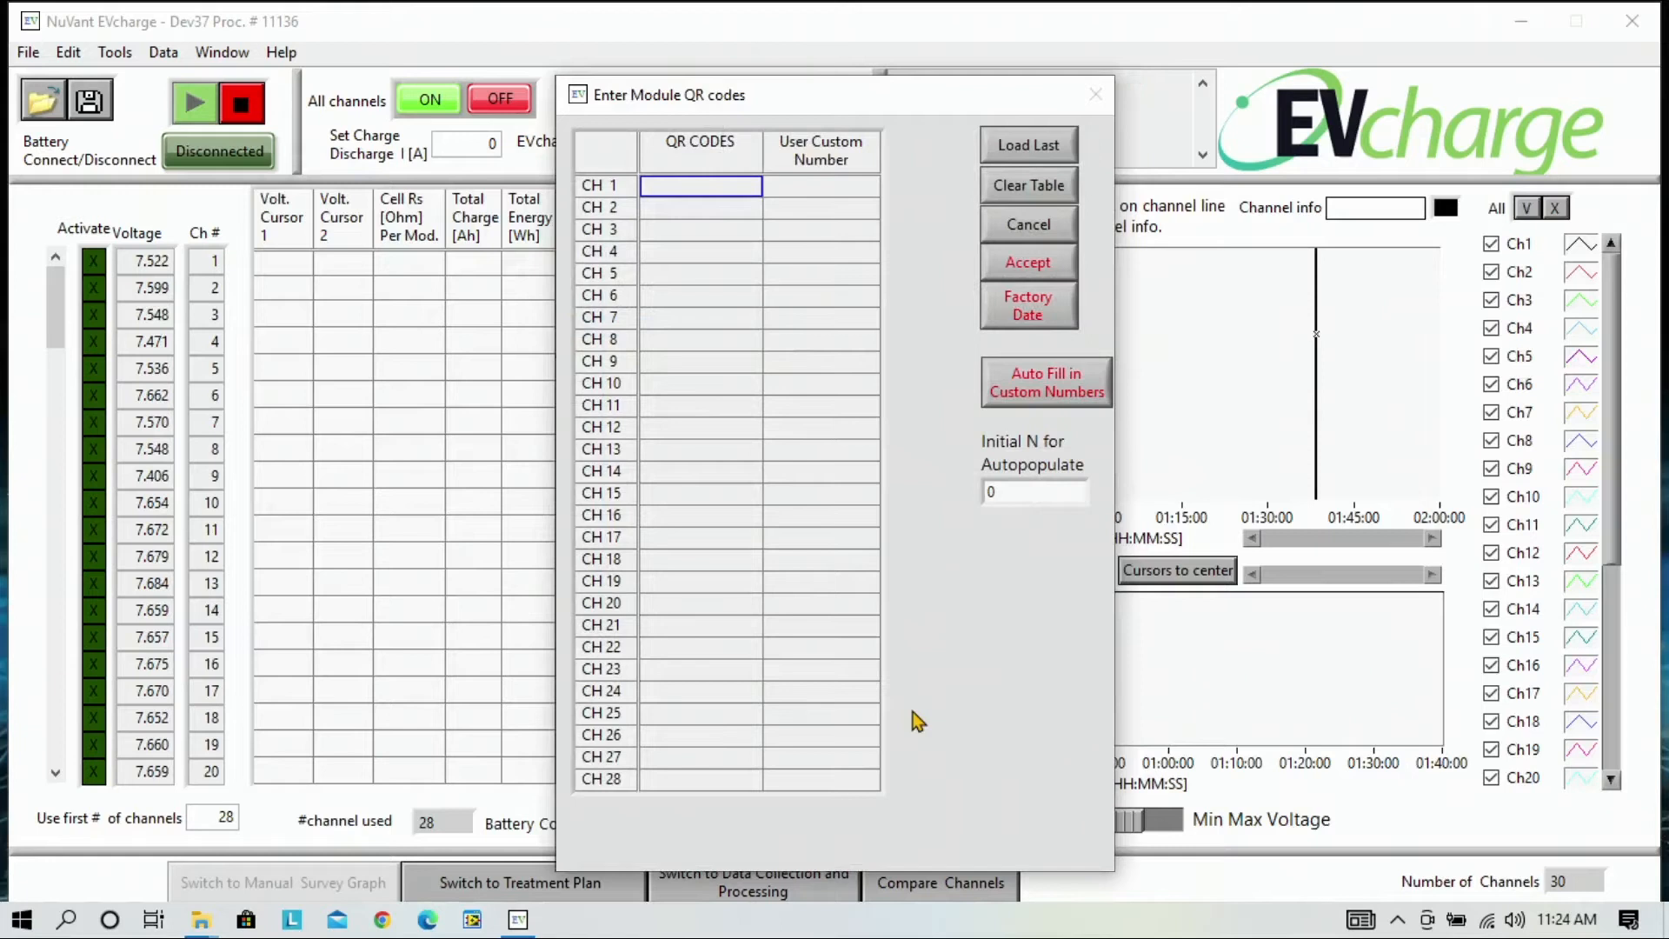
Step: Enter codes 101 and 102, auto-fill custom numbers 101–128 from Initial N 101, and accept
click(218, 150)
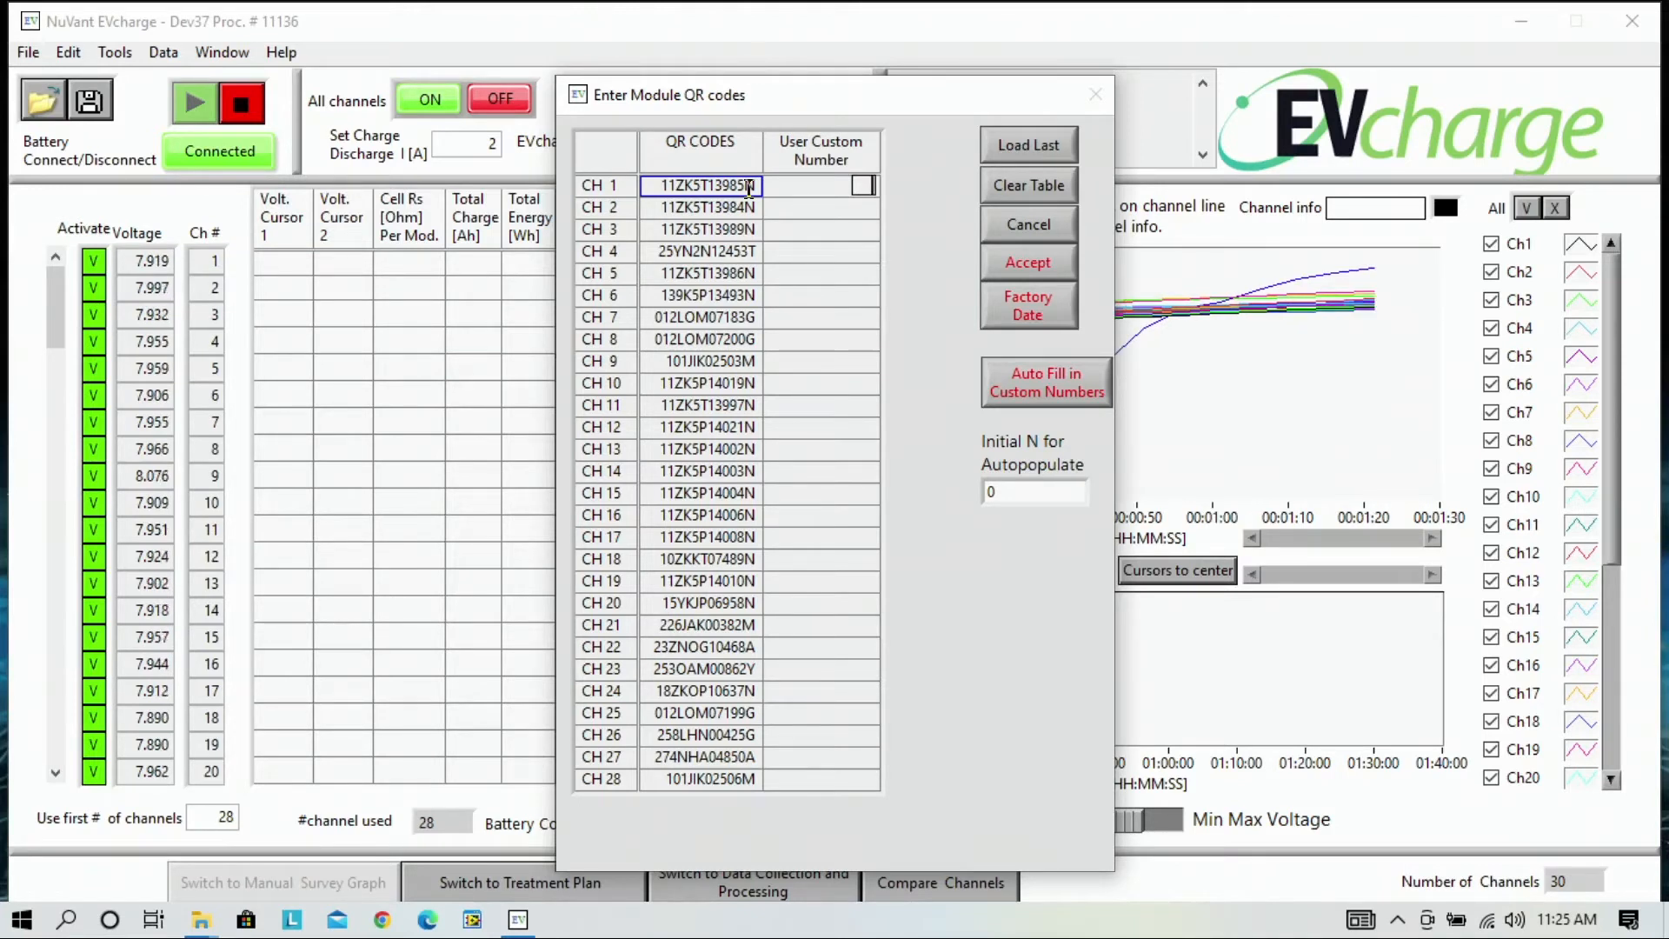
text(10)
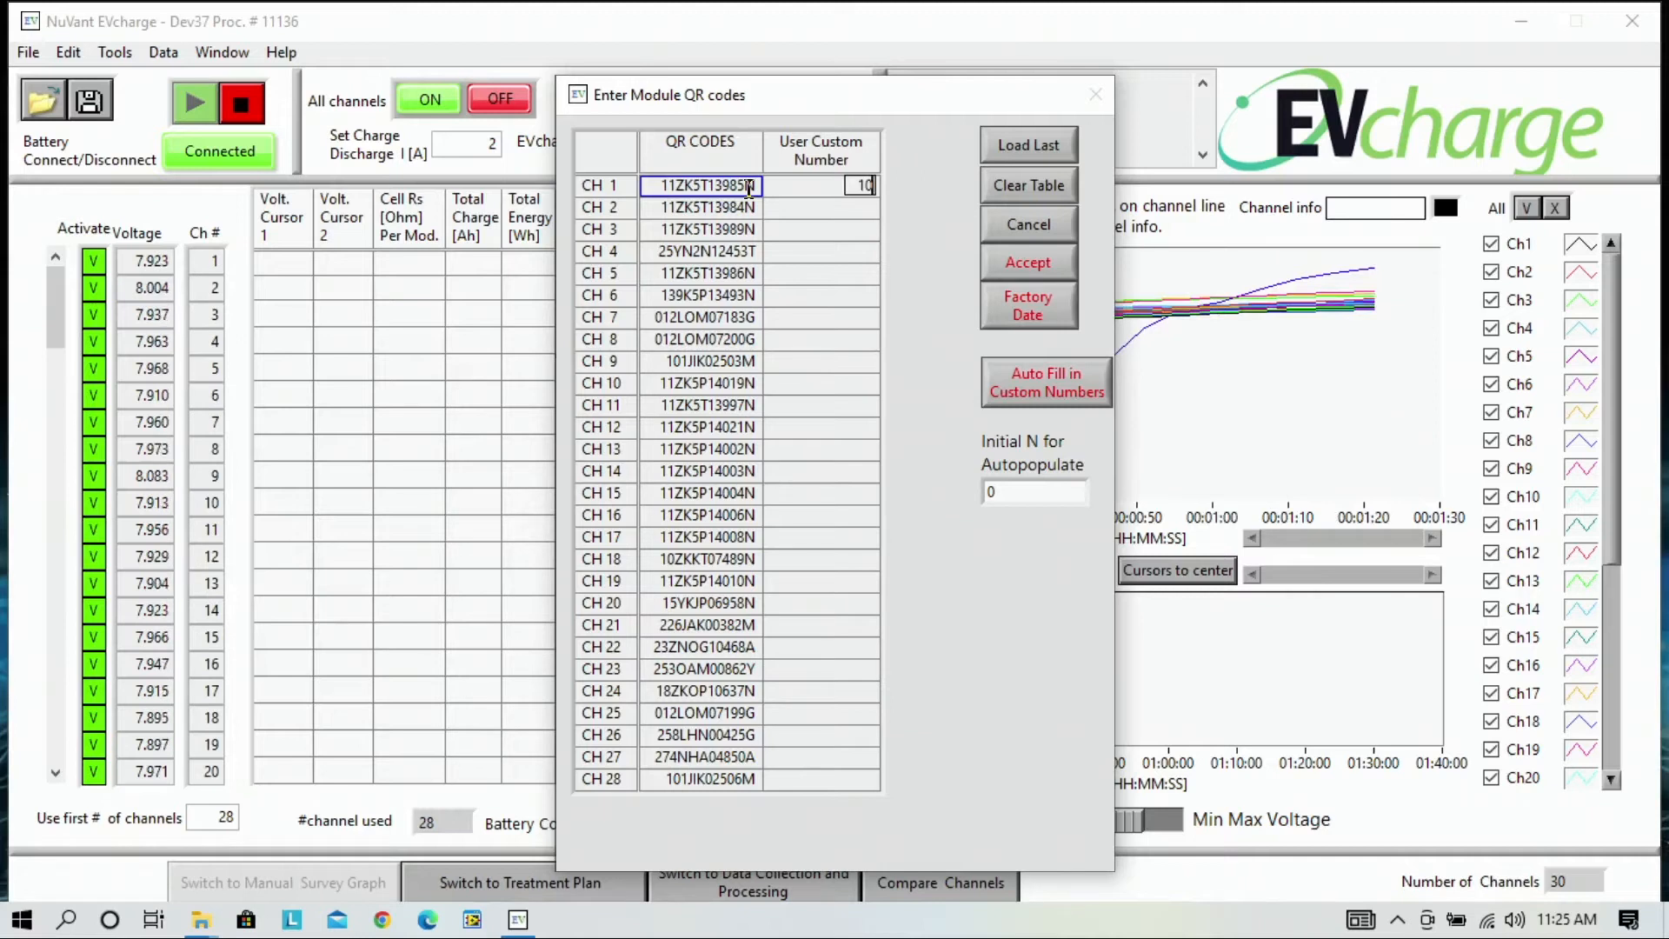
text(1)
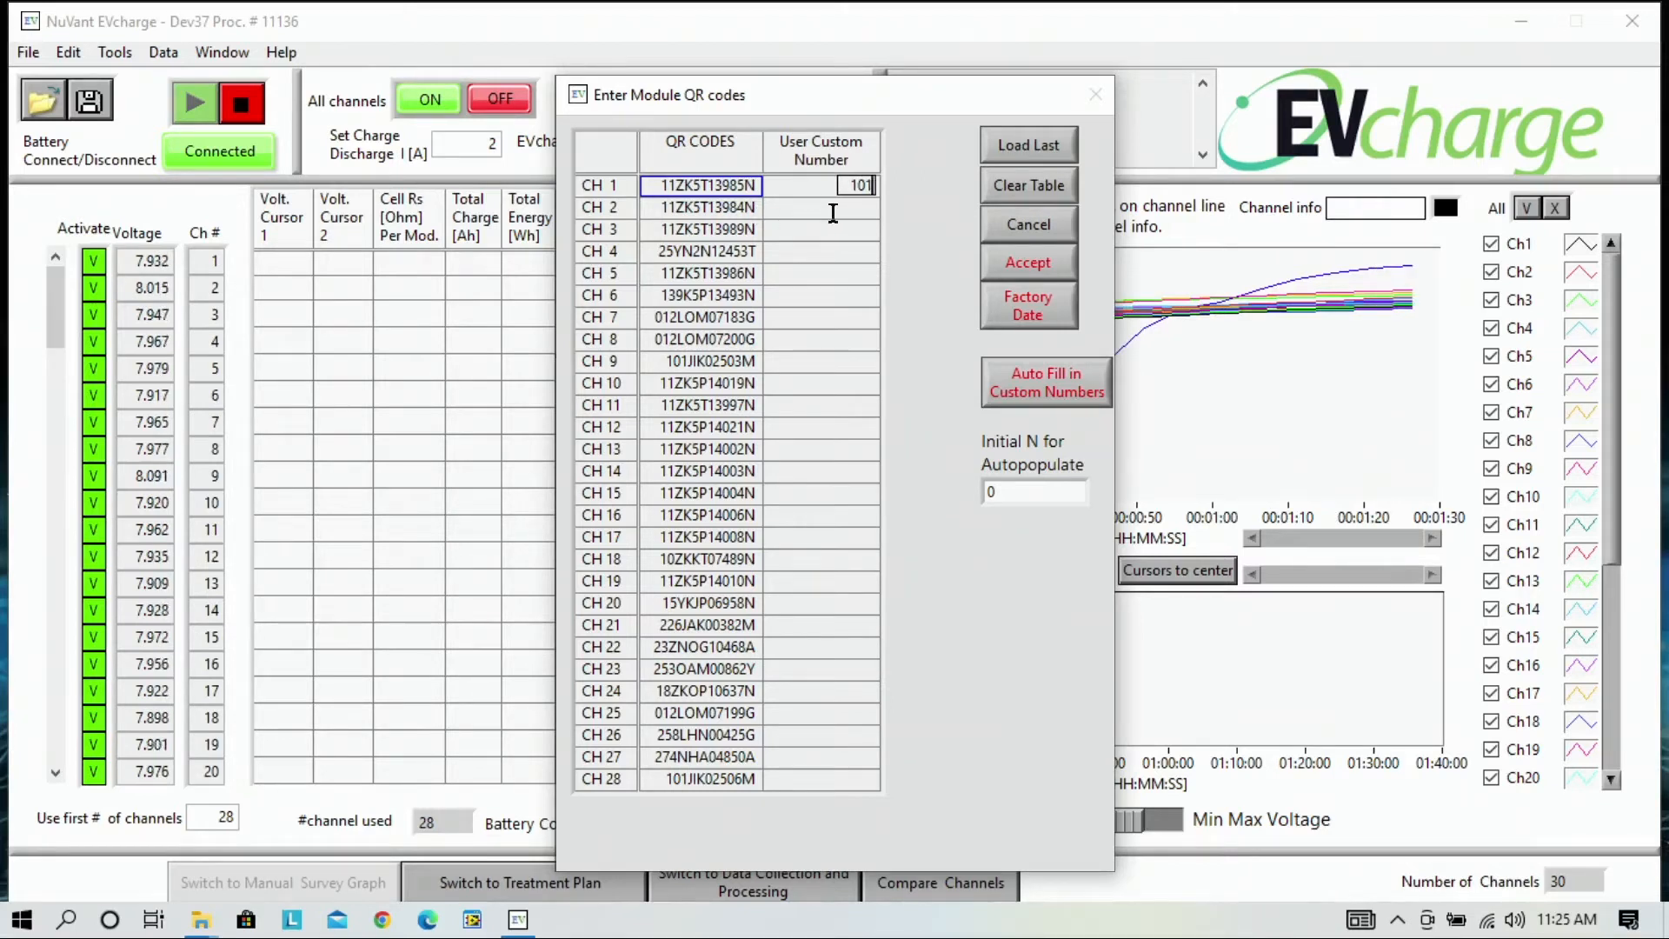
text(102)
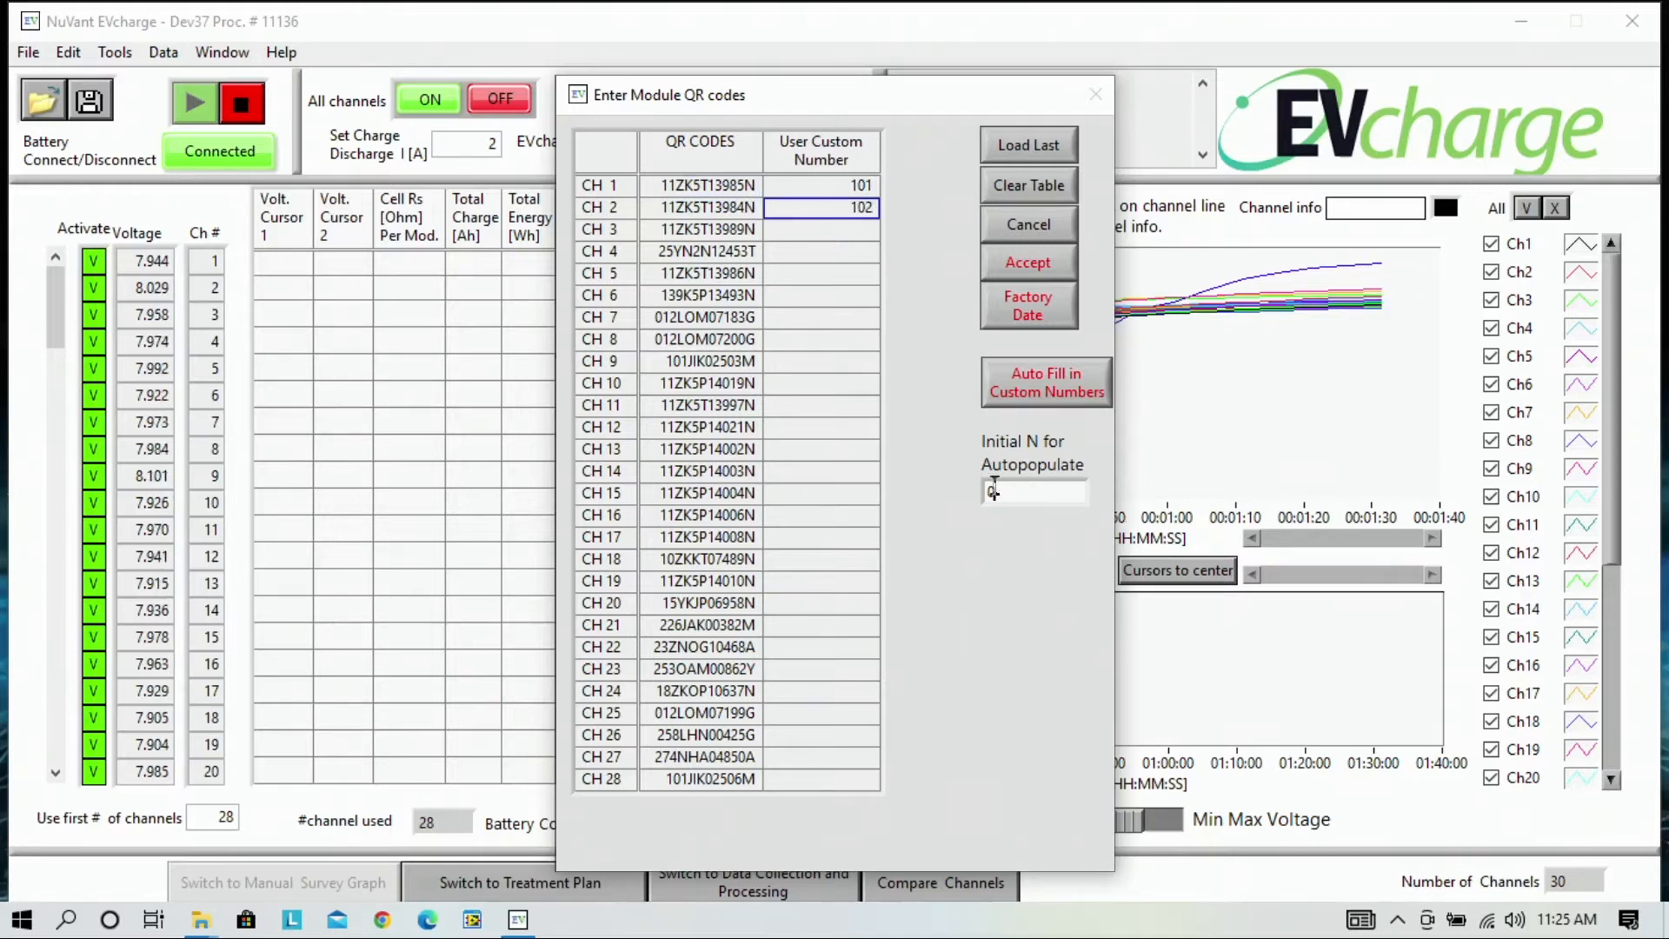
text(101)
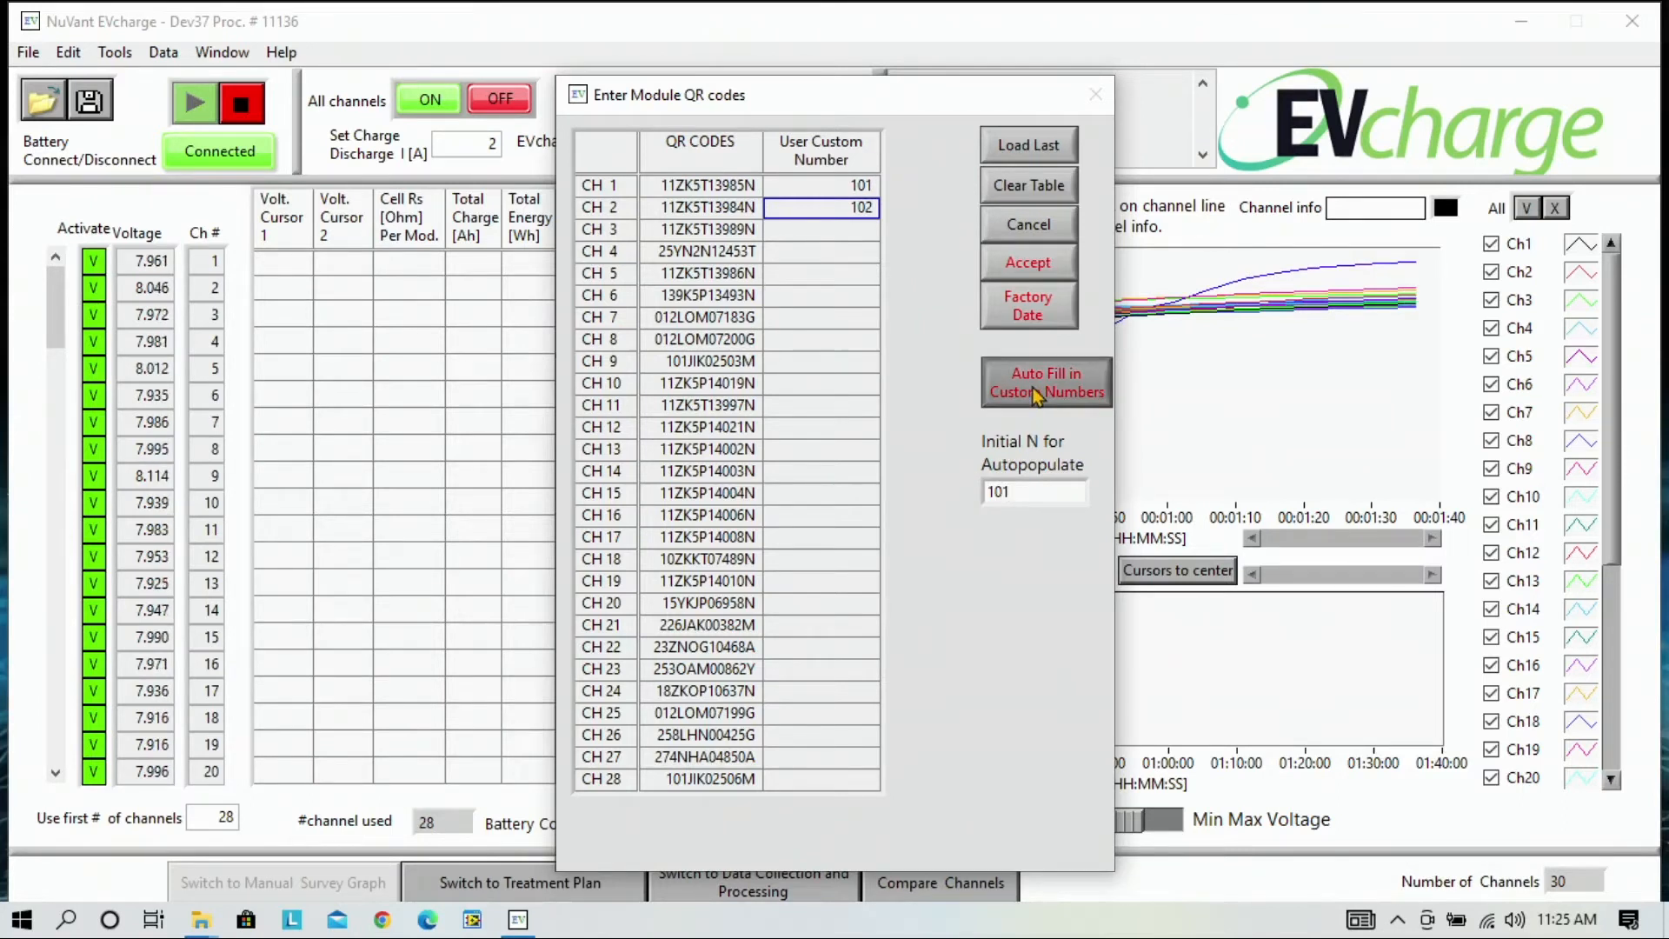
click(1046, 382)
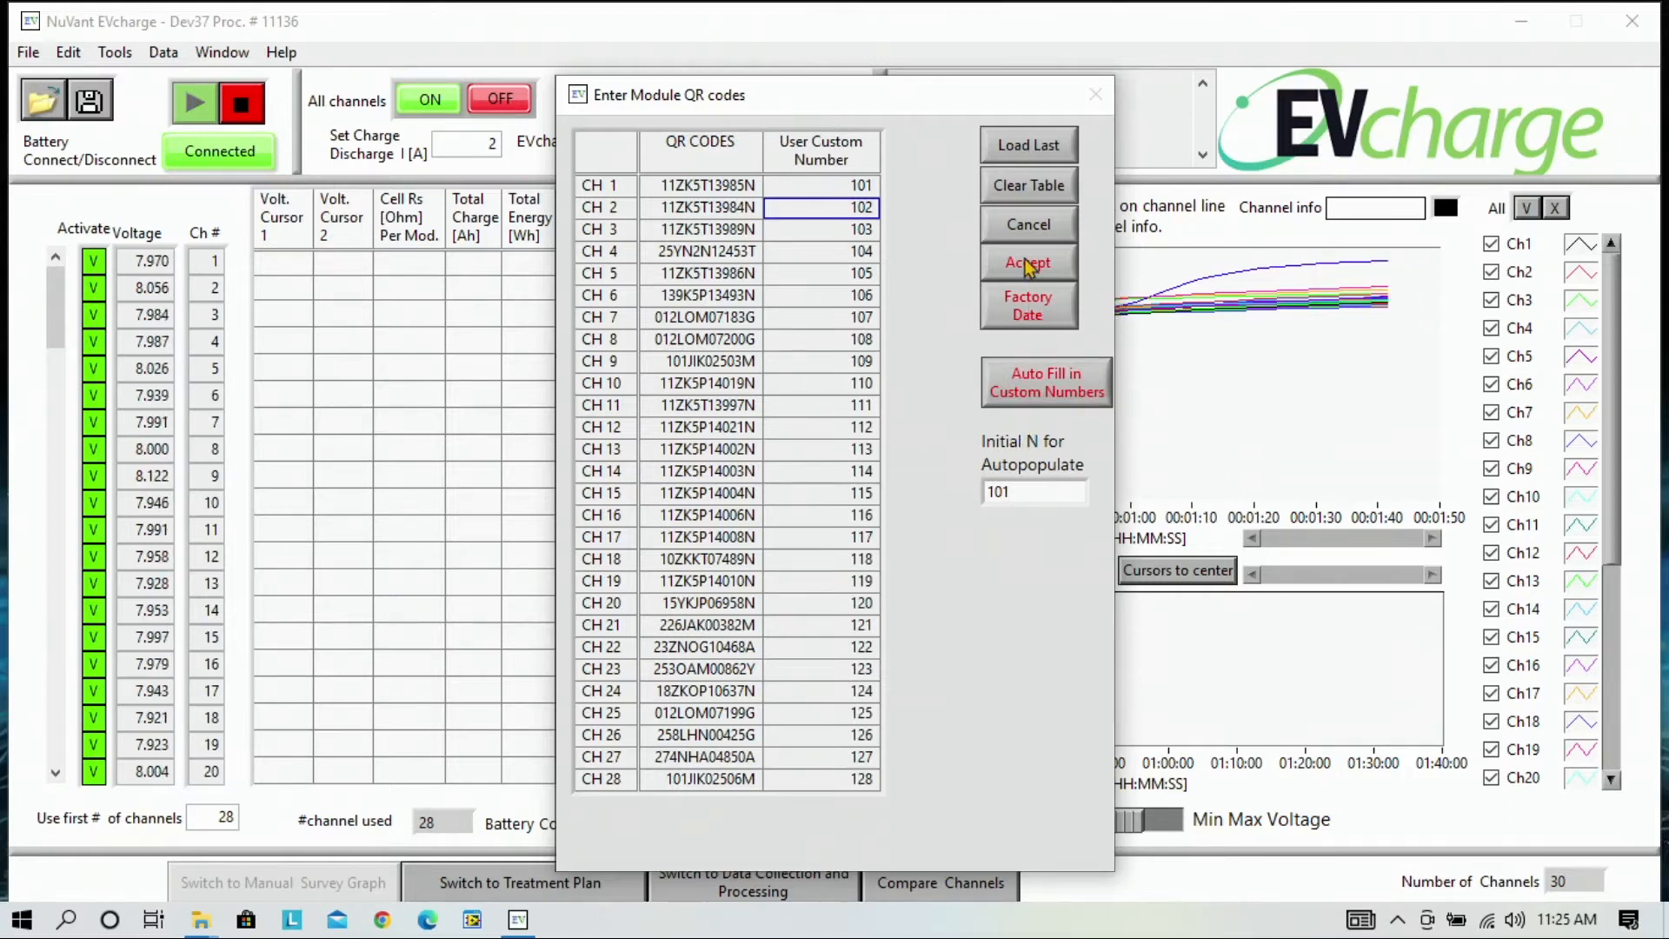
click(1025, 263)
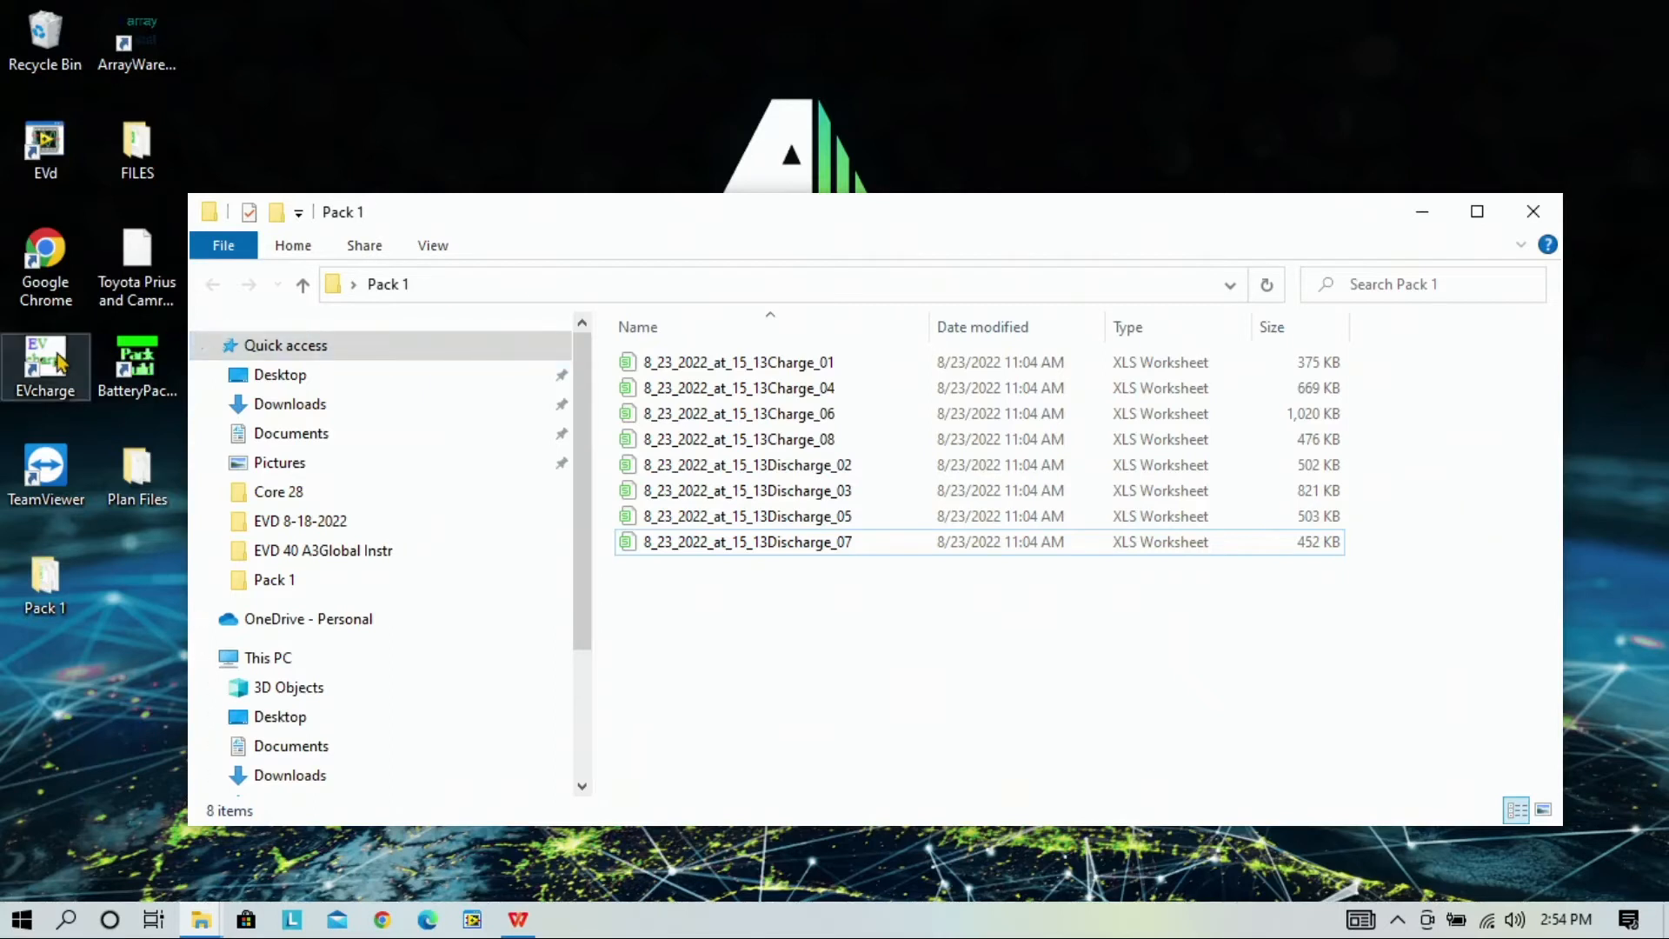
mouse_move(44, 362)
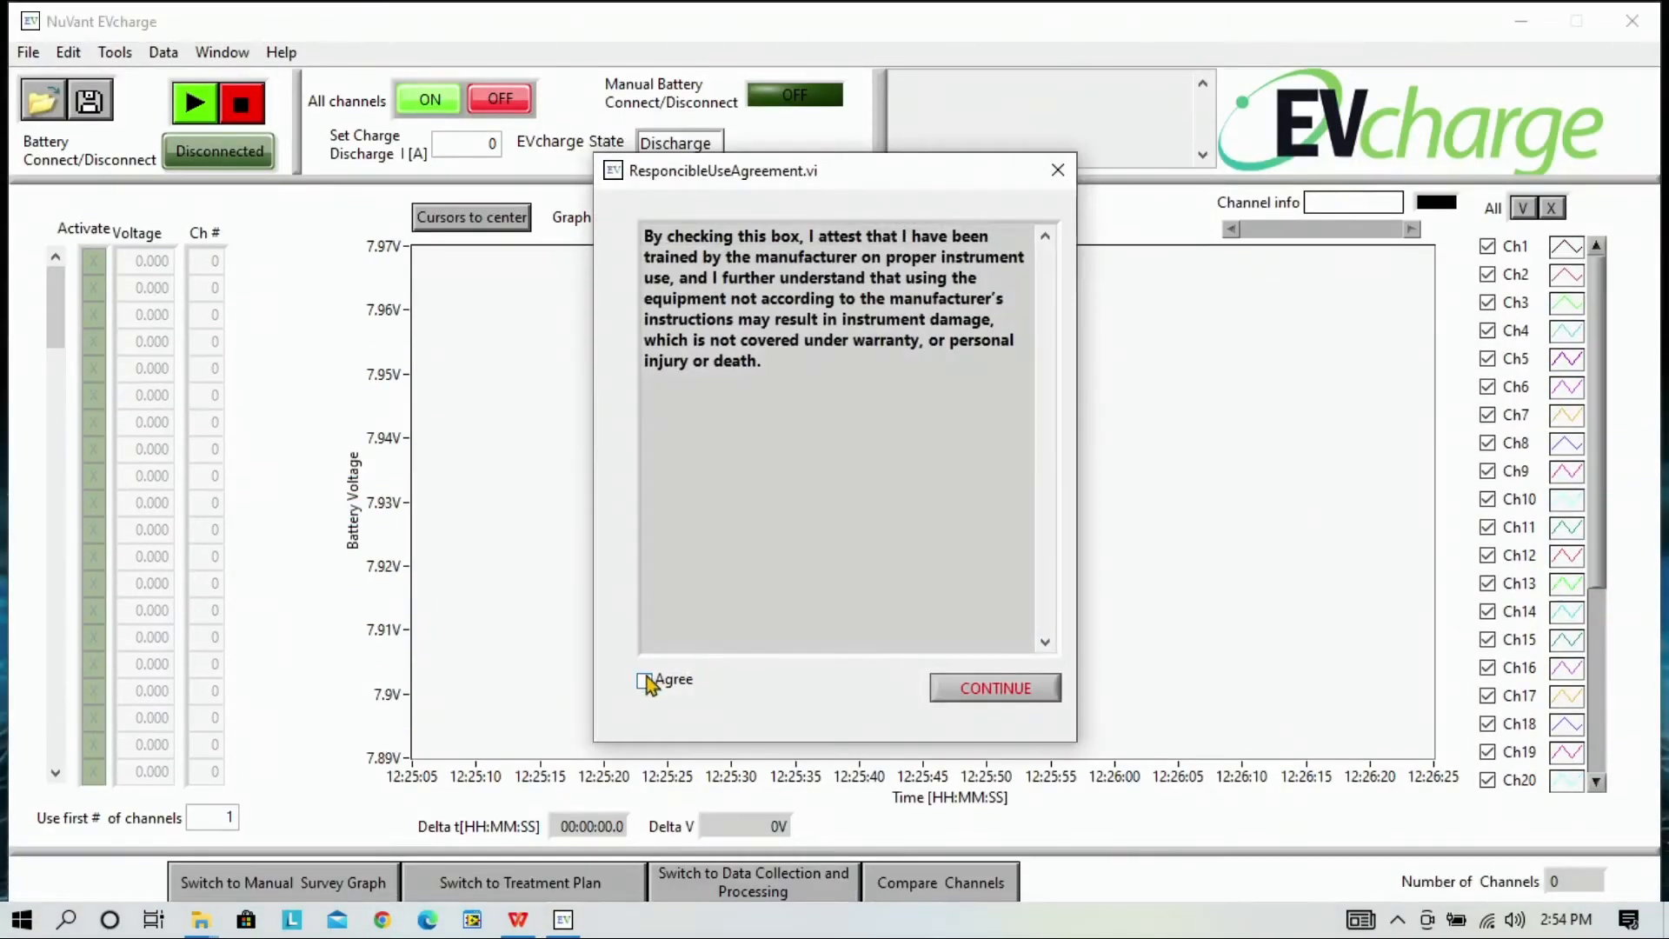
Step: Accept the use agreement and continue without a device into saved-data mode
click(644, 679)
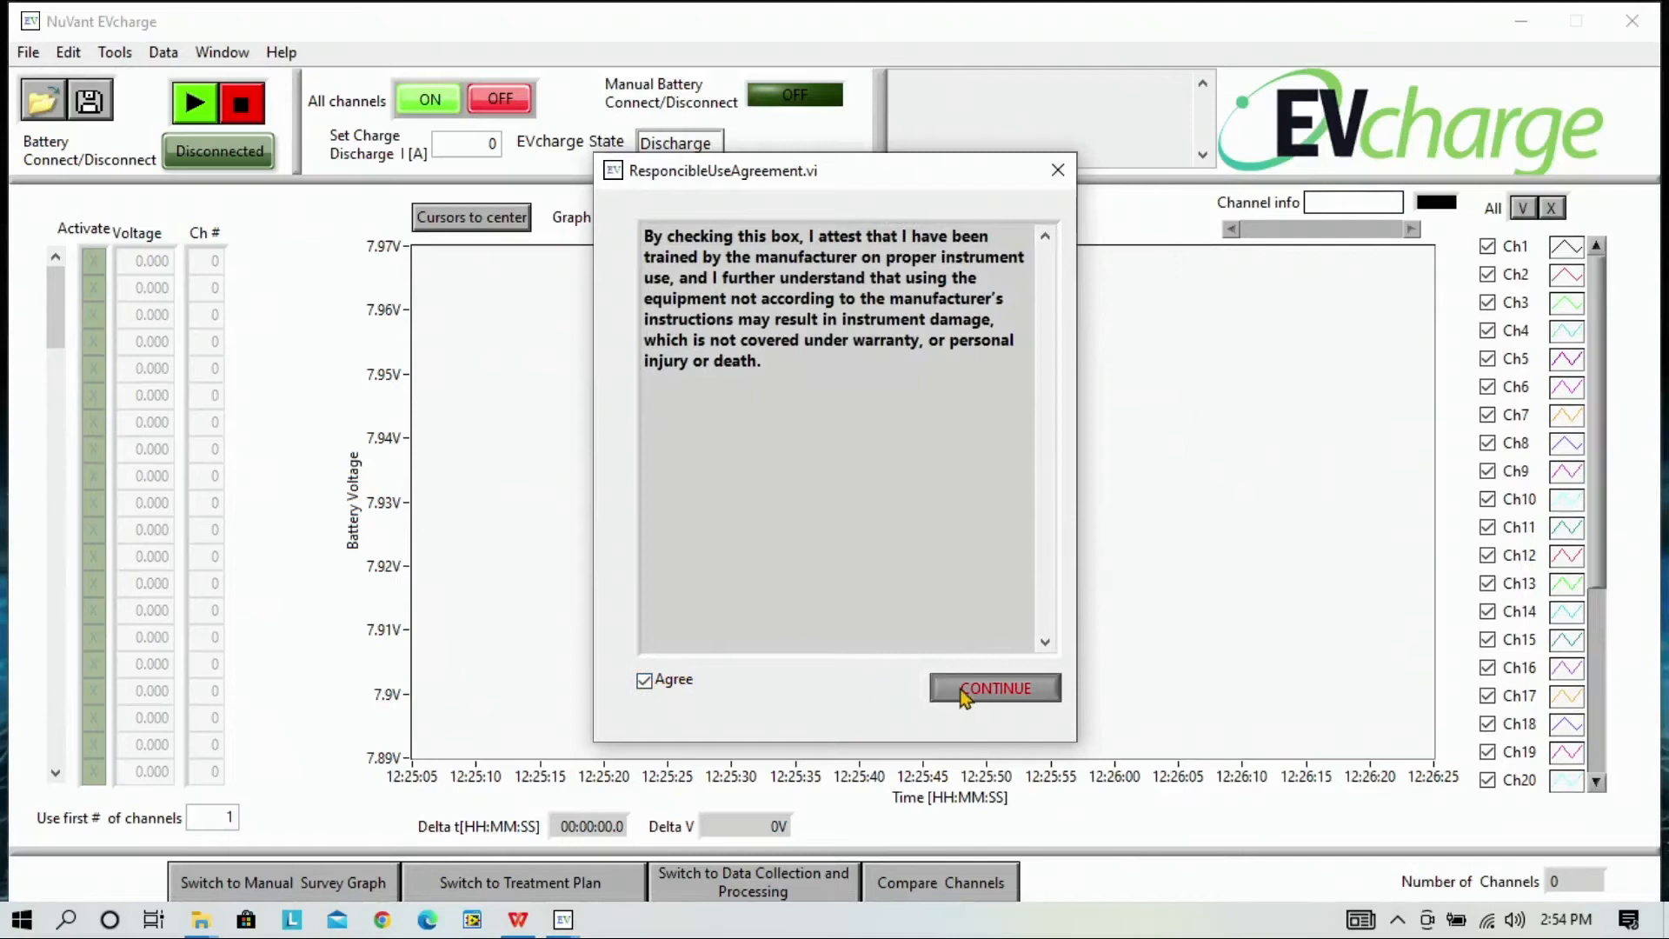
click(994, 688)
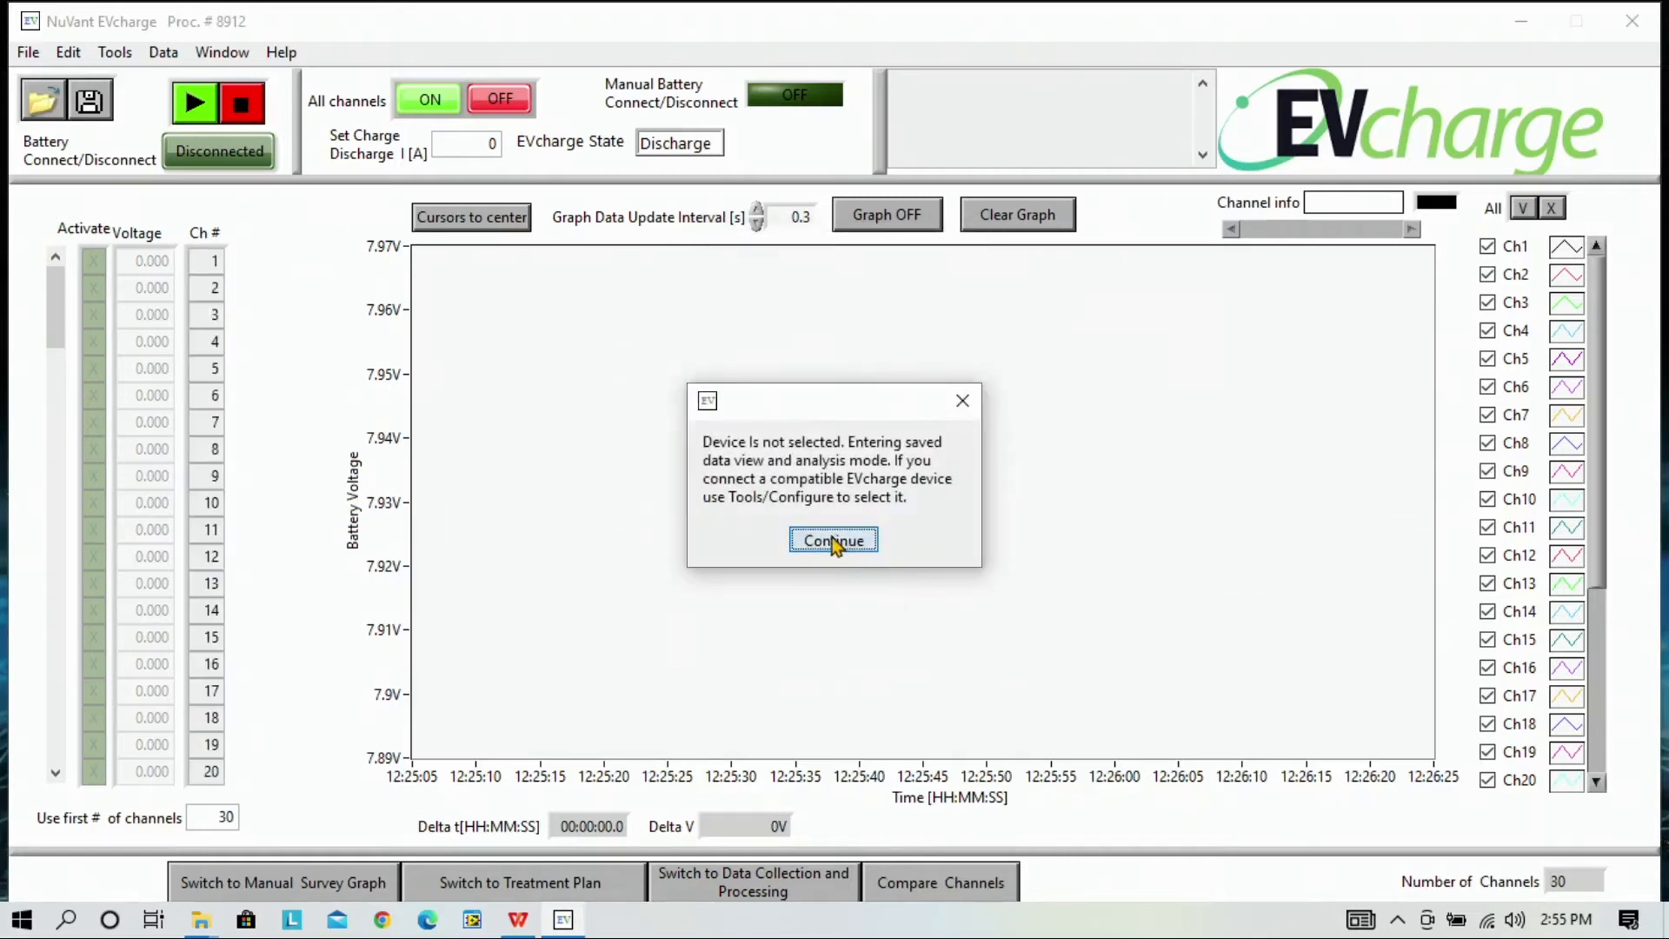
click(833, 540)
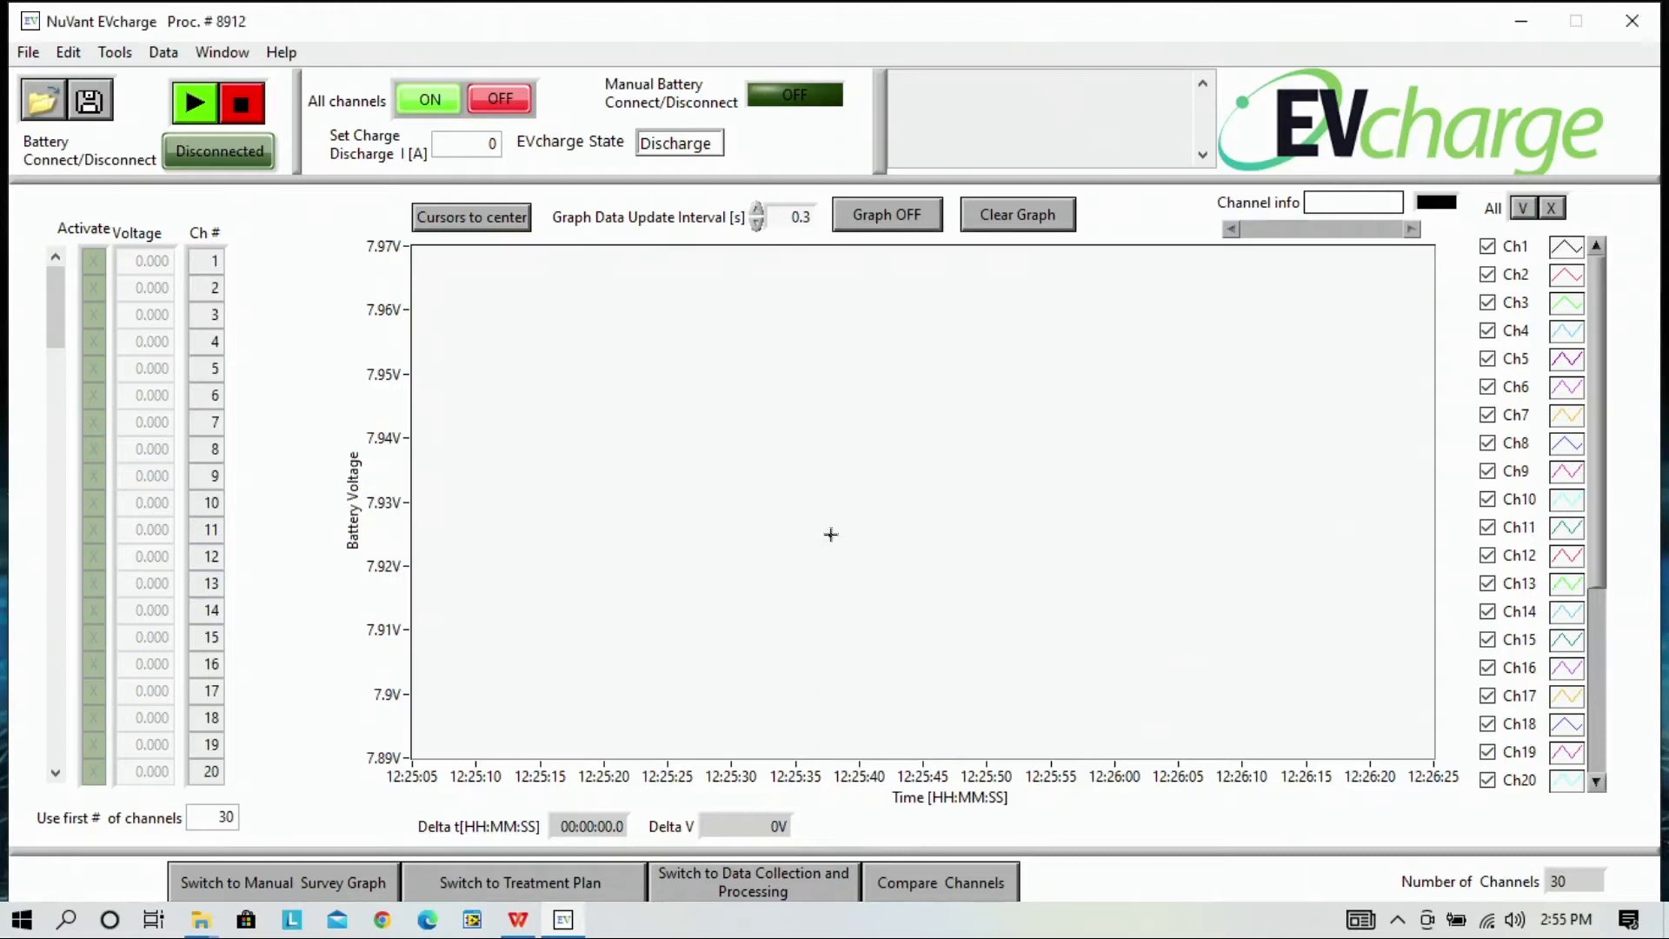
click(27, 51)
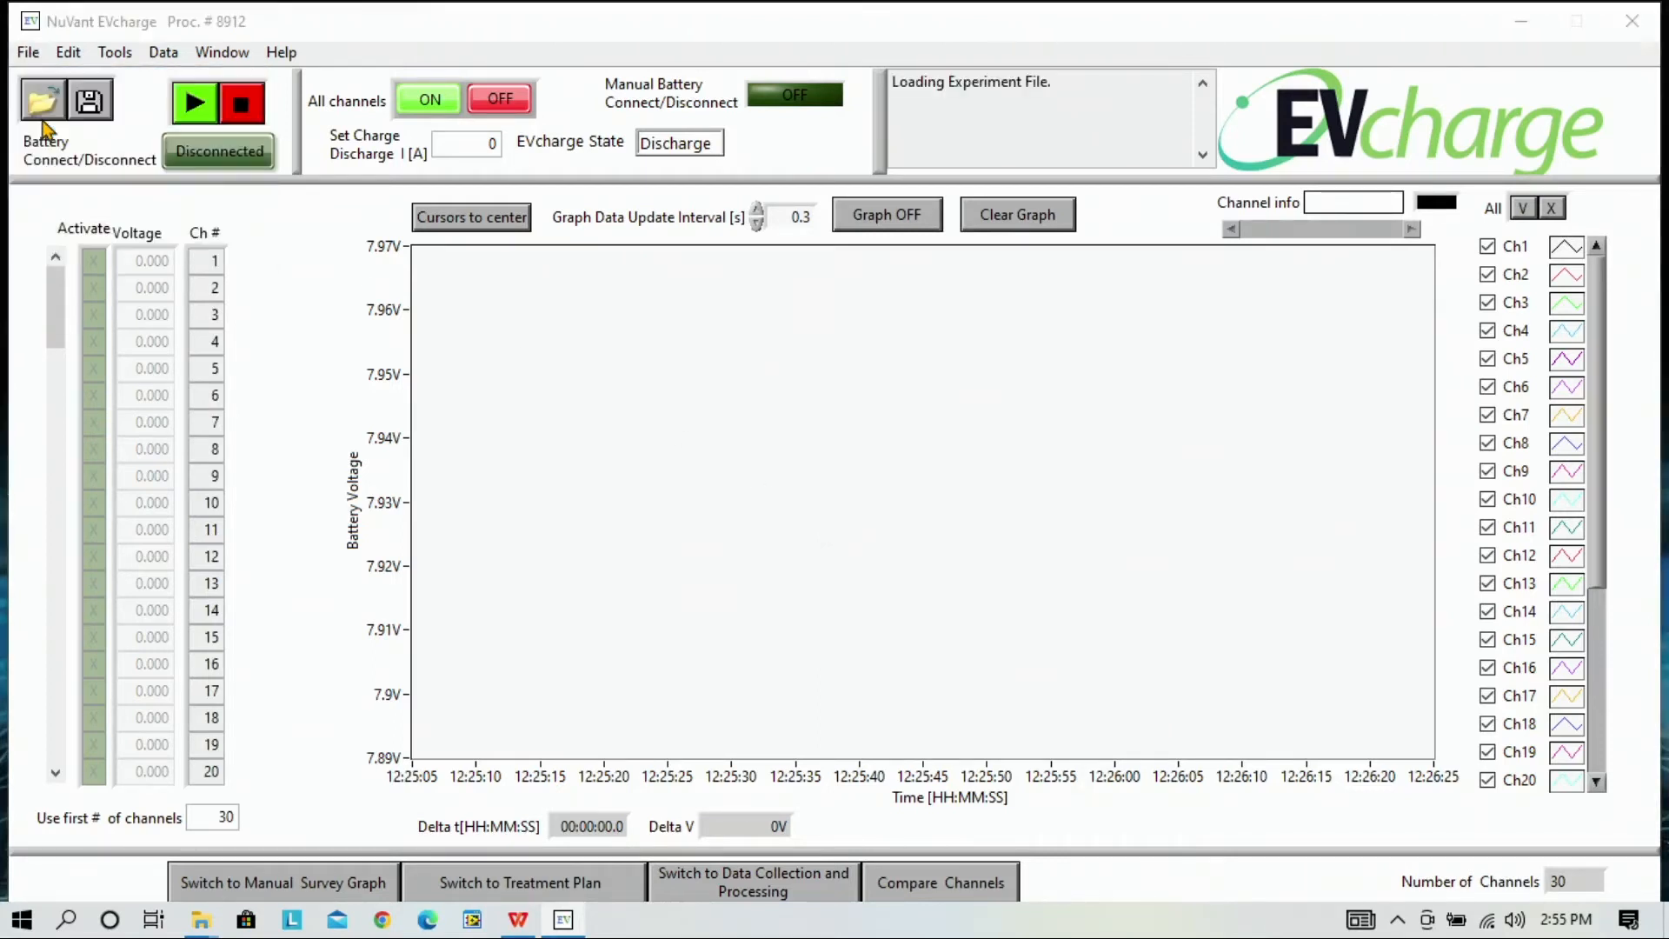
Step: Load 8_23_2022_at_15_13Discharge_07.csv from Desktop > Pack 1
click(40, 101)
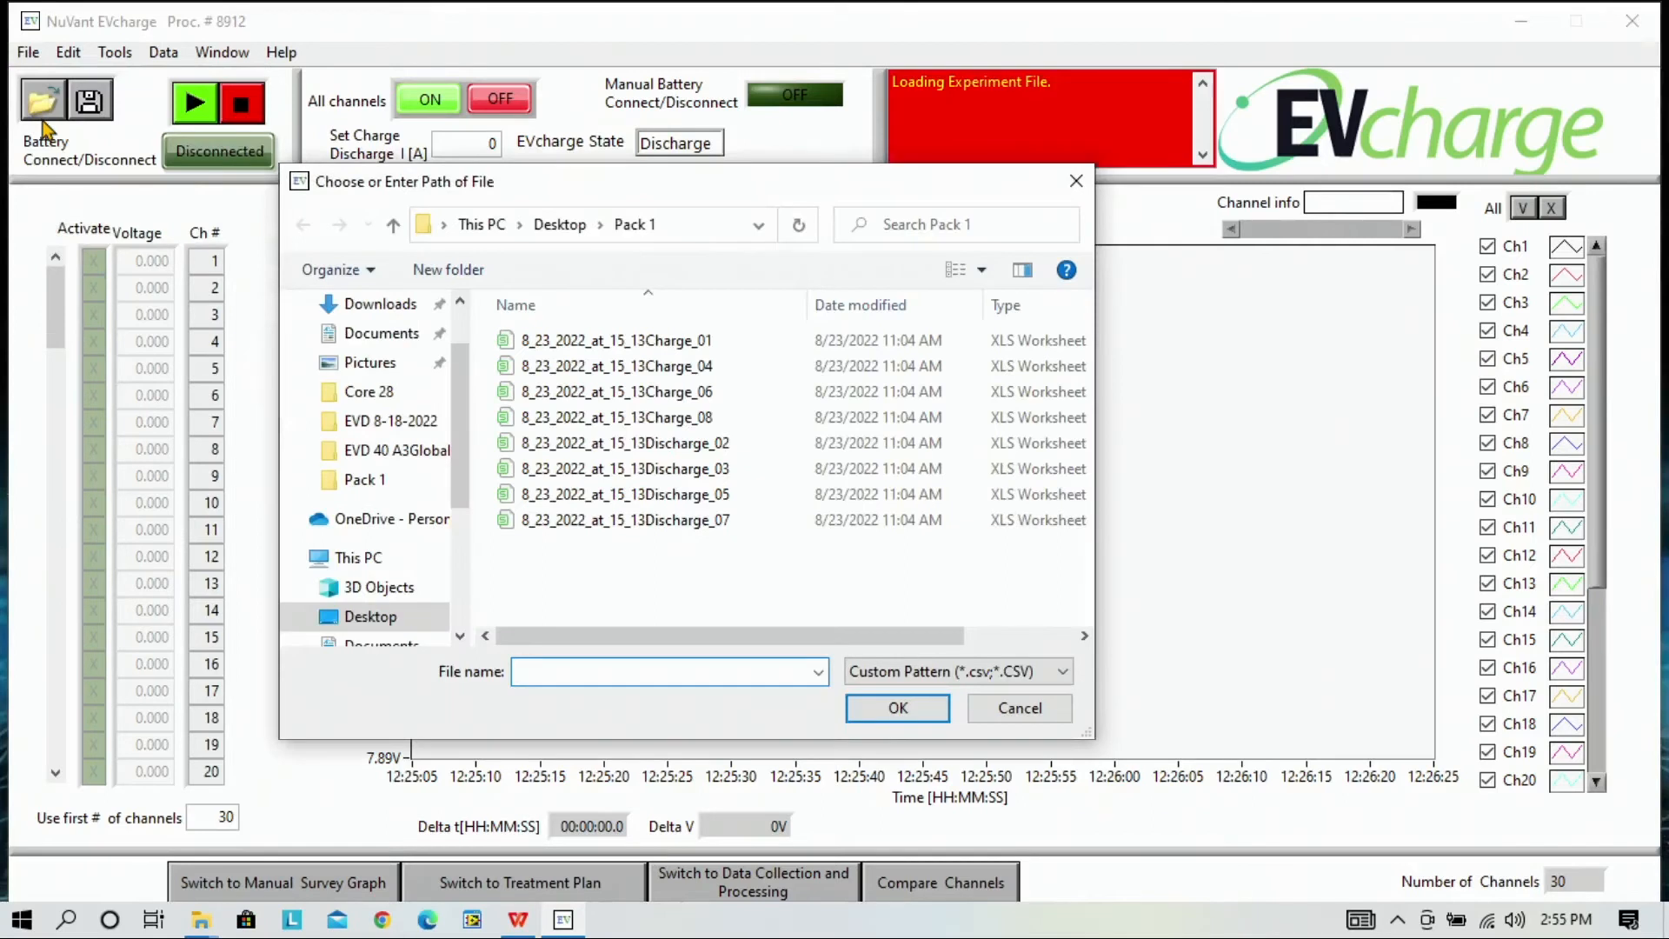
mouse_move(596, 442)
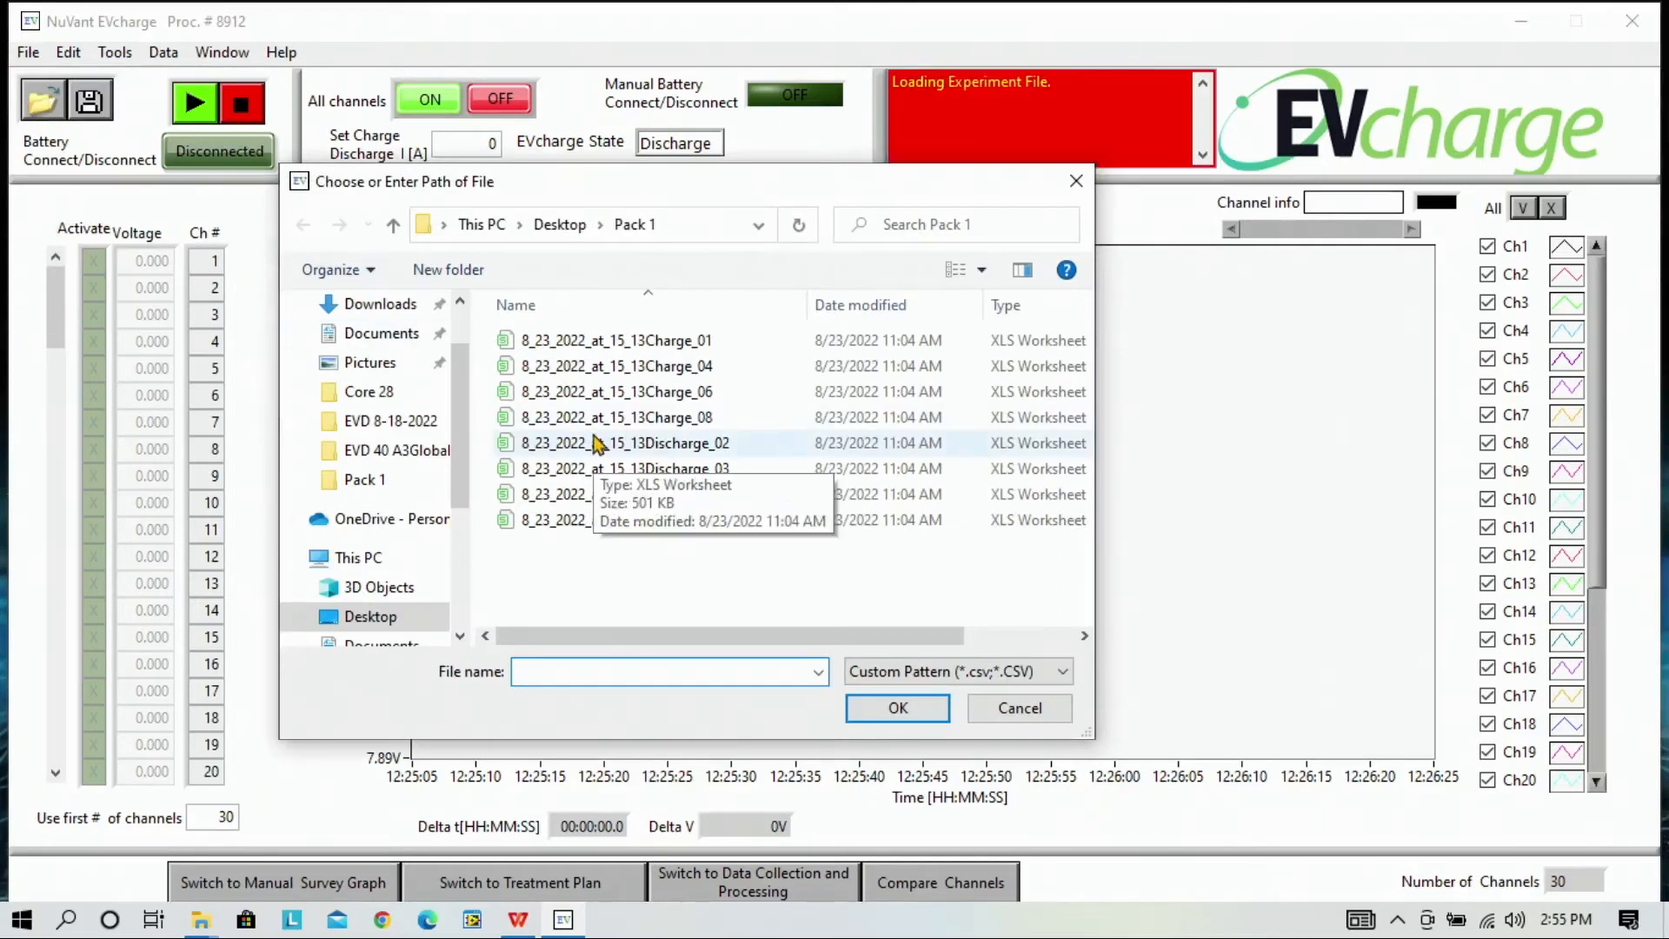
mouse_move(673, 549)
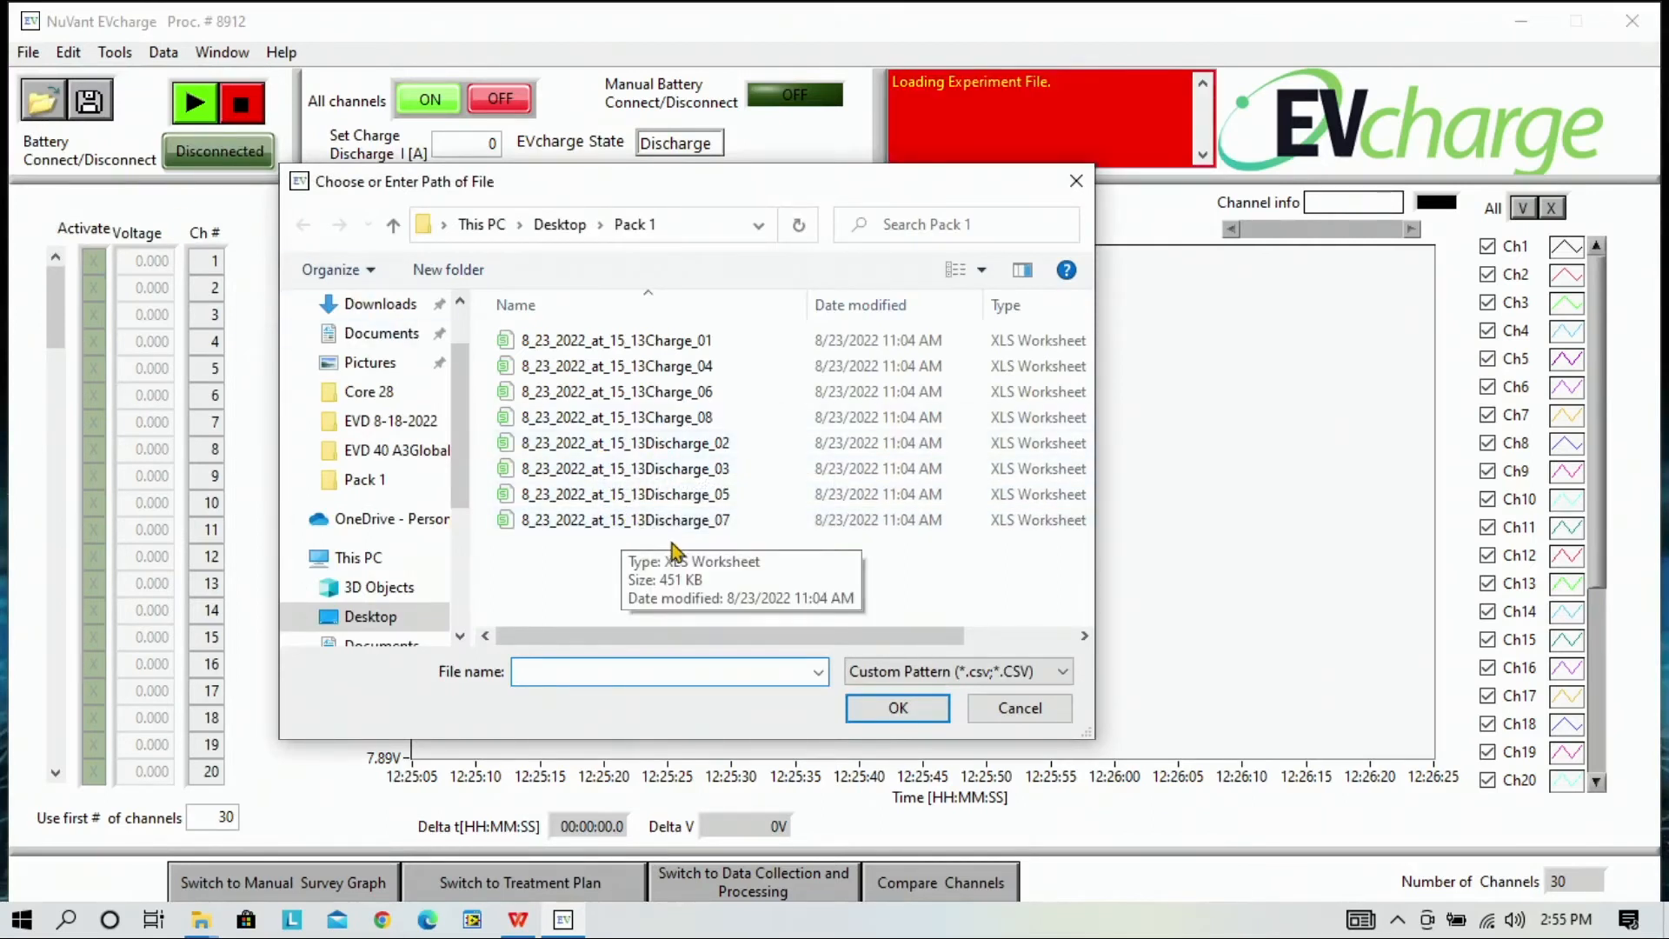
click(624, 520)
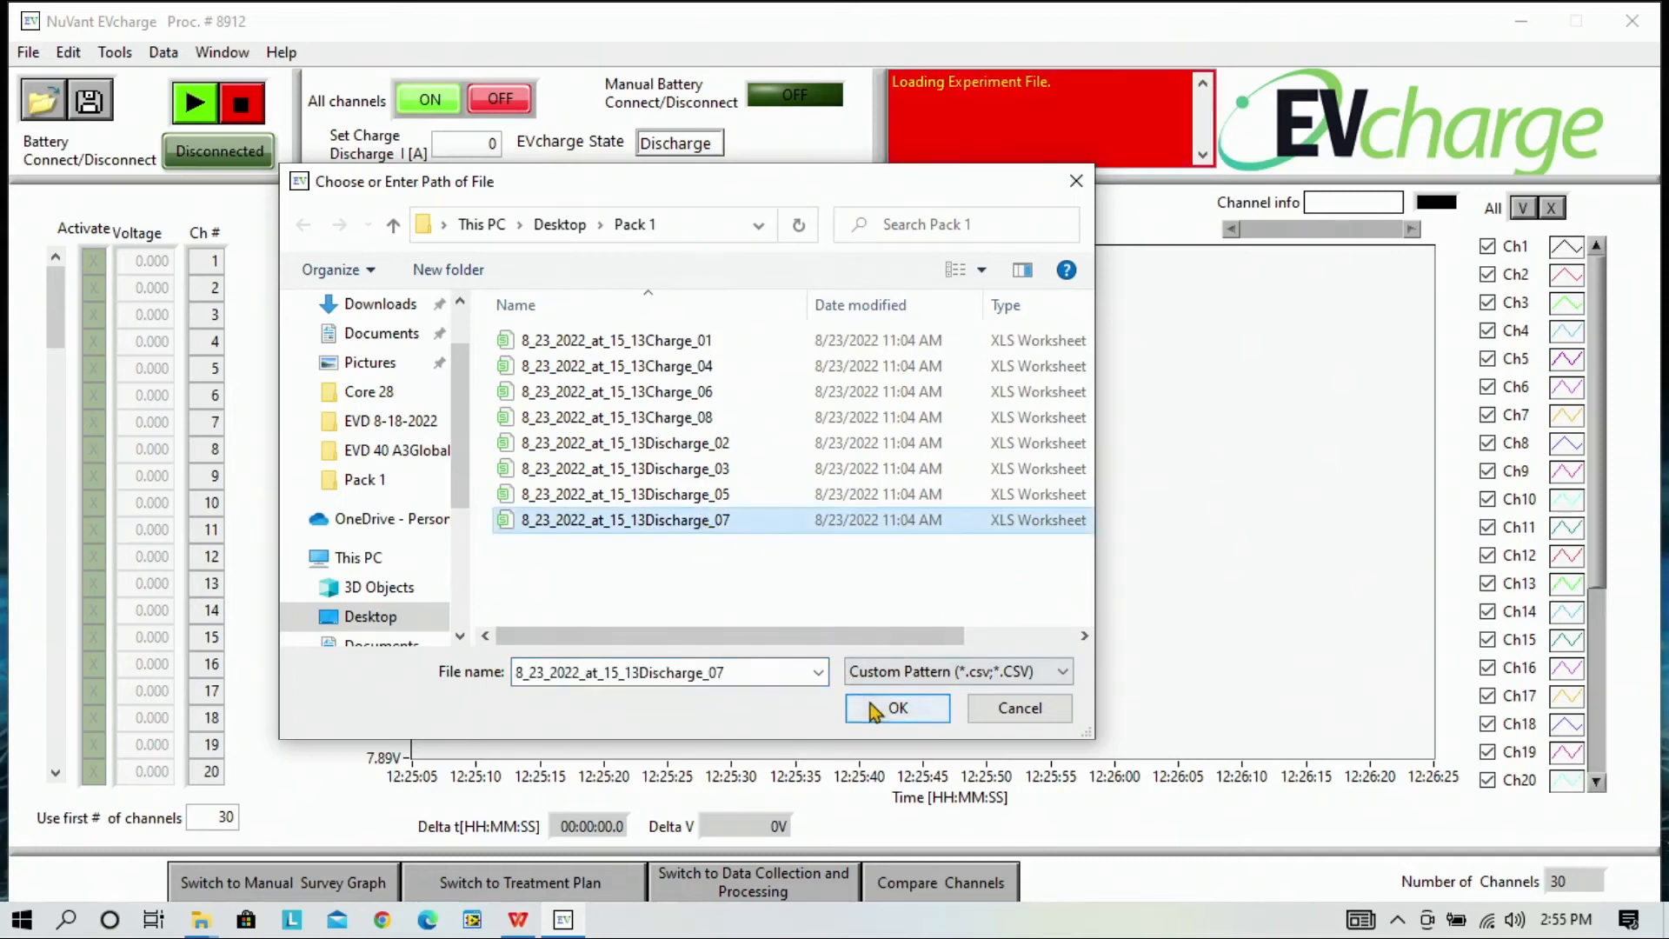
click(897, 707)
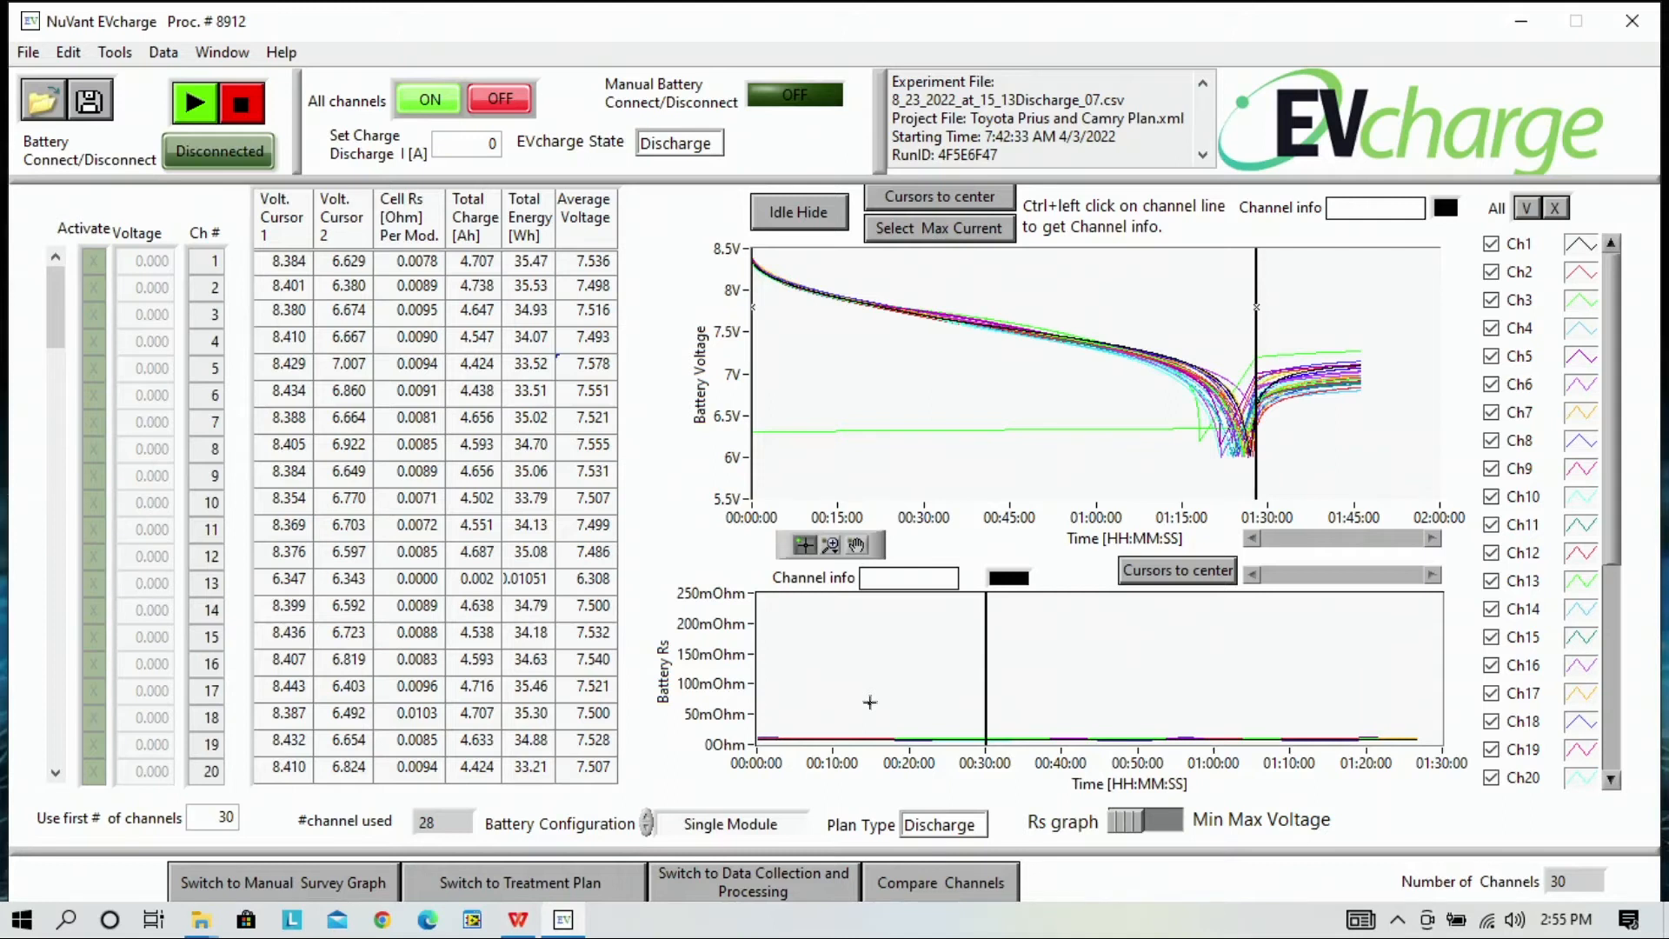
mouse_move(100, 118)
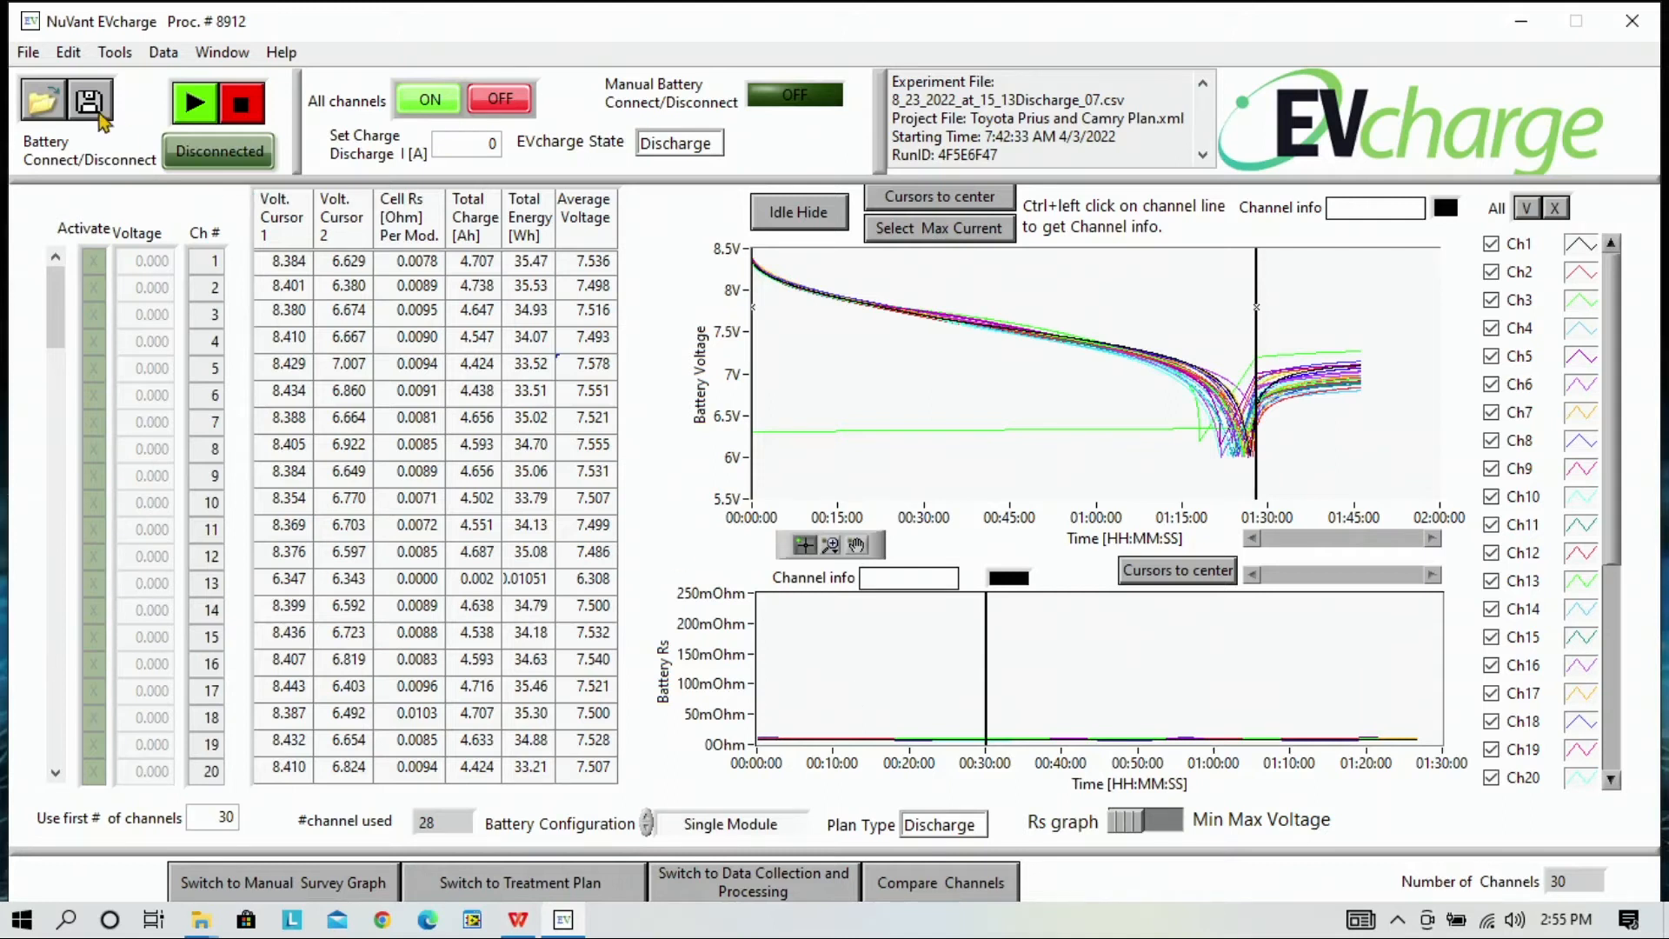
Step: Save the results, accepting QR code 135I1K06468M for channel 1
click(28, 51)
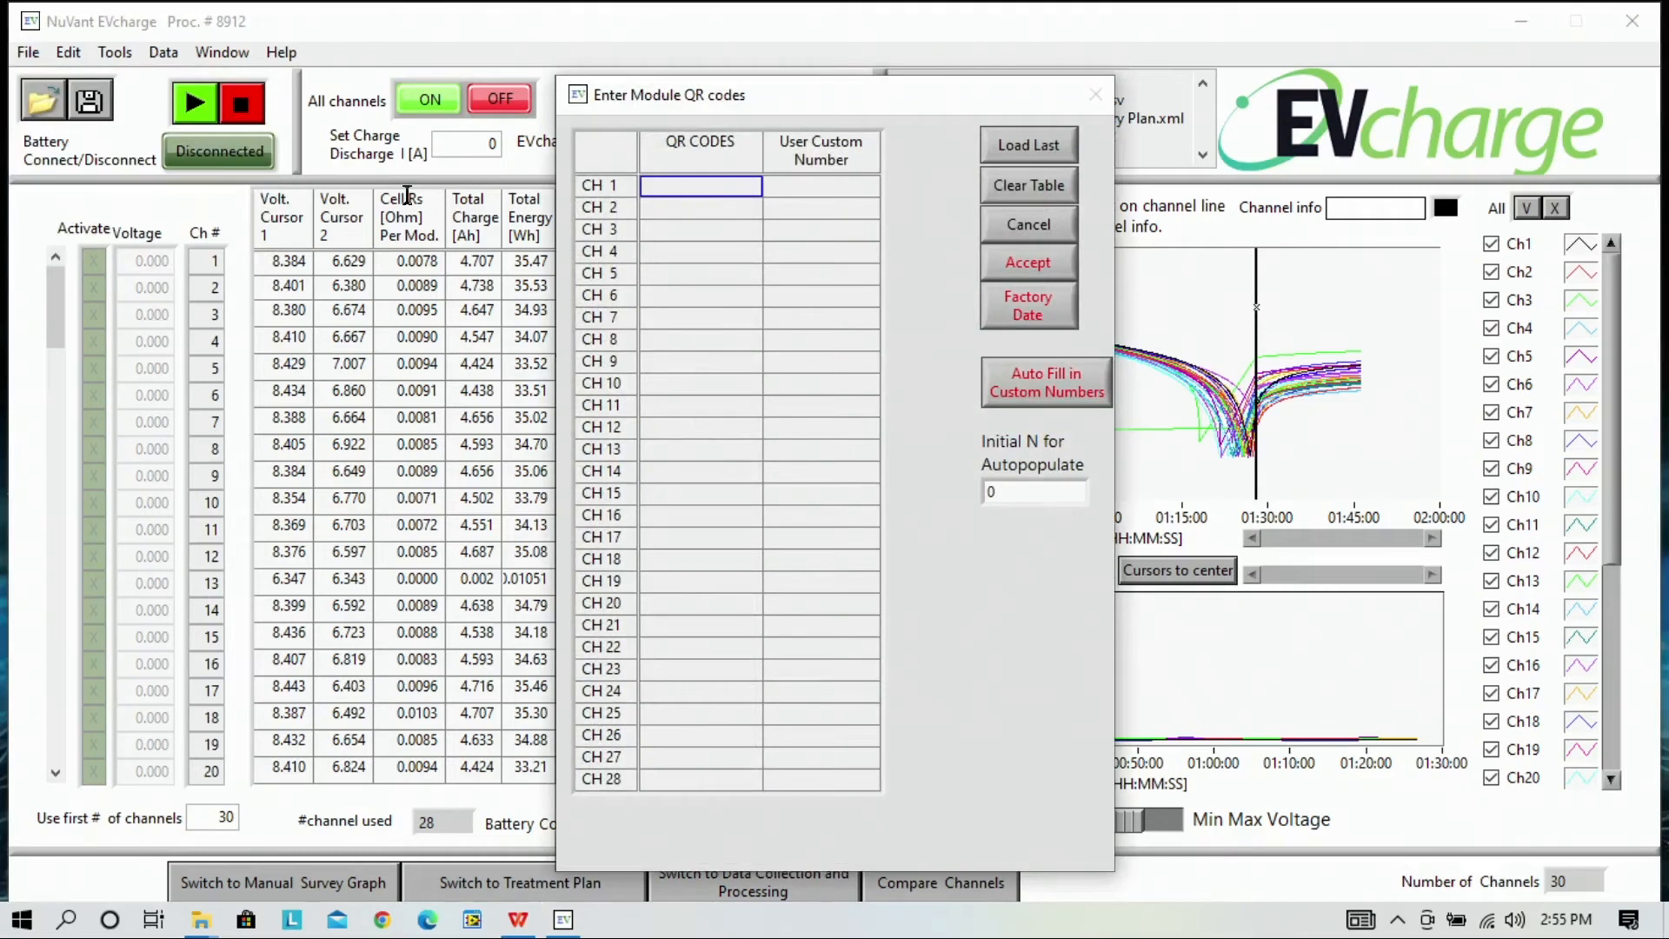
click(700, 186)
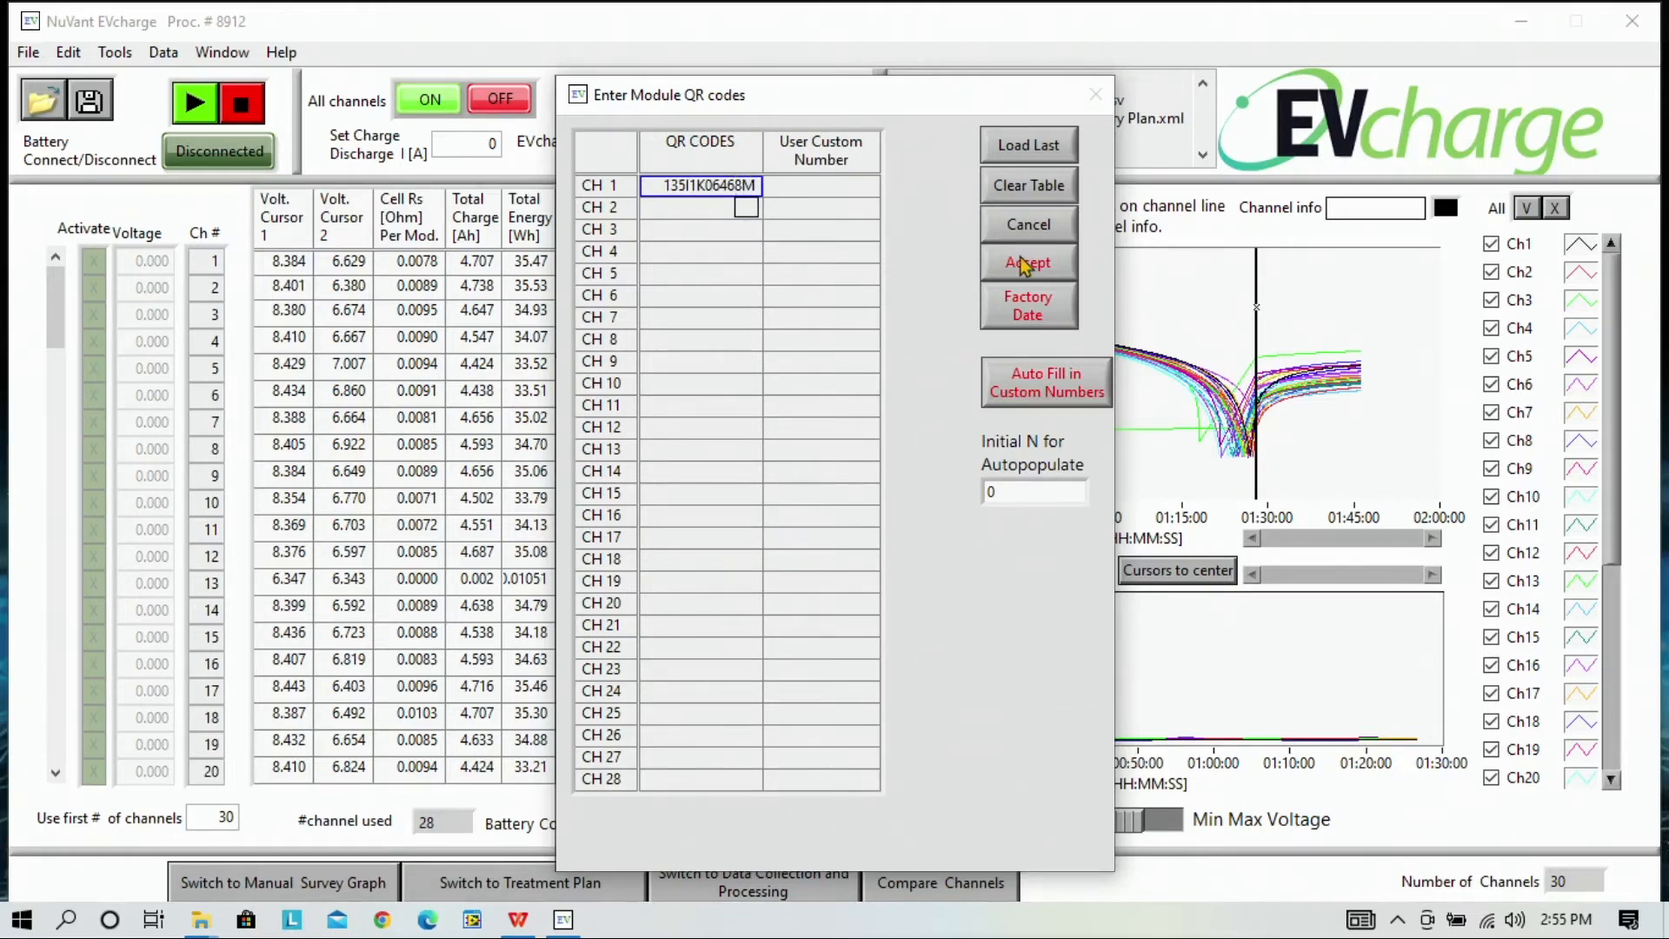
click(1025, 262)
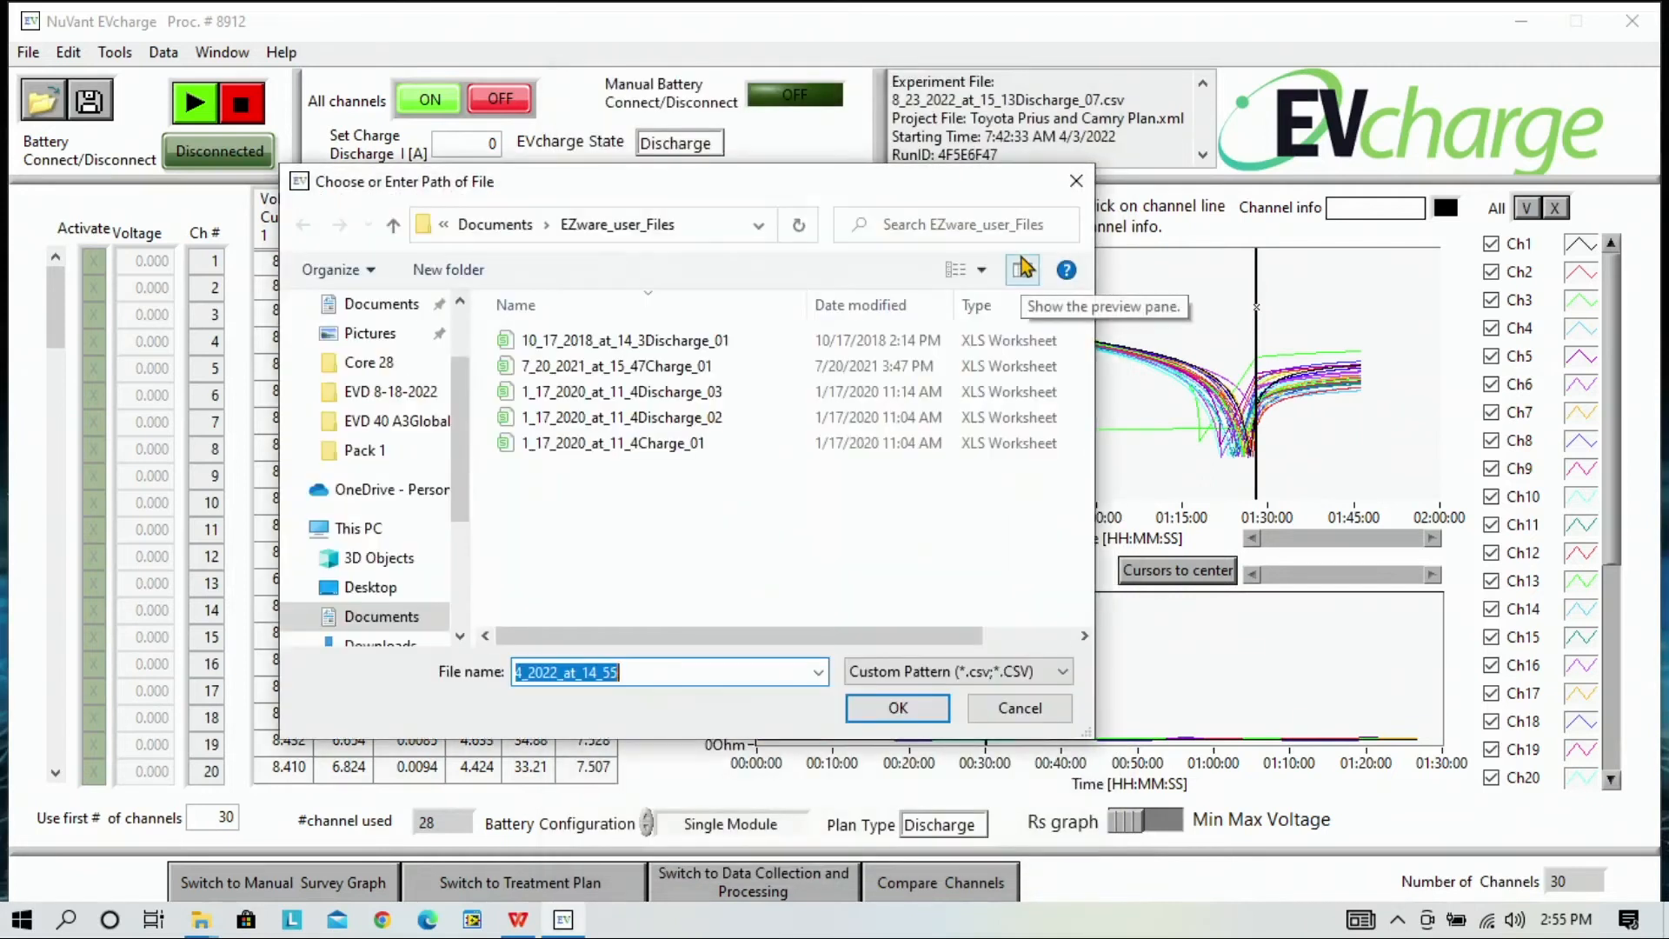
Step: Save the summary as 'Summary Pack 1' in the Desktop Pack 1 folder
click(625, 340)
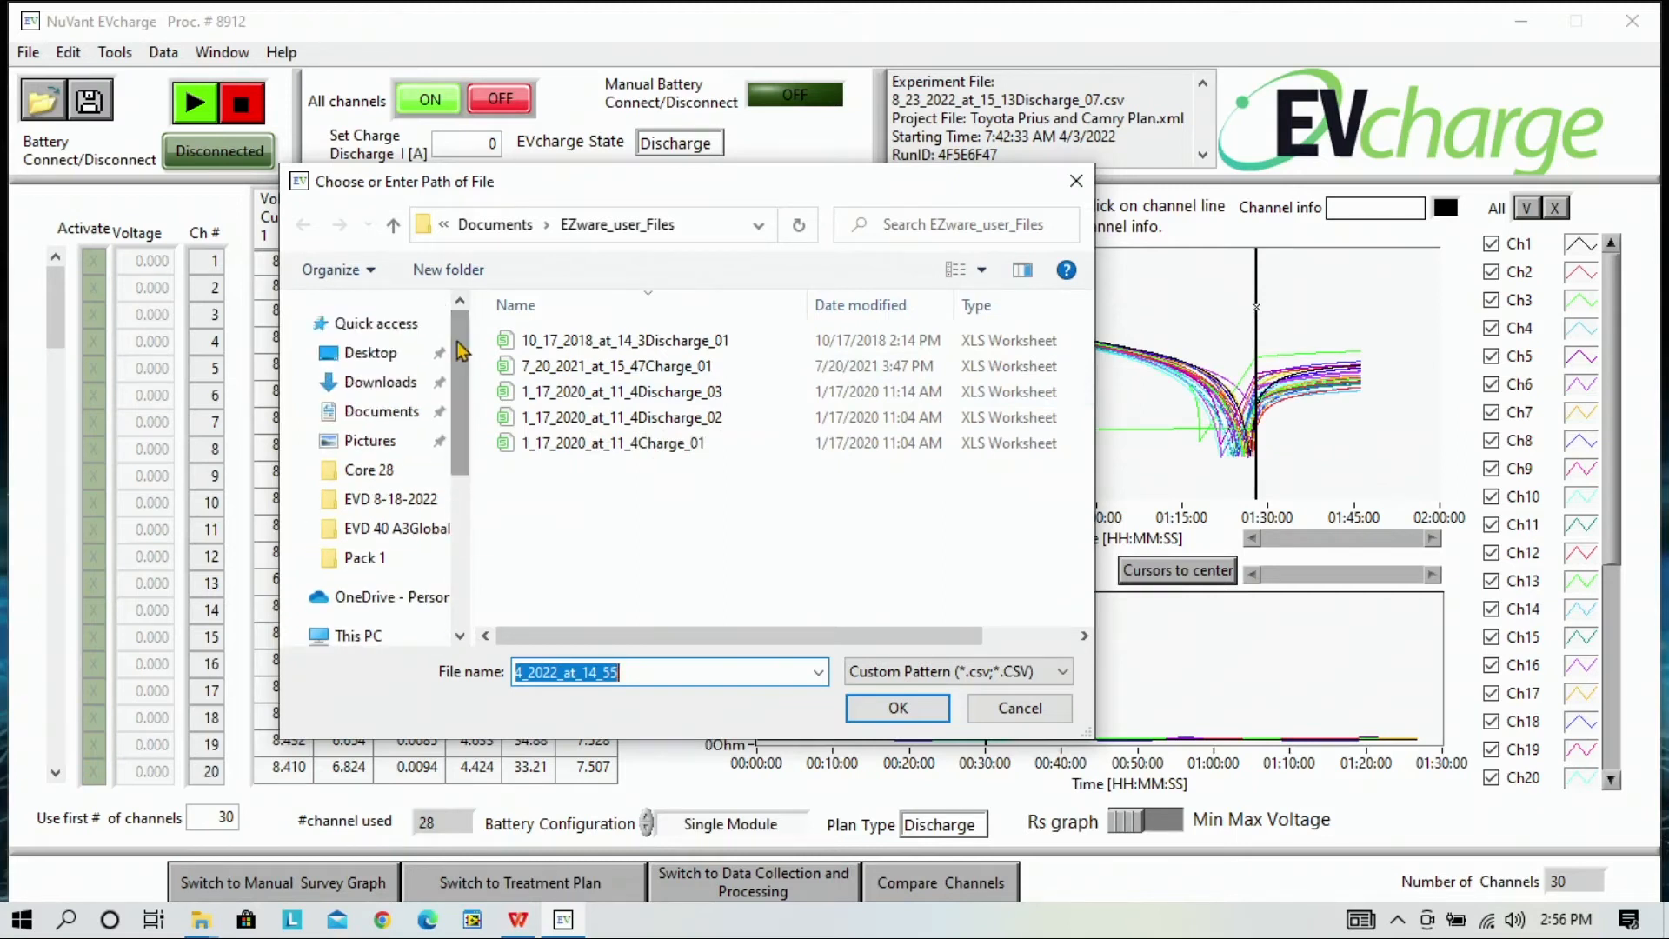
click(371, 352)
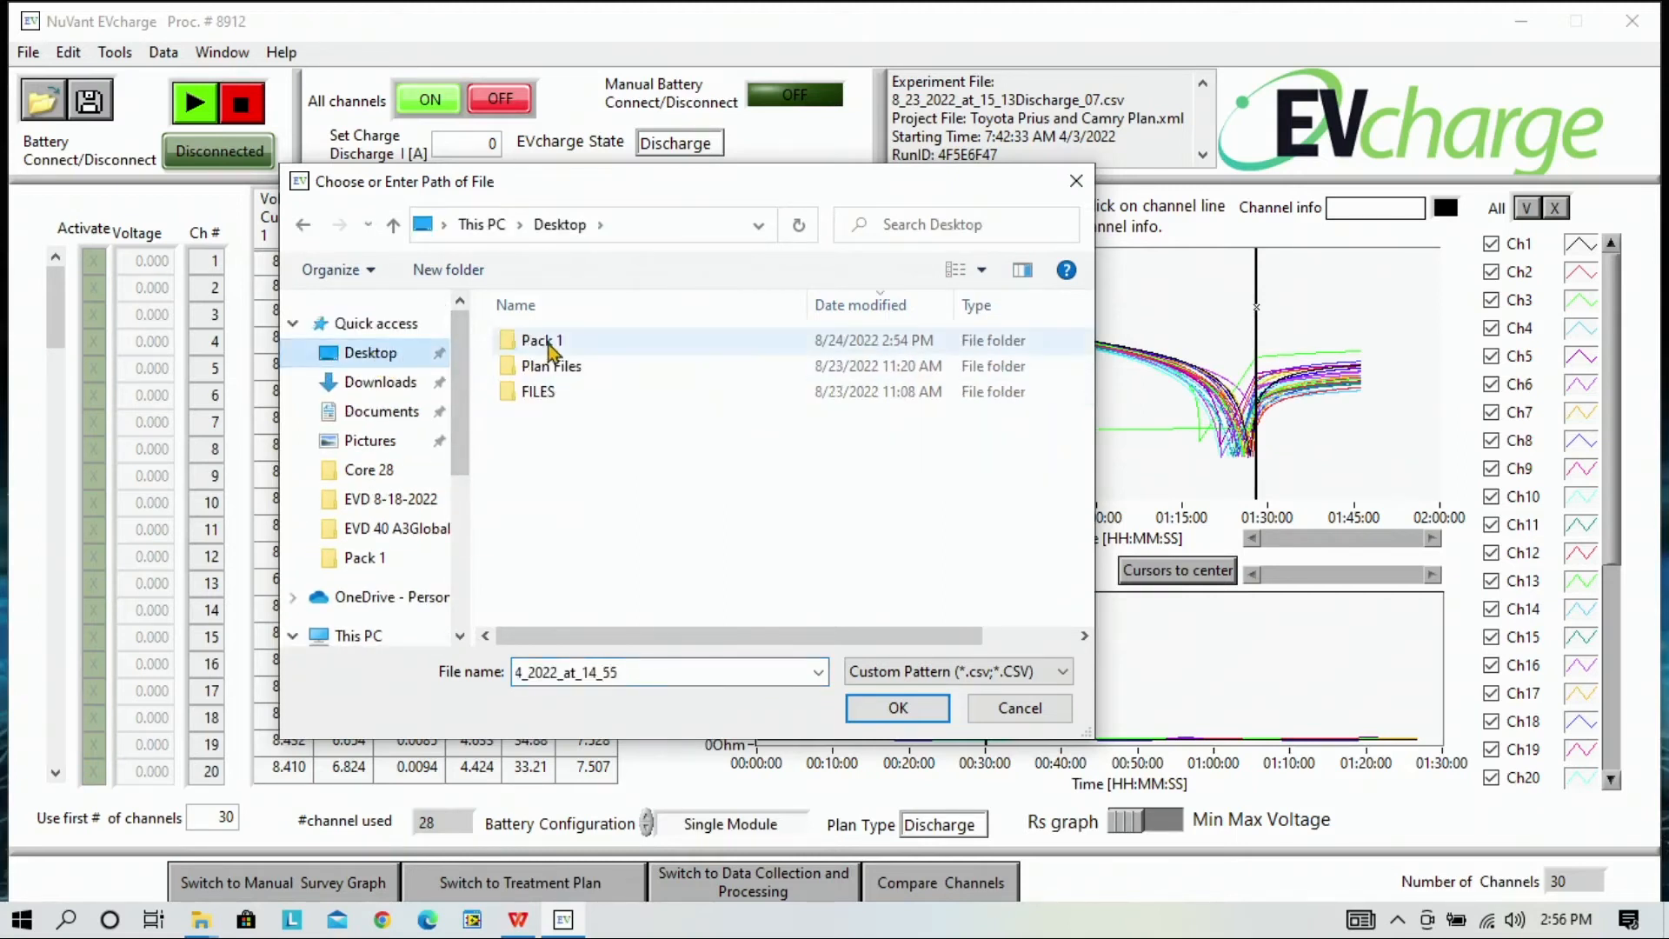
double_click(542, 340)
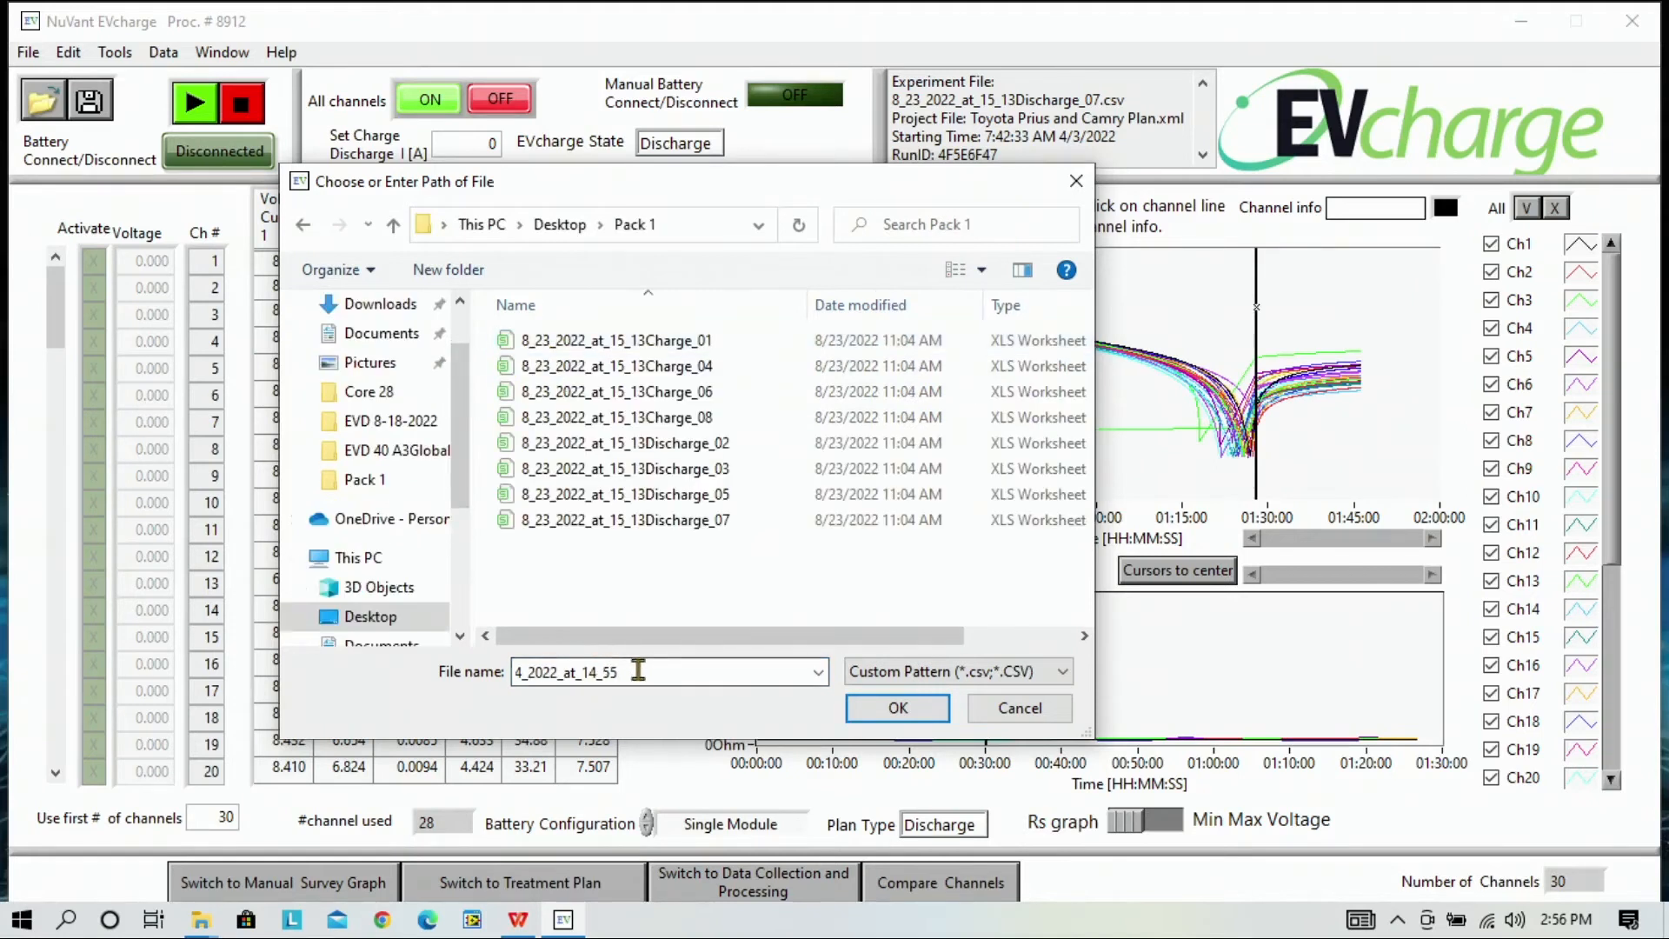
text(Summary P)
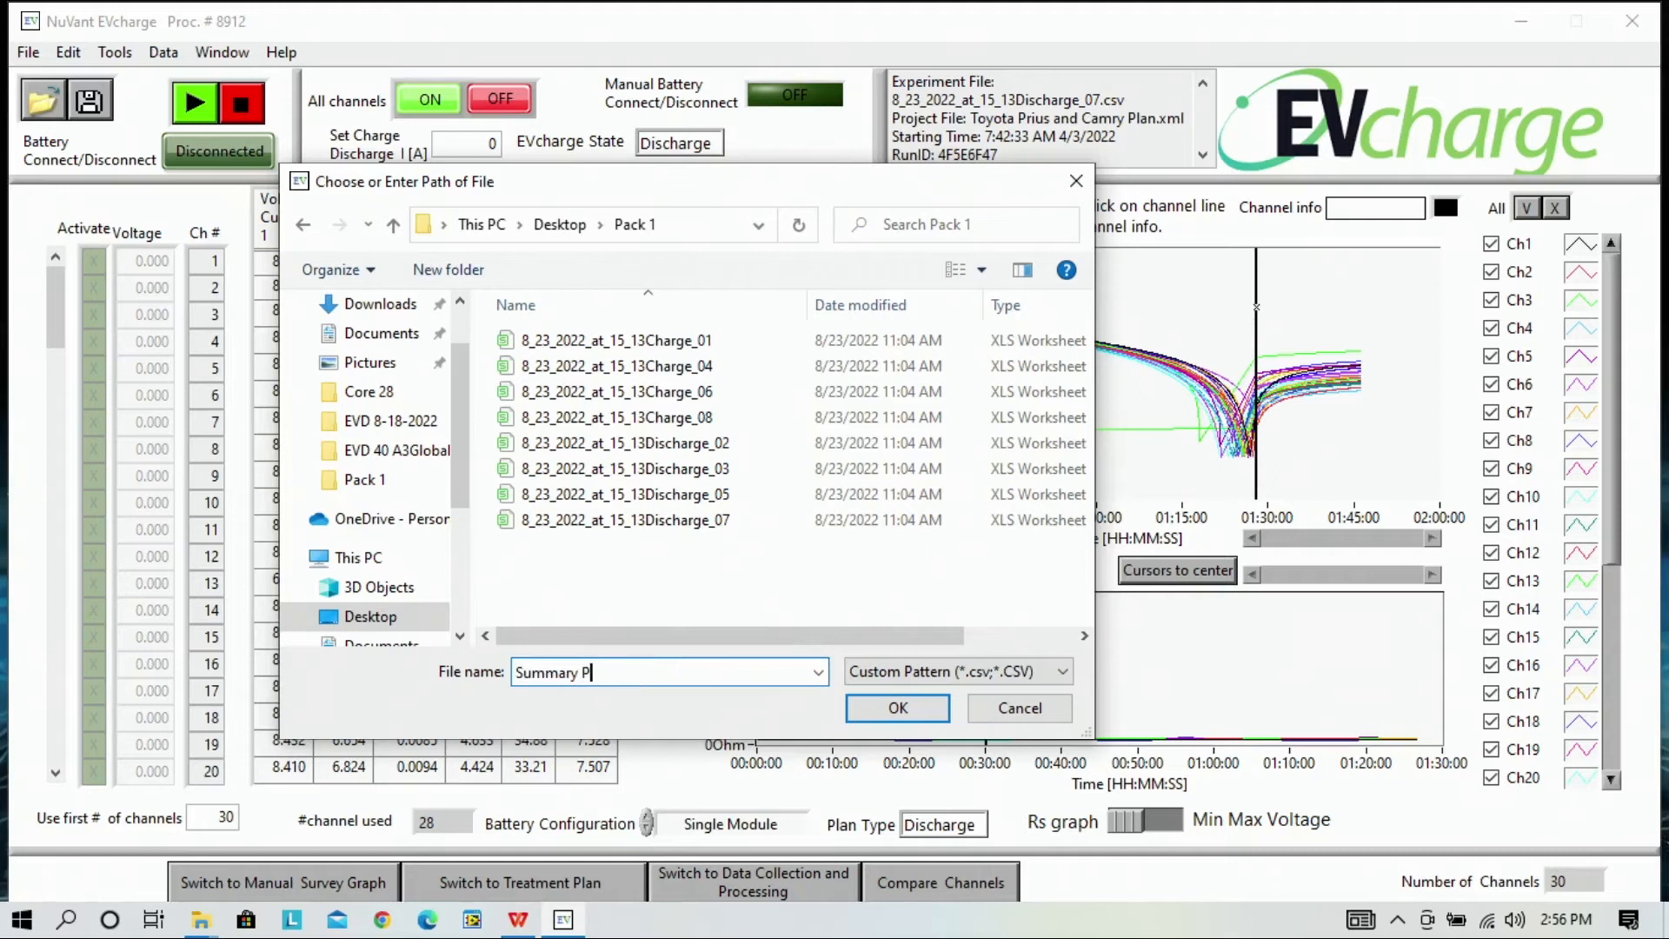
text(ack 1)
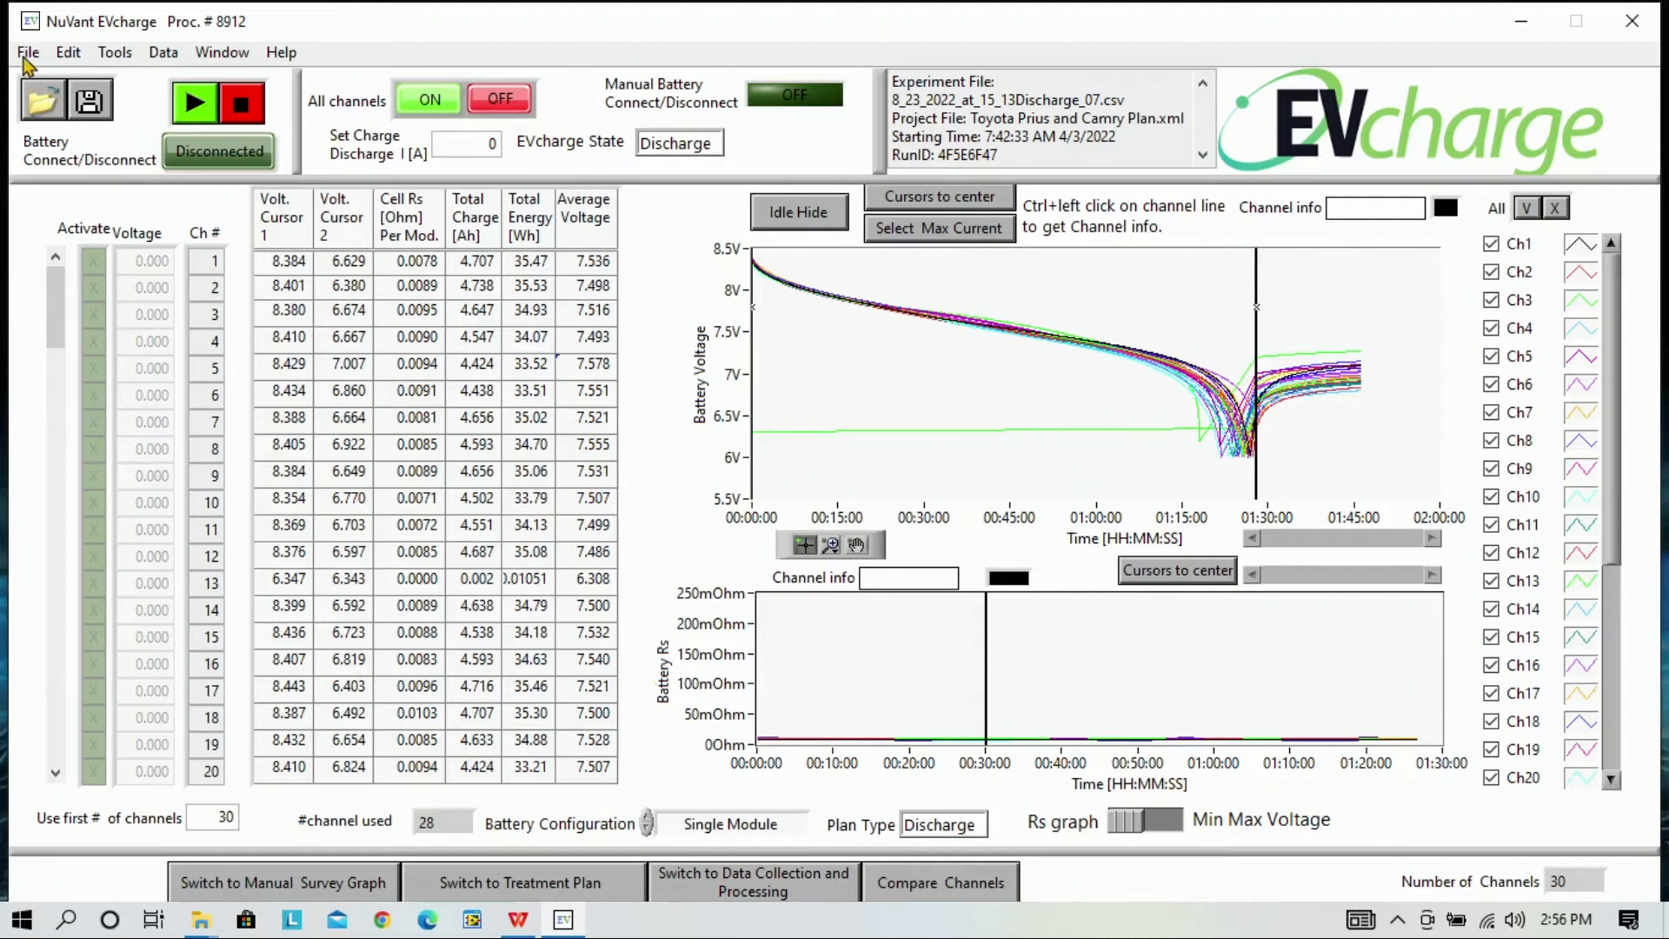
Step: Quit EVcharge via File > End and launch Battery Pack Builder from the desktop
click(28, 52)
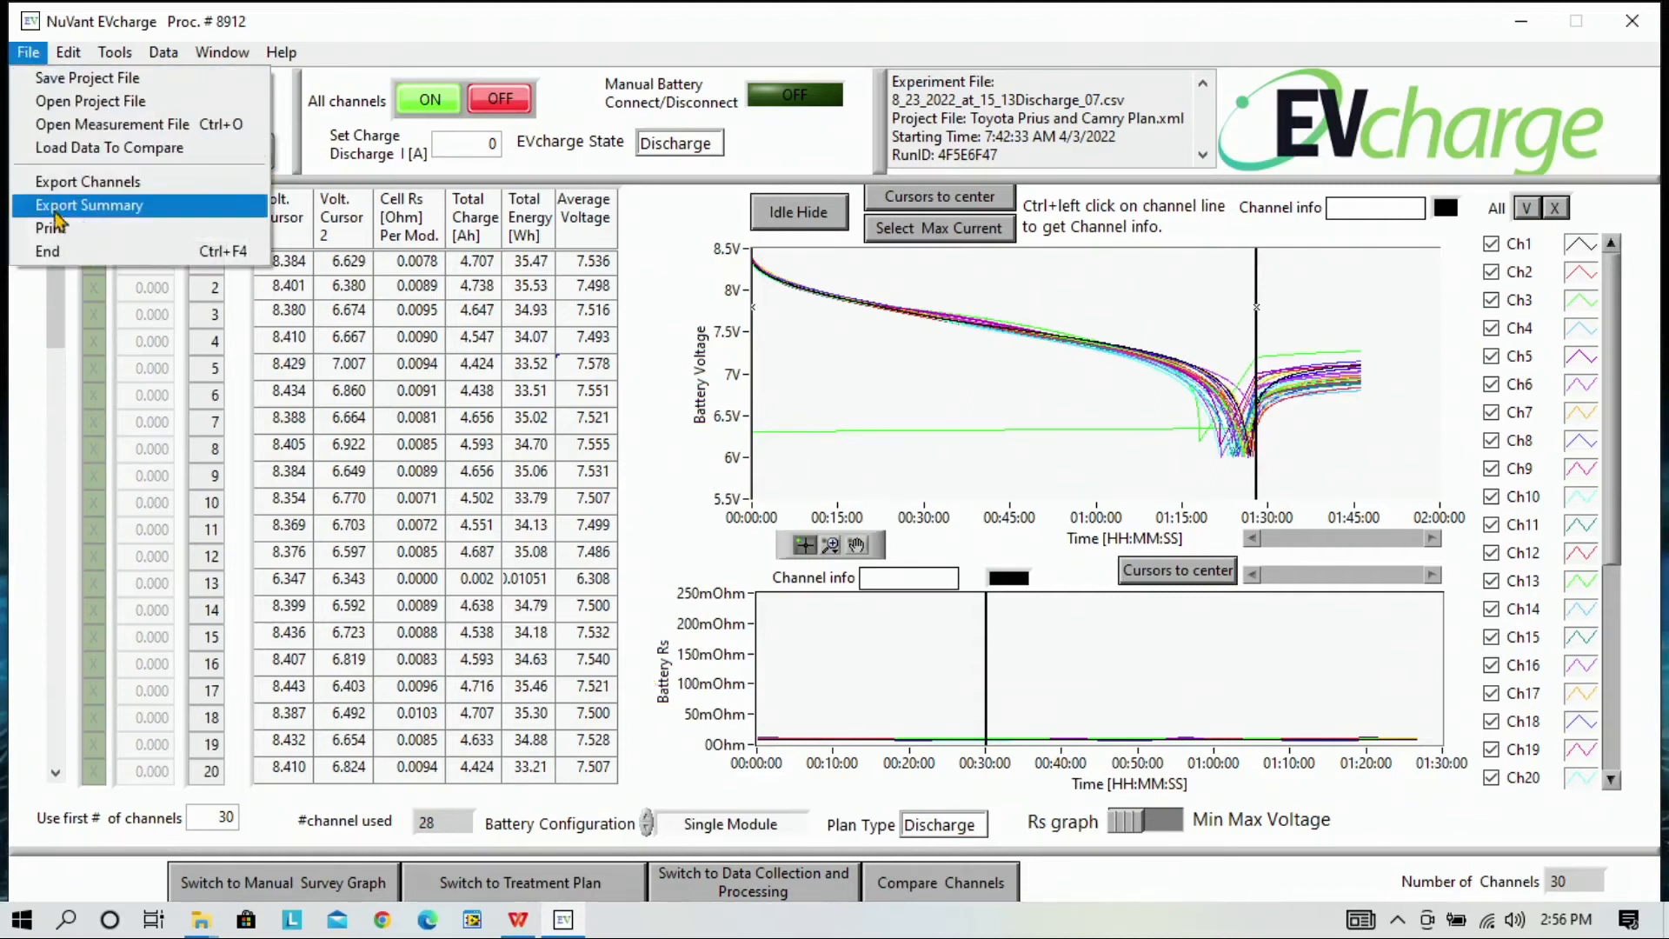
mouse_move(48, 251)
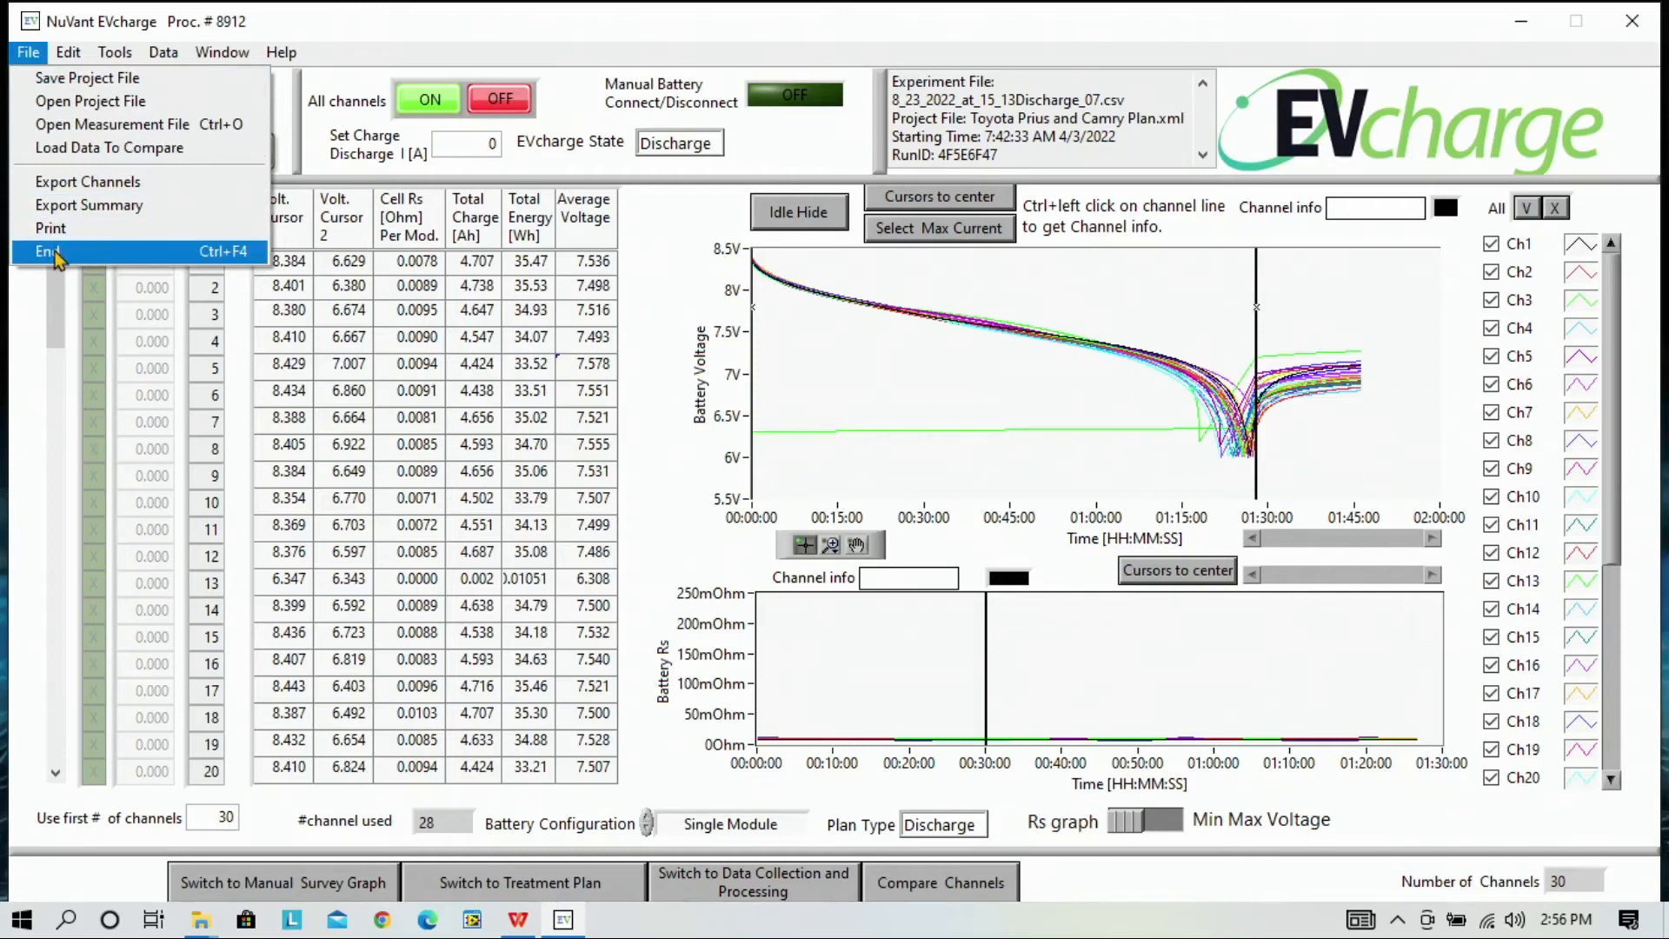
click(47, 251)
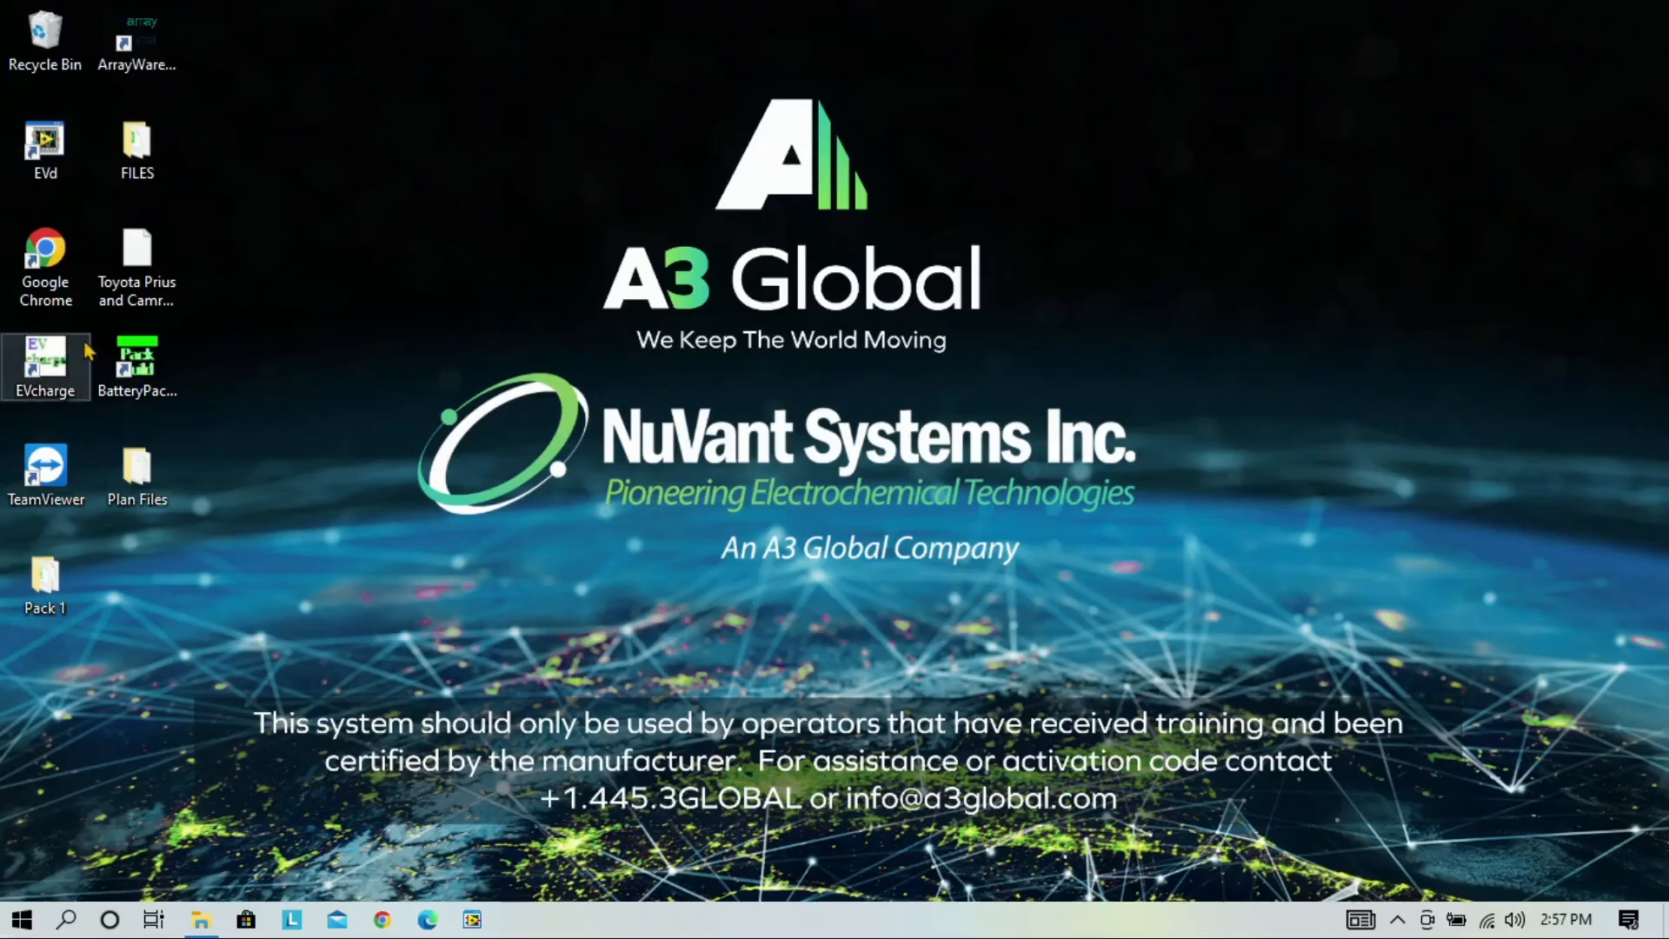
click(136, 364)
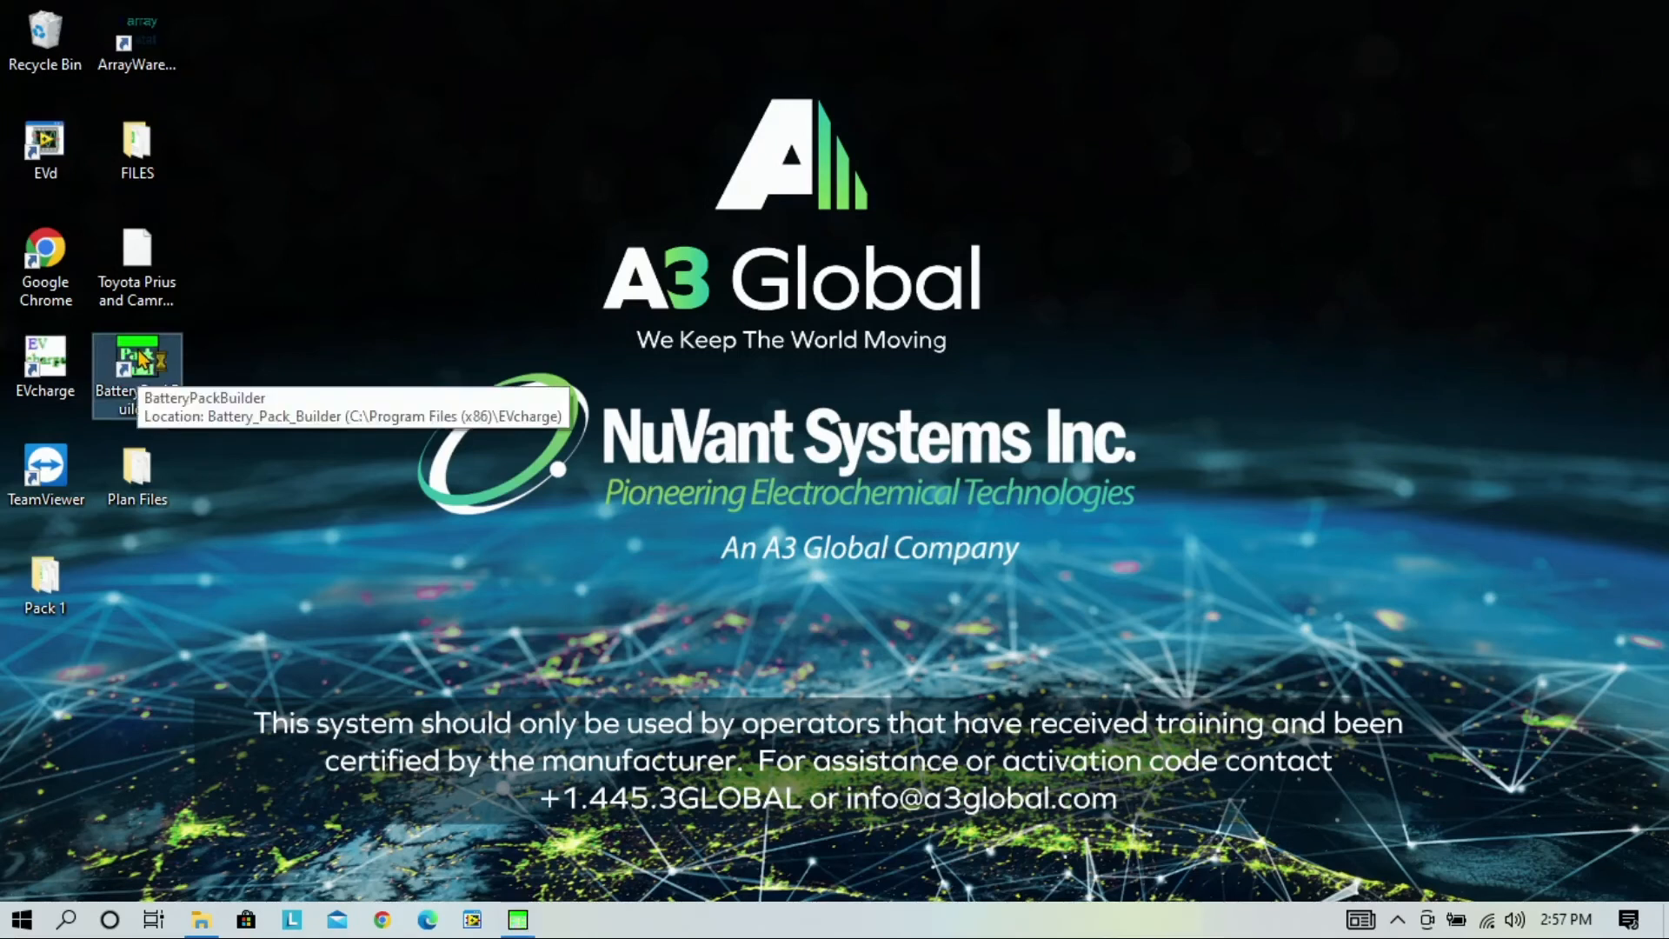
double_click(136, 362)
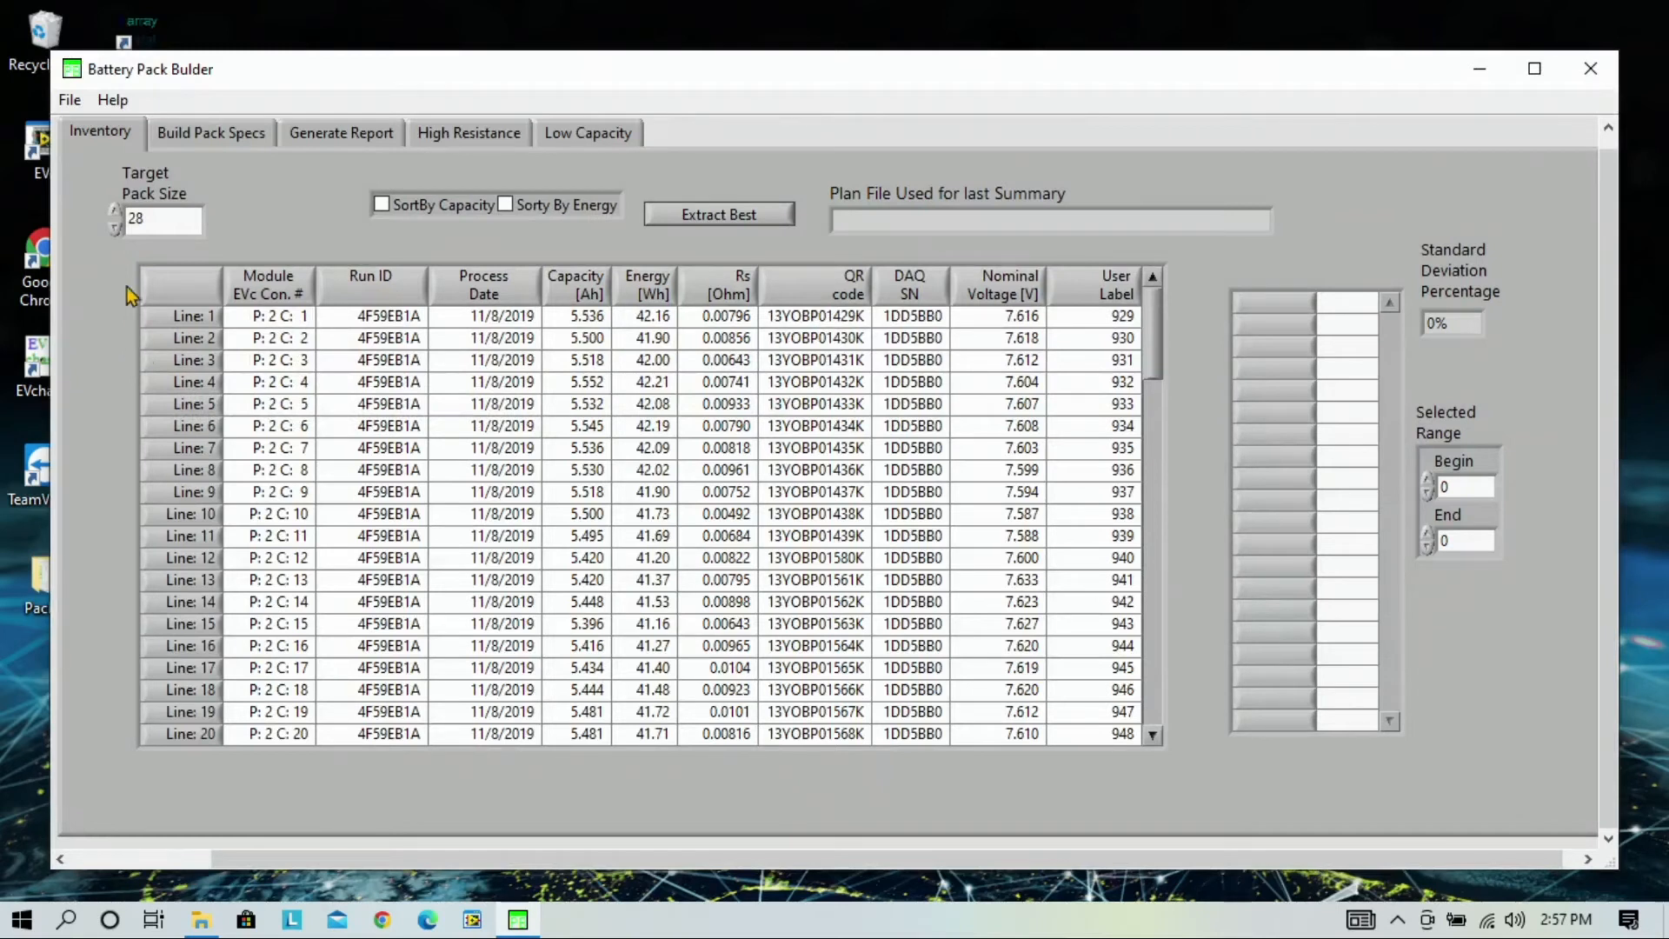
Step: Load 'Summary Pack 1' from Desktop Pack 1, showing the Toyota Prius and Camry plan
click(69, 99)
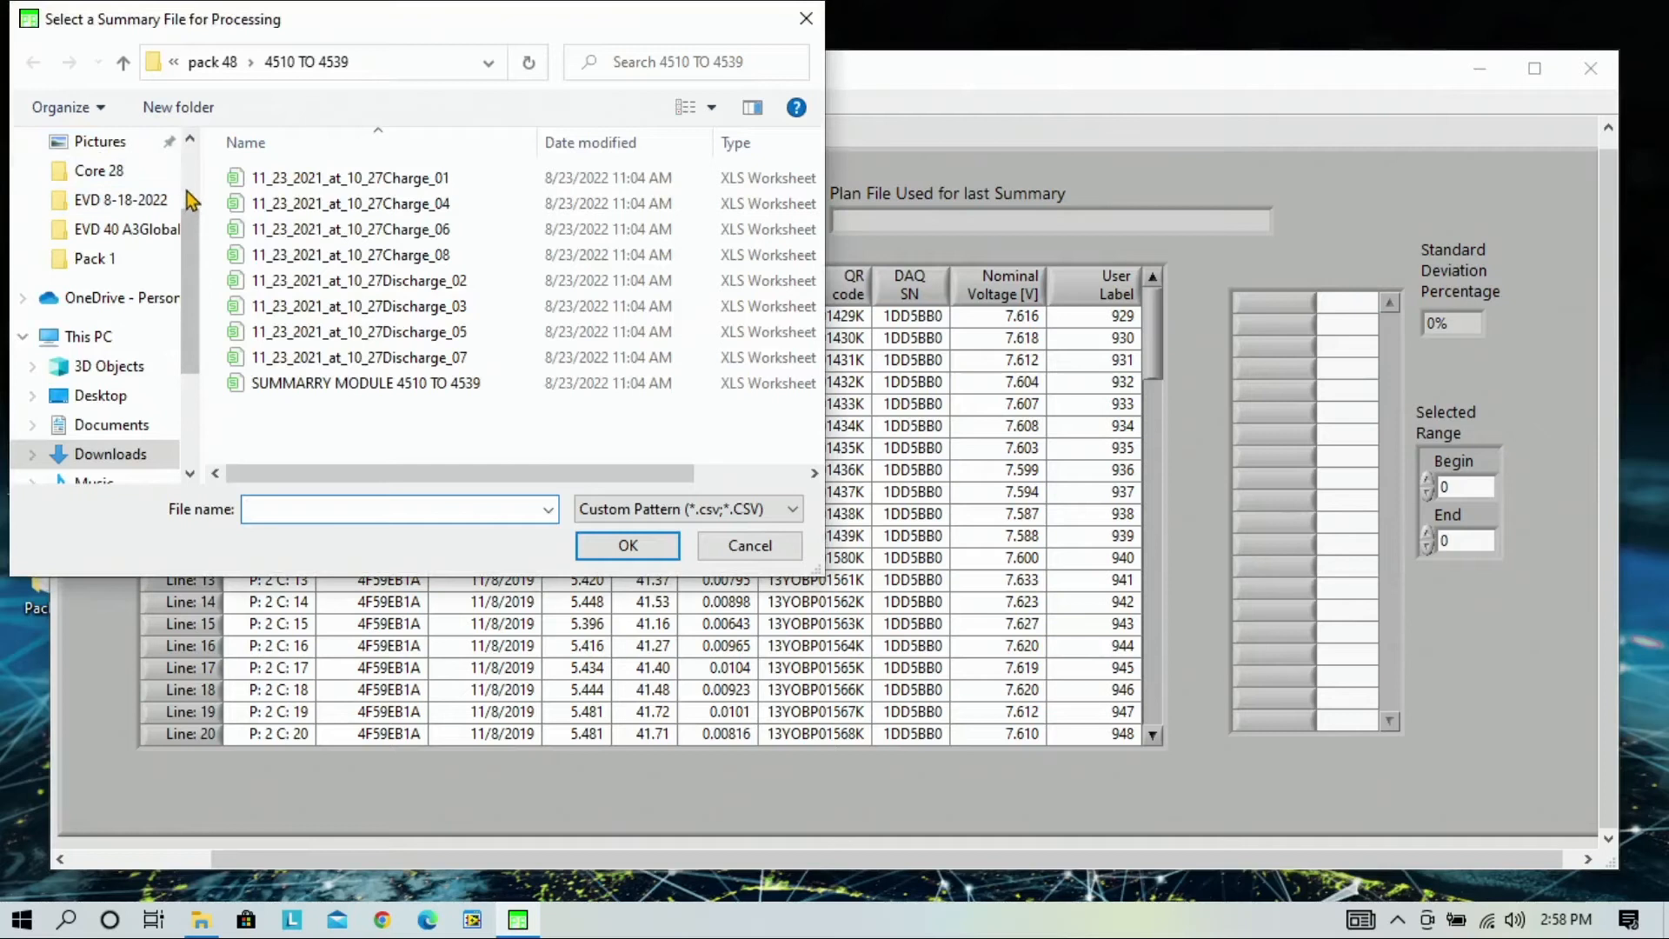
click(100, 189)
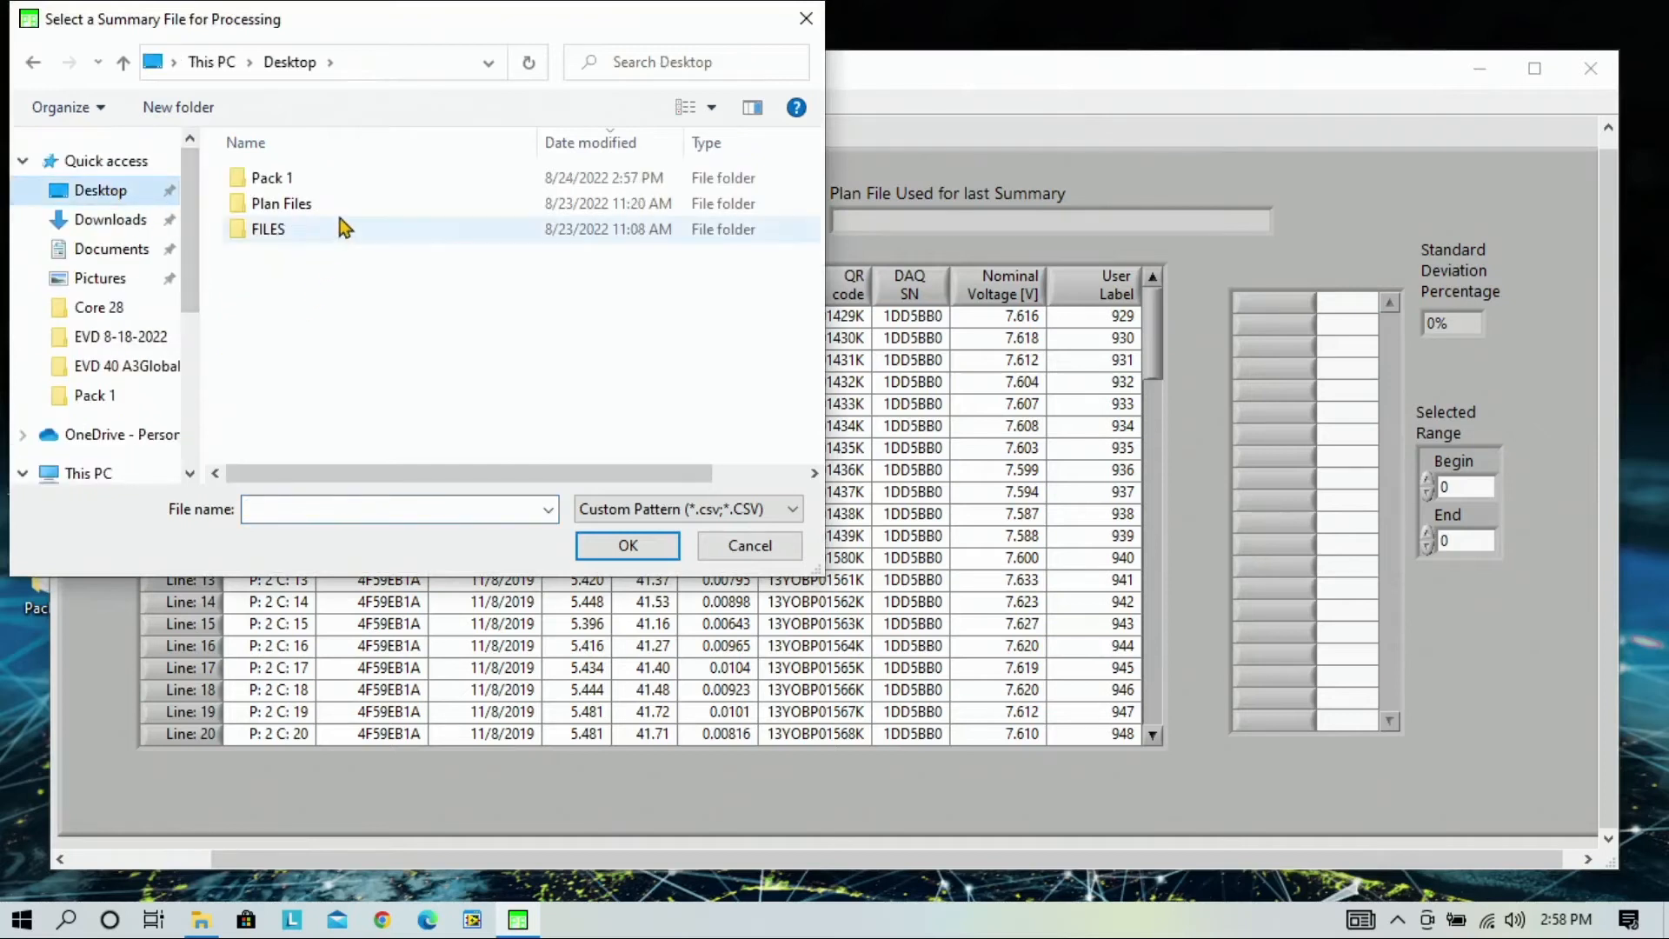
double_click(271, 177)
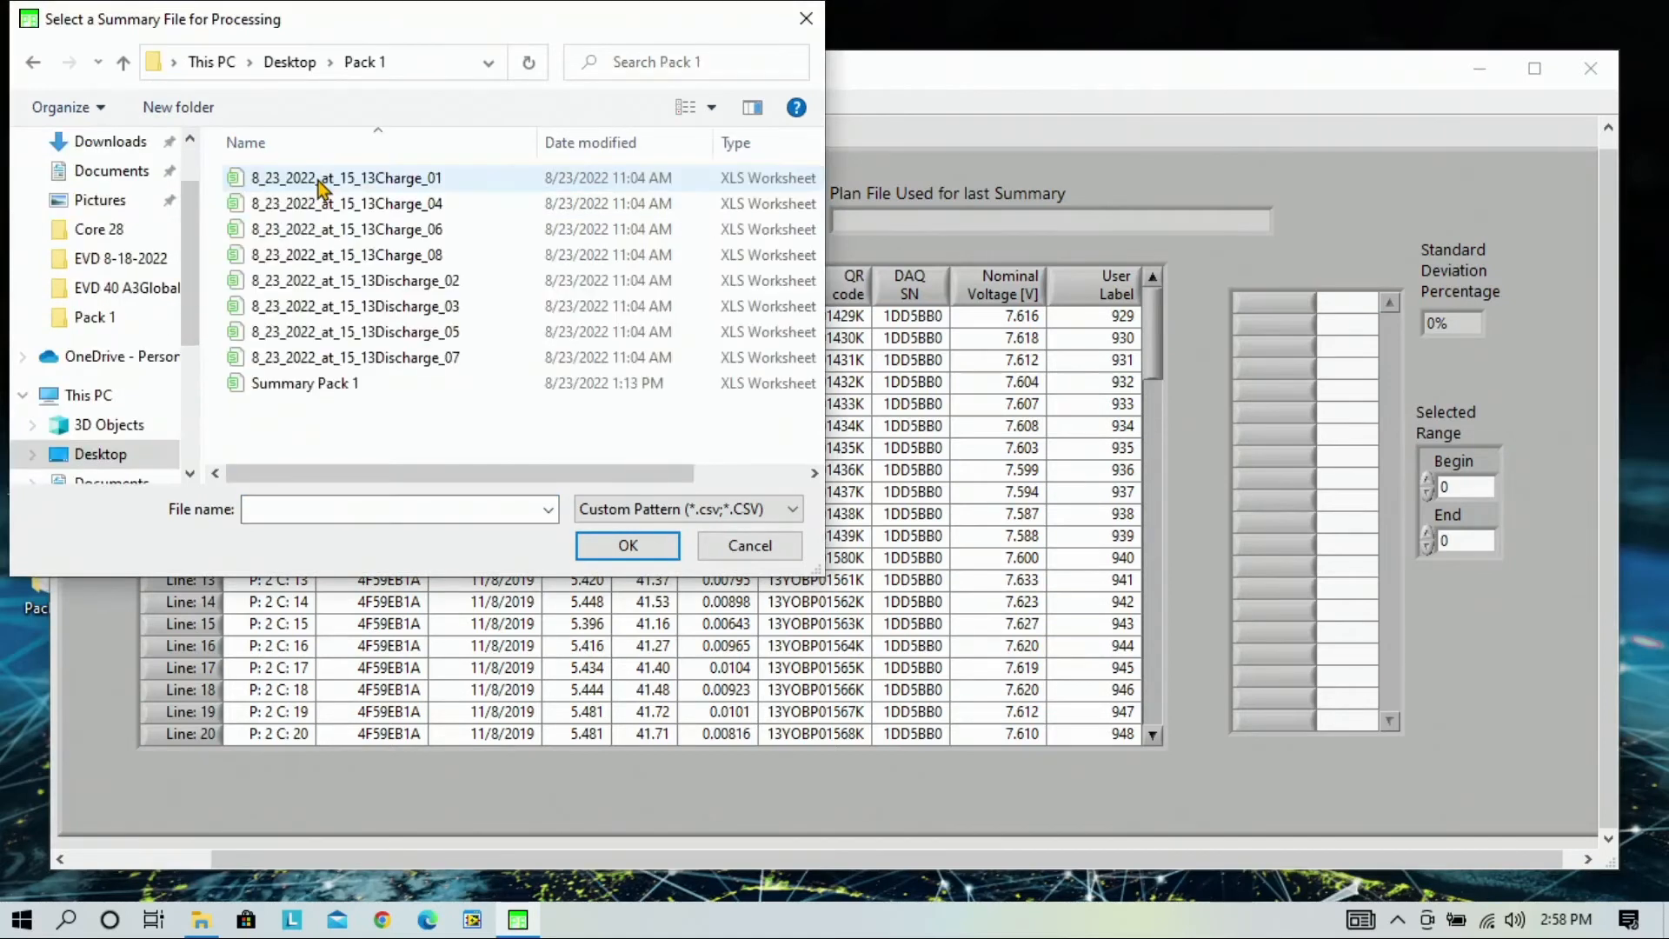
click(304, 383)
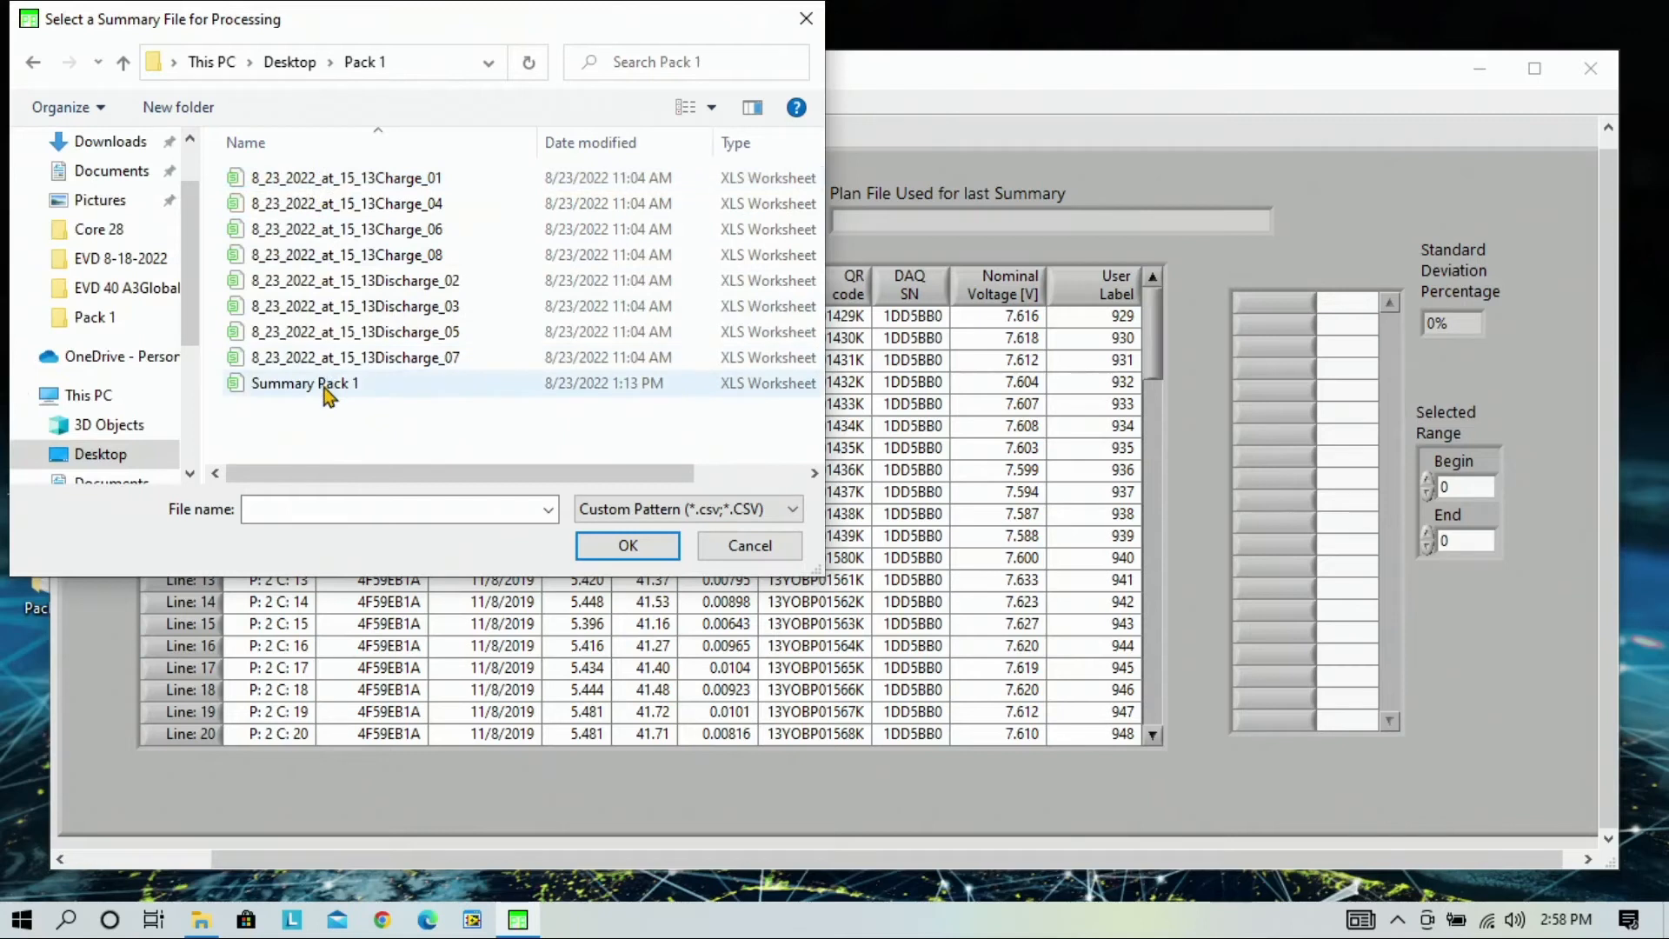
click(304, 383)
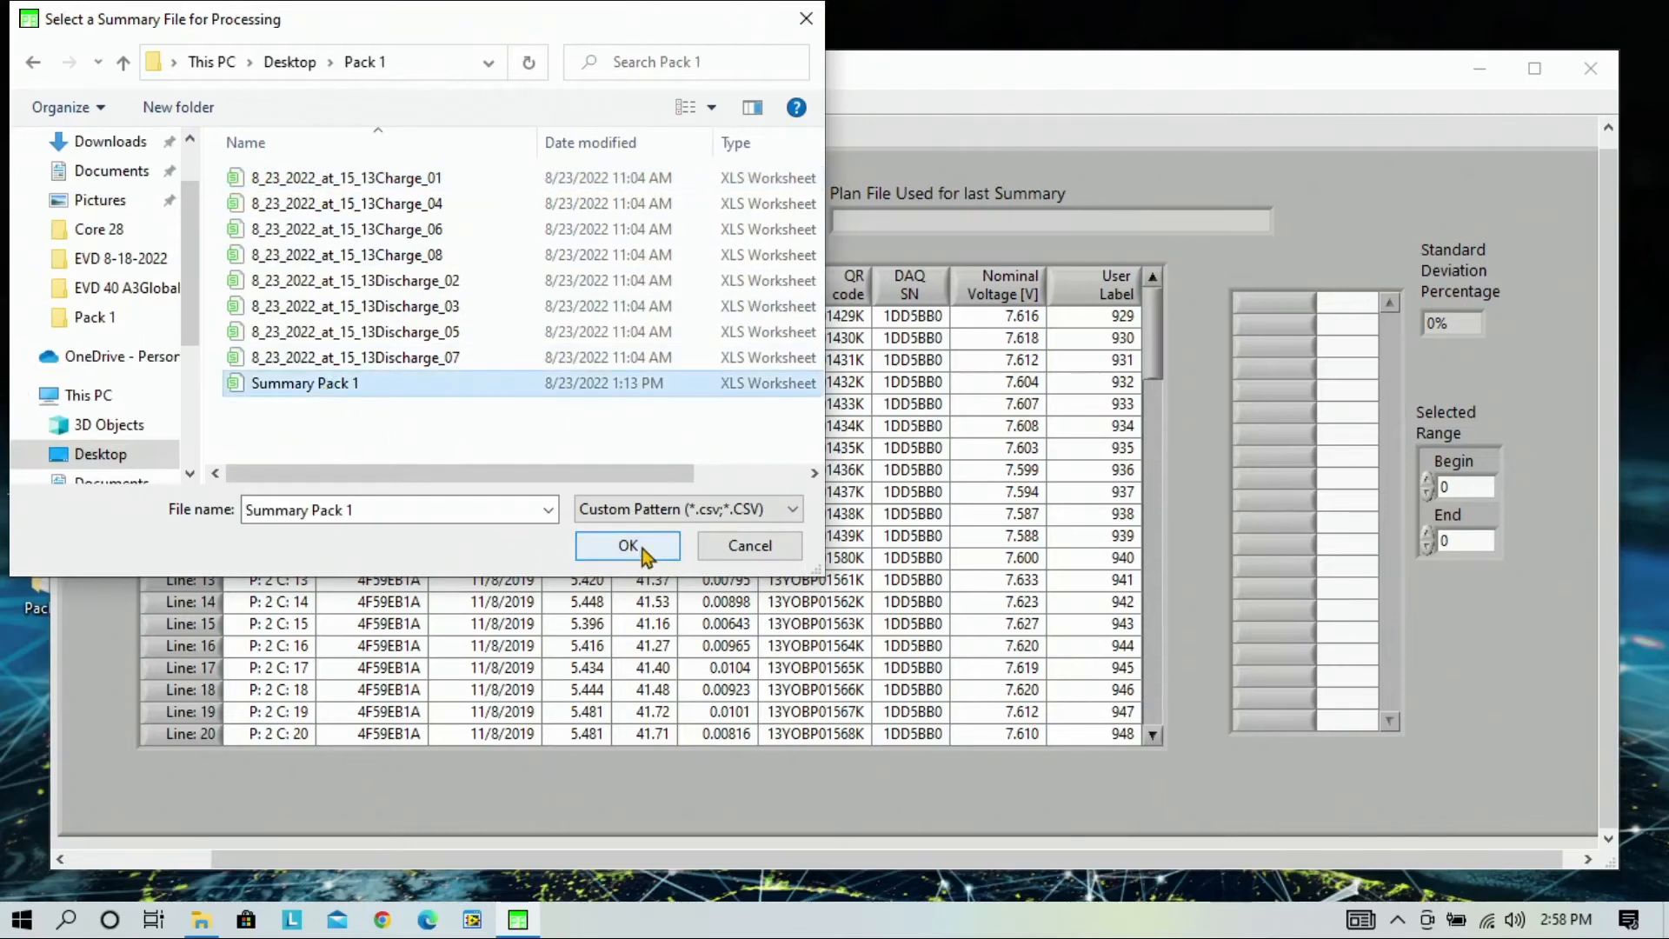
click(627, 545)
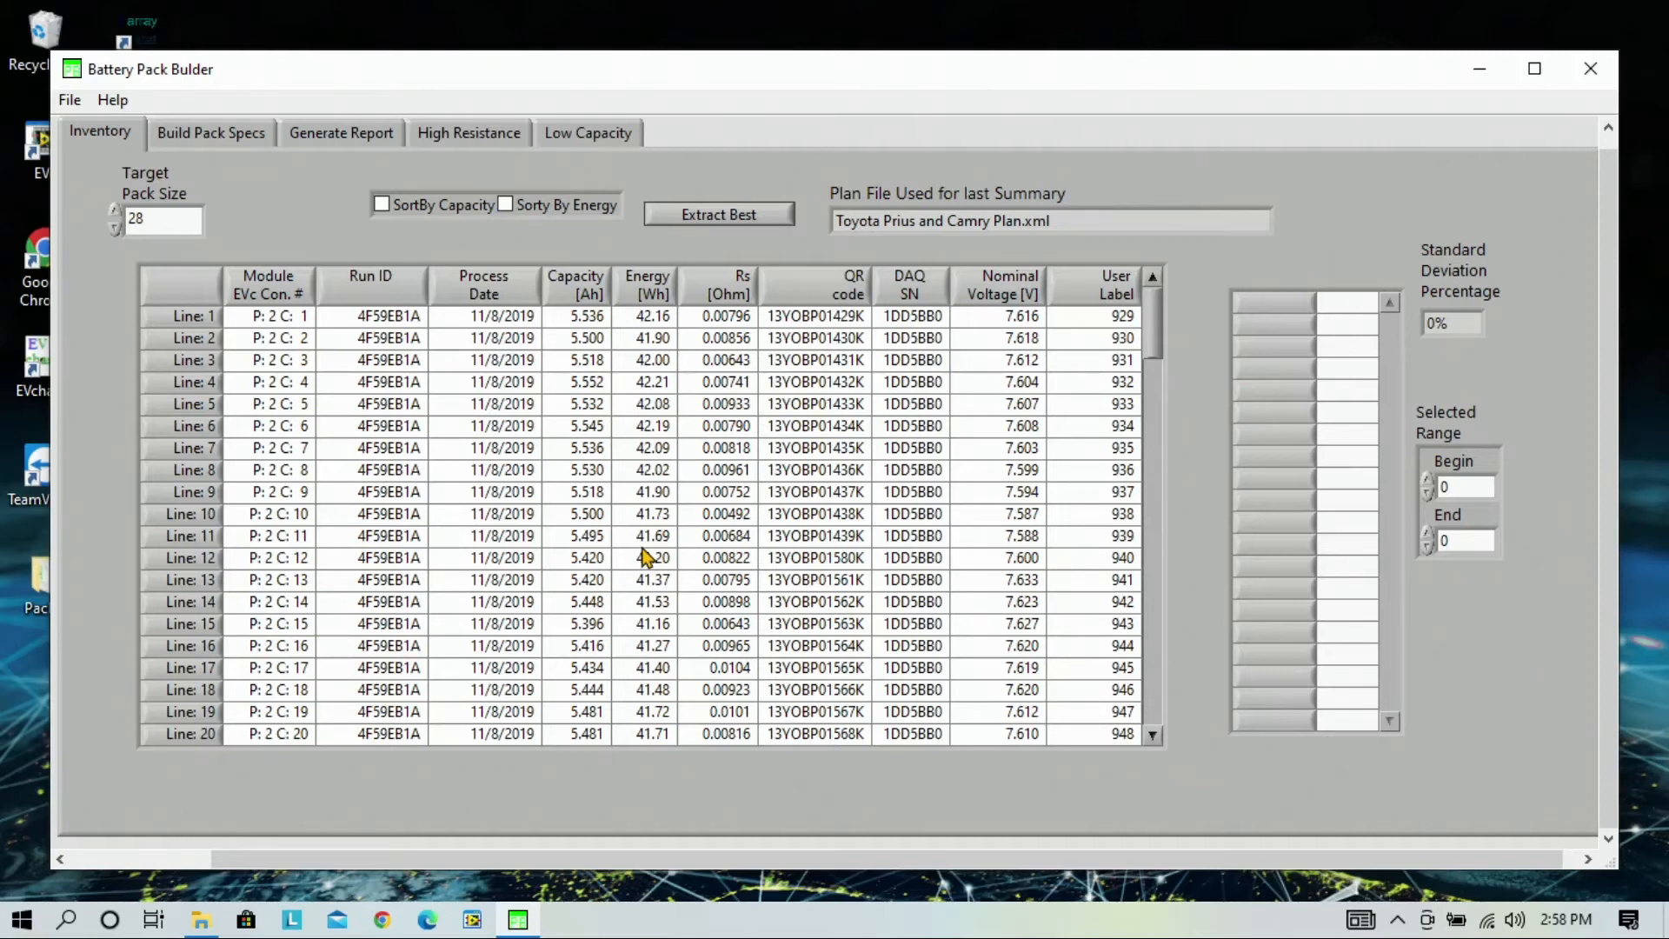
mouse_move(309, 160)
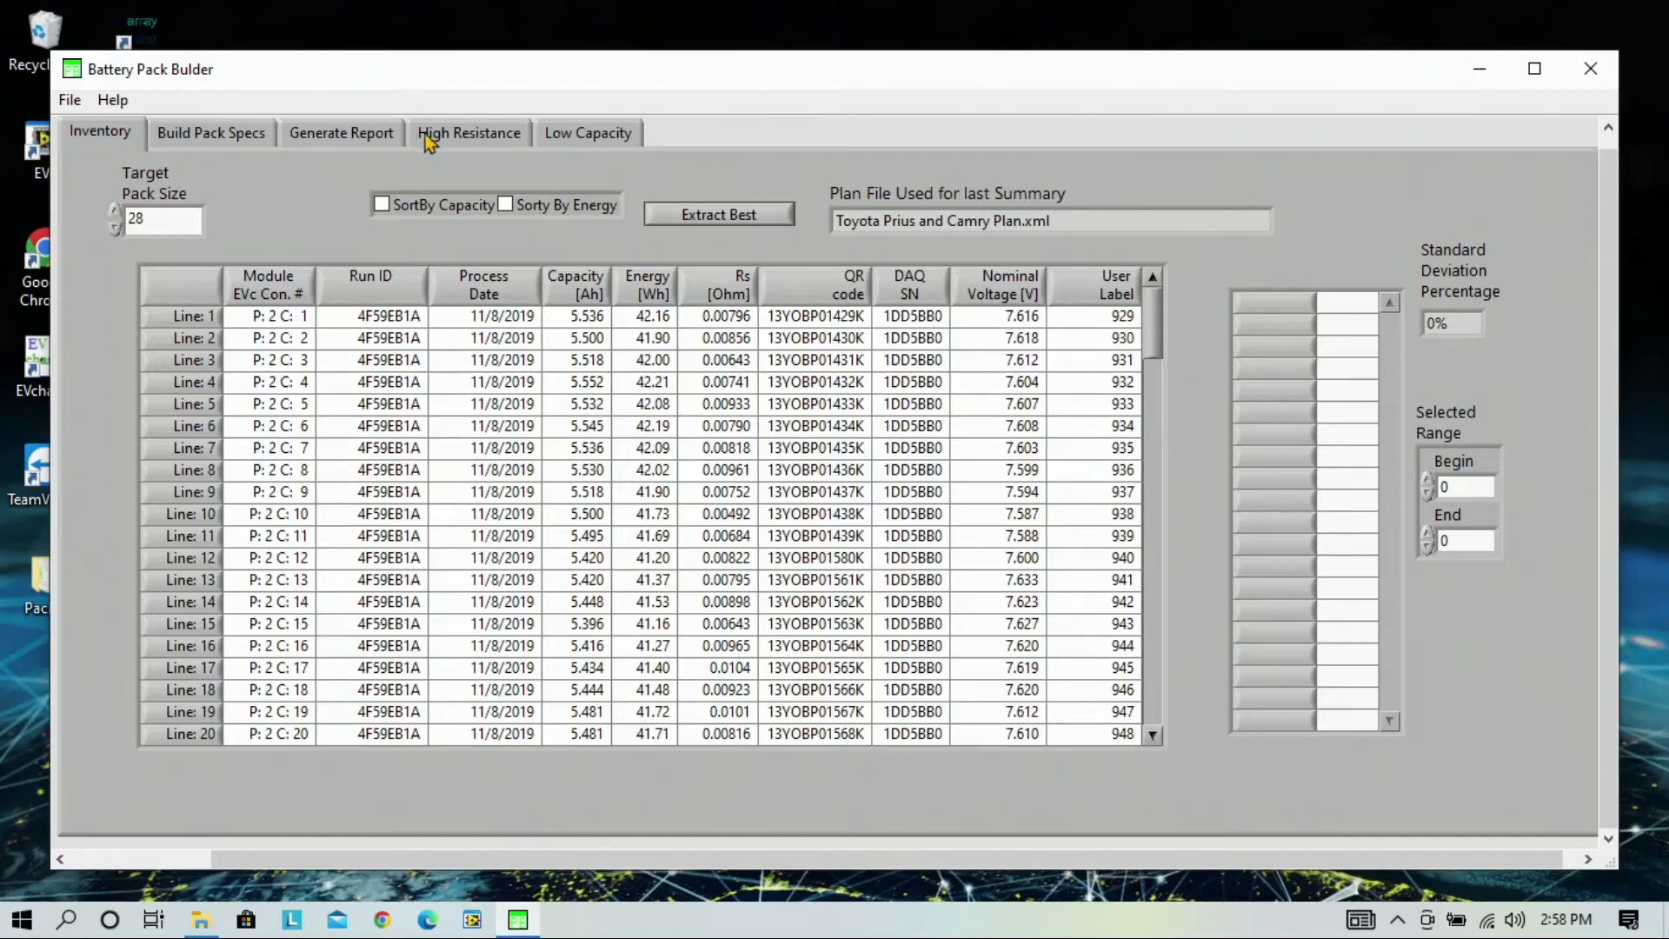
click(585, 132)
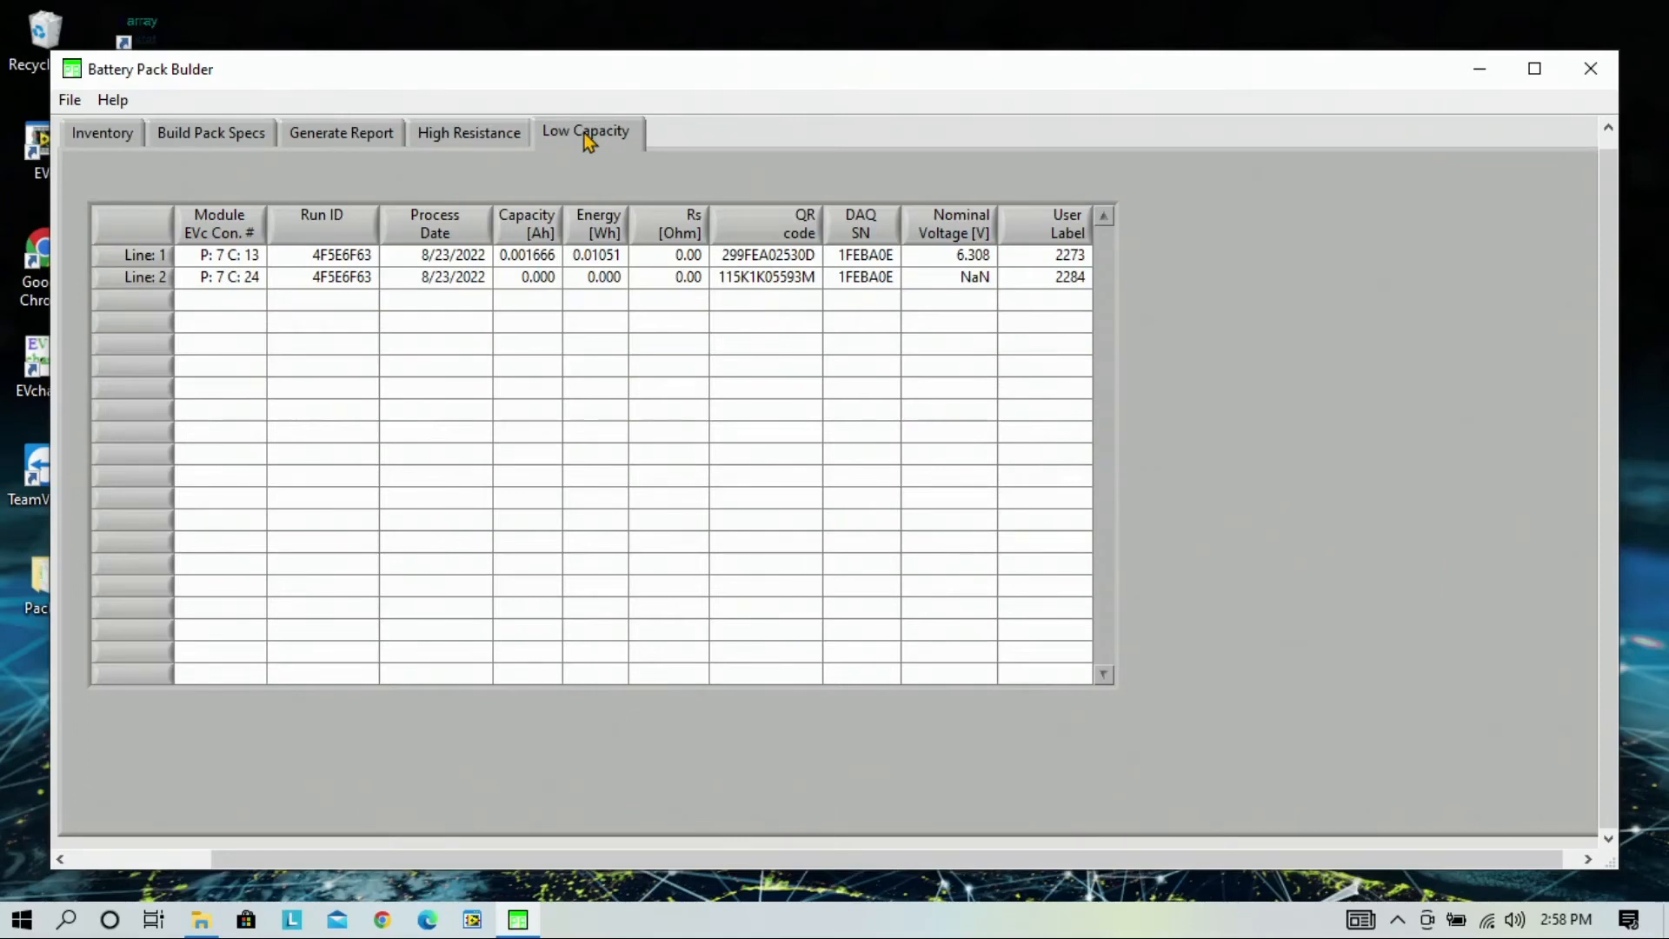
mouse_move(313, 143)
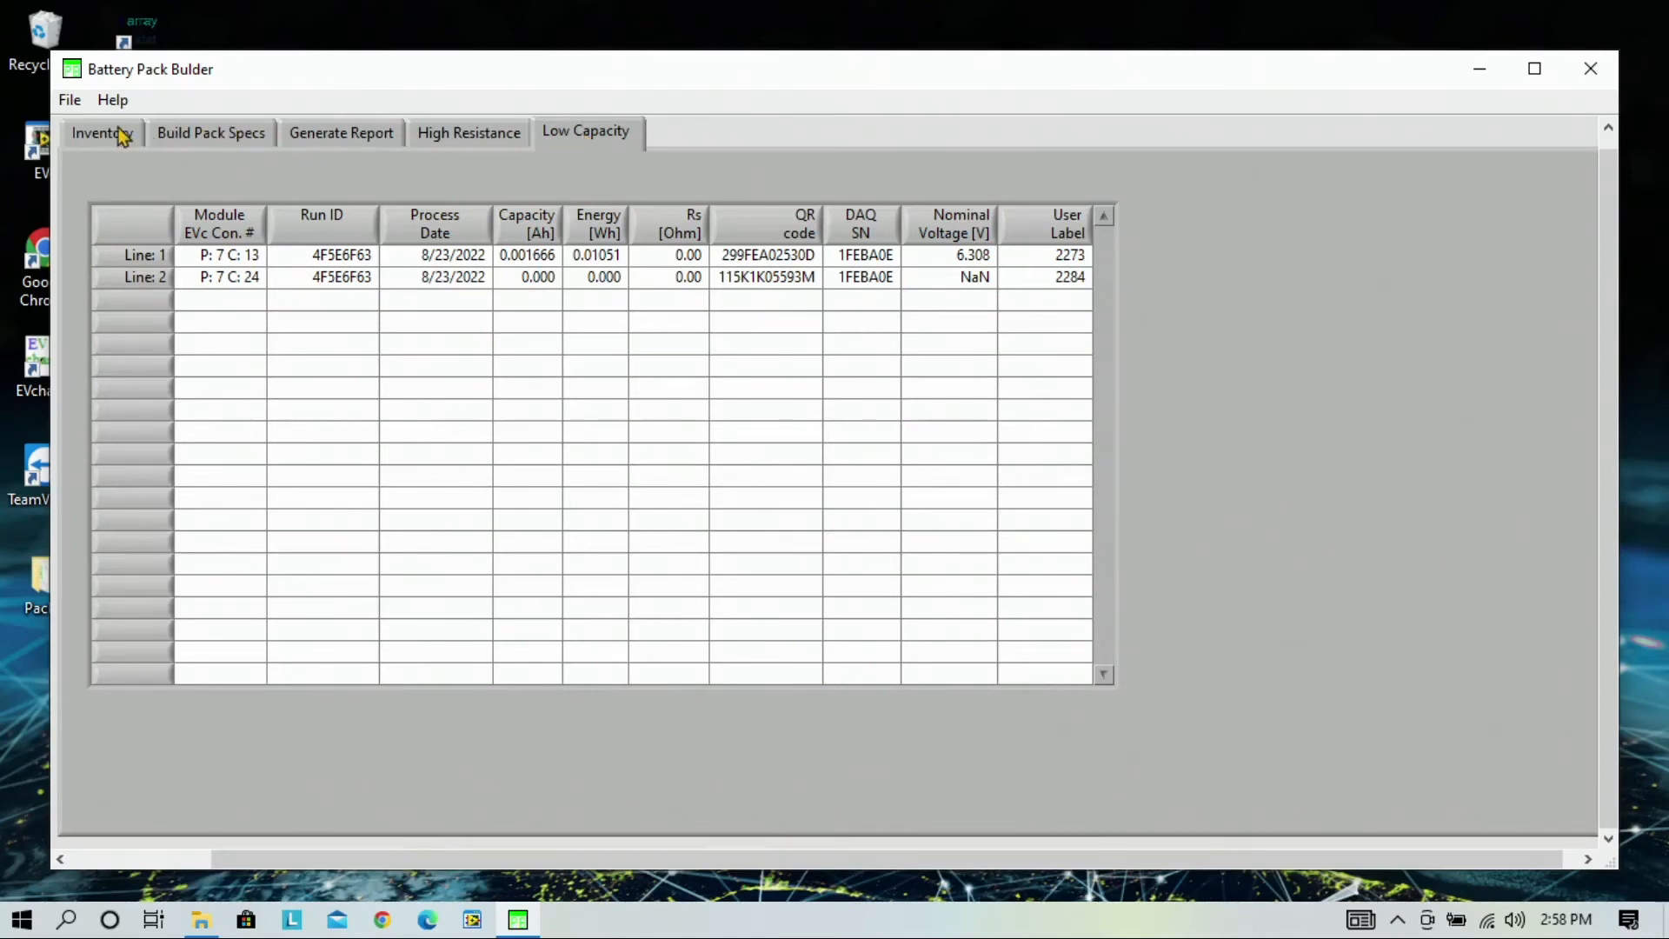
click(99, 132)
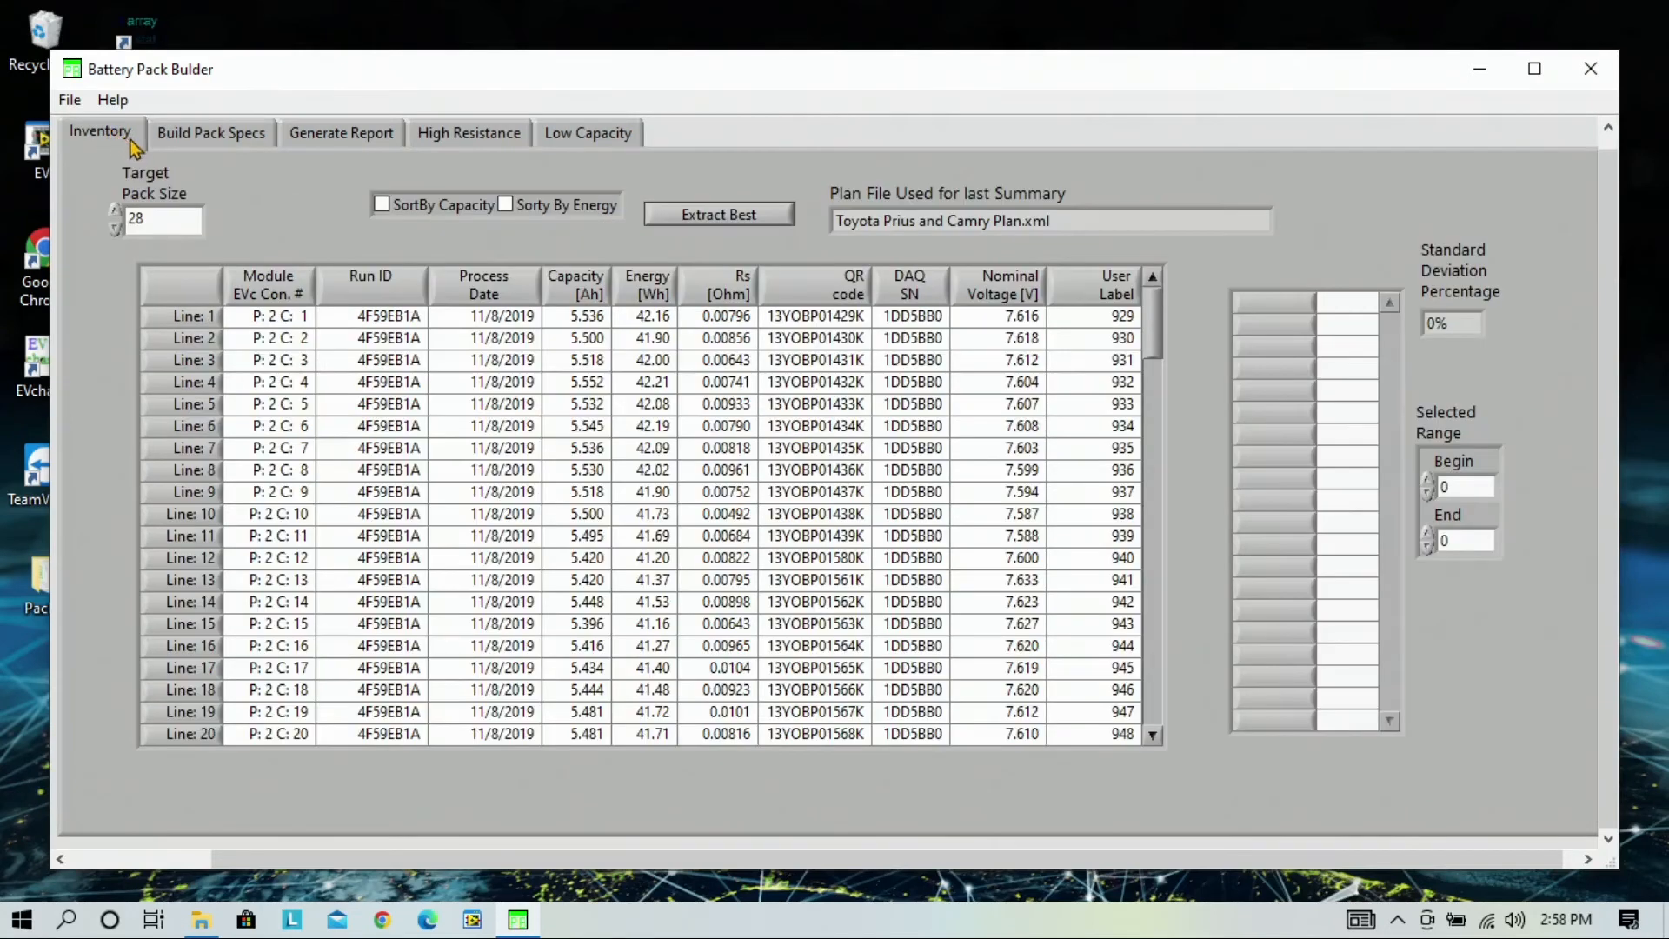
mouse_move(167, 220)
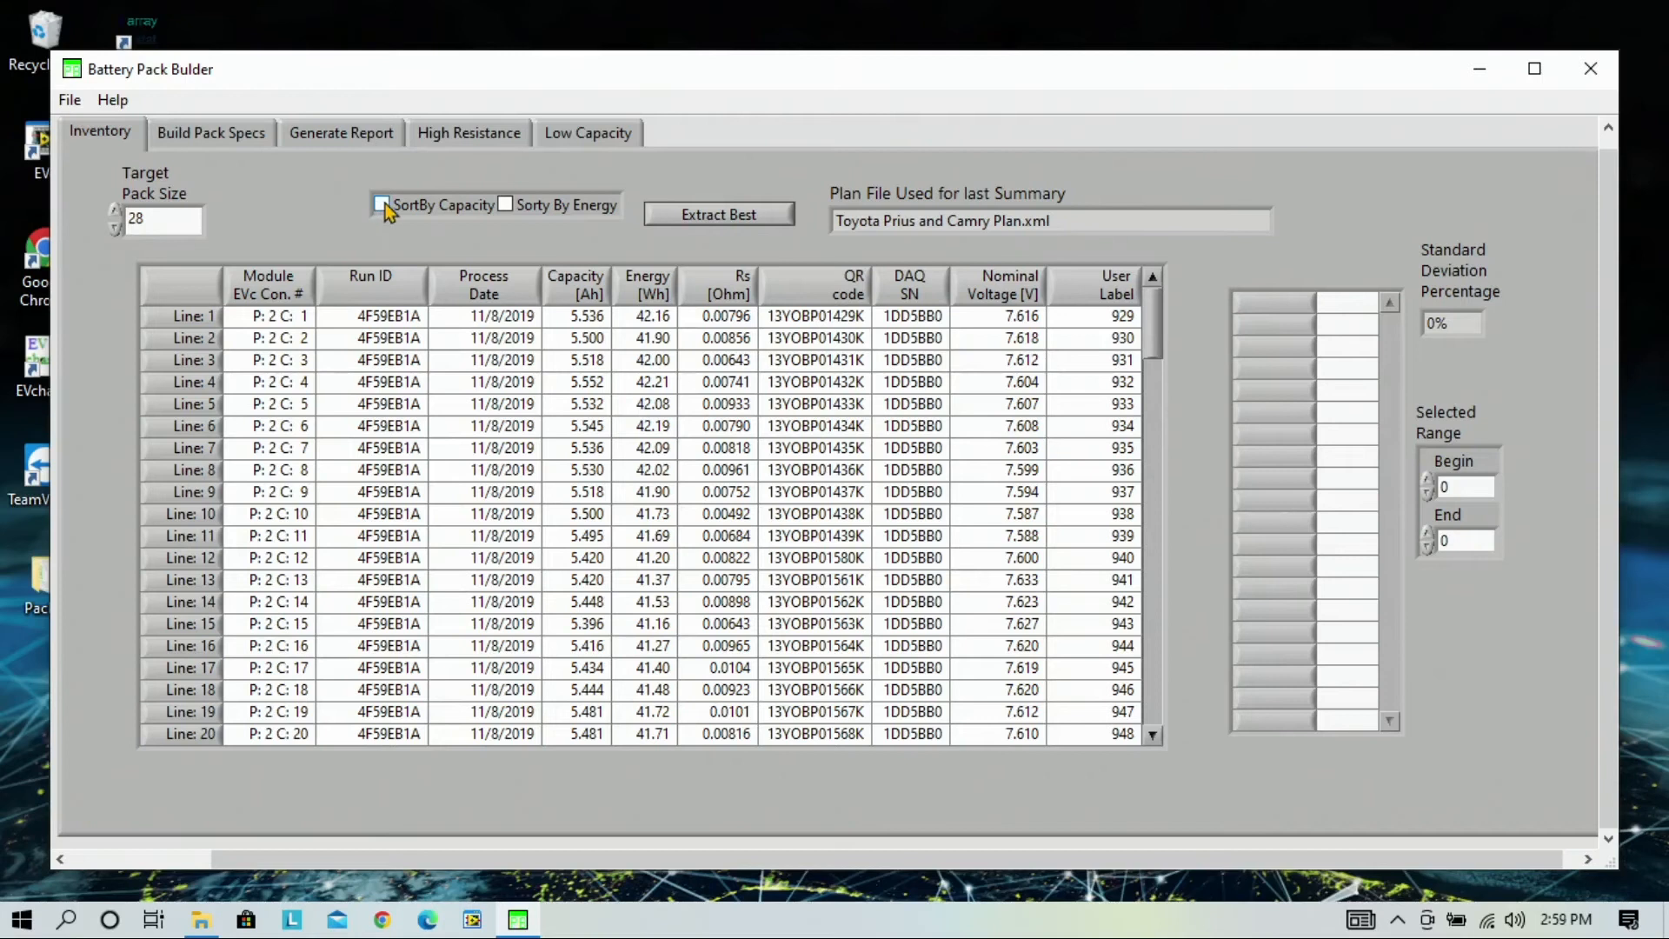
Step: Sort the inventory by capacity and scroll through modules 1–28 (0.639% deviation)
click(382, 204)
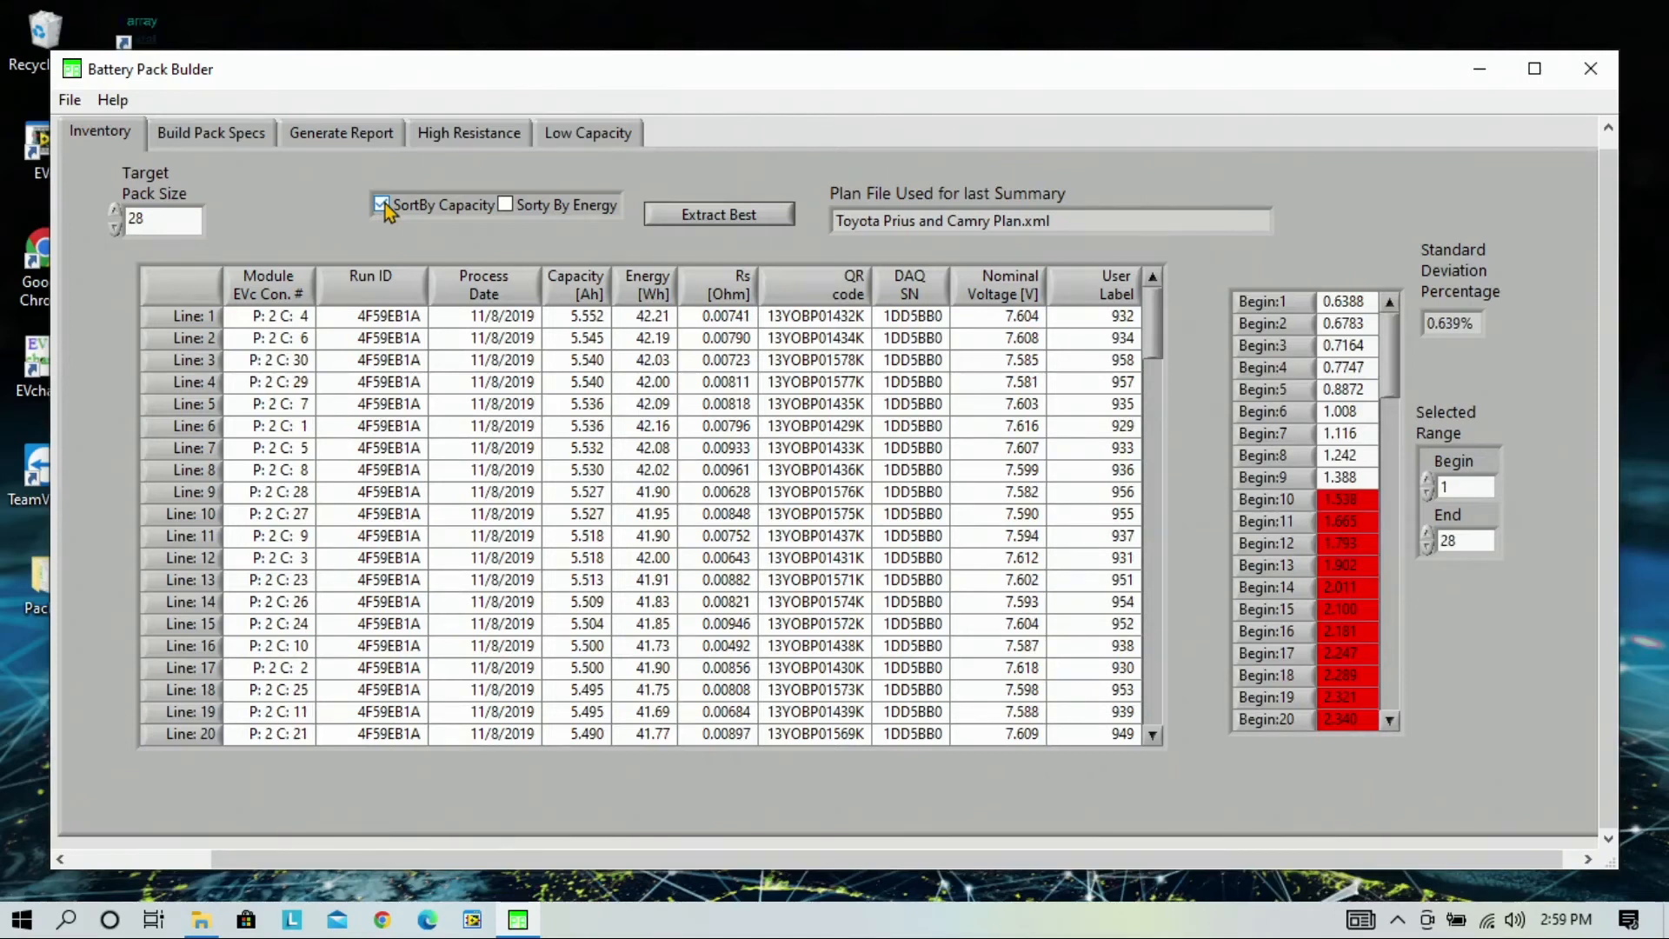
click(381, 204)
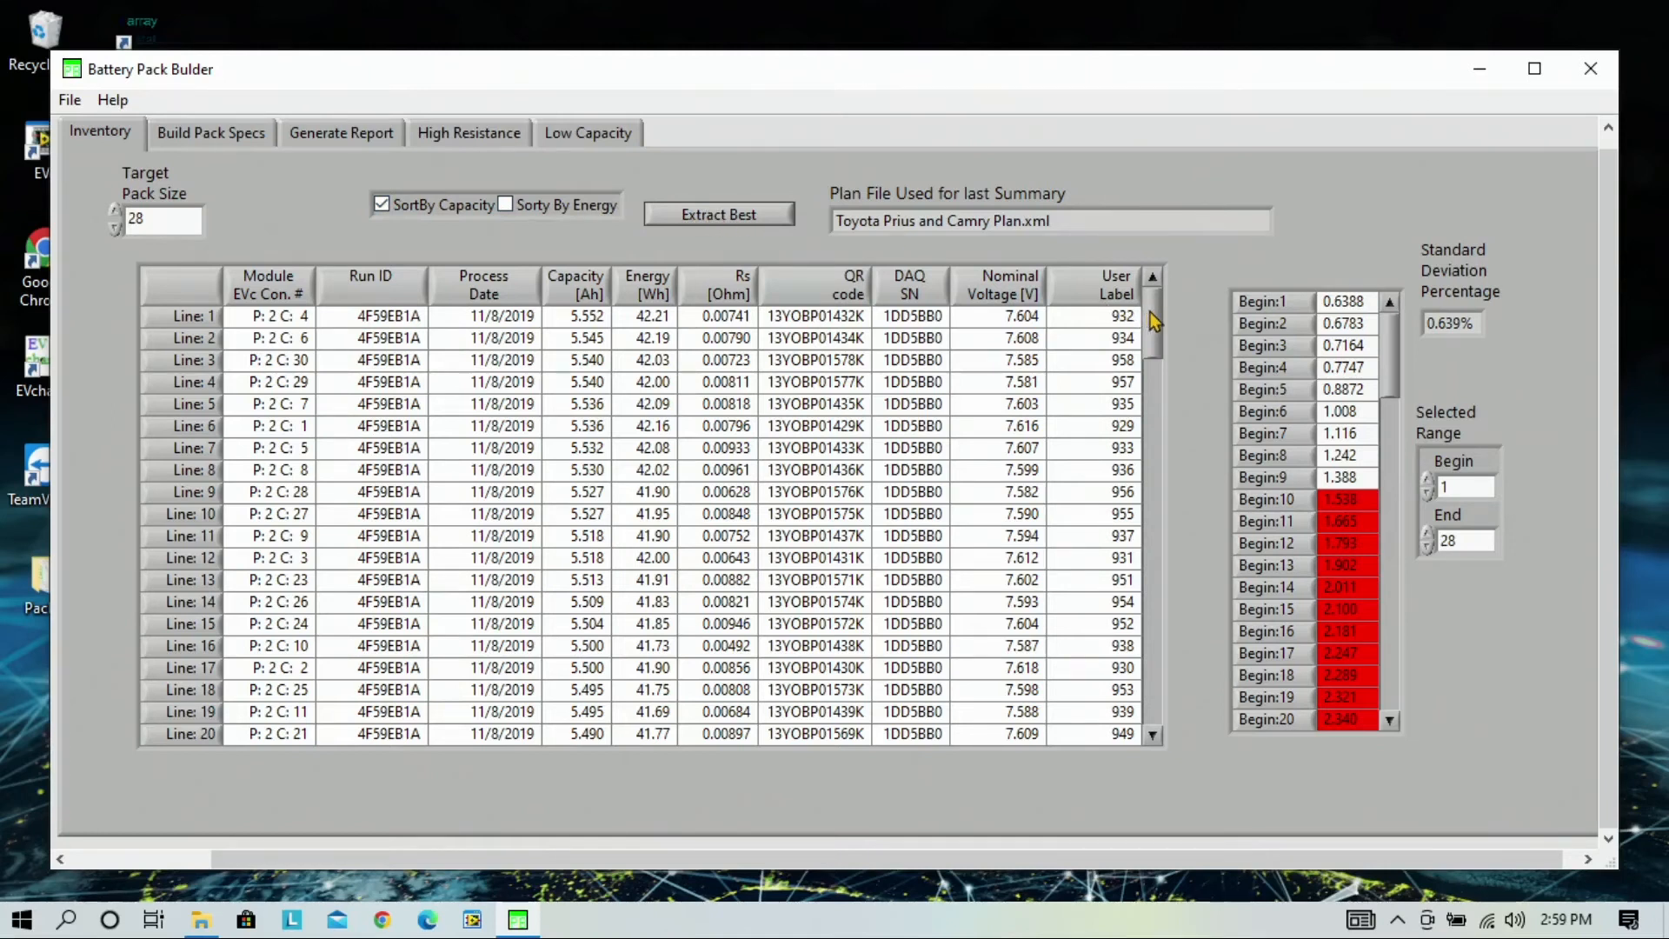
scroll(down, 3)
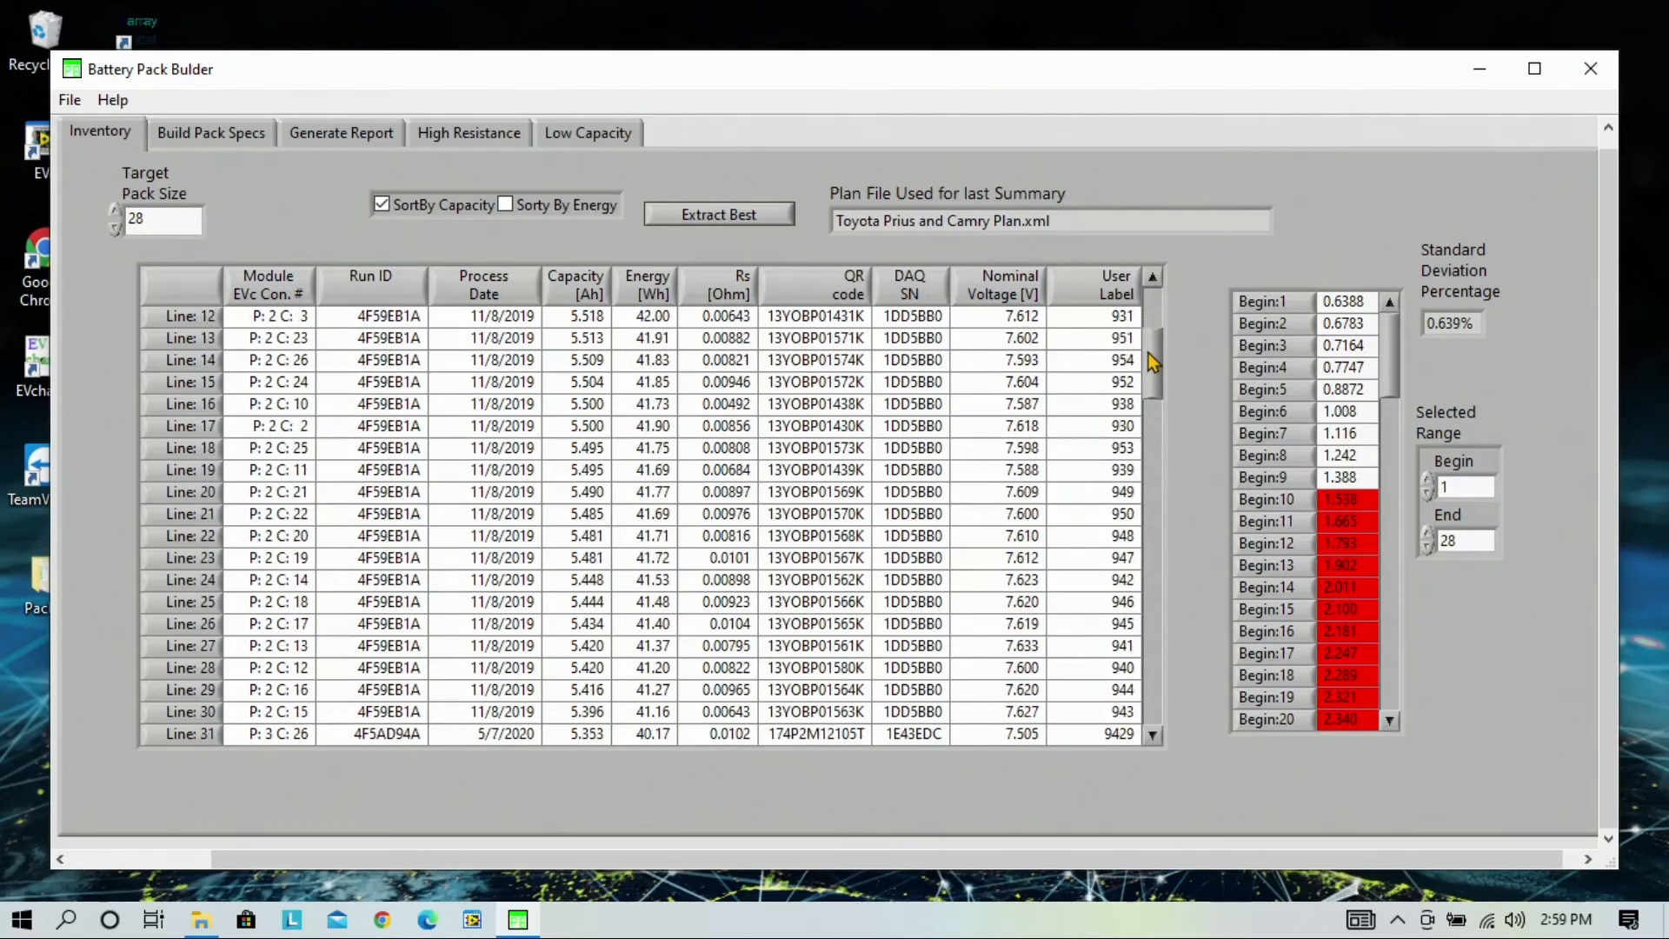
scroll(down, 3)
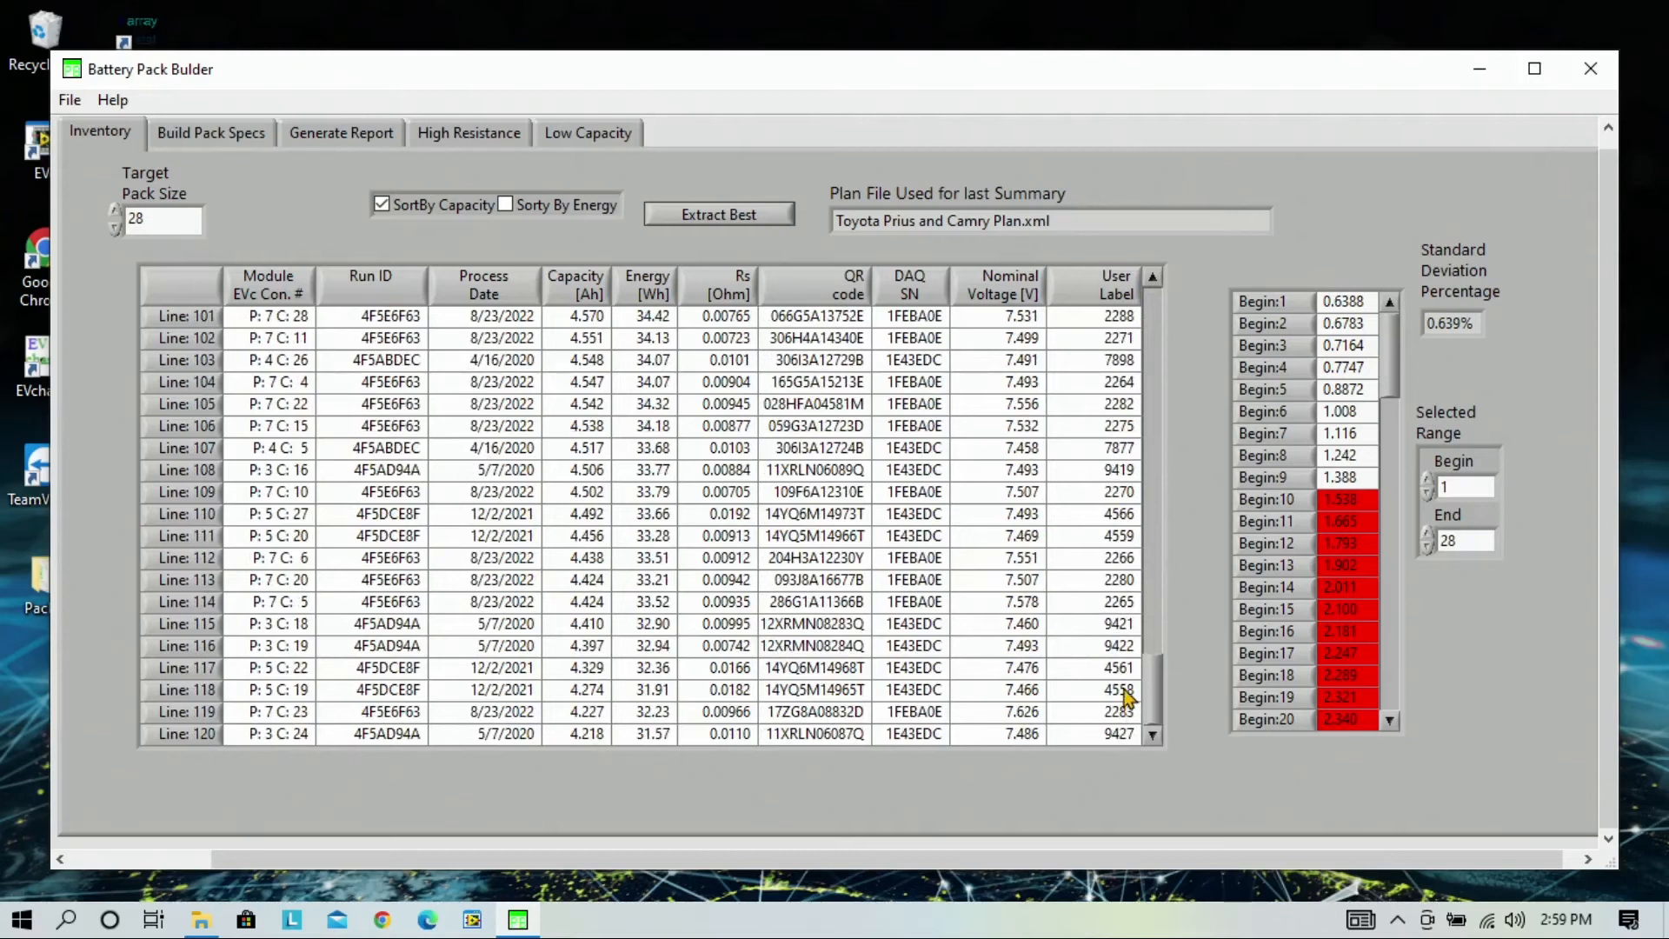
scroll(down, 3)
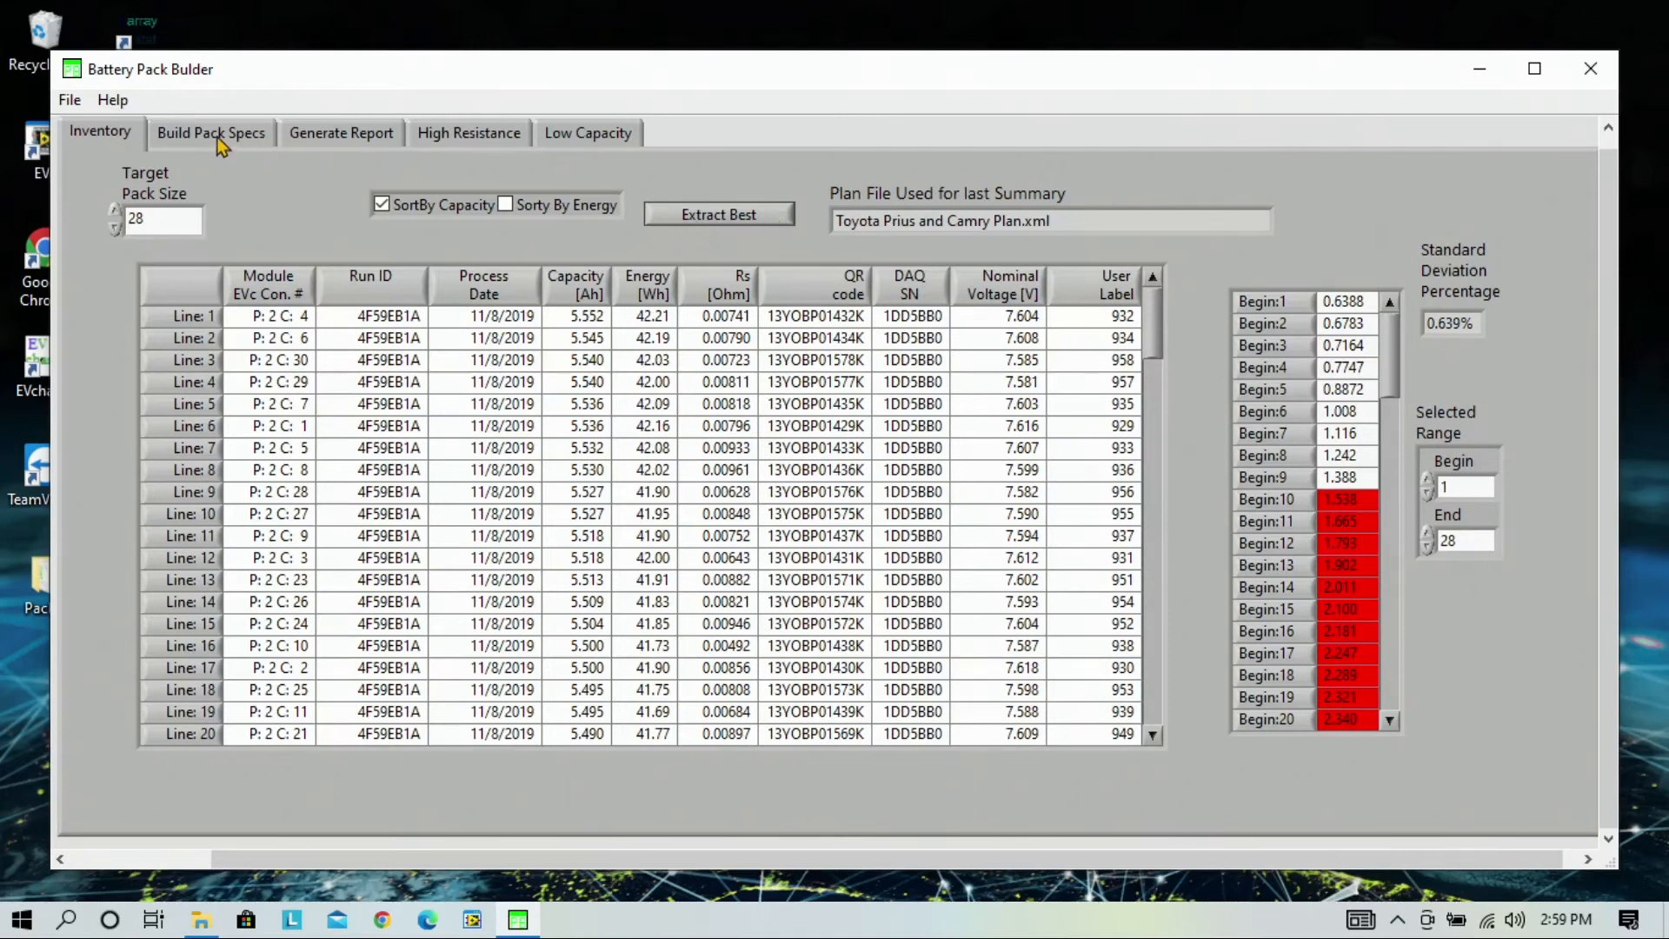
click(209, 132)
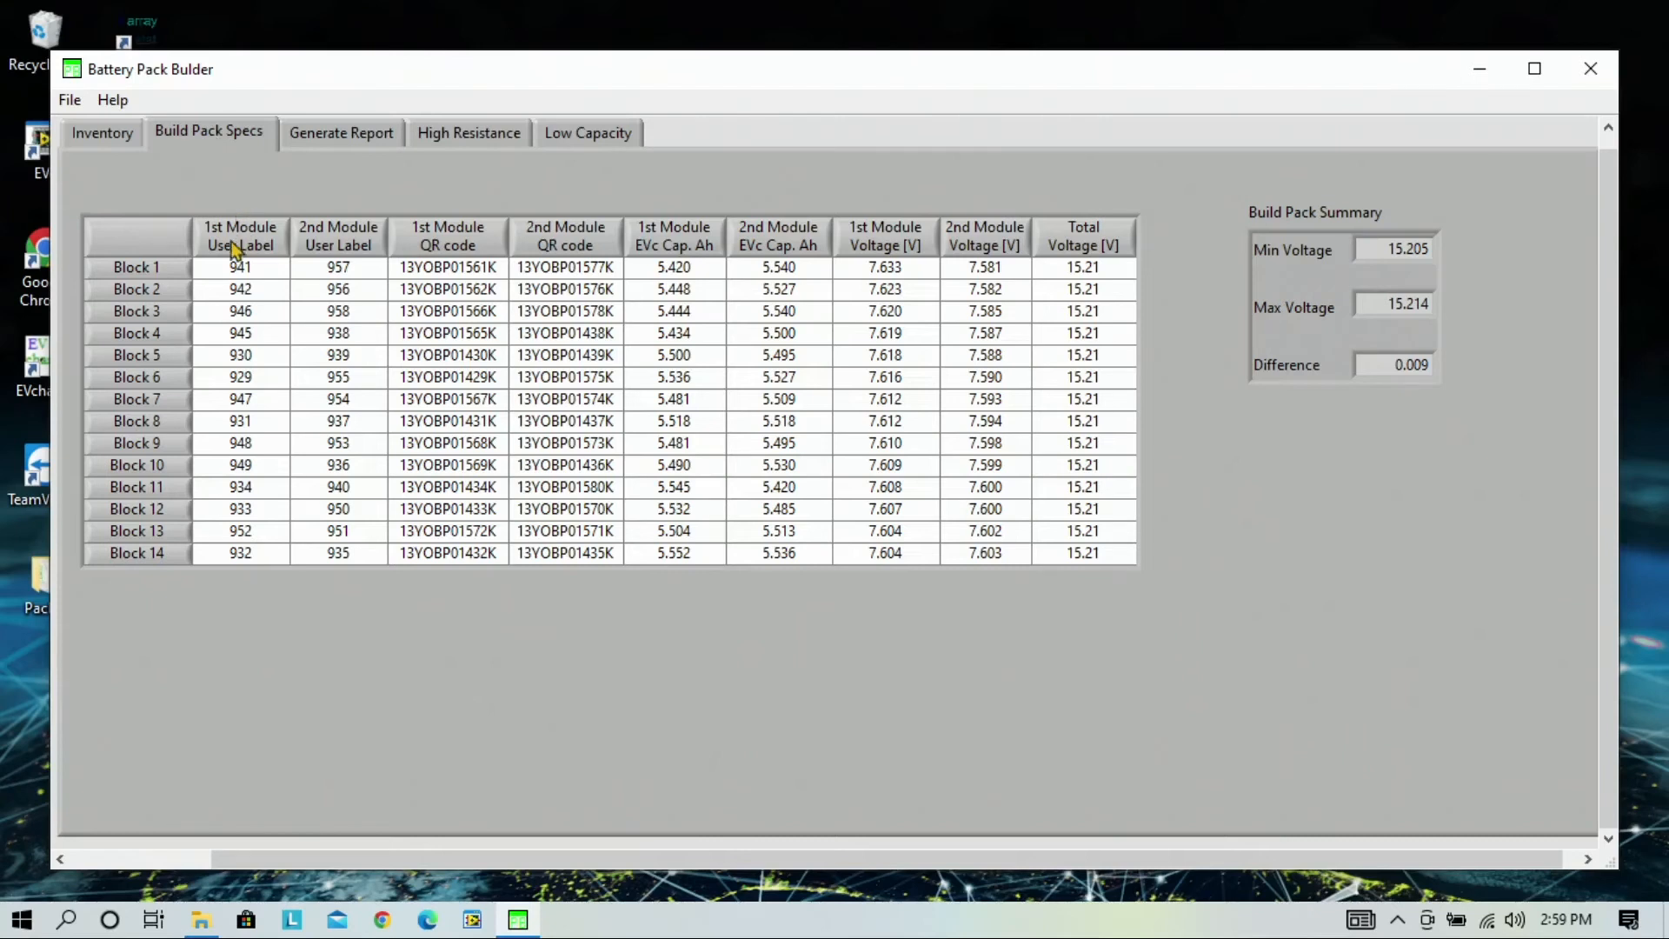
mouse_move(179, 279)
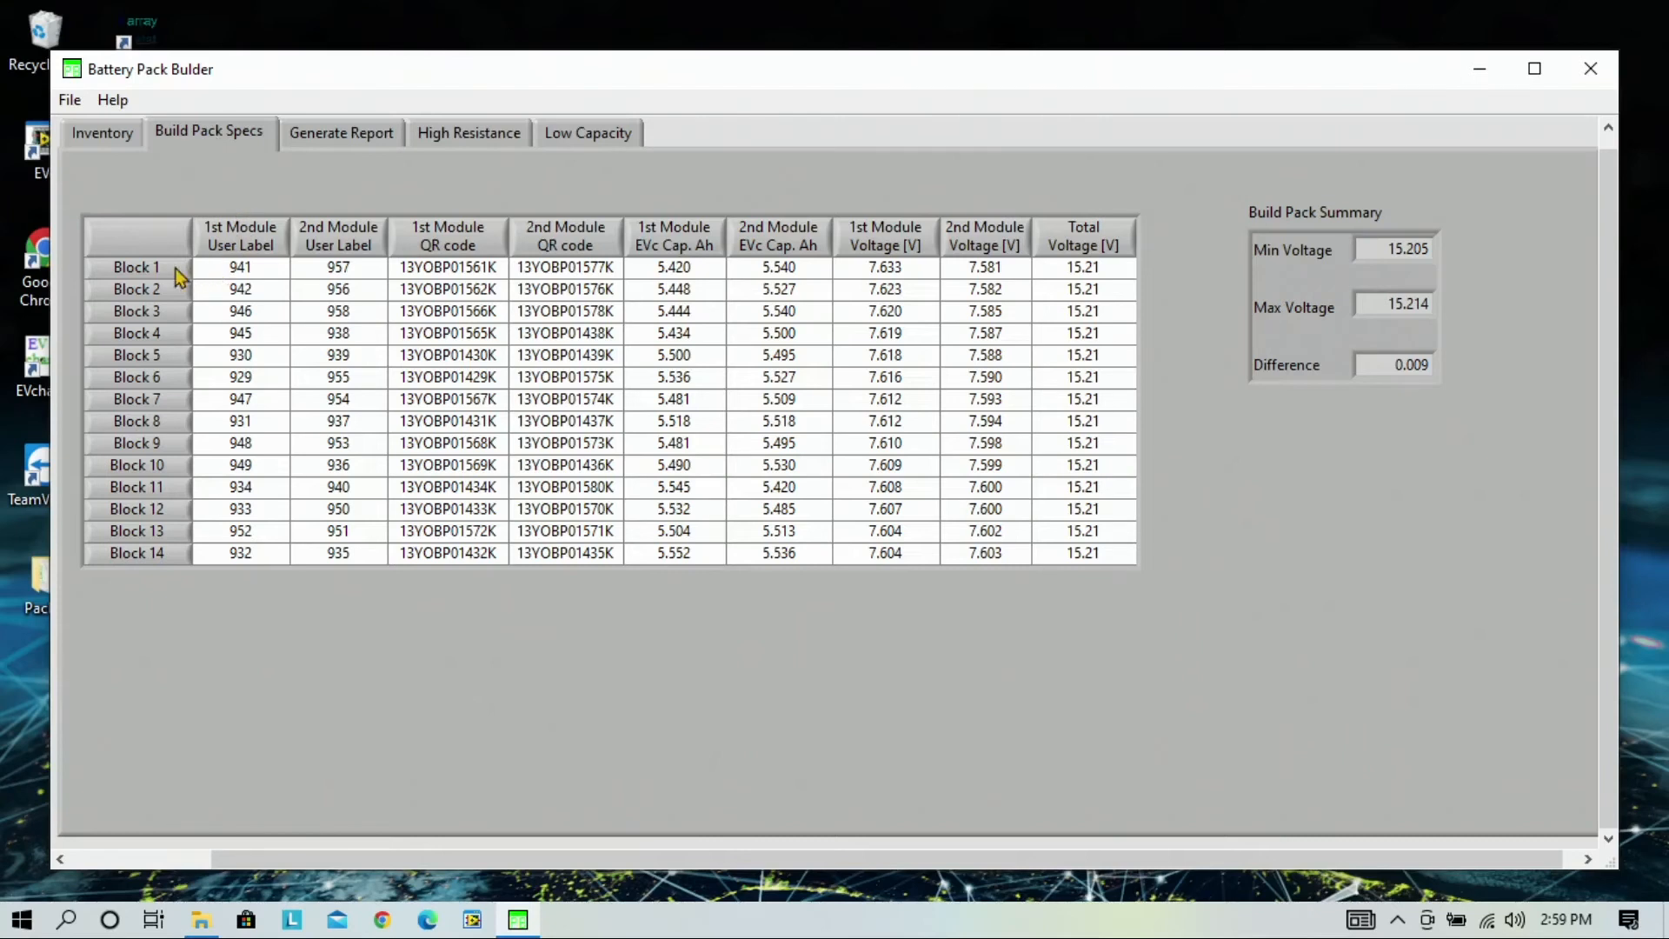
mouse_move(181, 279)
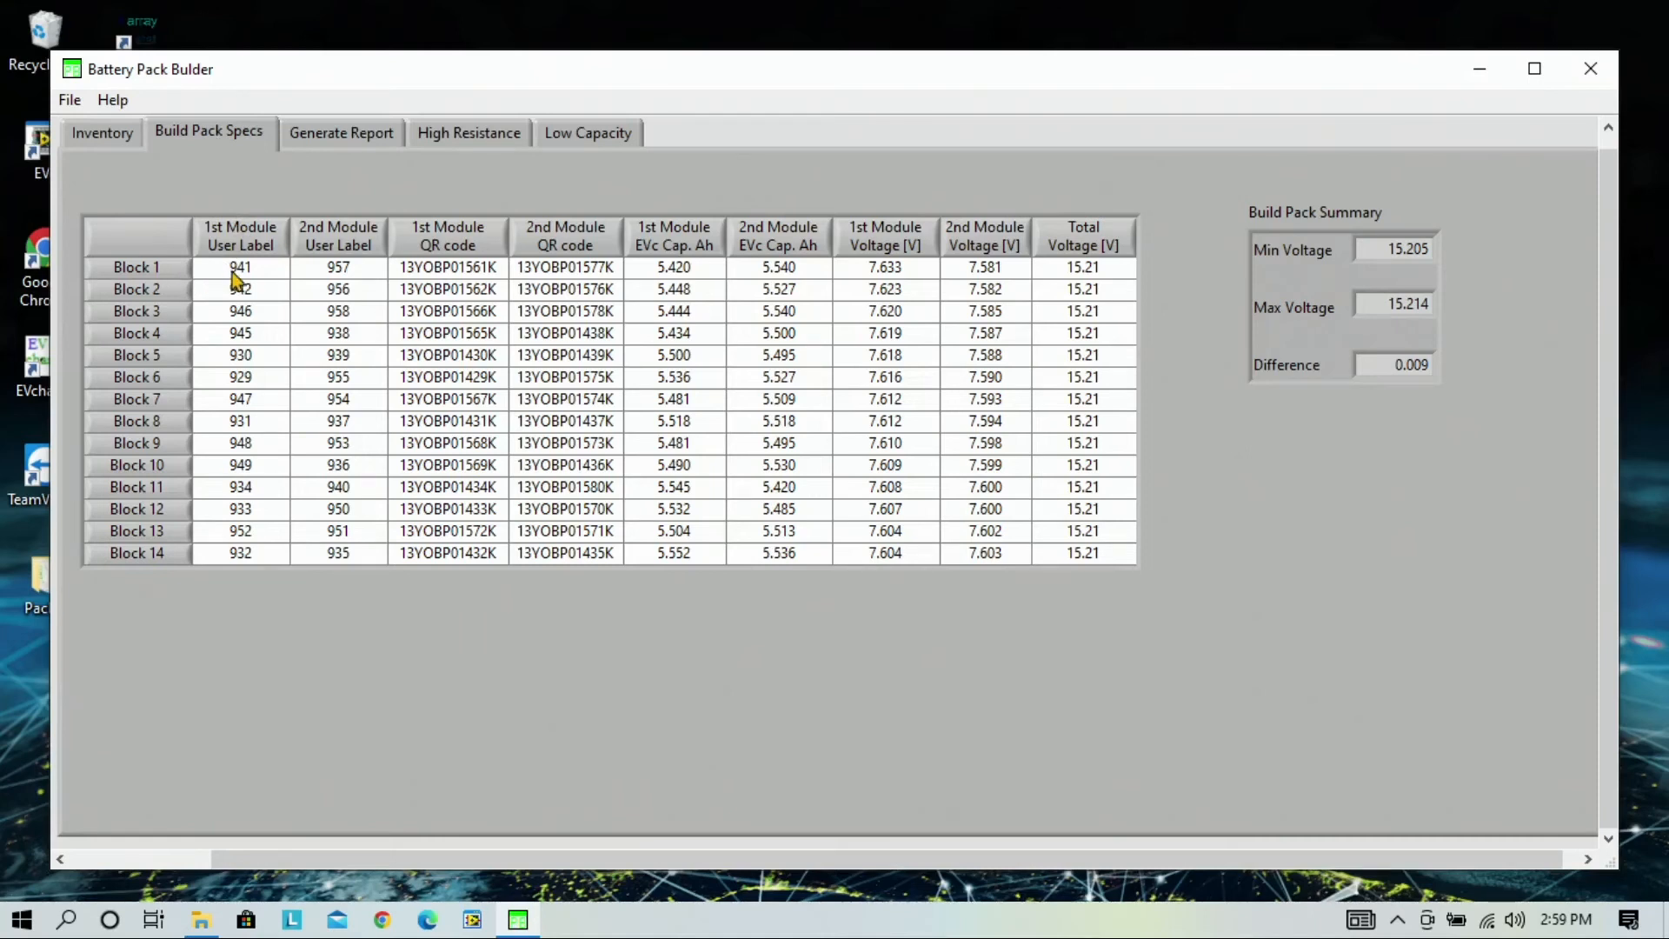
mouse_move(245, 282)
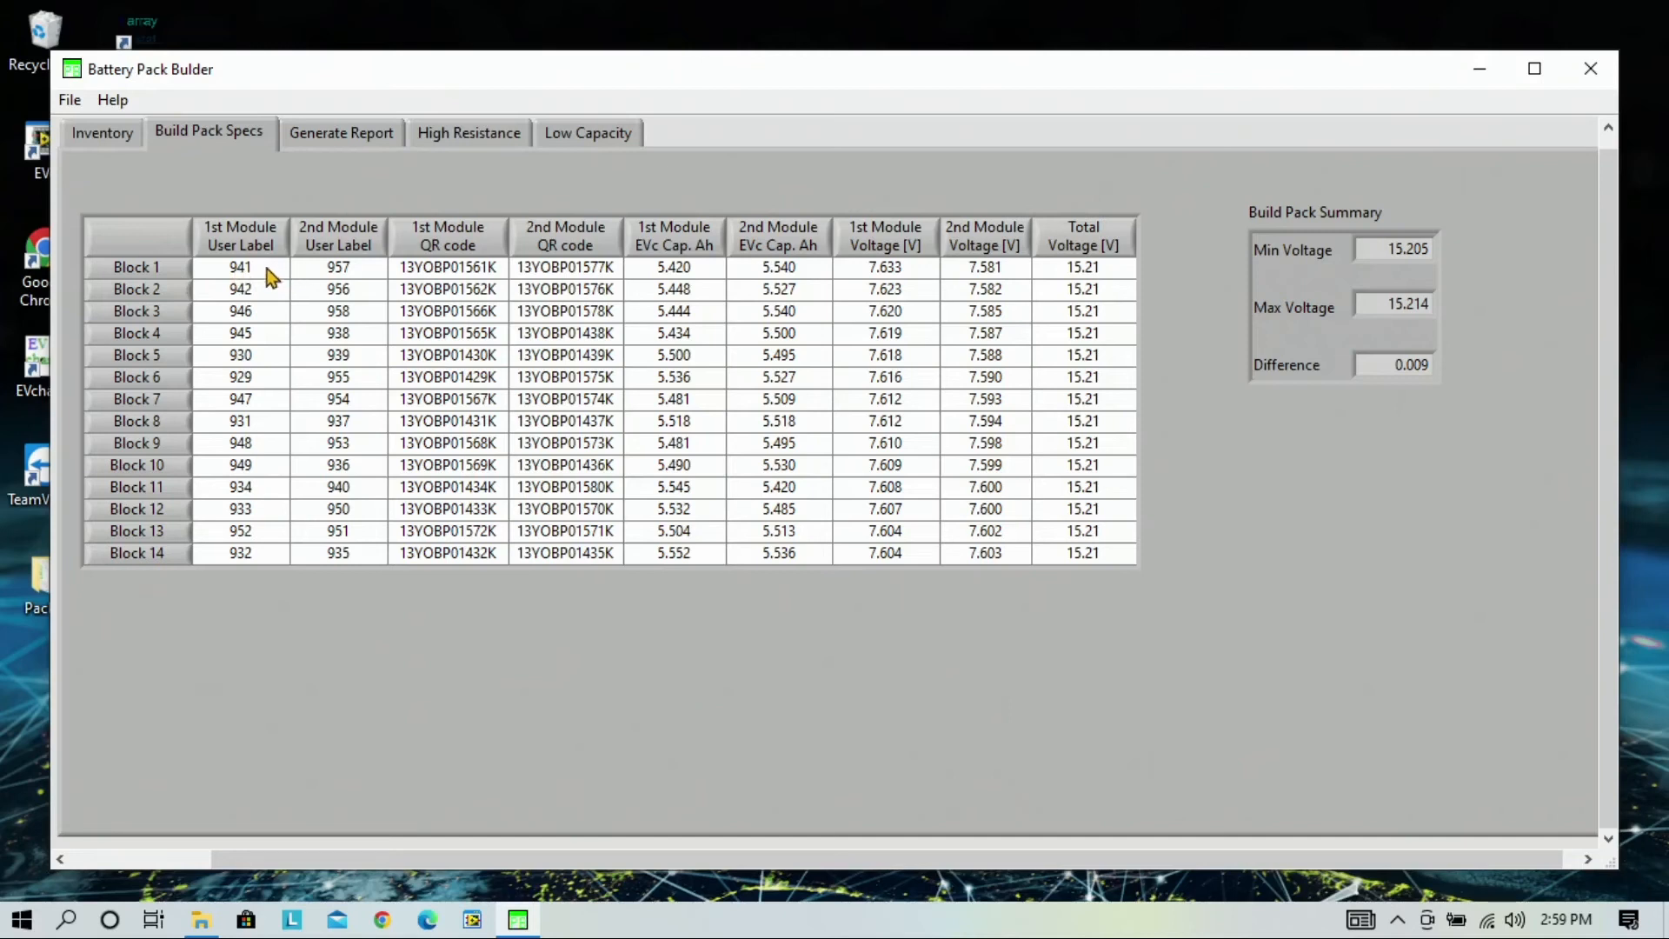
mouse_move(447, 267)
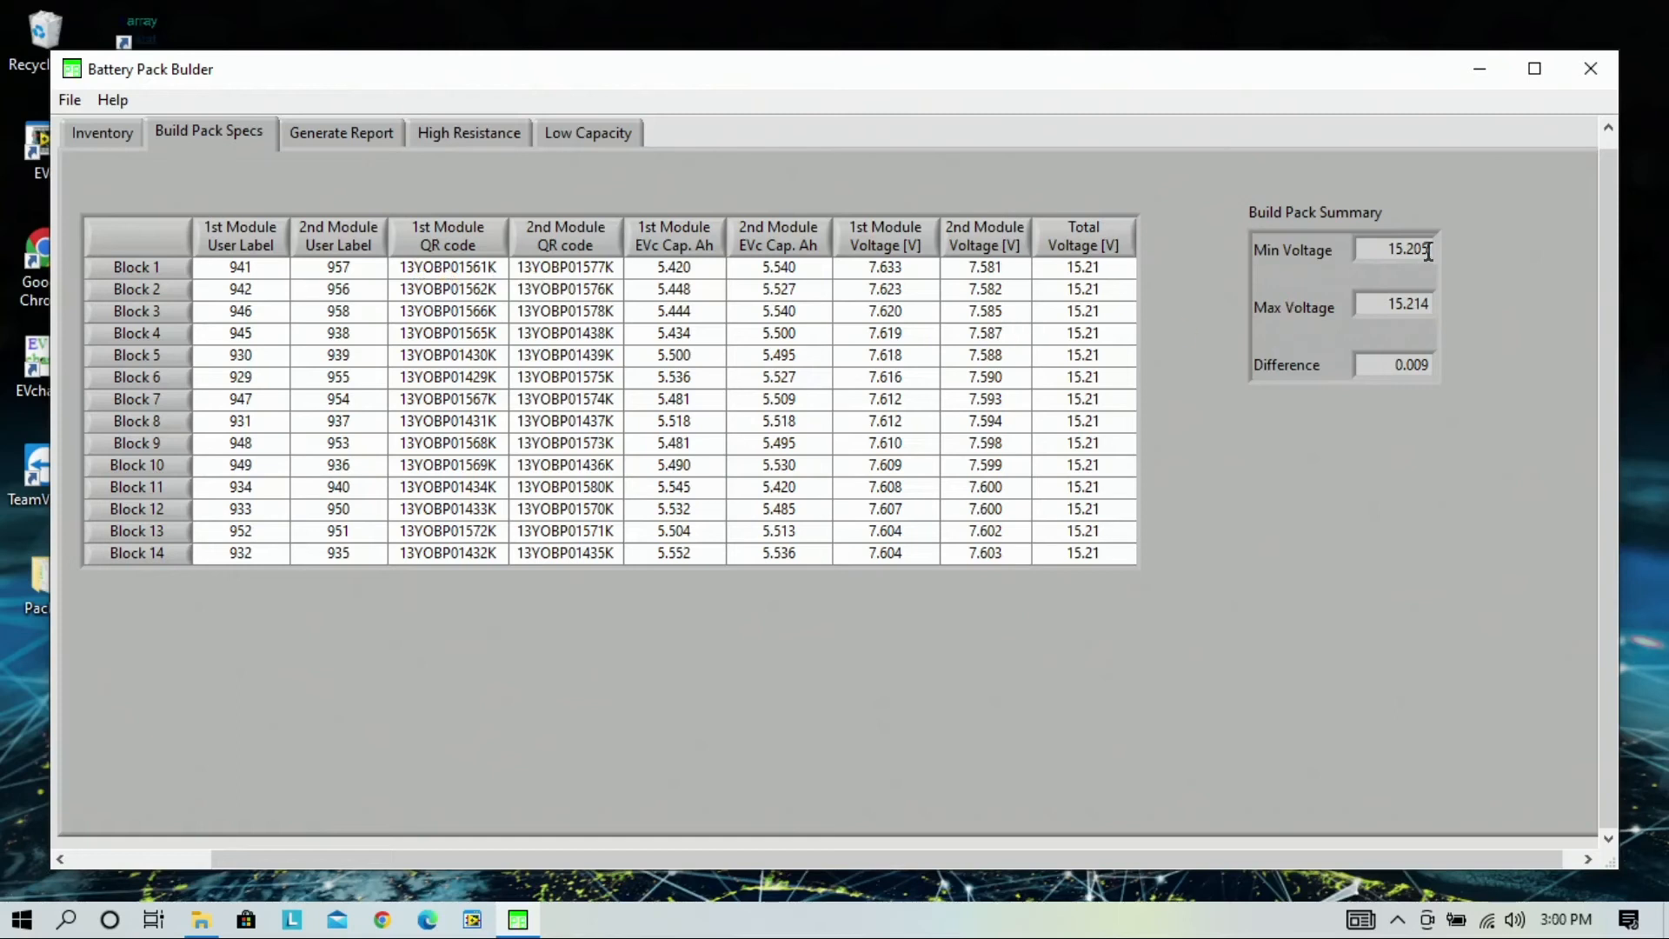
mouse_move(1408, 301)
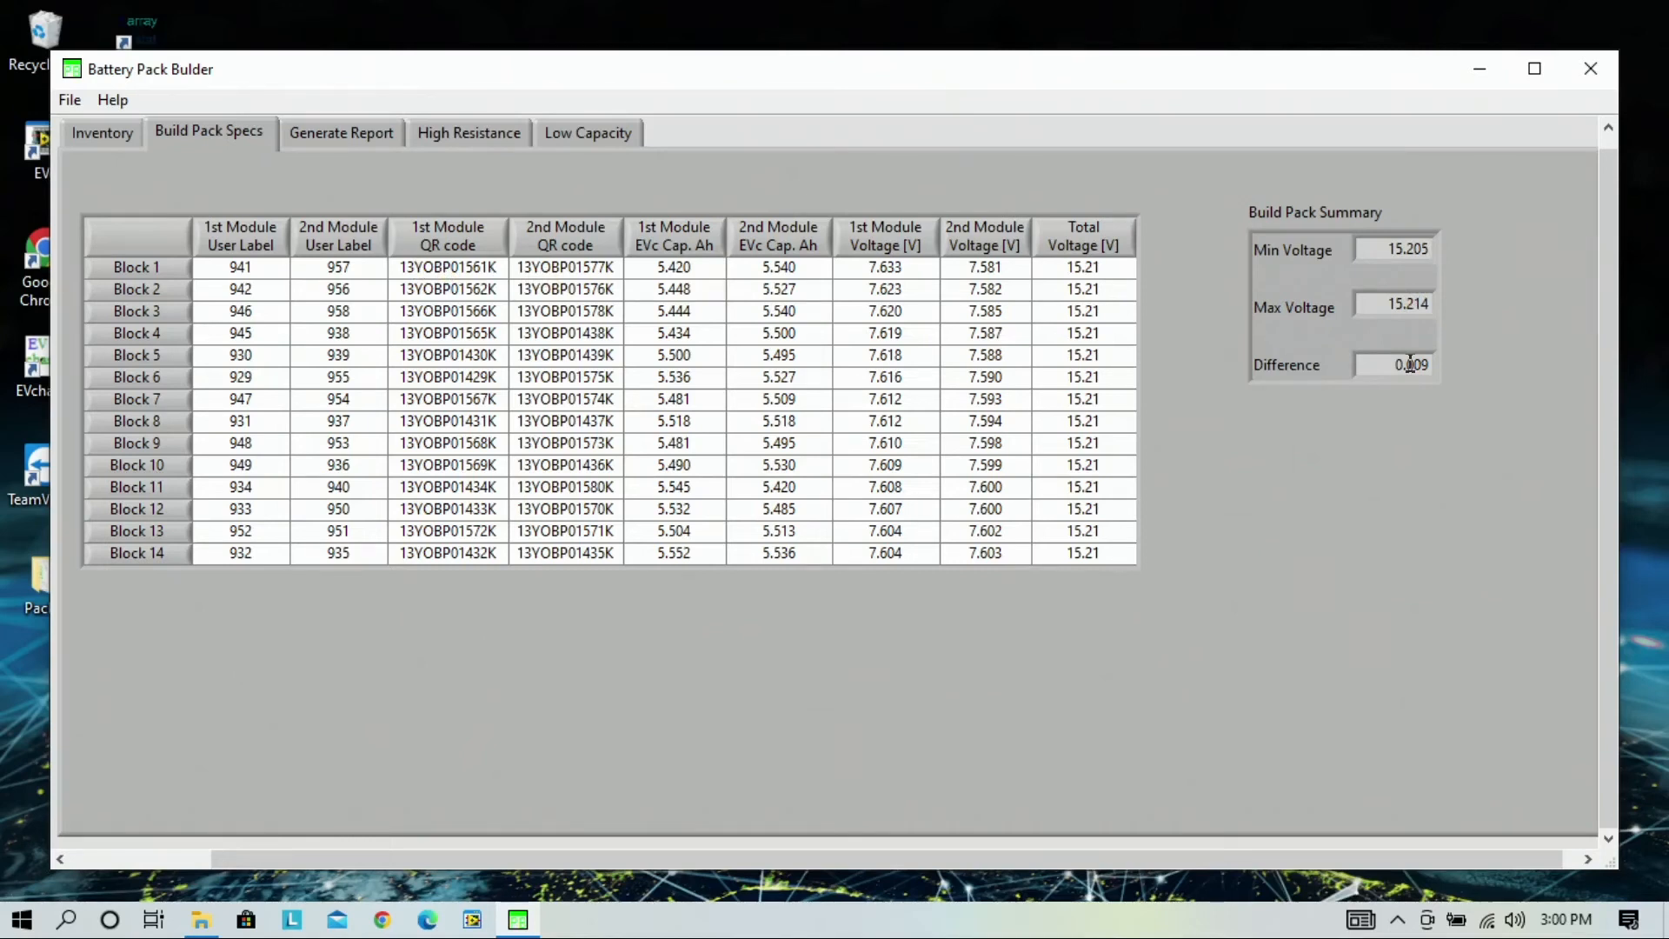
mouse_move(365, 148)
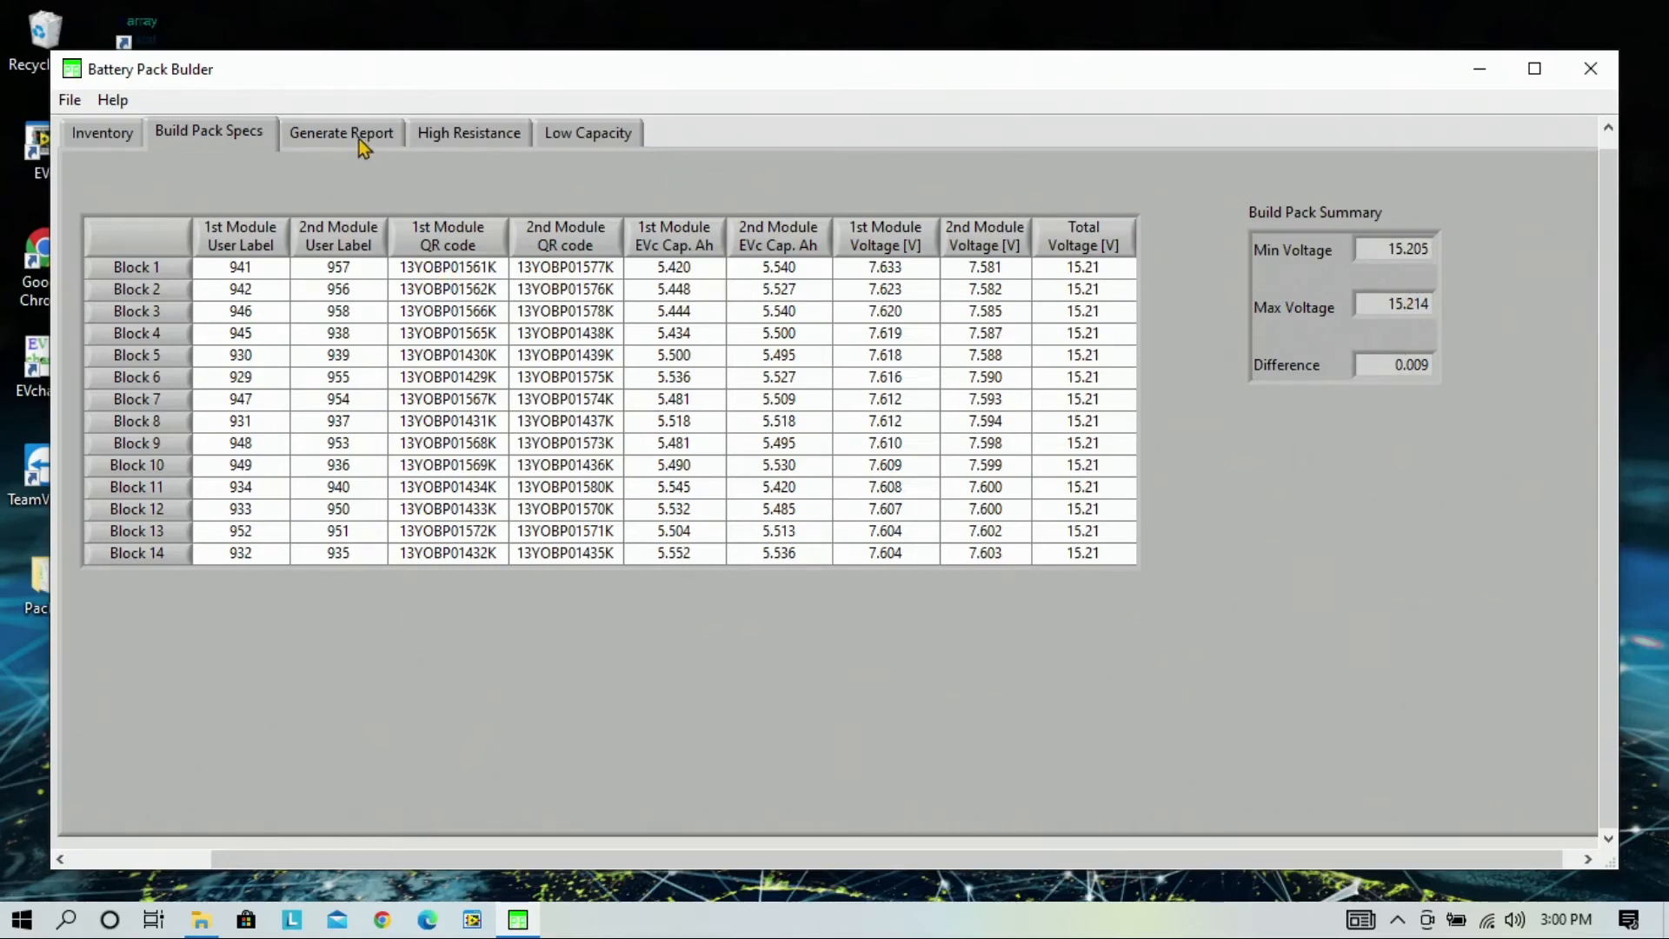
Step: Fill the report form with build 'pack 1', employee Jonathan and description 'Example', then generate HTML
click(340, 132)
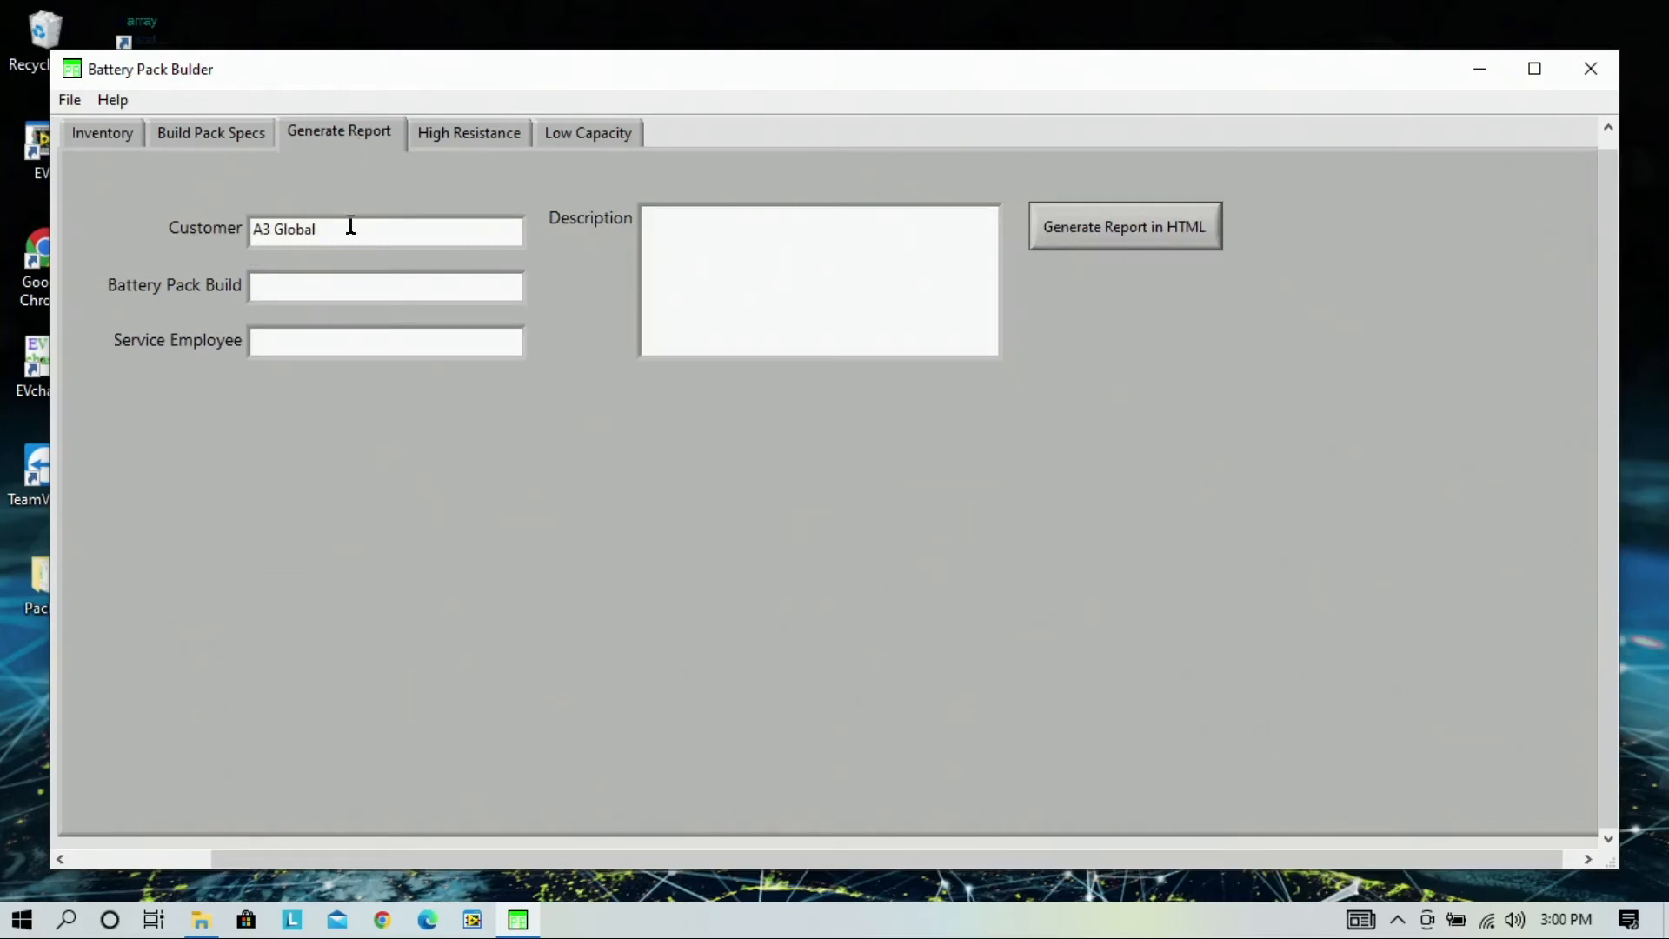
click(385, 285)
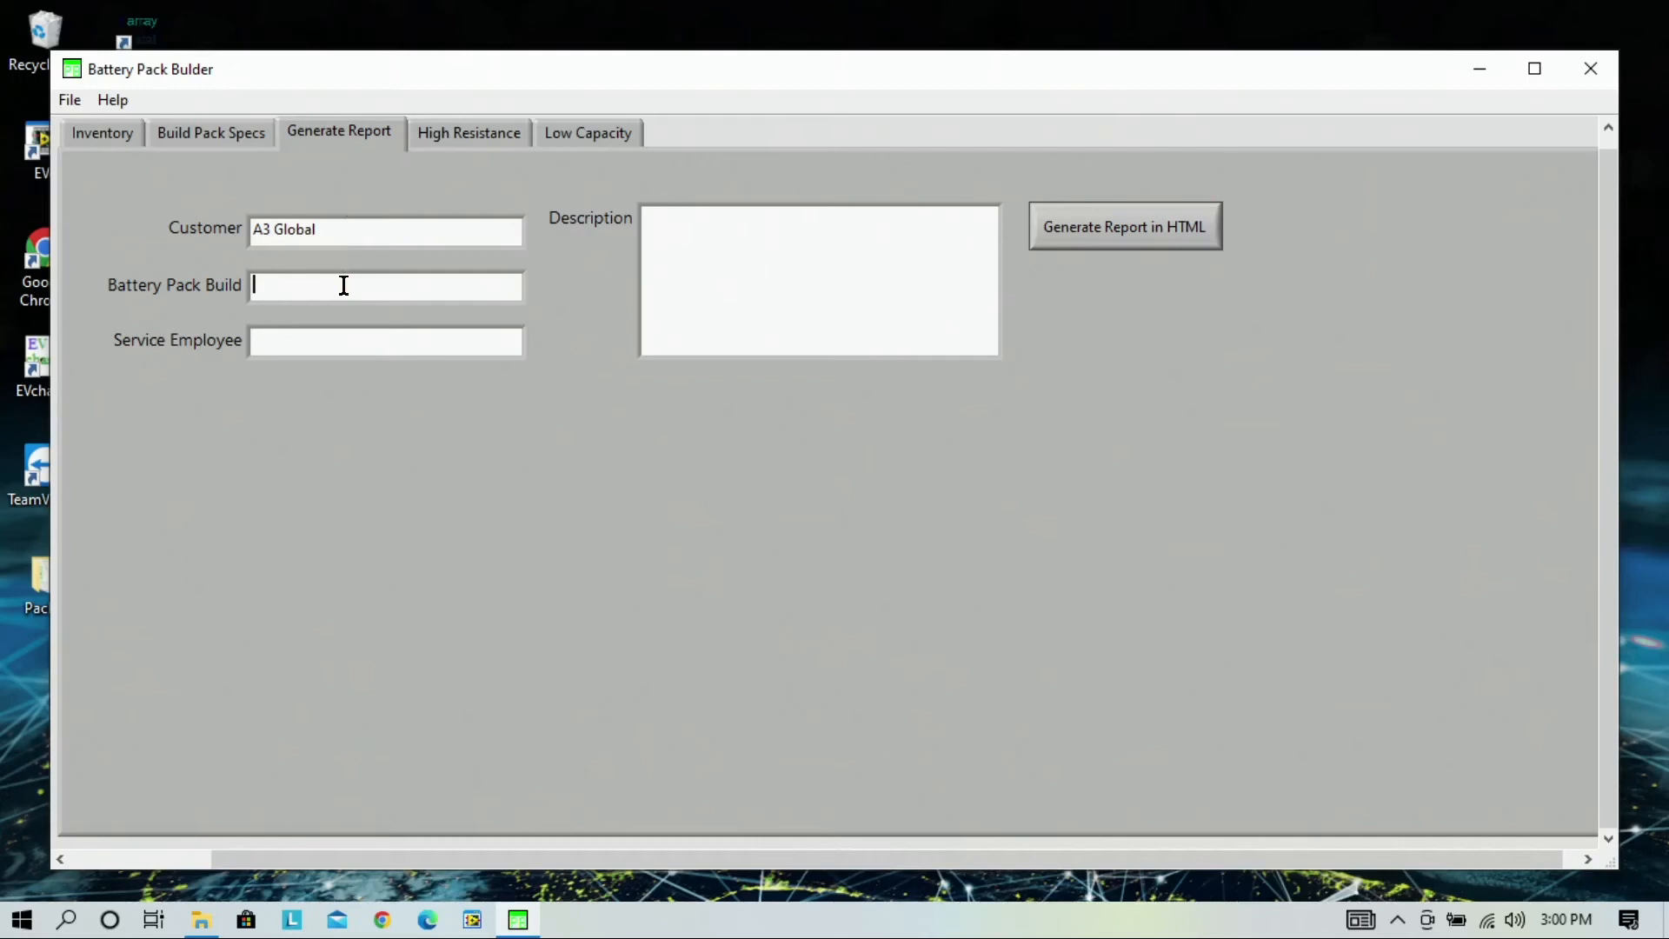
text(pack)
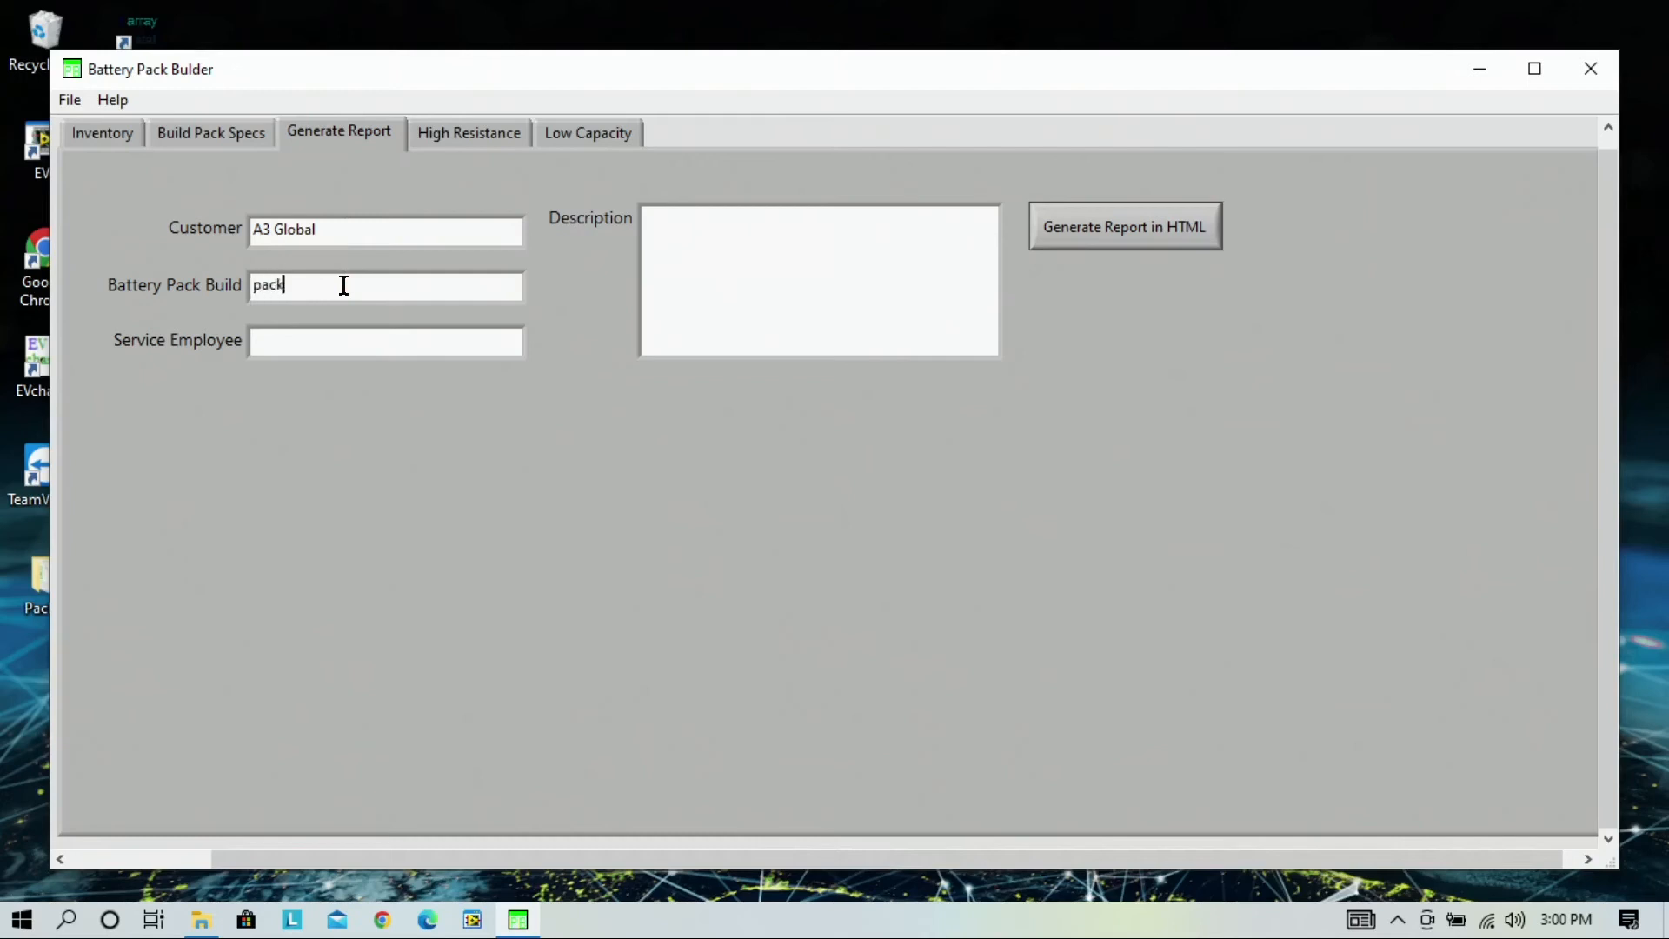
text(1)
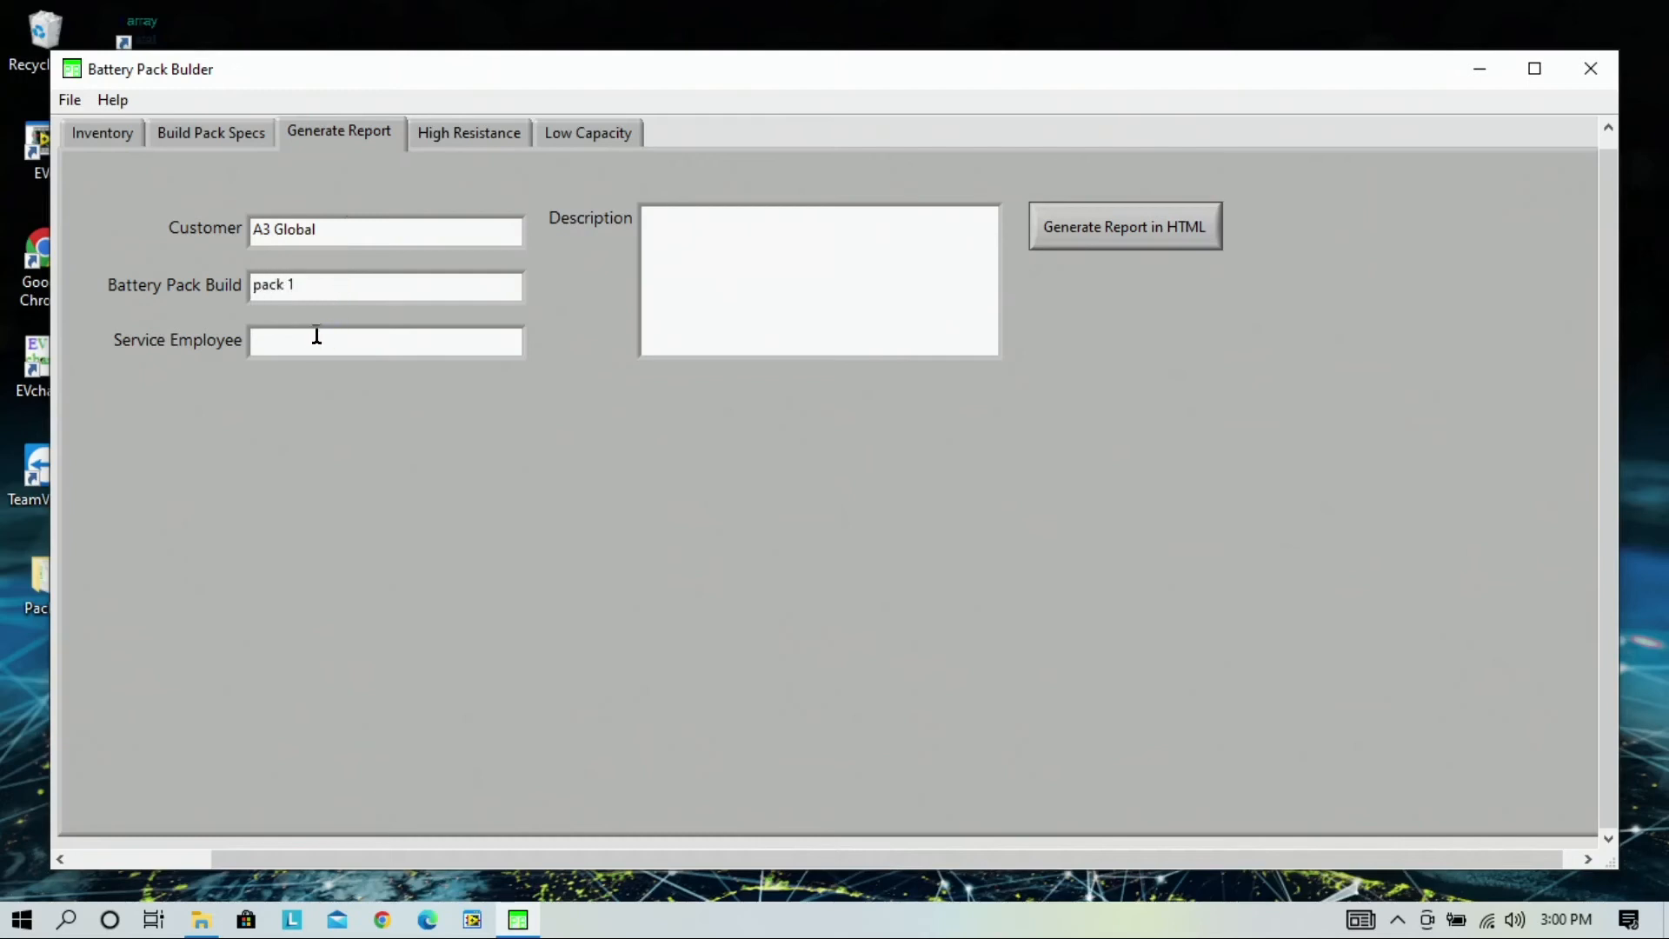
text(Jonathan)
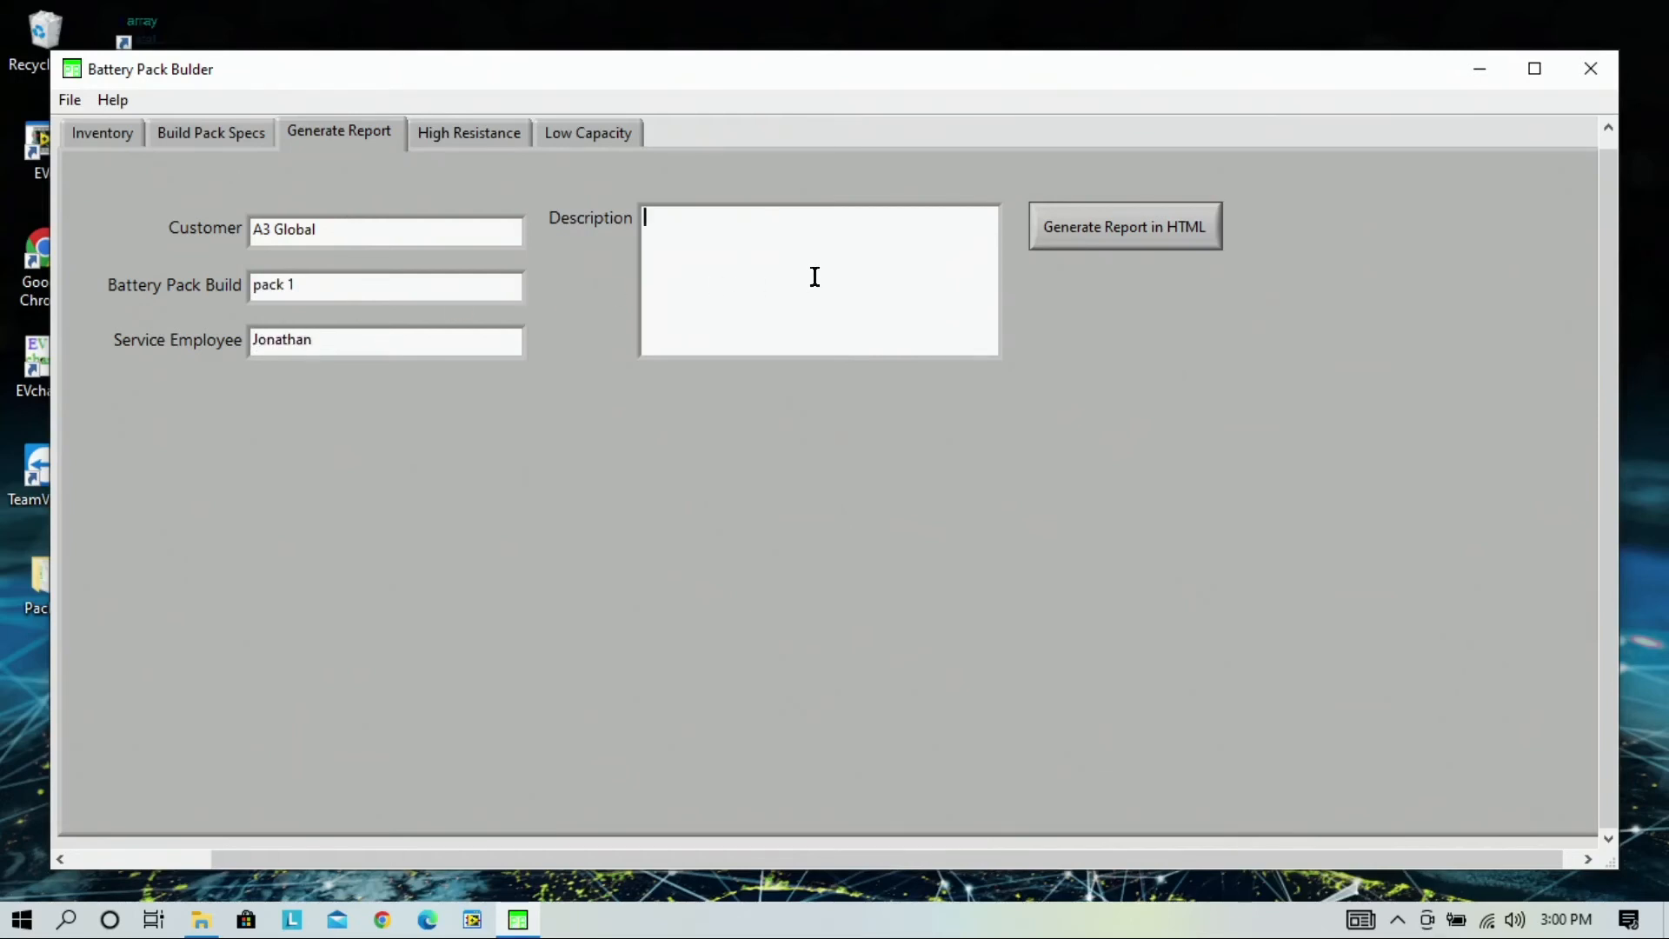
text(Example)
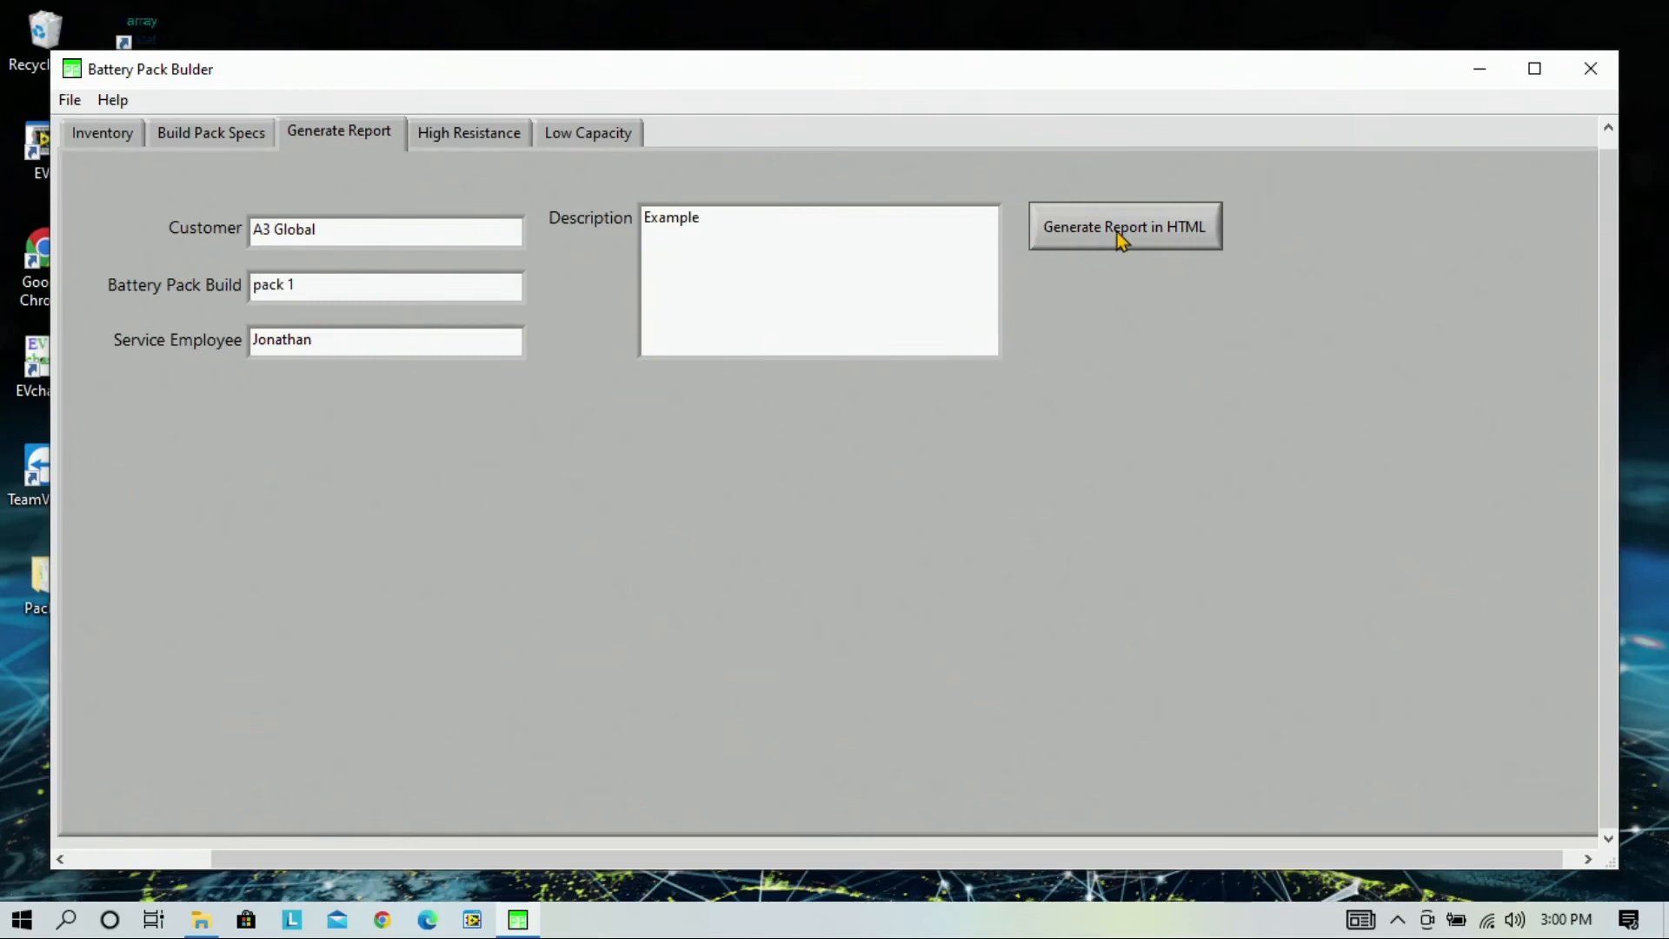
click(1123, 227)
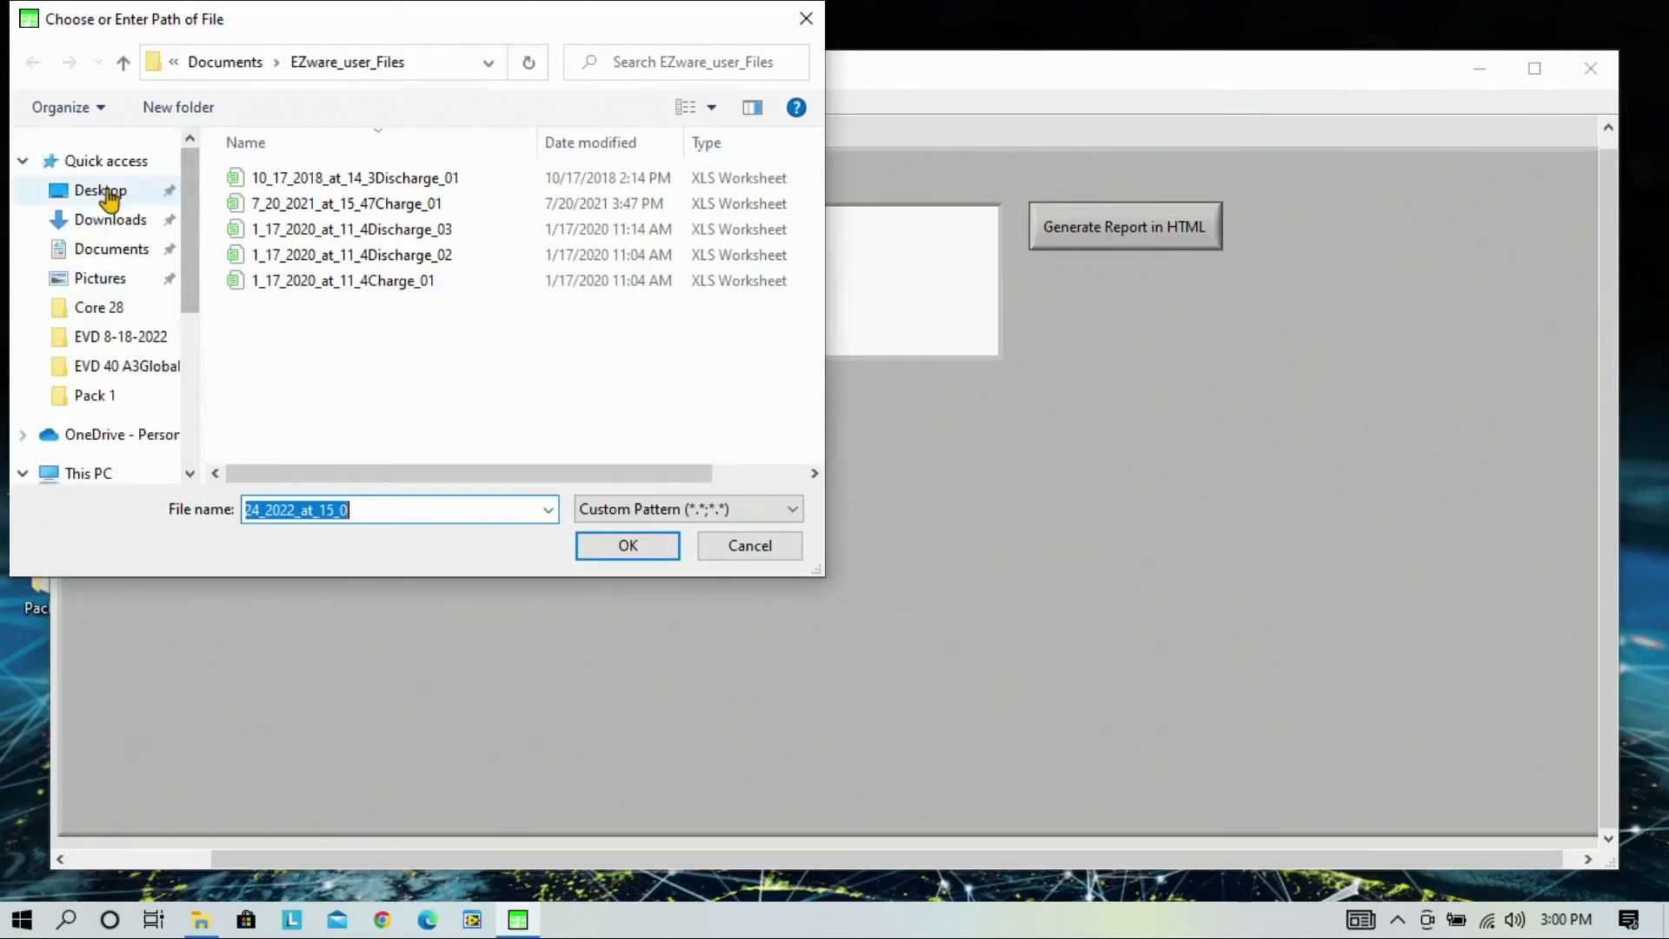
Step: Save the HTML build report as 'Build 1' on the Desktop
click(100, 189)
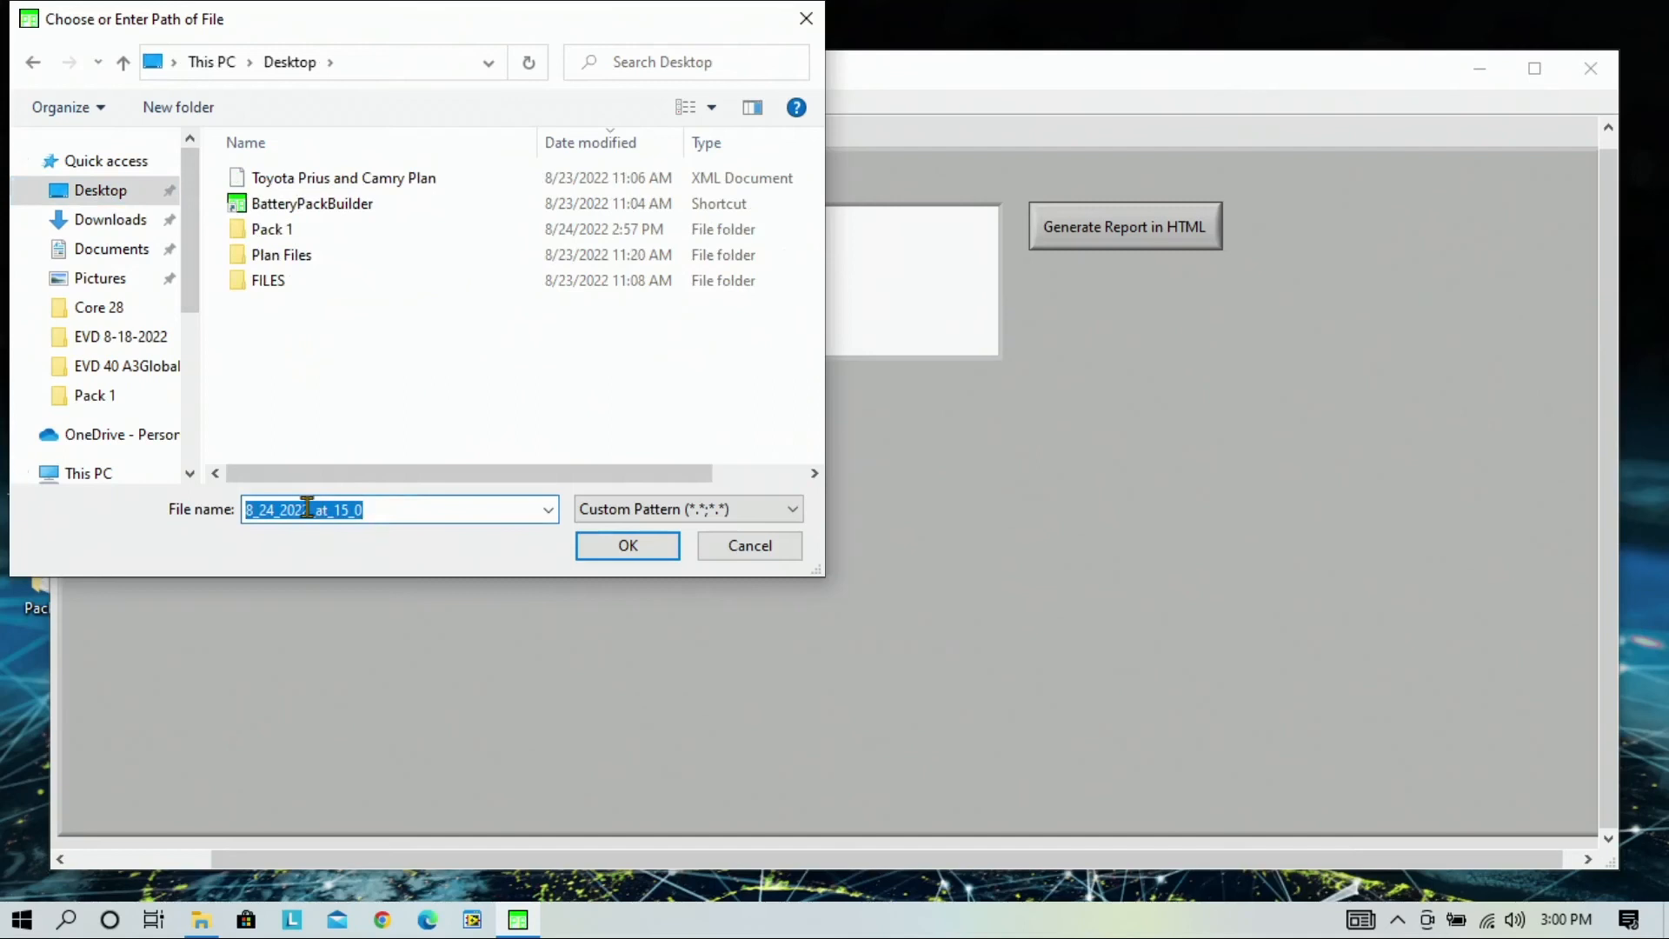
text(Buil)
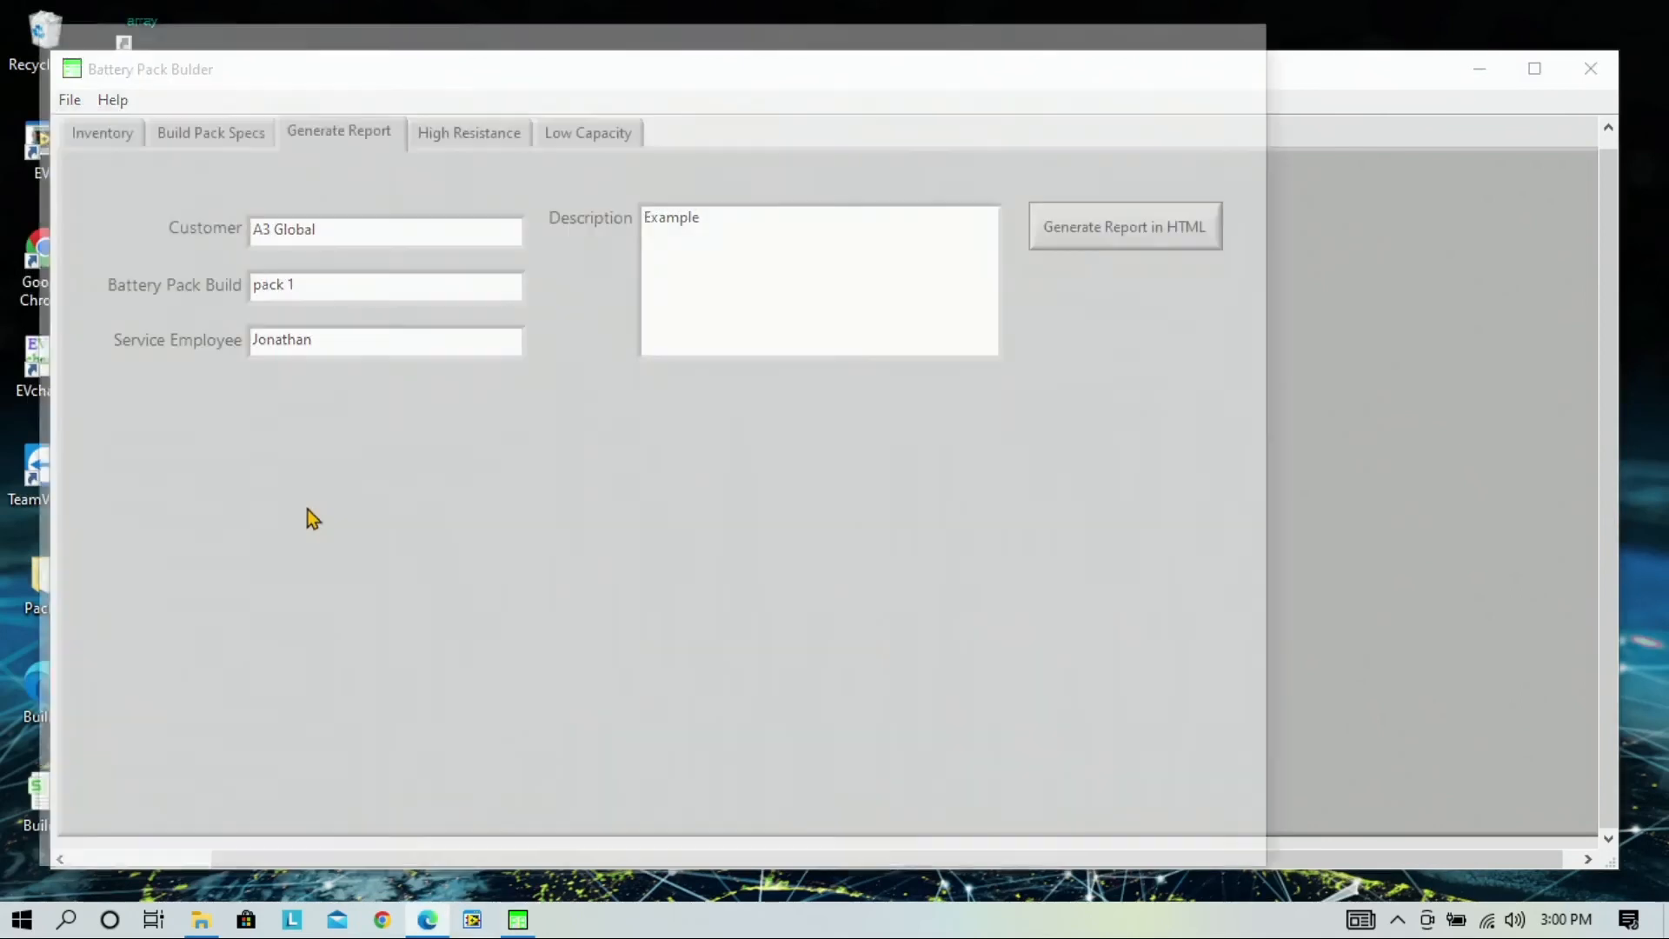
Step: Close the Edge window showing the Build 1 file-not-found error
click(1123, 226)
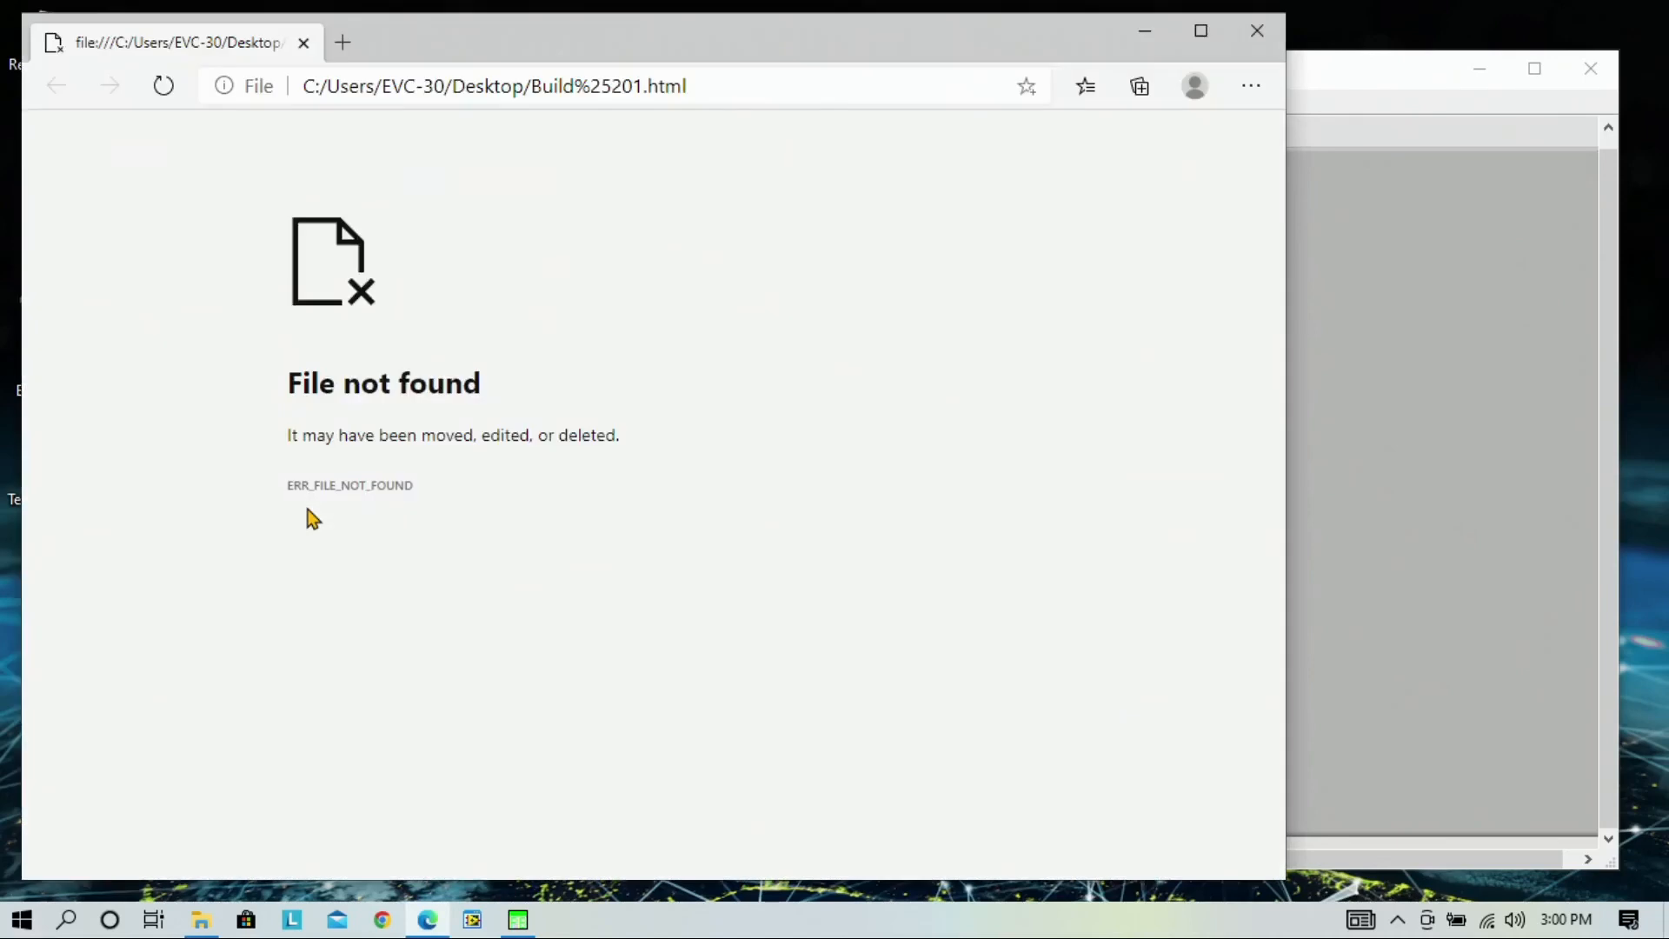
mouse_move(1100, 231)
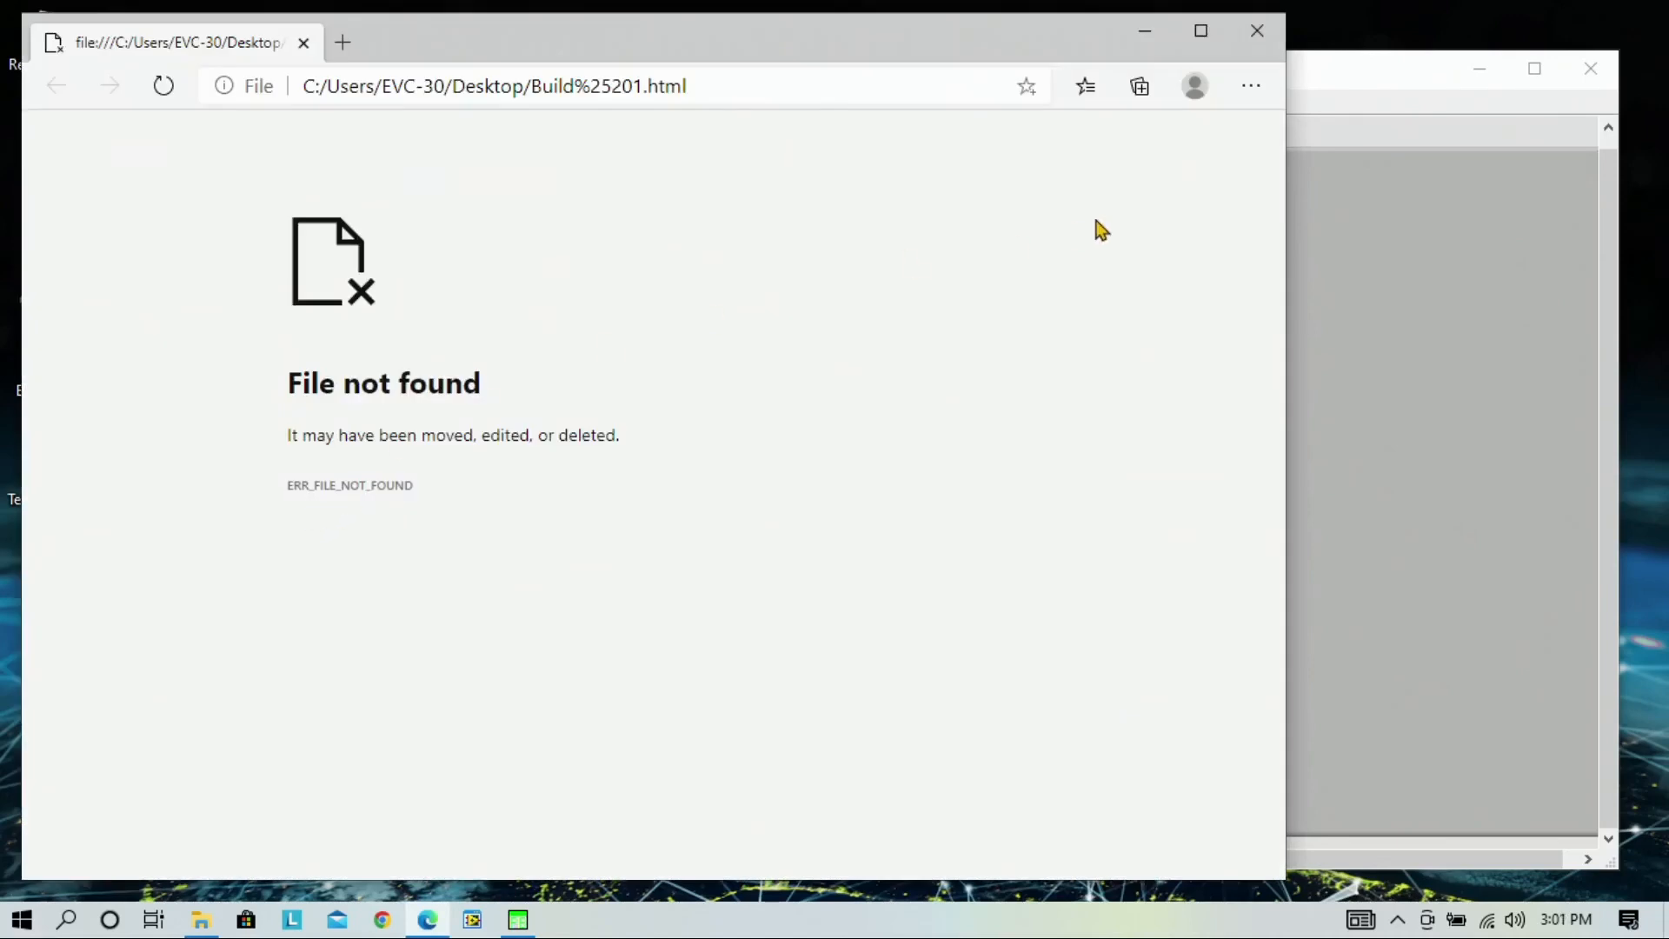
mouse_move(1257, 32)
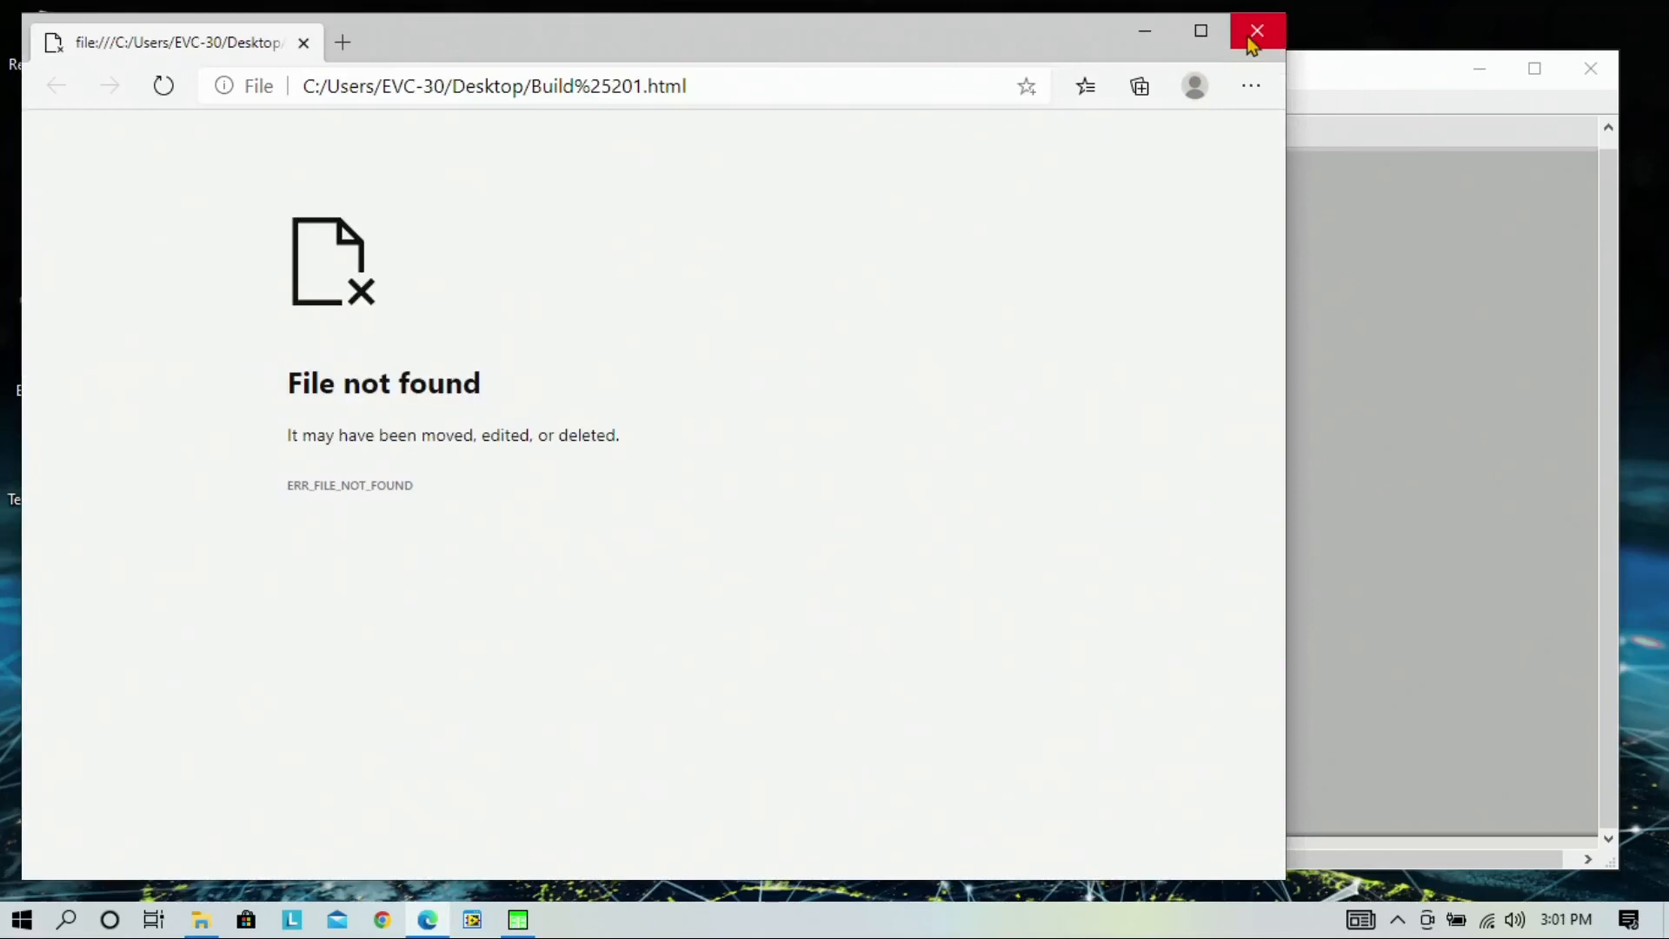
click(1257, 29)
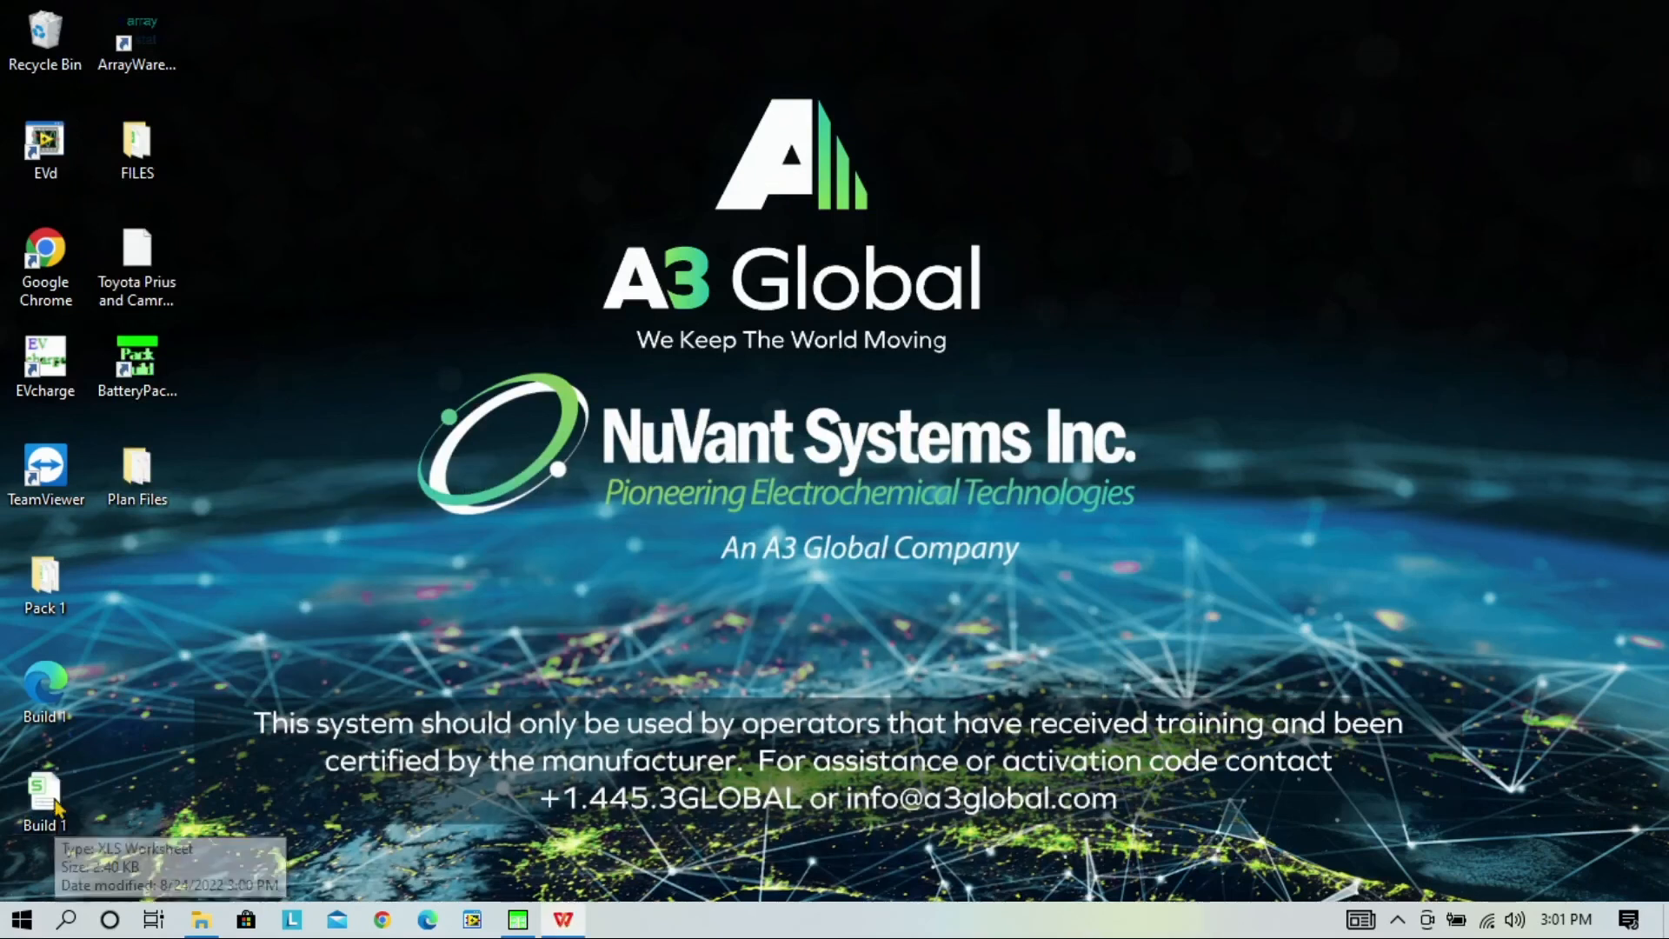
Step: Open the Build 1 CSV in WPS Office and scroll through the module rows
double_click(44, 793)
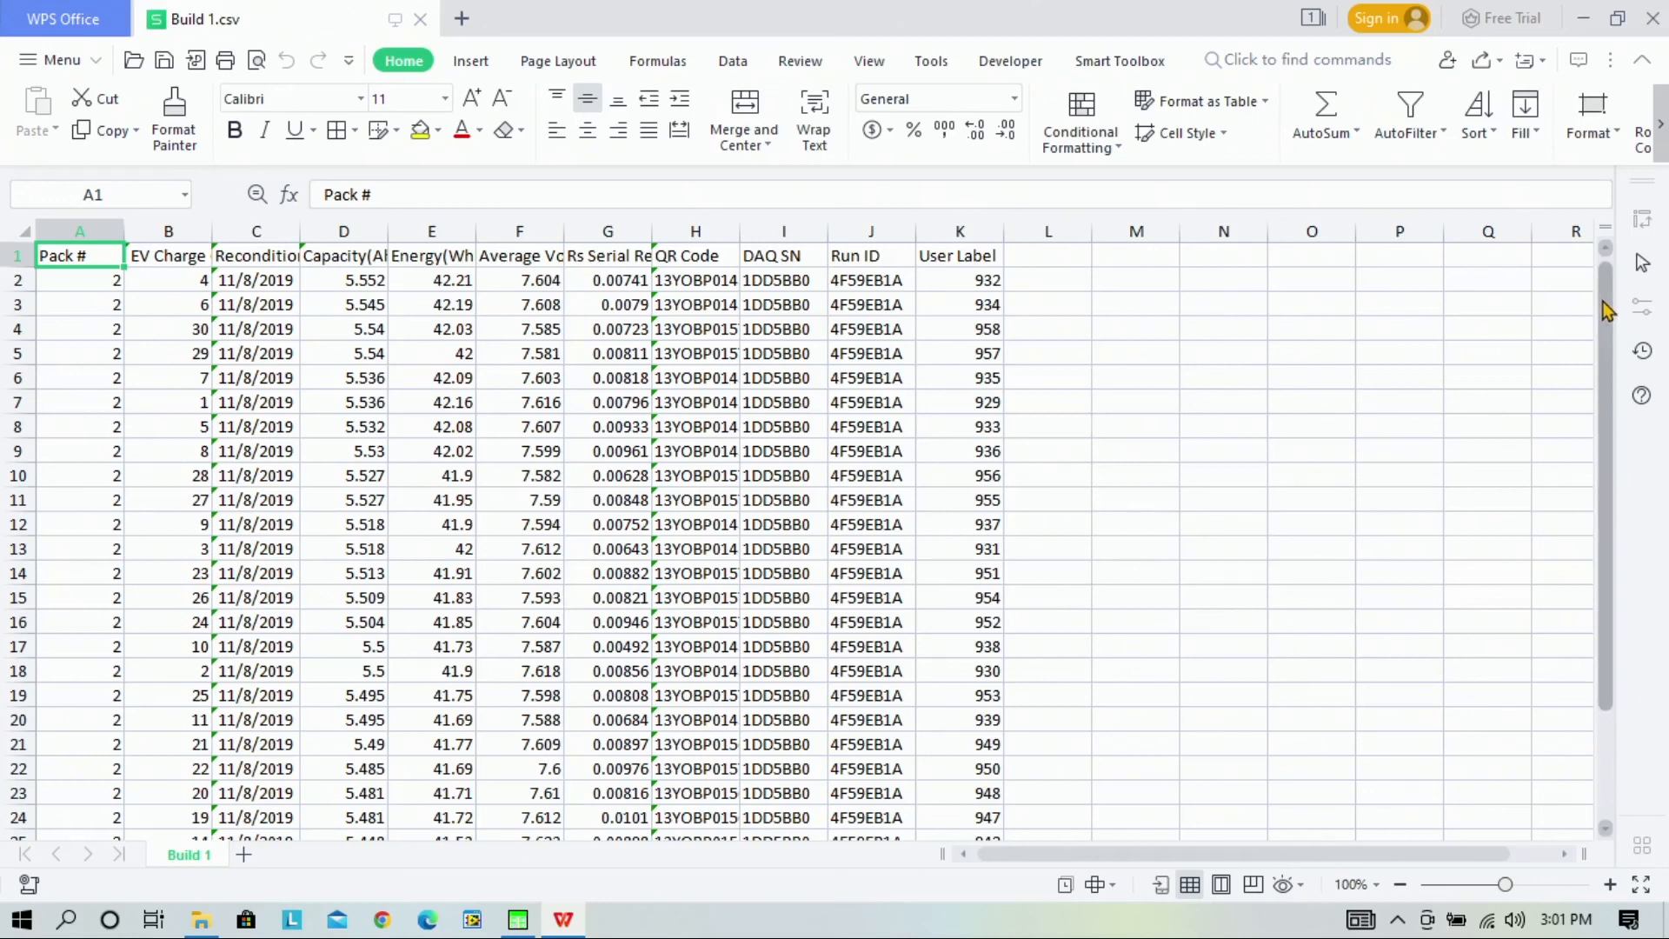
scroll(down, 3)
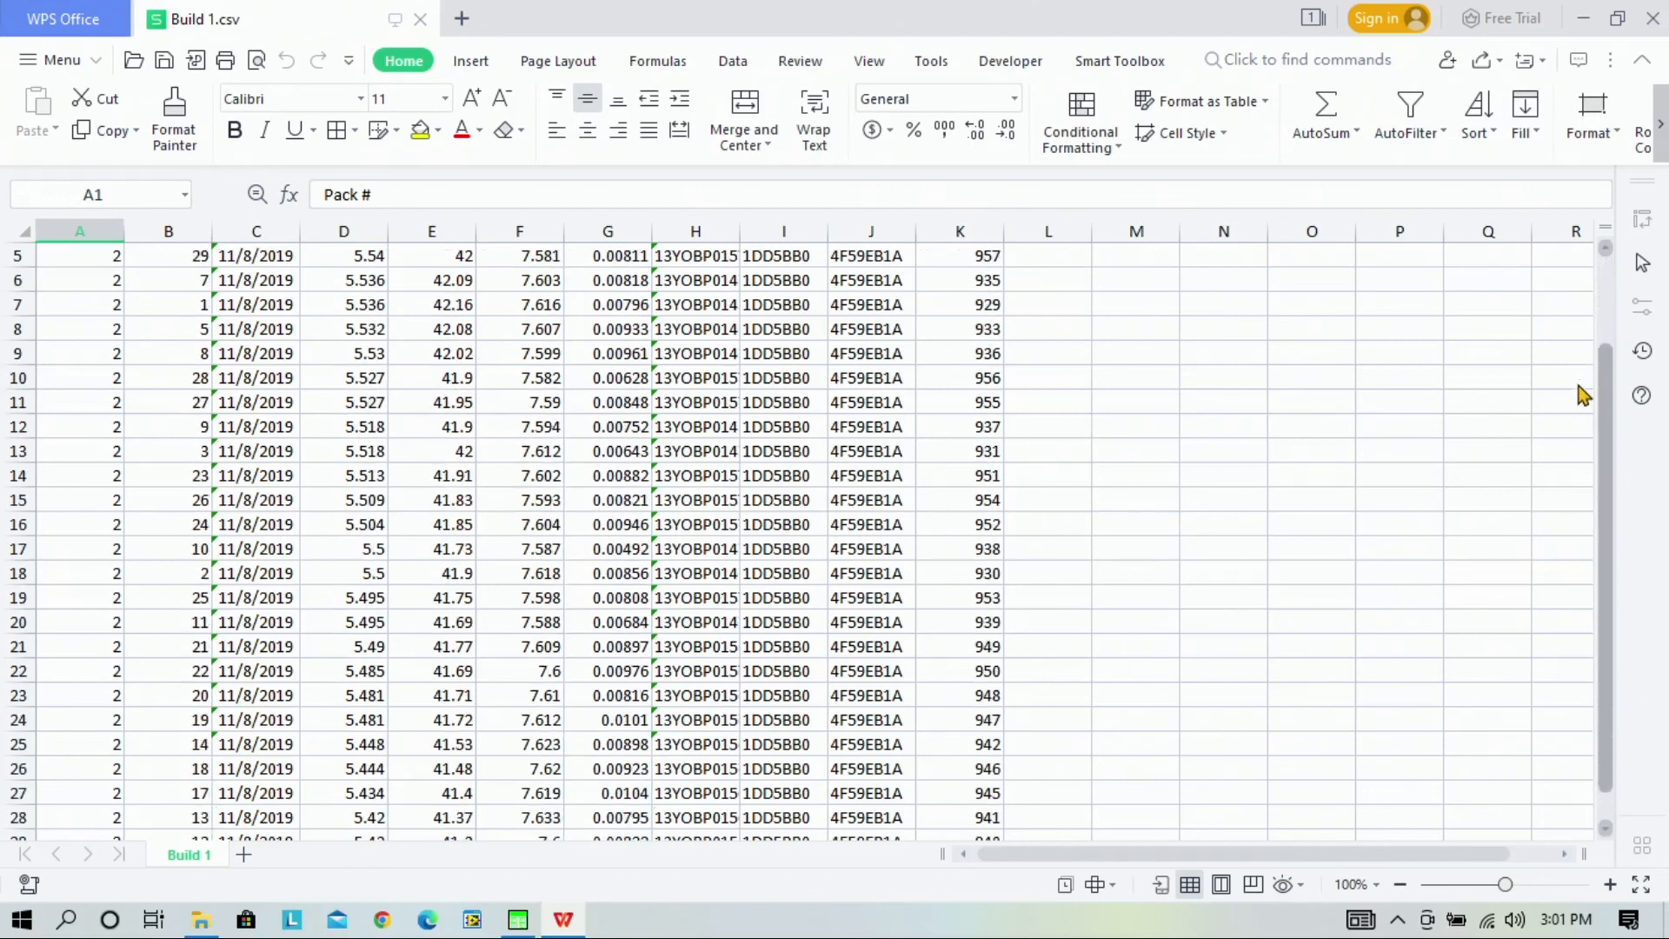
scroll(up, 3)
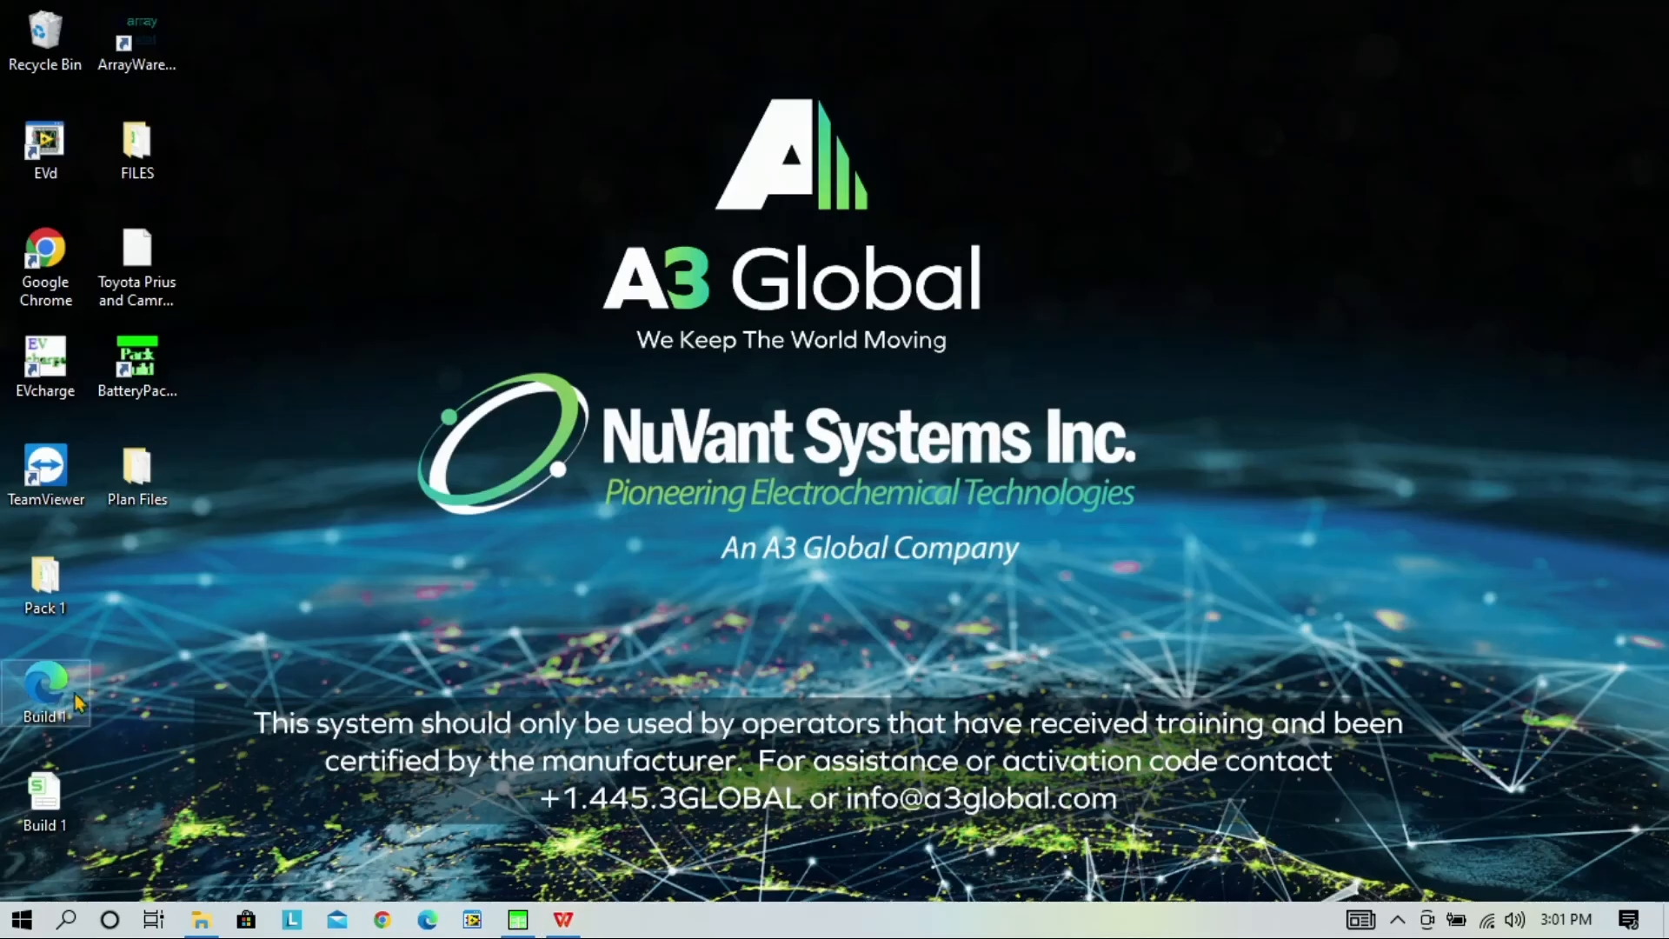
Step: Open the Build 1 HTML report in Edge showing A3 Global, pack 1 and block pairings
double_click(45, 687)
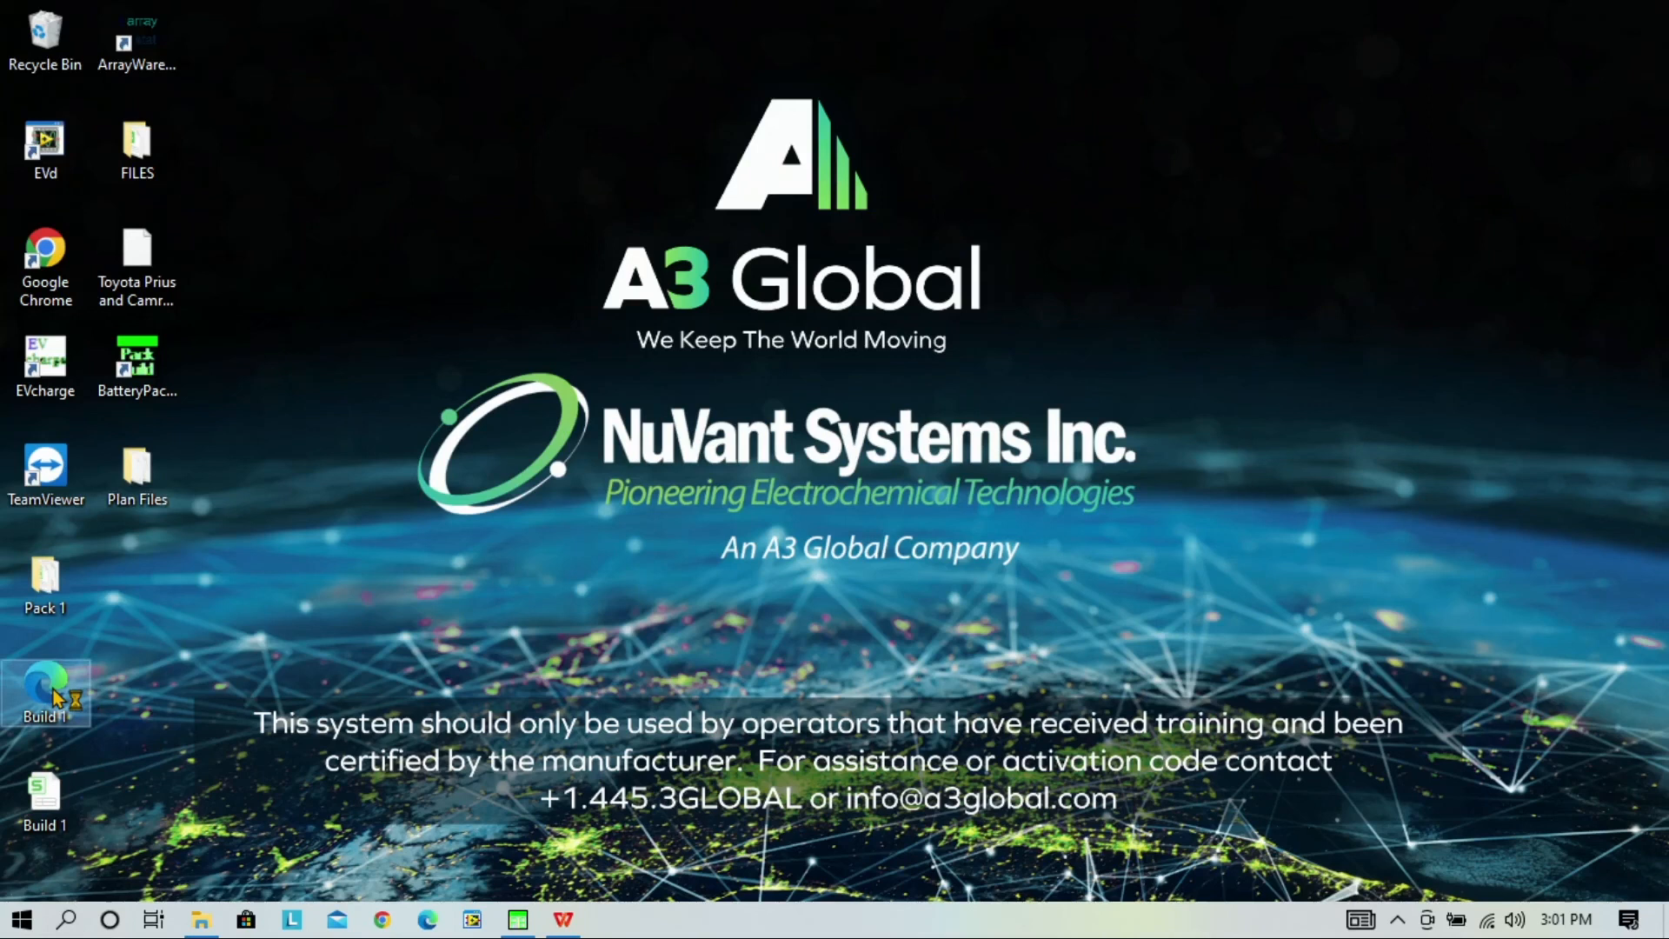
double_click(44, 692)
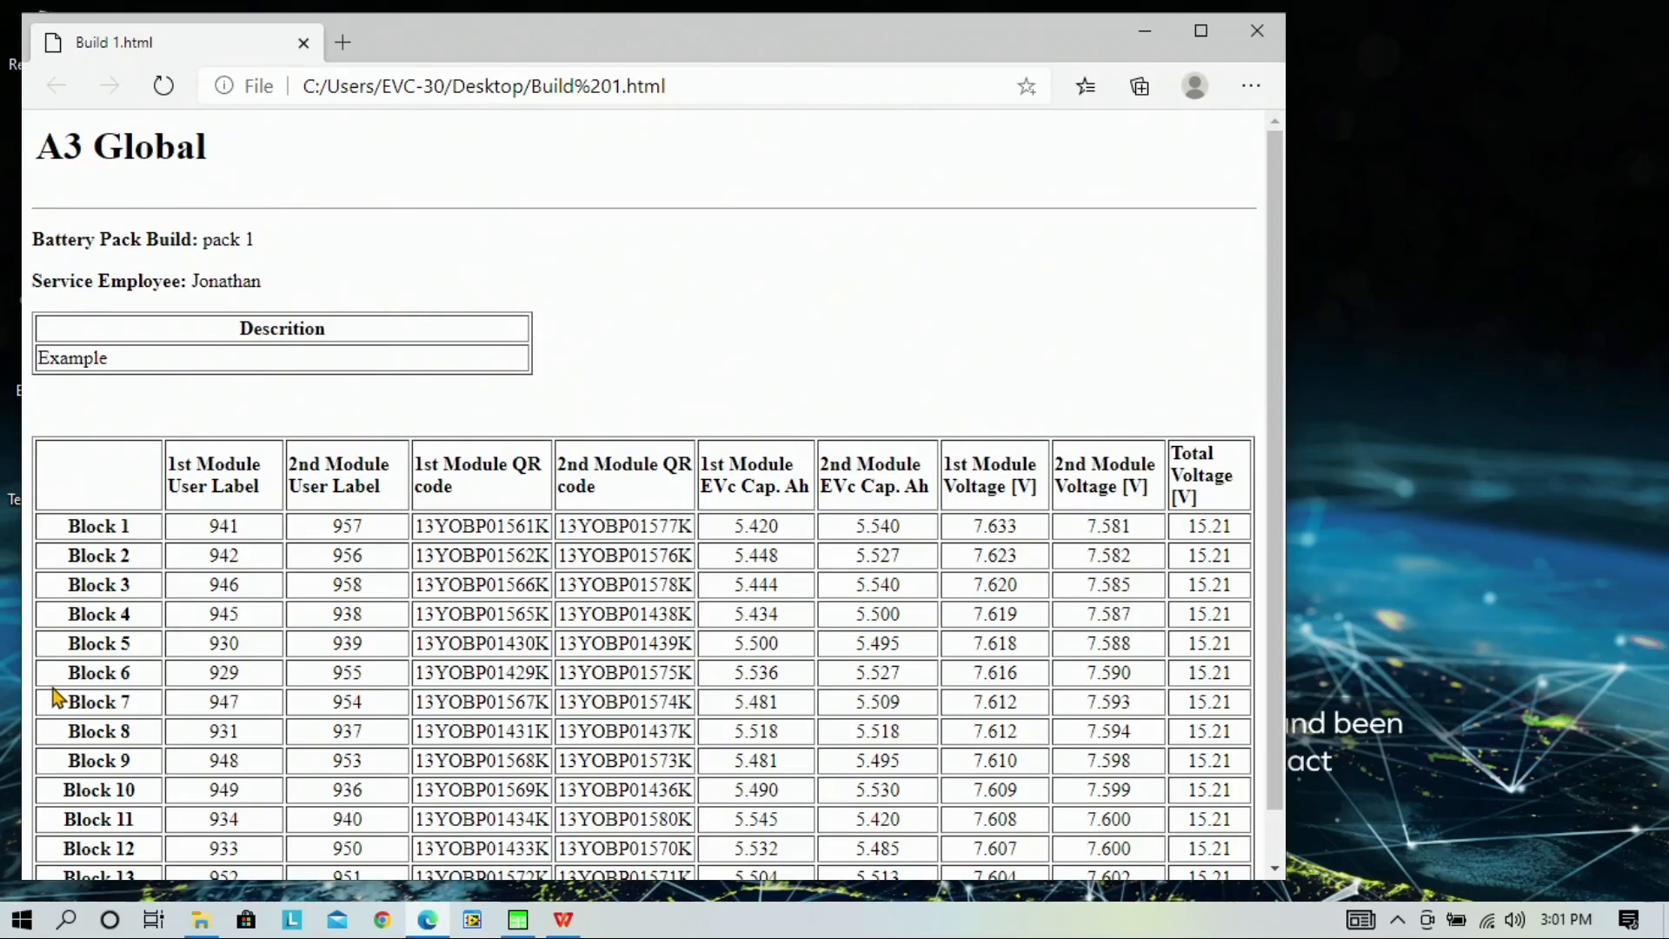
mouse_move(1201, 32)
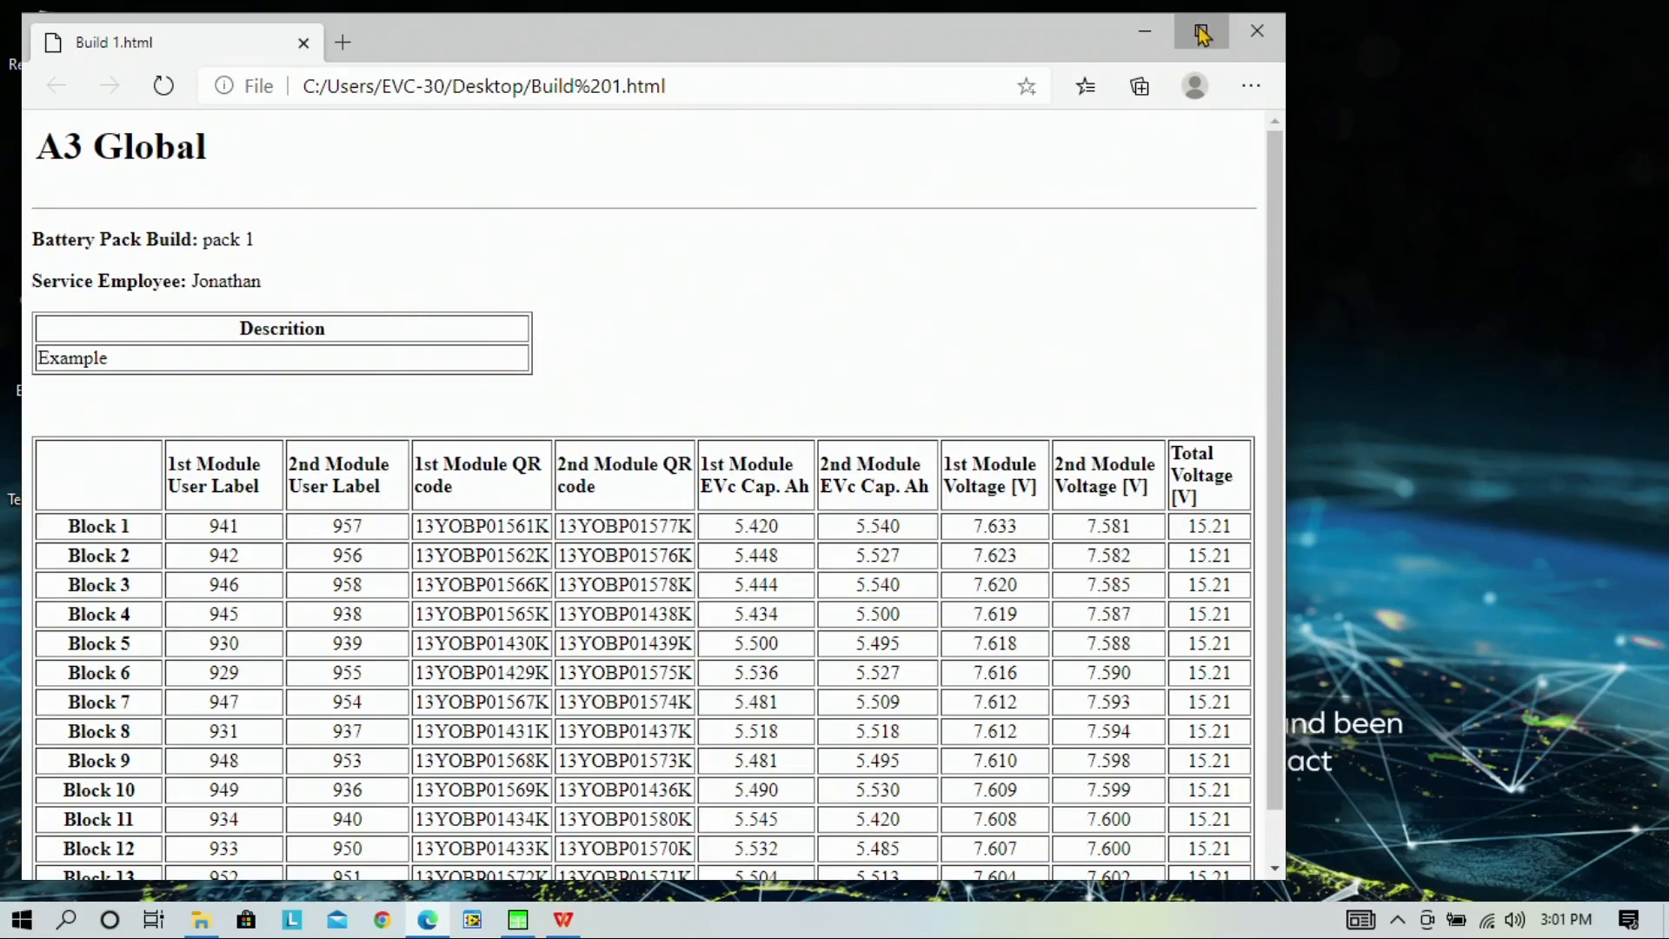